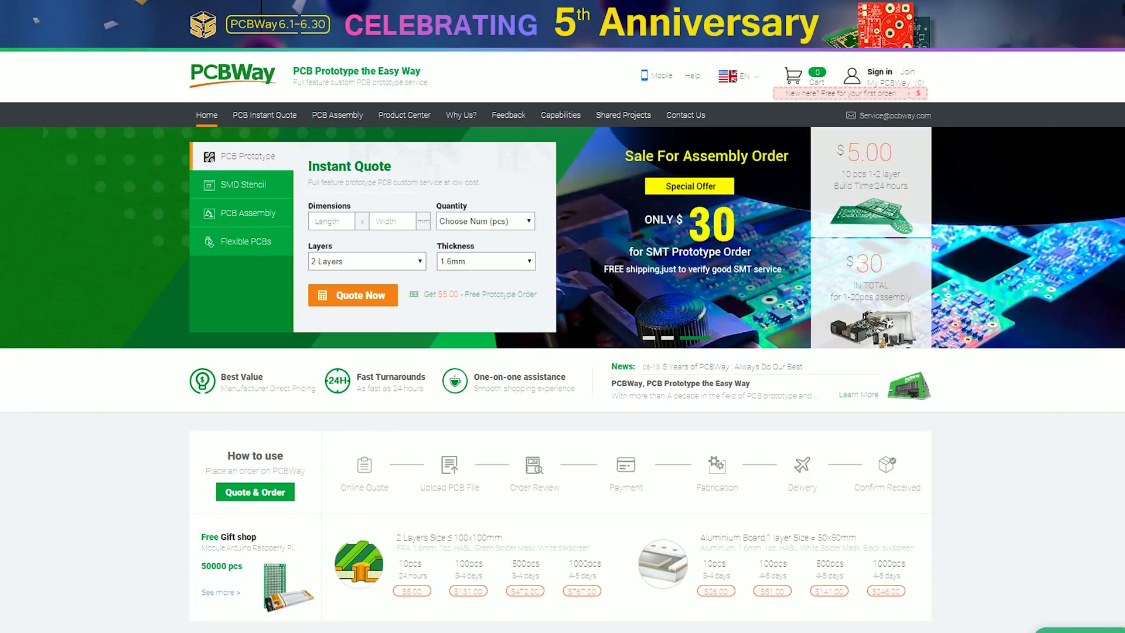
Scroll the Google Docs MQTT 2.4 guide to the mosquitto package-removal instructions
scroll(down, 3)
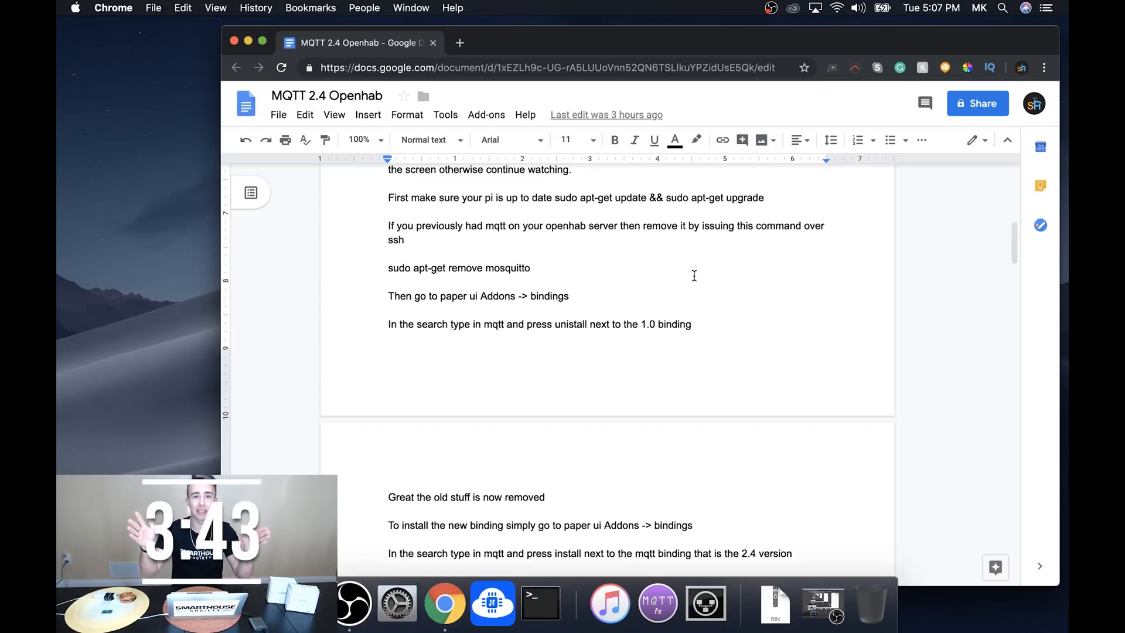
scroll(up, 3)
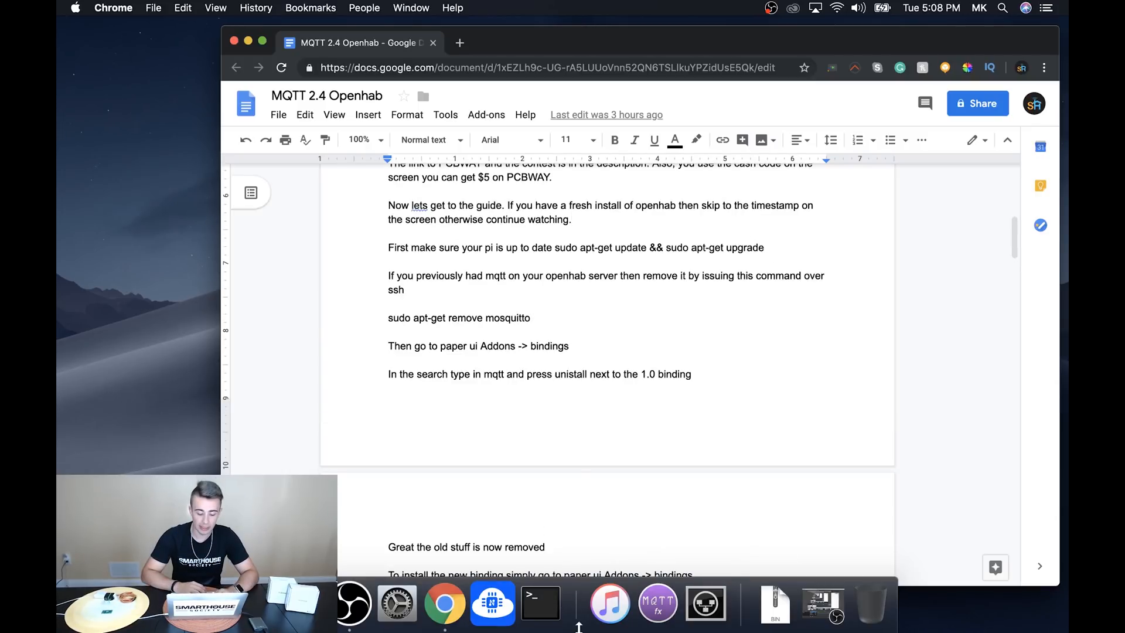
click(540, 603)
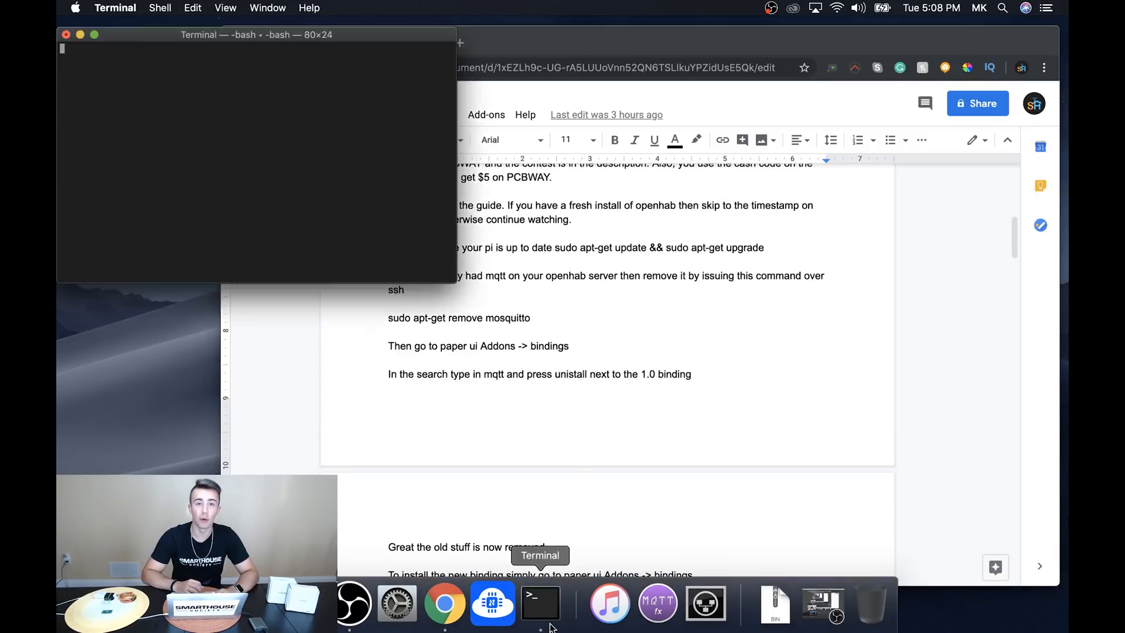
click(540, 601)
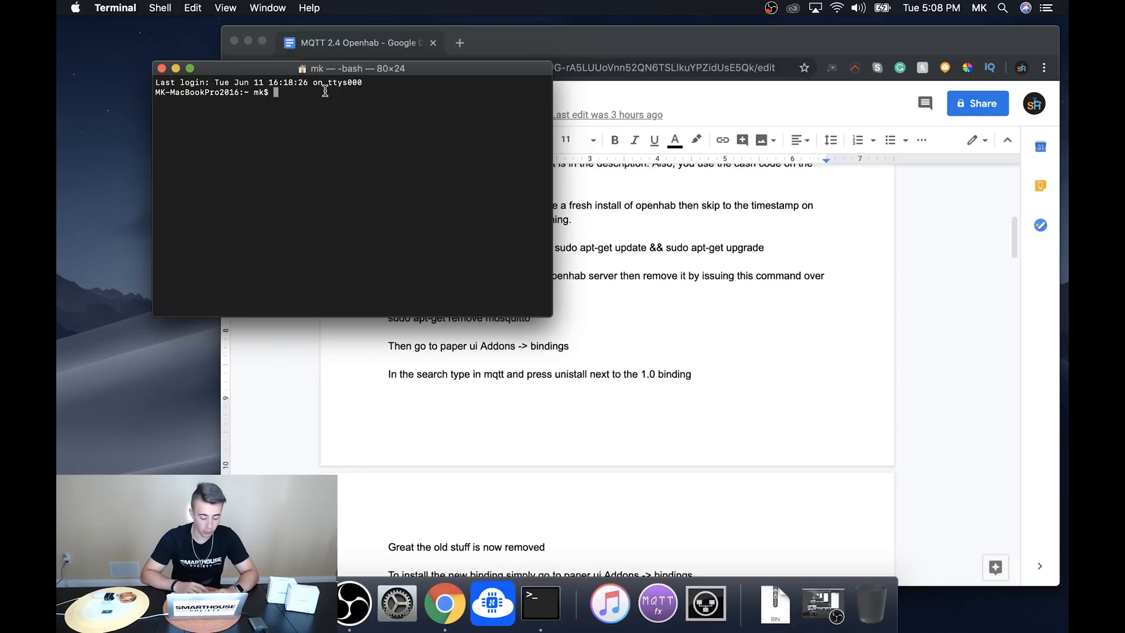
text(shh)
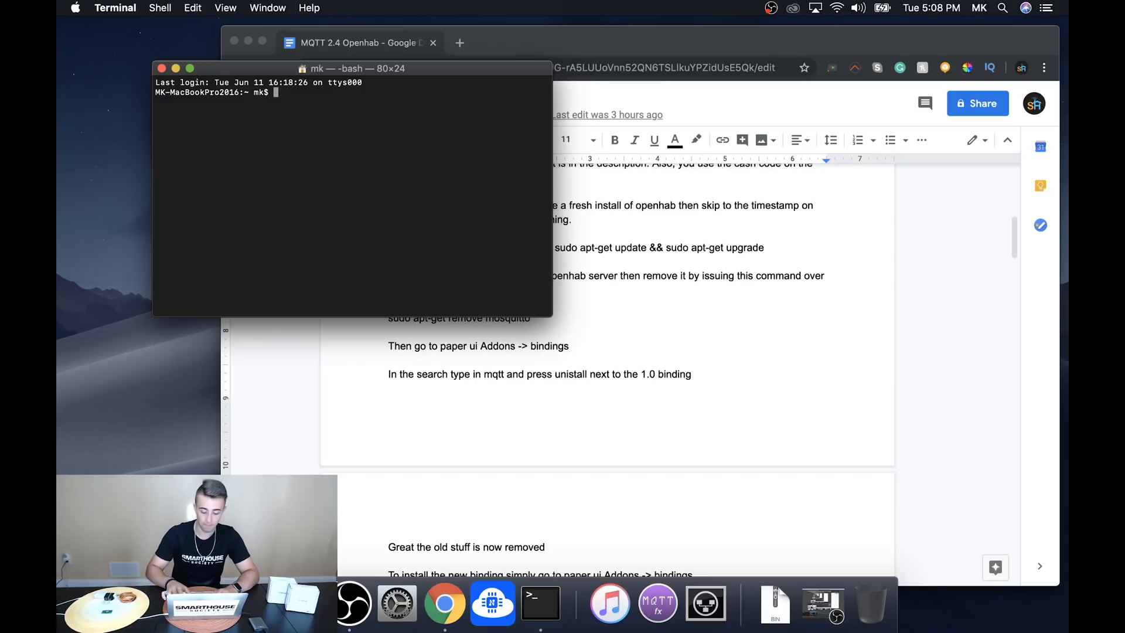
text(ssh openhabian@192.168.0.120)
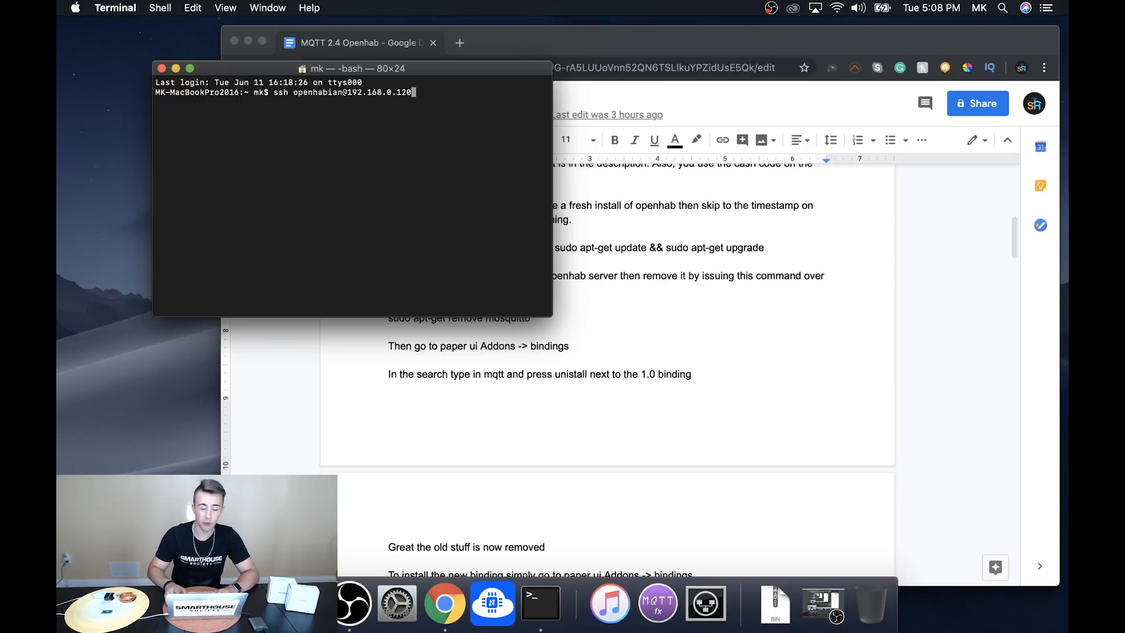
key(Return)
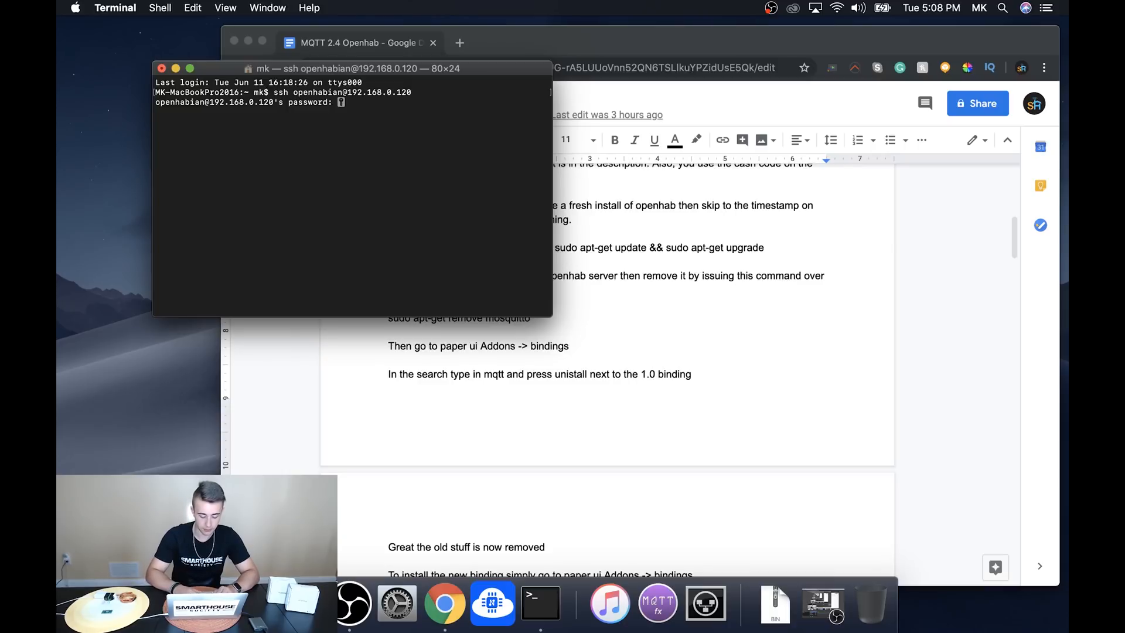
click(638, 313)
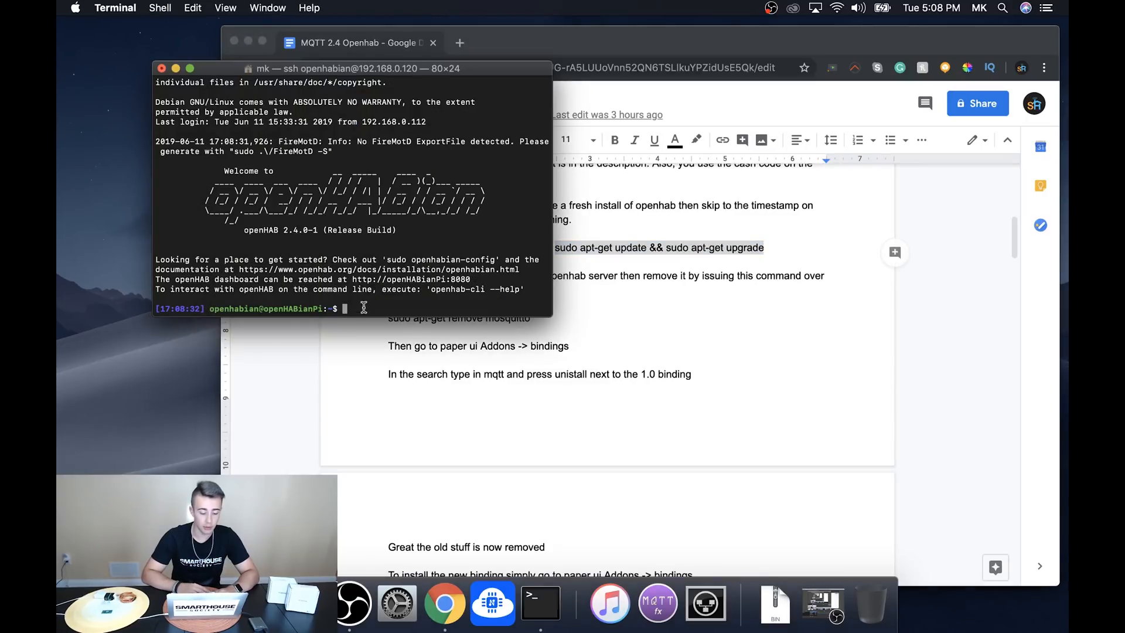
Run sudo apt-get update && upgrade, then remove mosquitto, confirming with y
key(Return)
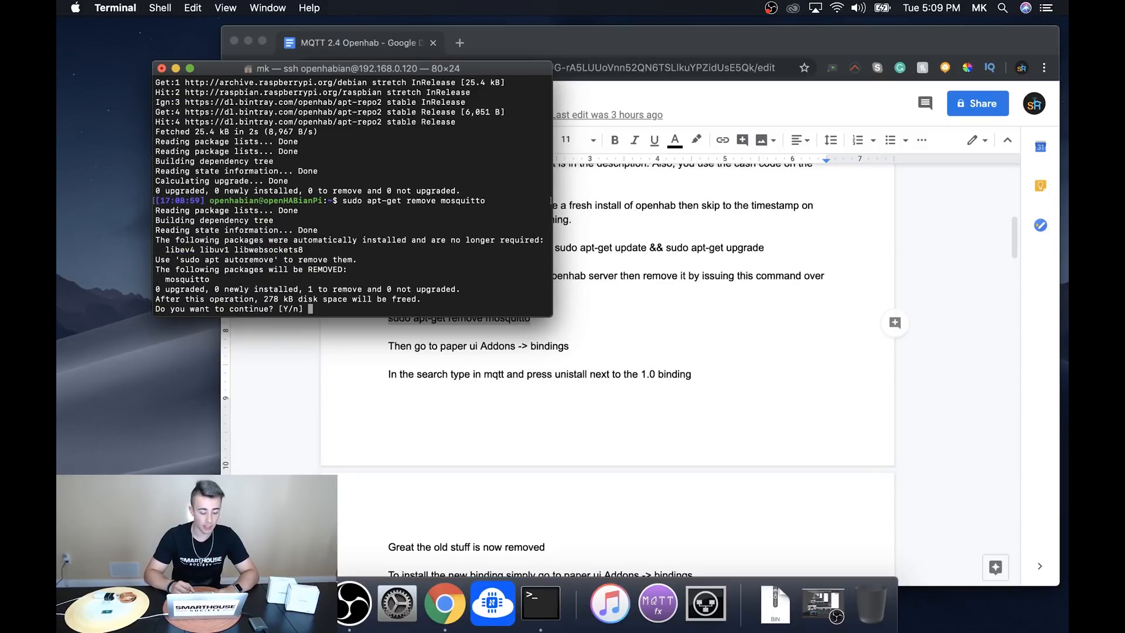
text(y)
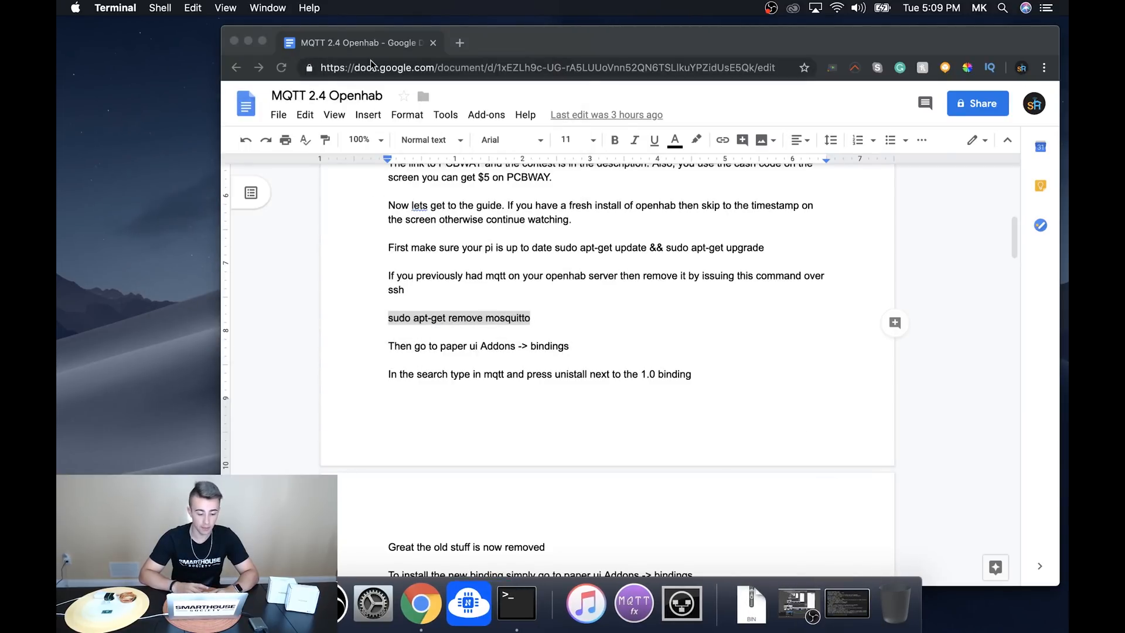
Load the openHAB dashboard at 192.168.0.120:8080 in a new tab and enter Paper UI
click(459, 42)
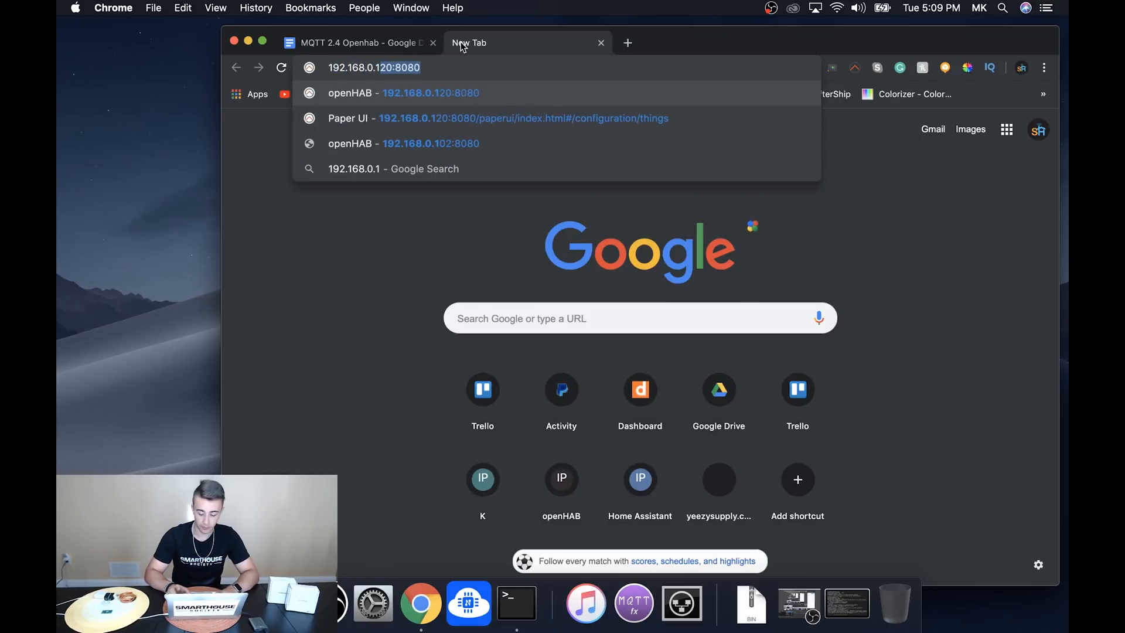
click(431, 93)
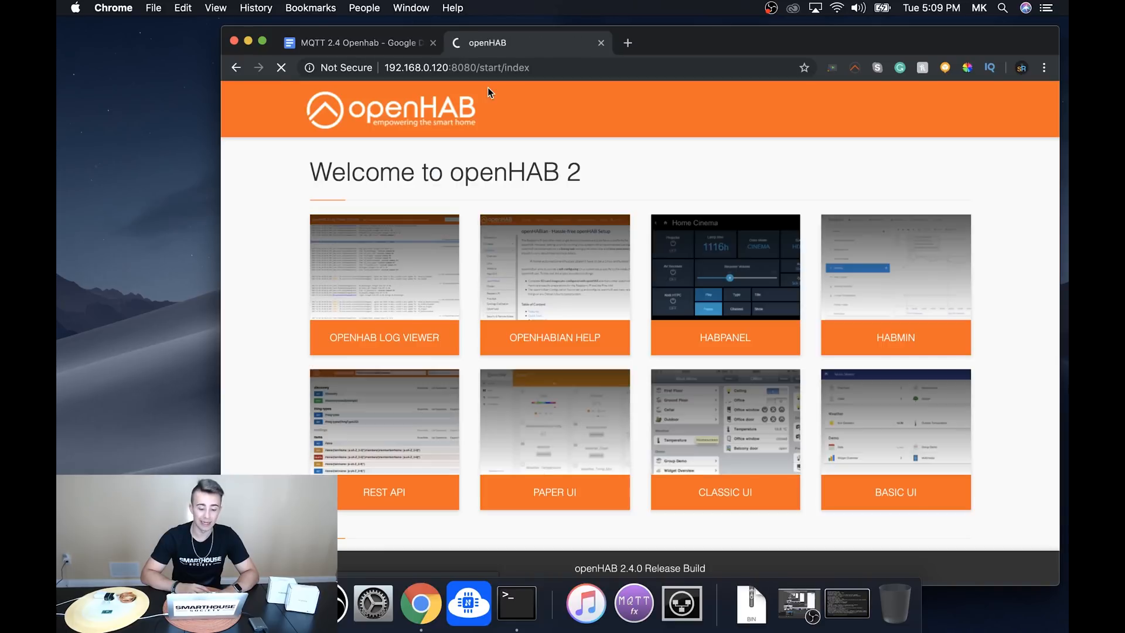
click(554, 492)
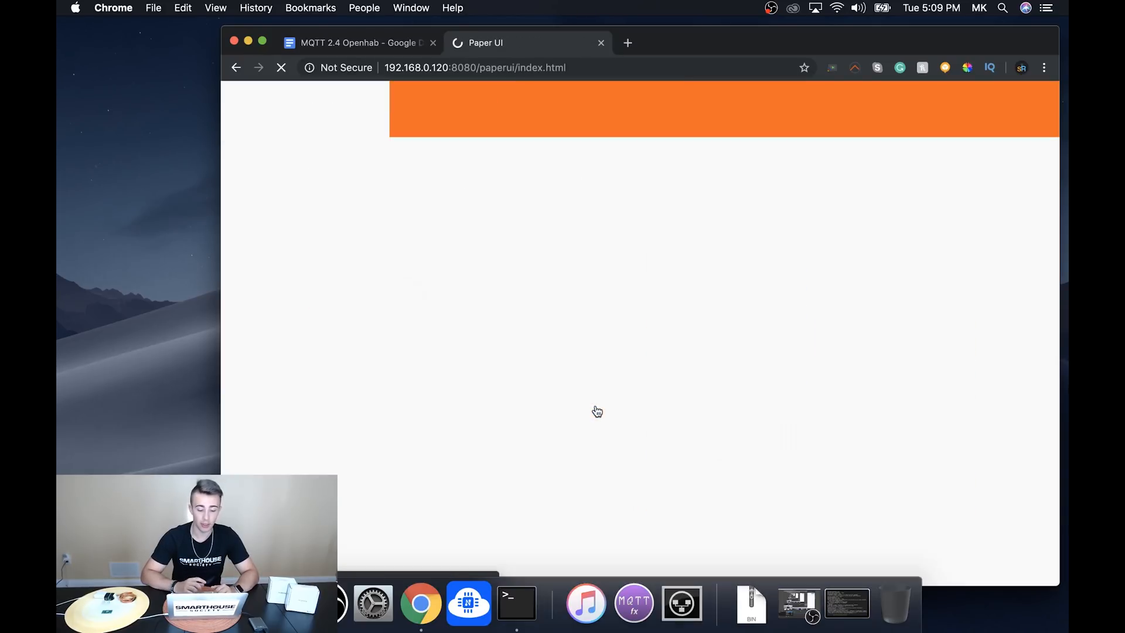
click(352, 42)
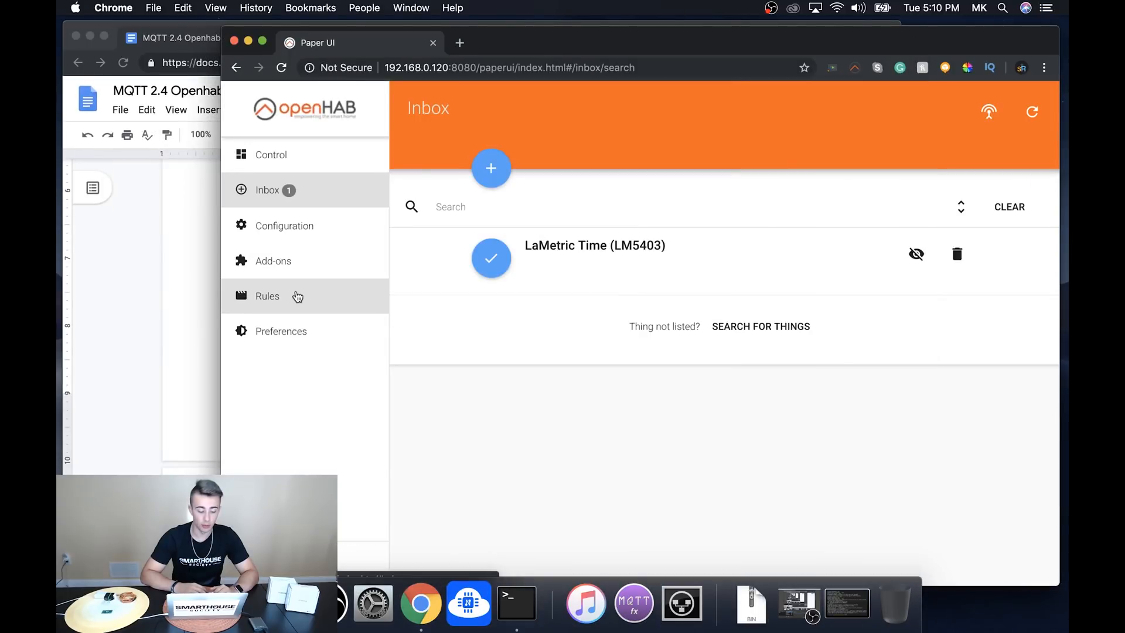
Search 'mqtt' under Add-ons > Bindings and uninstall MQTT Binding (1.x)
click(274, 260)
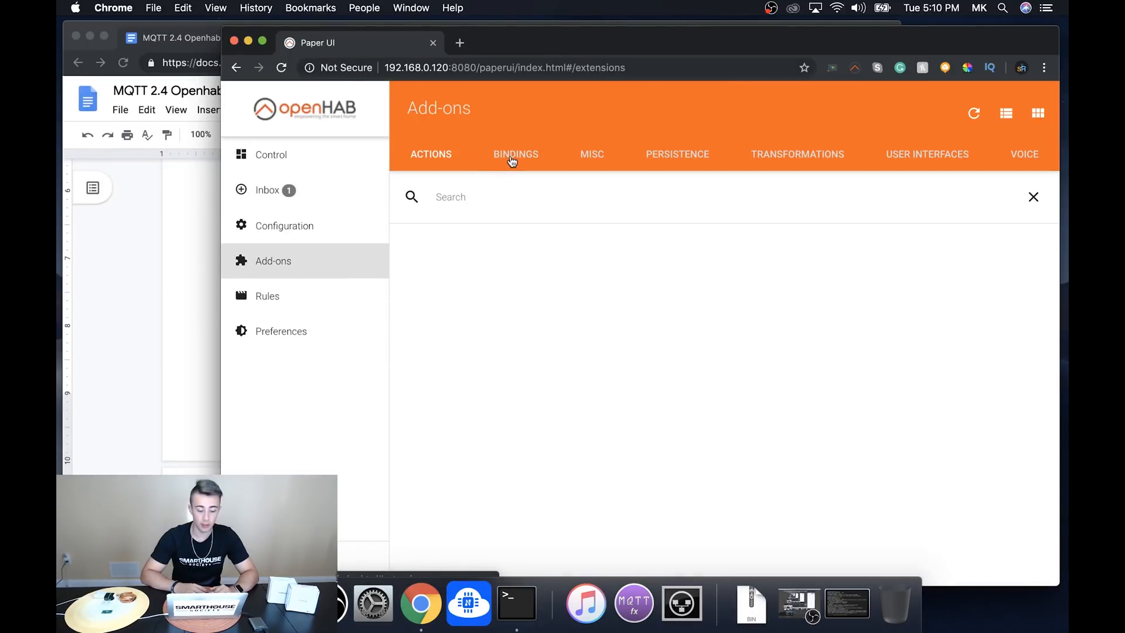
click(515, 153)
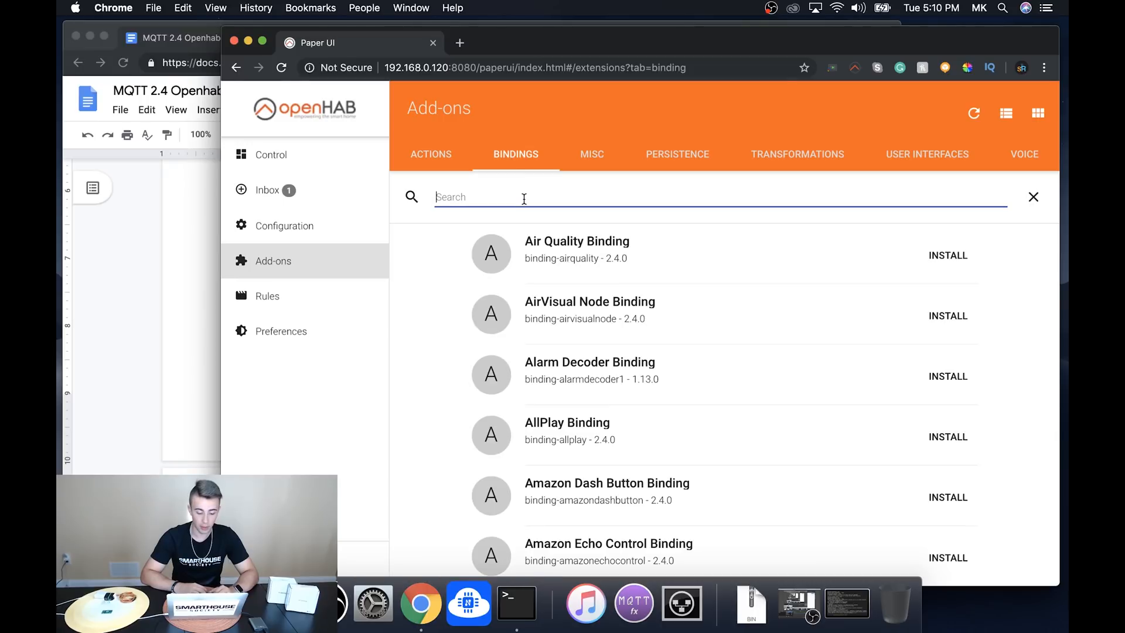
text(mqtt)
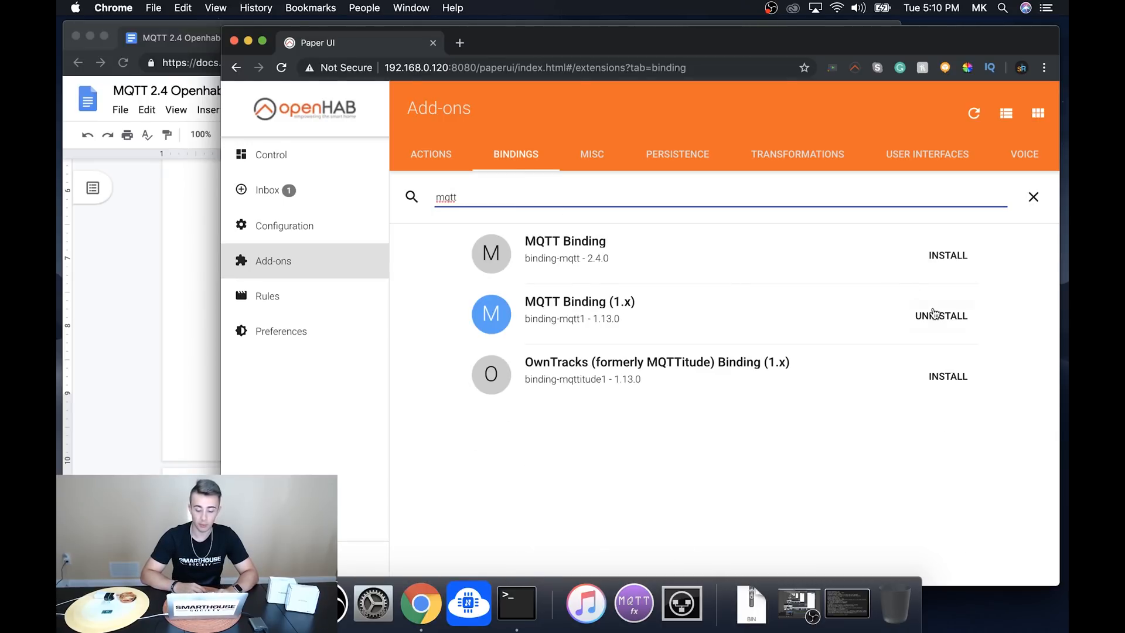
click(940, 315)
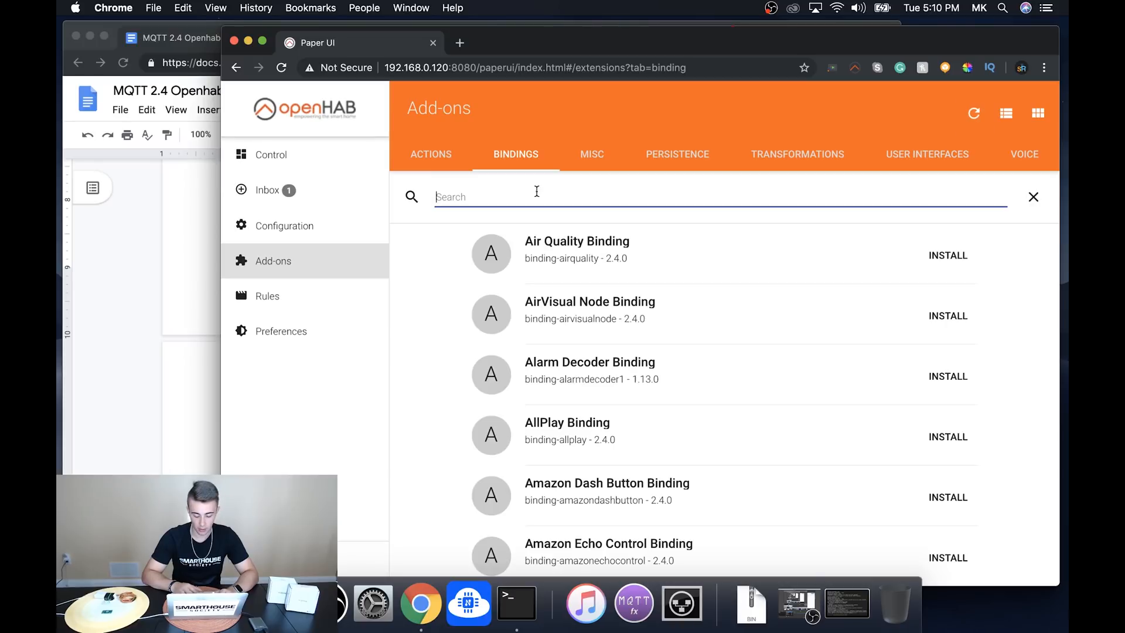
text(mqtt)
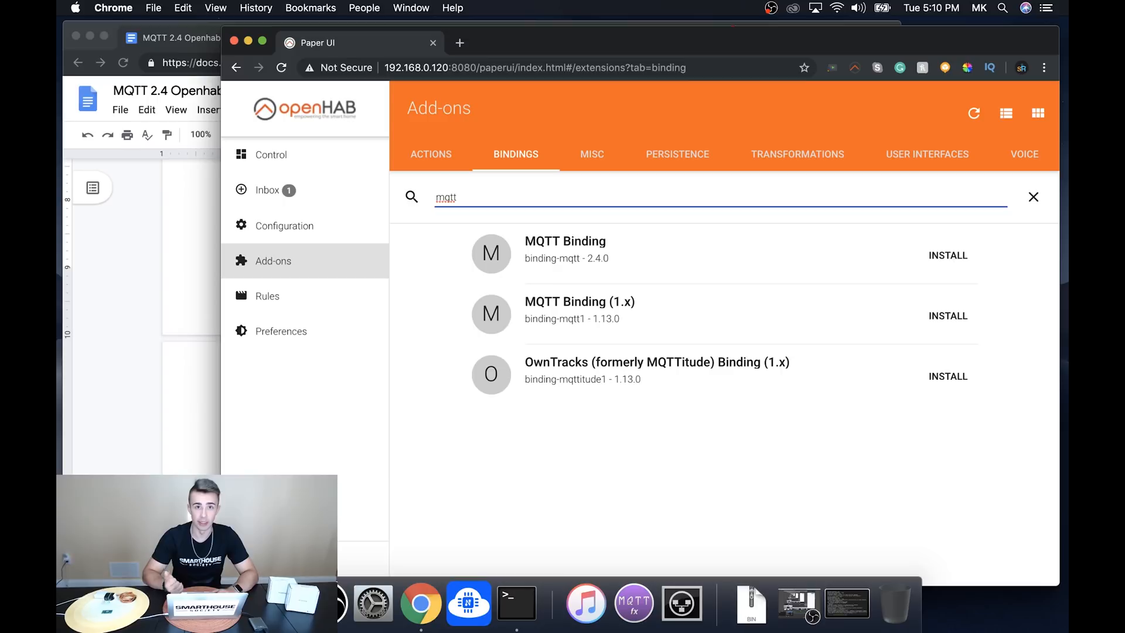
key(Backspace)
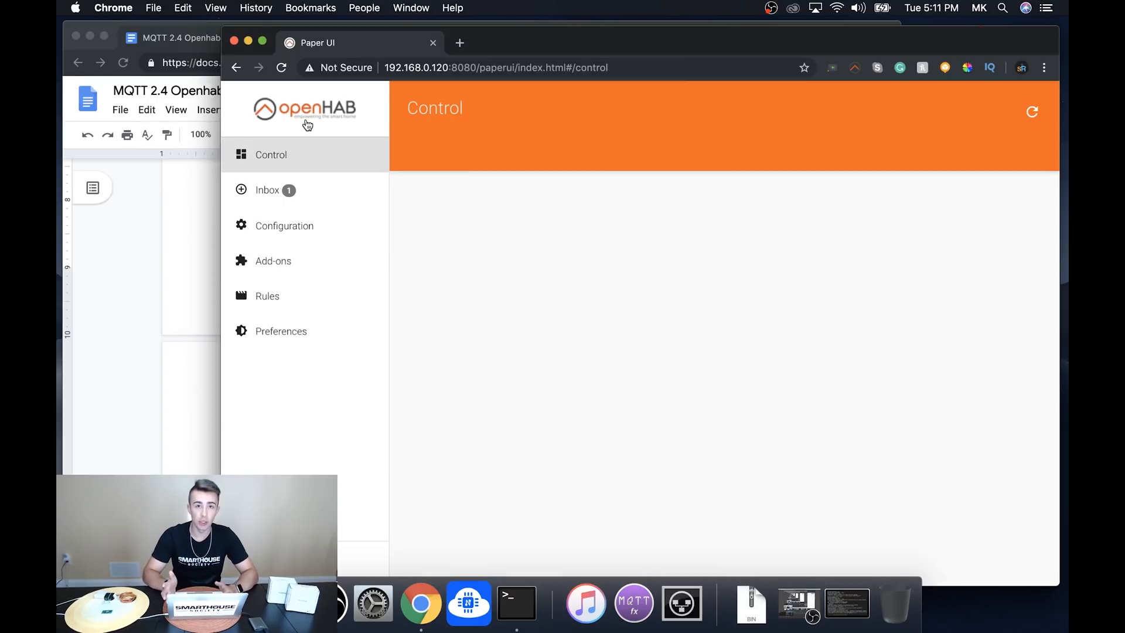
mouse_move(280, 331)
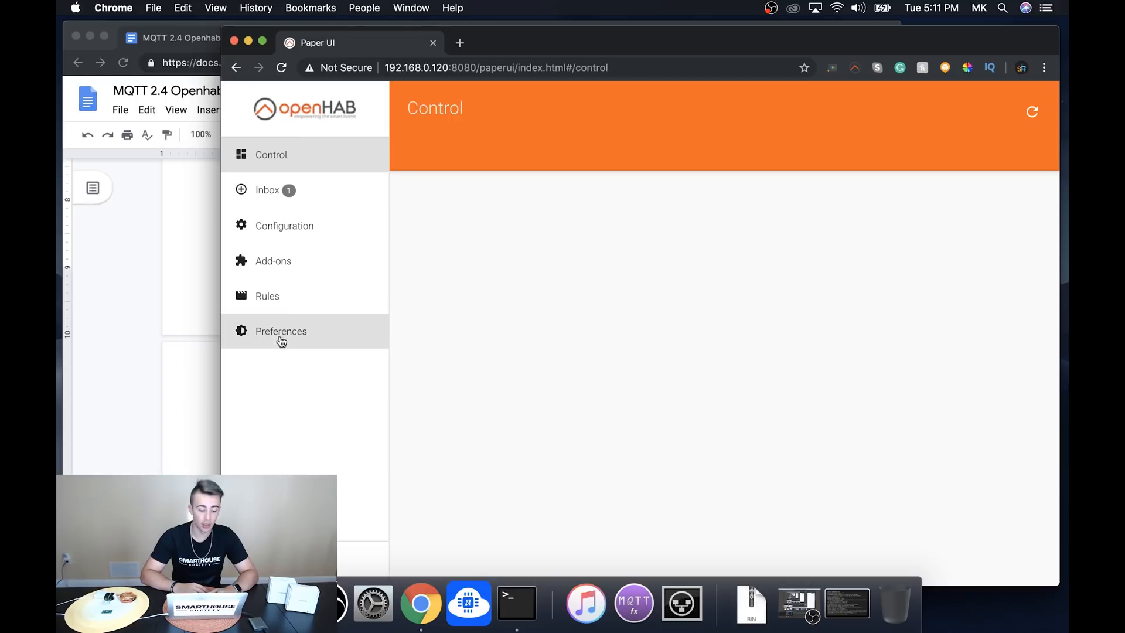
Search 'mqtt' under Add-ons > Bindings and install MQTT Binding (binding-mqtt 2.4.0)
click(179, 37)
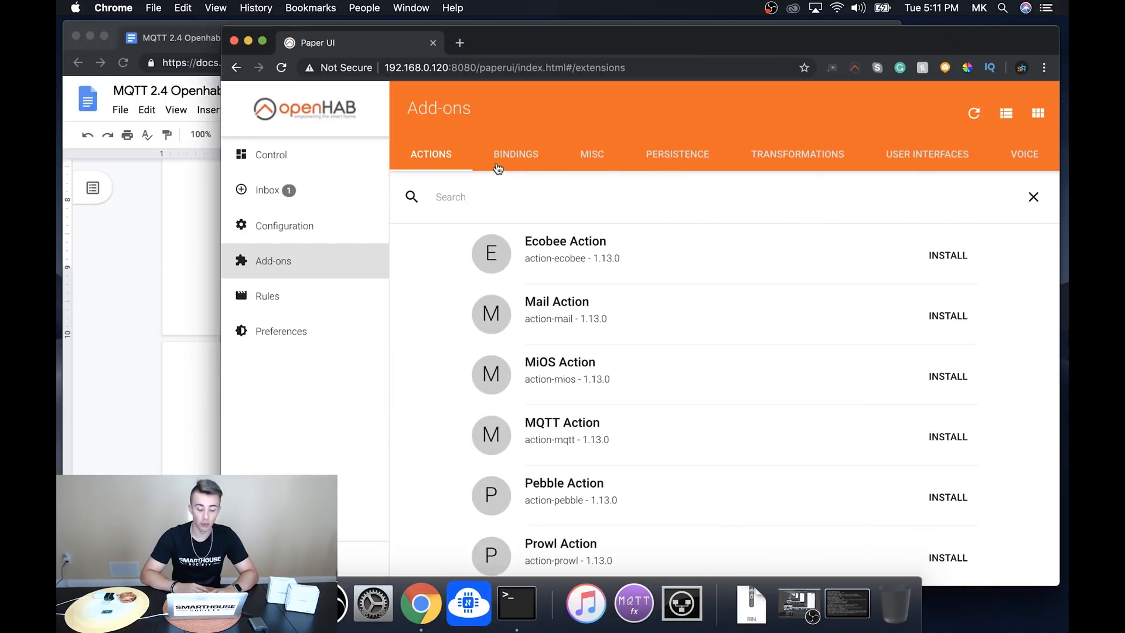
click(515, 154)
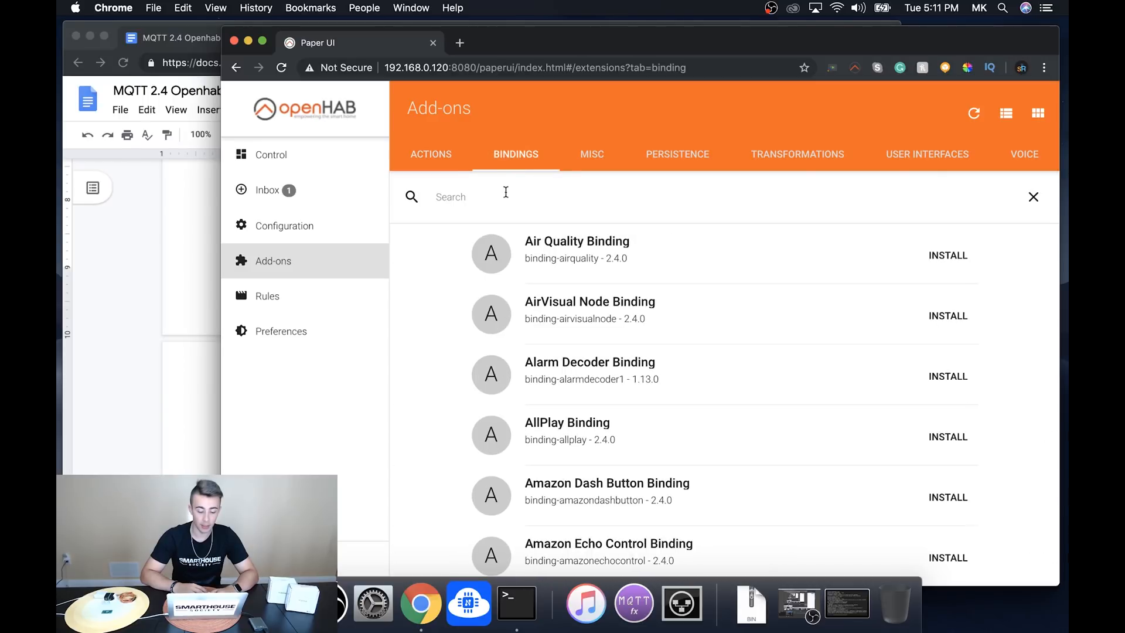
text(mq)
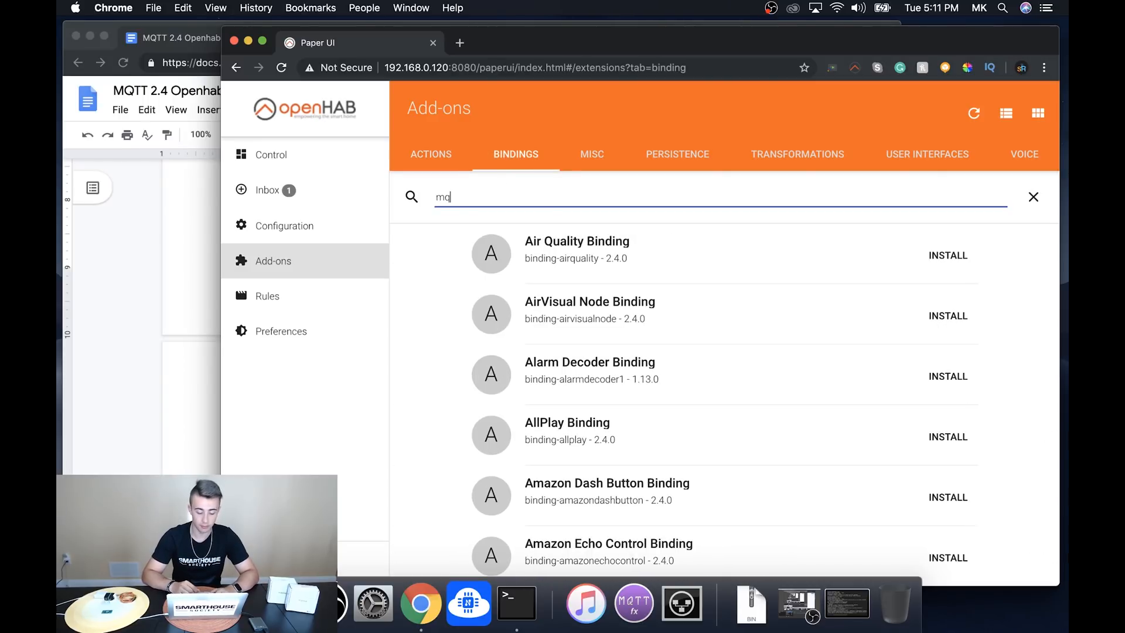
text(tt)
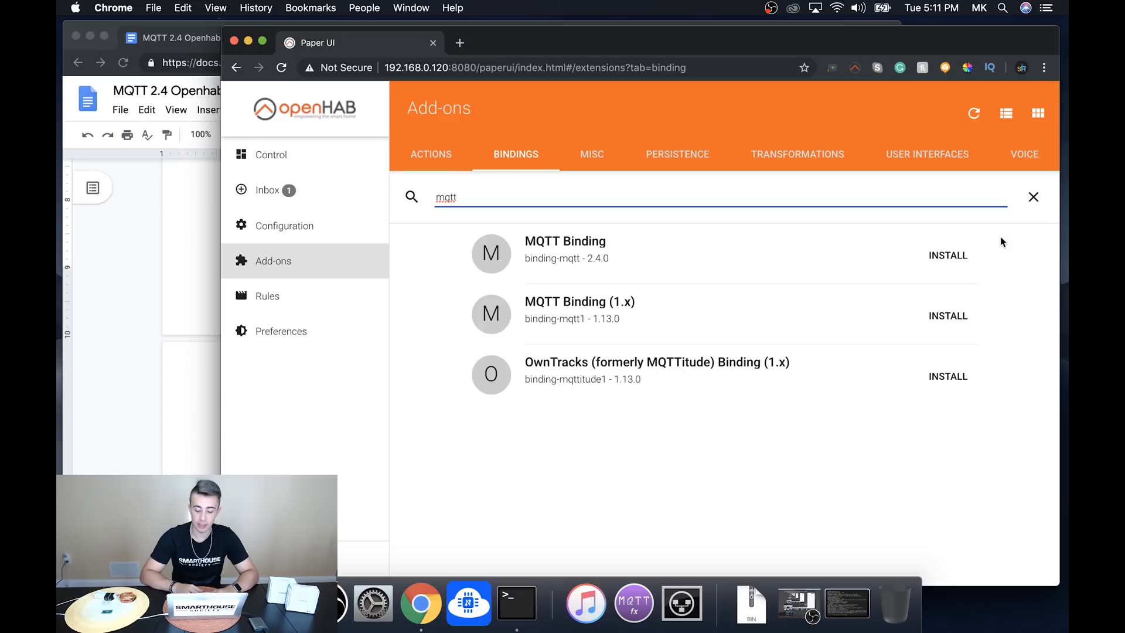
mouse_move(947, 256)
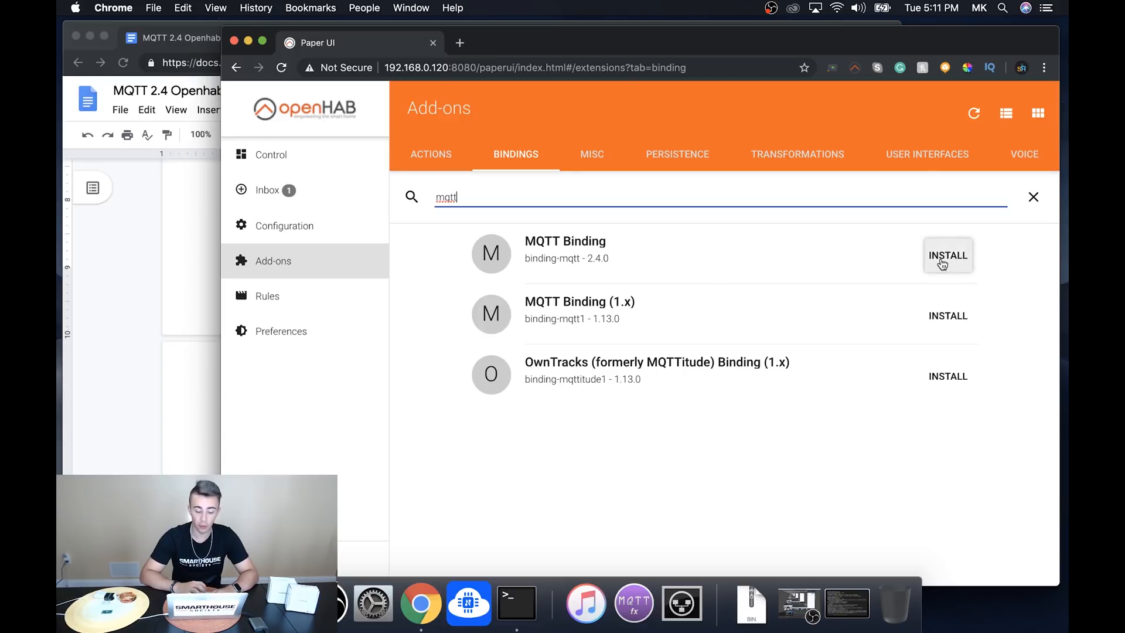
click(947, 255)
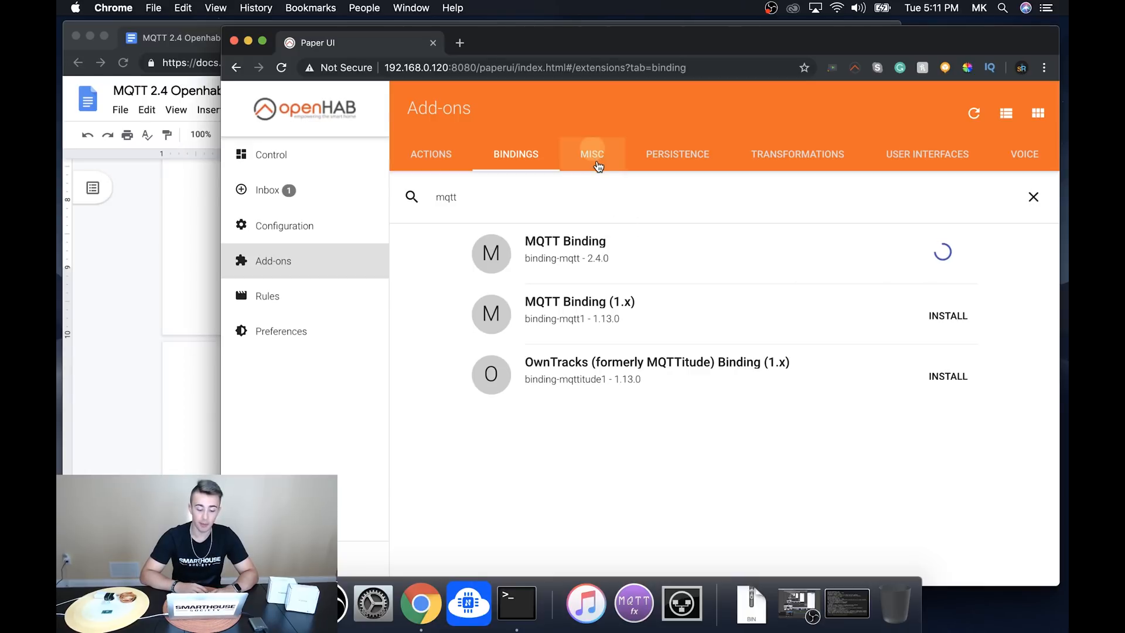
Install the Embedded MQTT Broker from the Misc add-ons and refresh the list
click(591, 153)
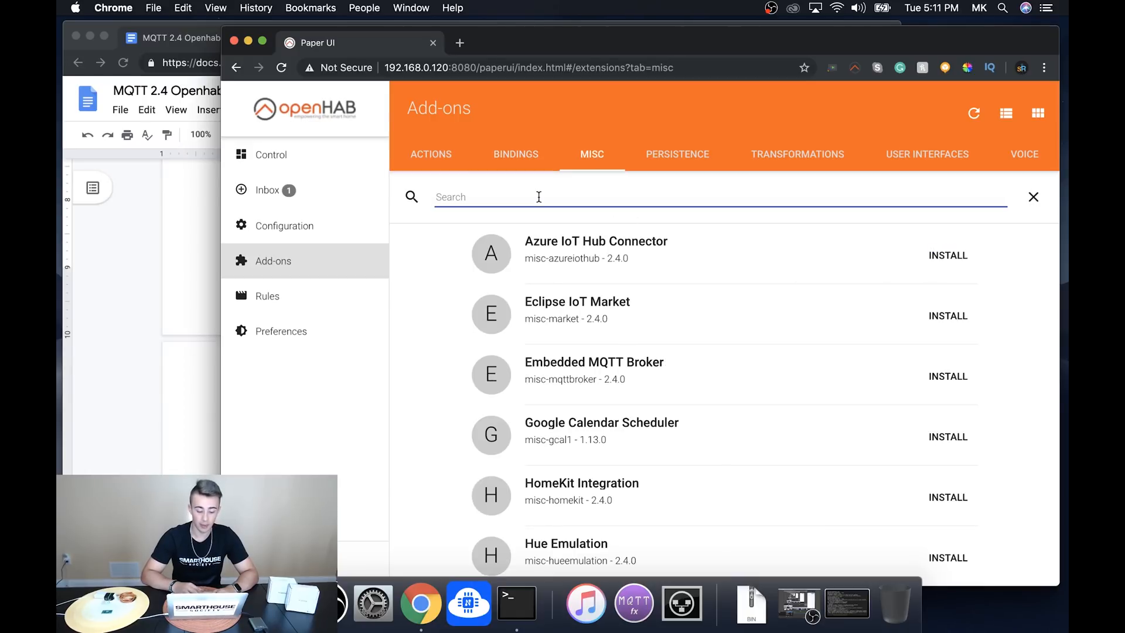
text(mqtt)
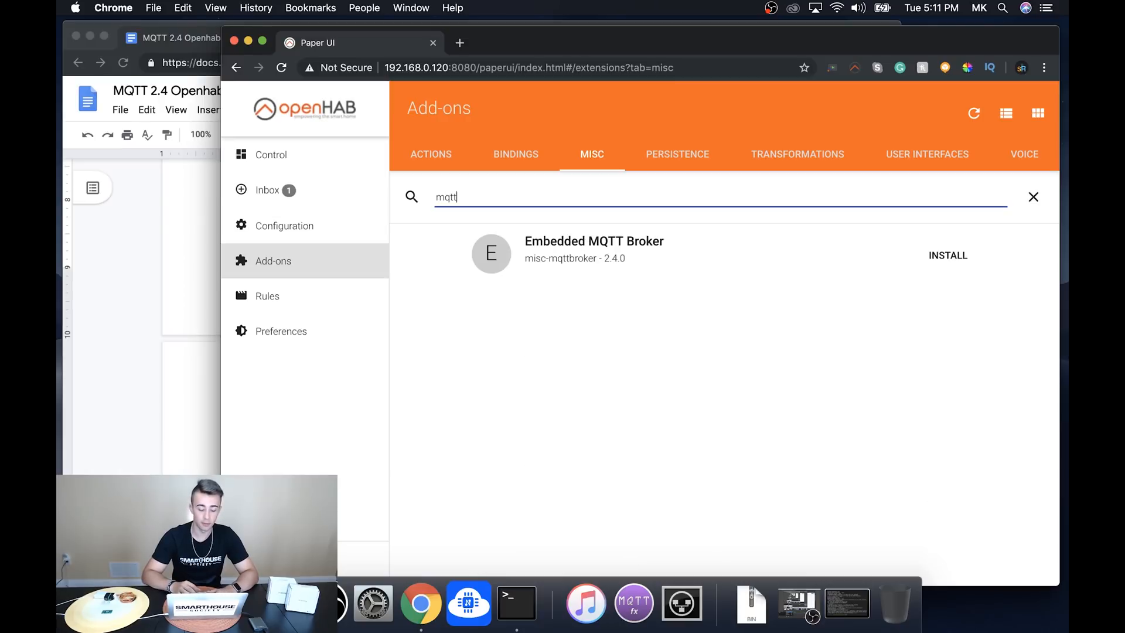
mouse_move(553, 244)
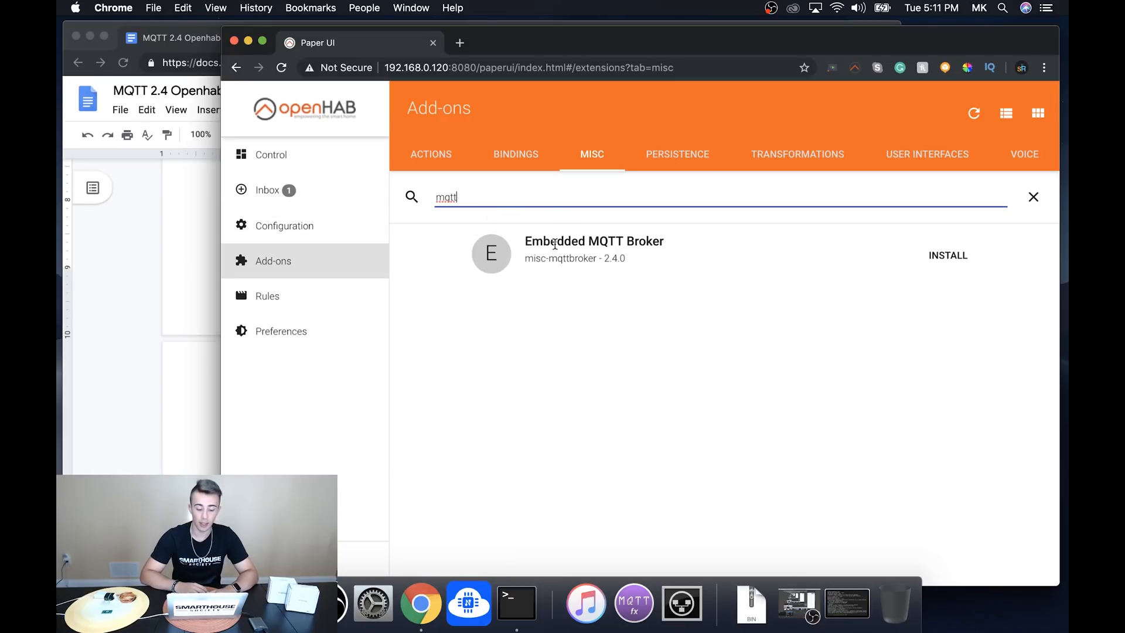
mouse_move(685, 247)
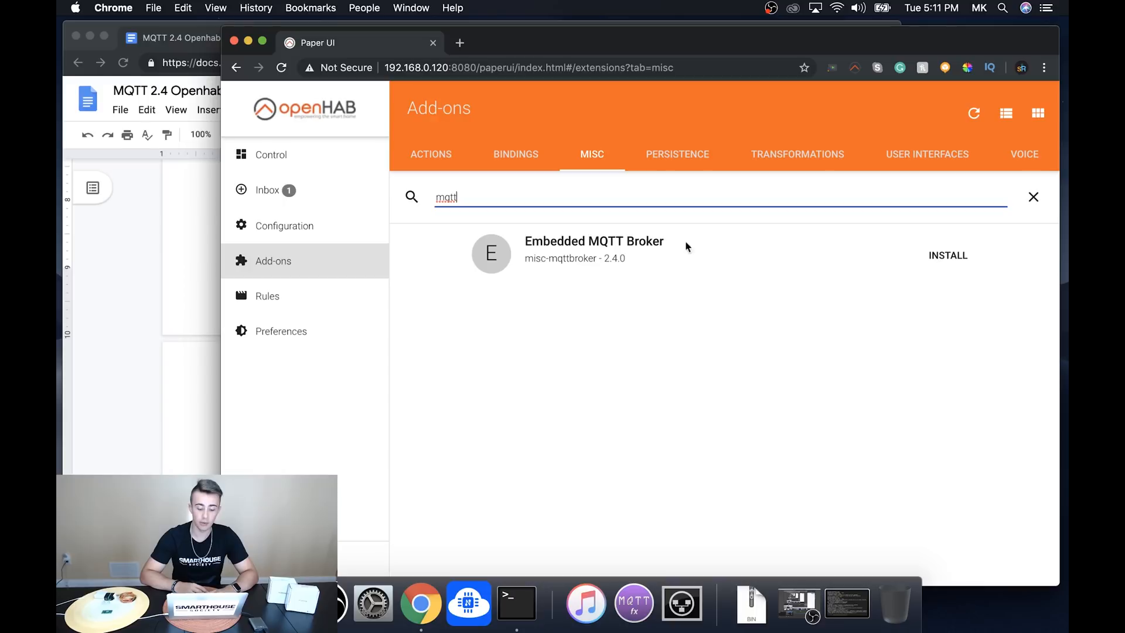
mouse_move(814, 261)
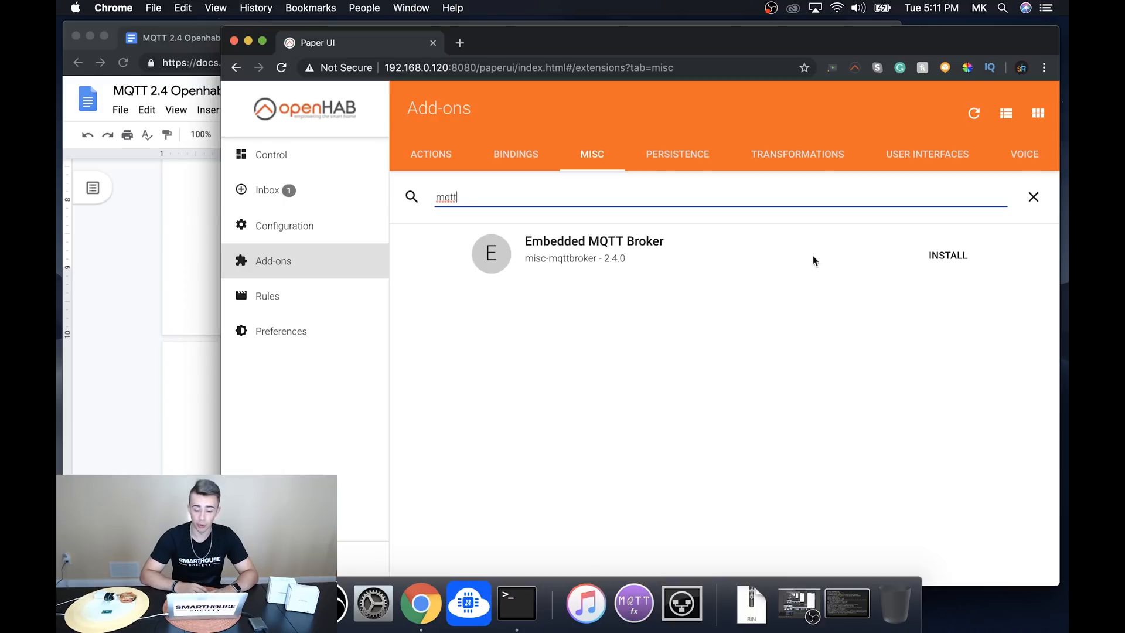
click(947, 255)
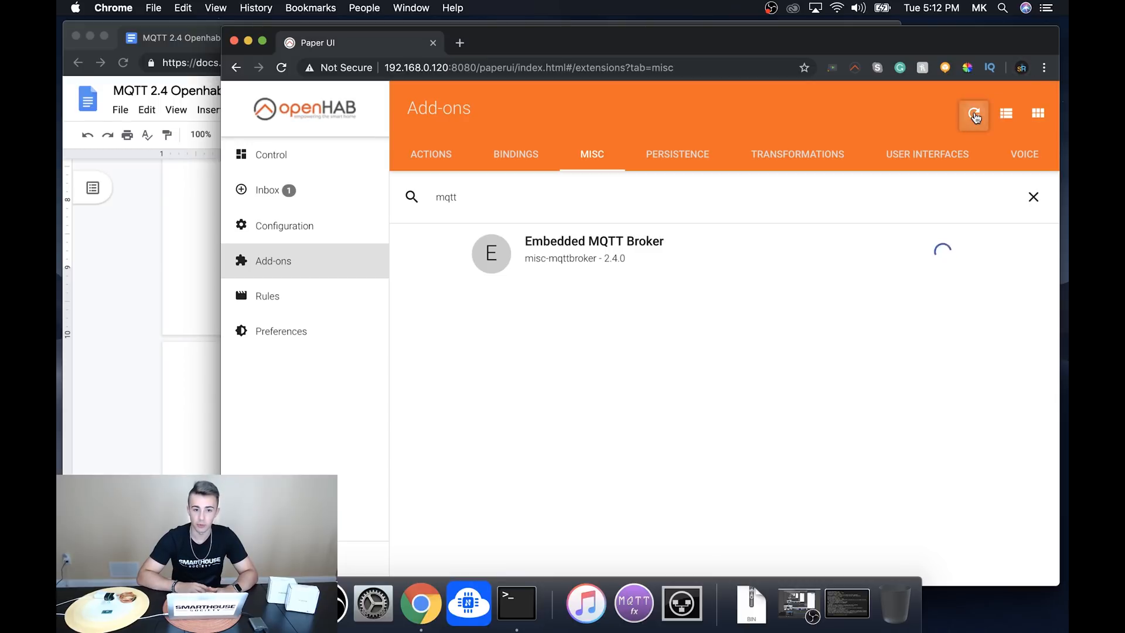
click(974, 114)
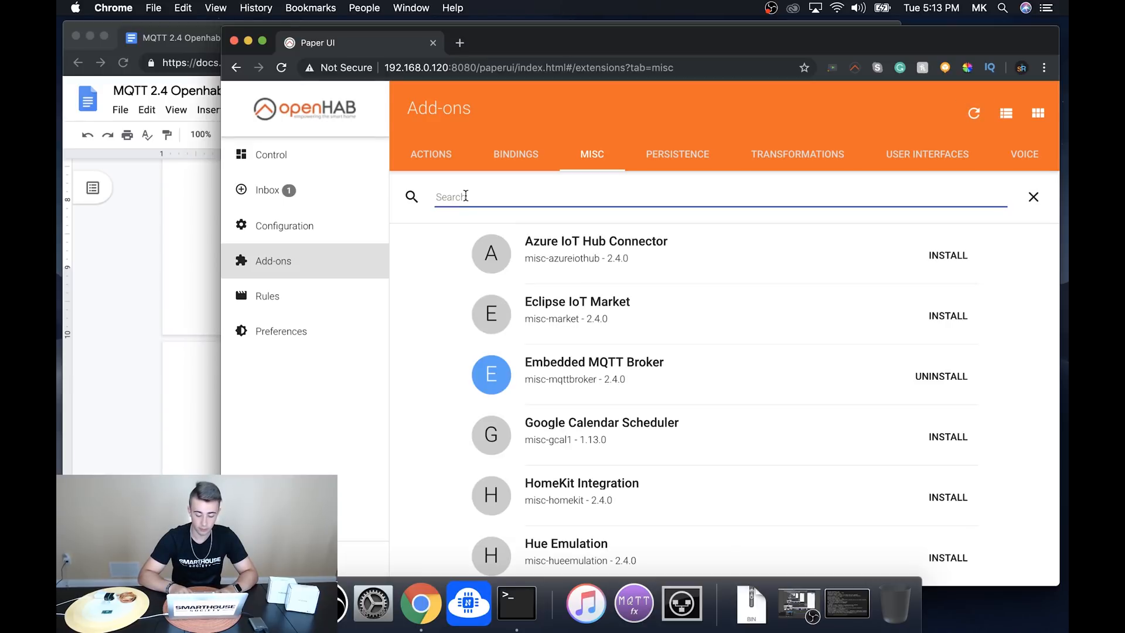
Verify MQTT Binding is installed by searching 'mqtt' in Bindings, then view the Inbox
text(mqtt)
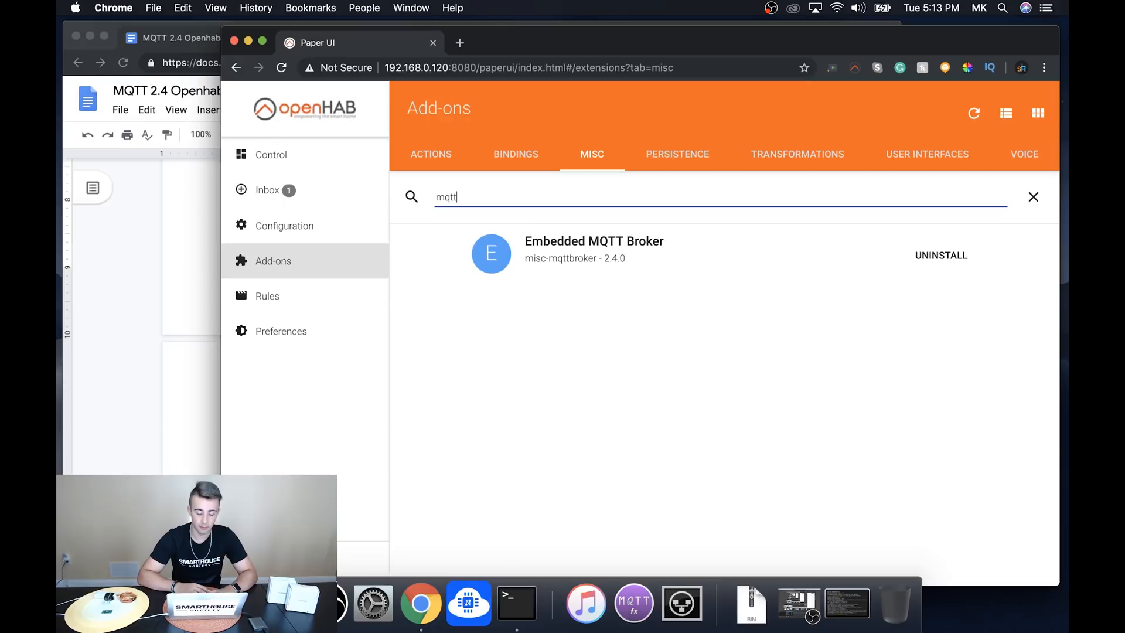
mouse_move(627, 270)
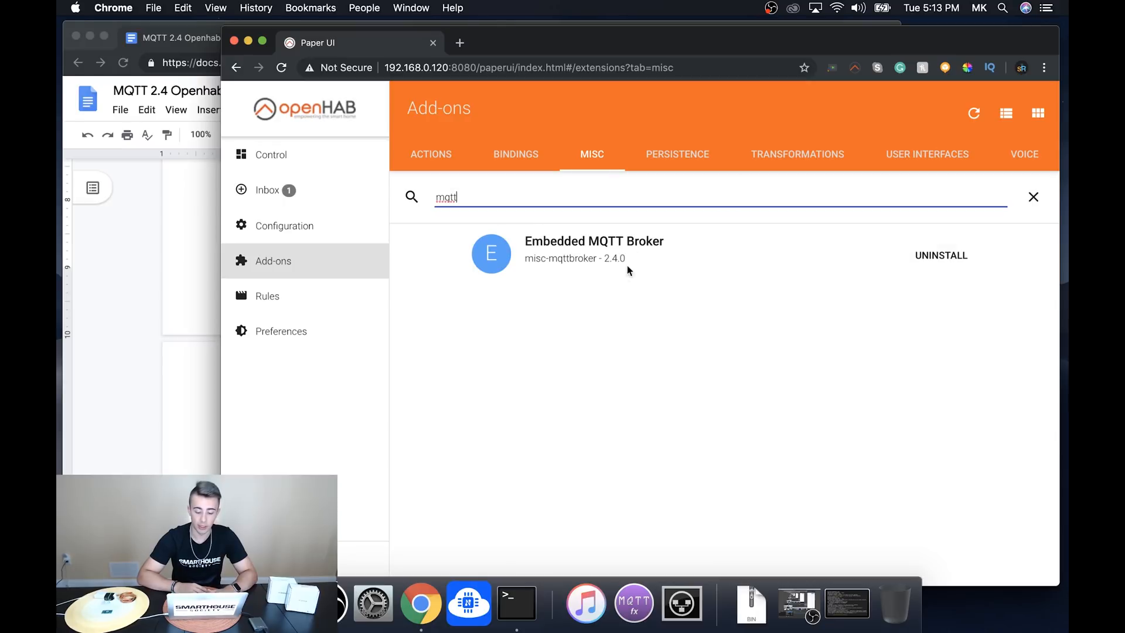
mouse_move(495, 180)
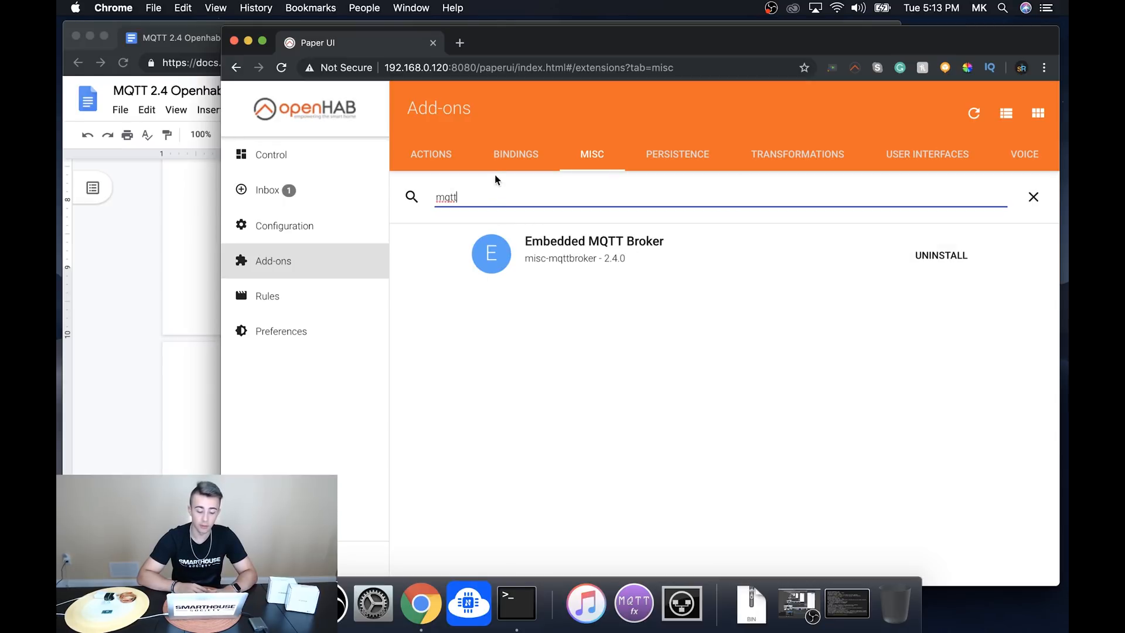
mouse_move(515, 157)
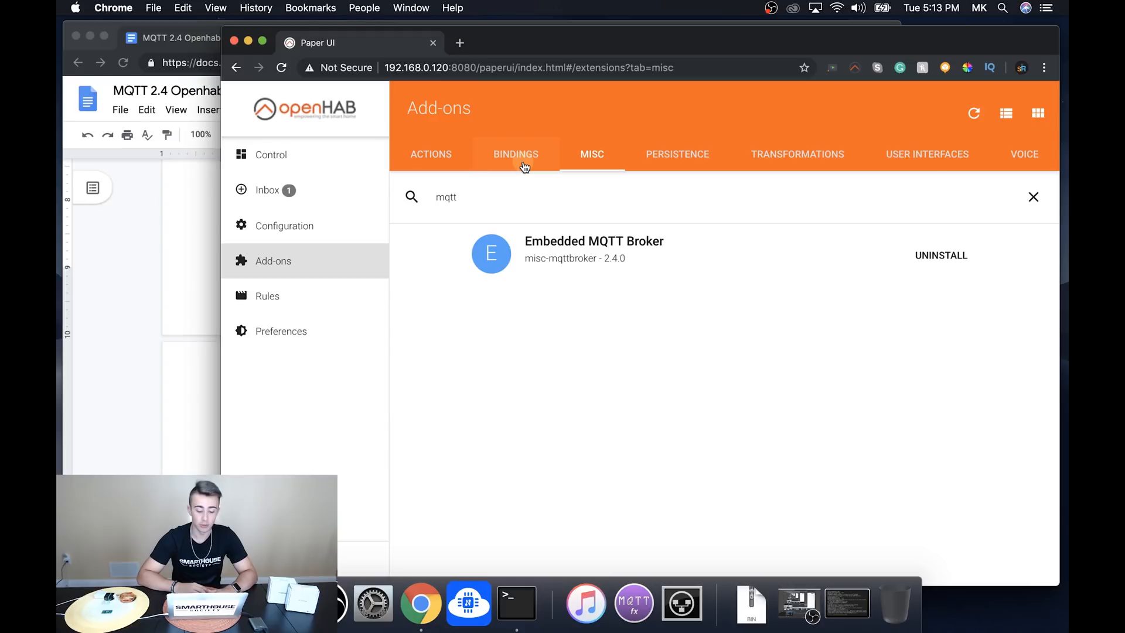
click(515, 154)
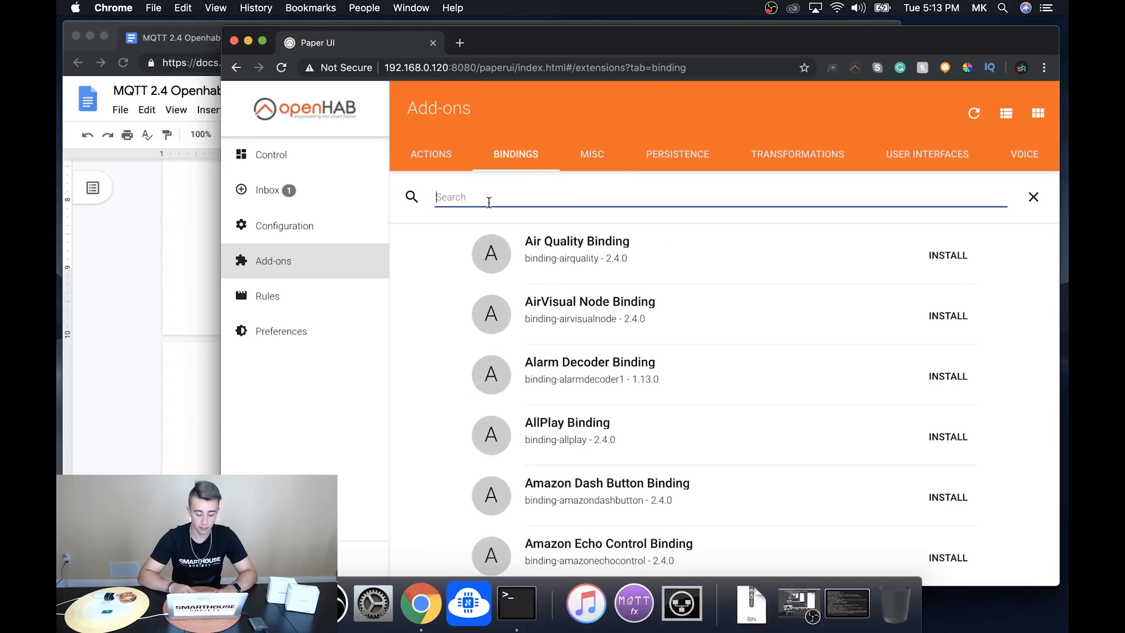
text(mqtt)
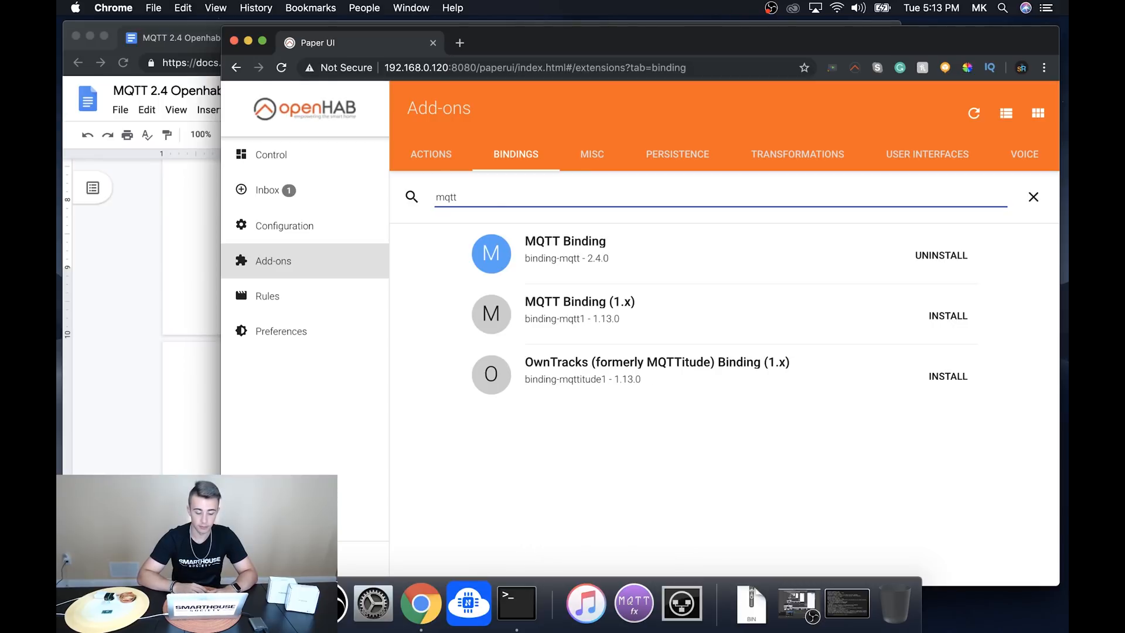
mouse_move(620, 253)
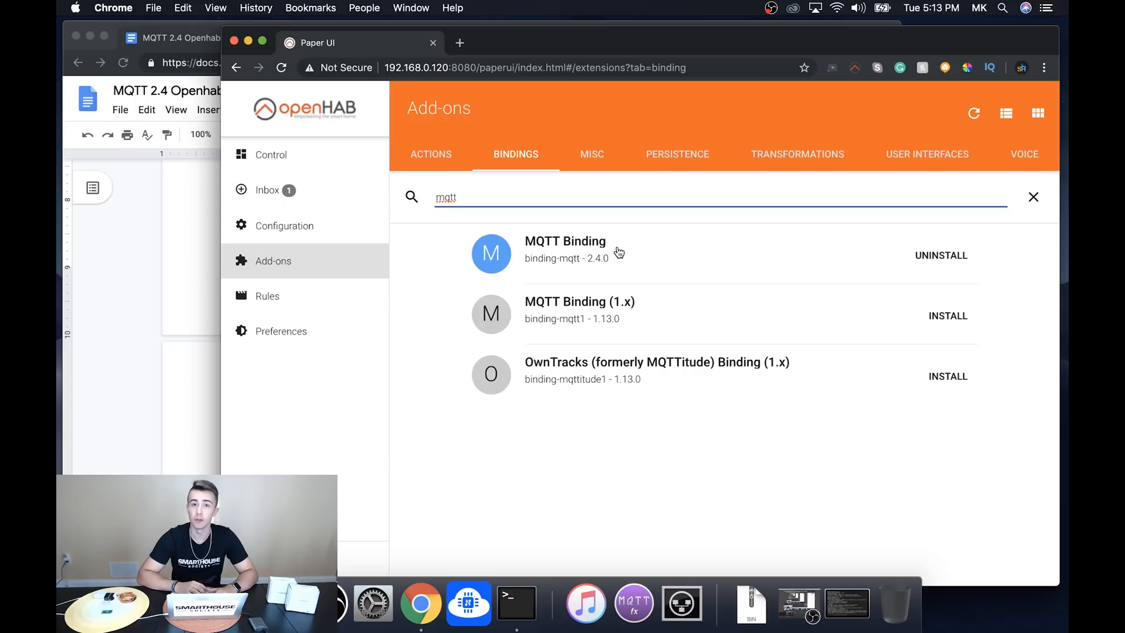
click(267, 189)
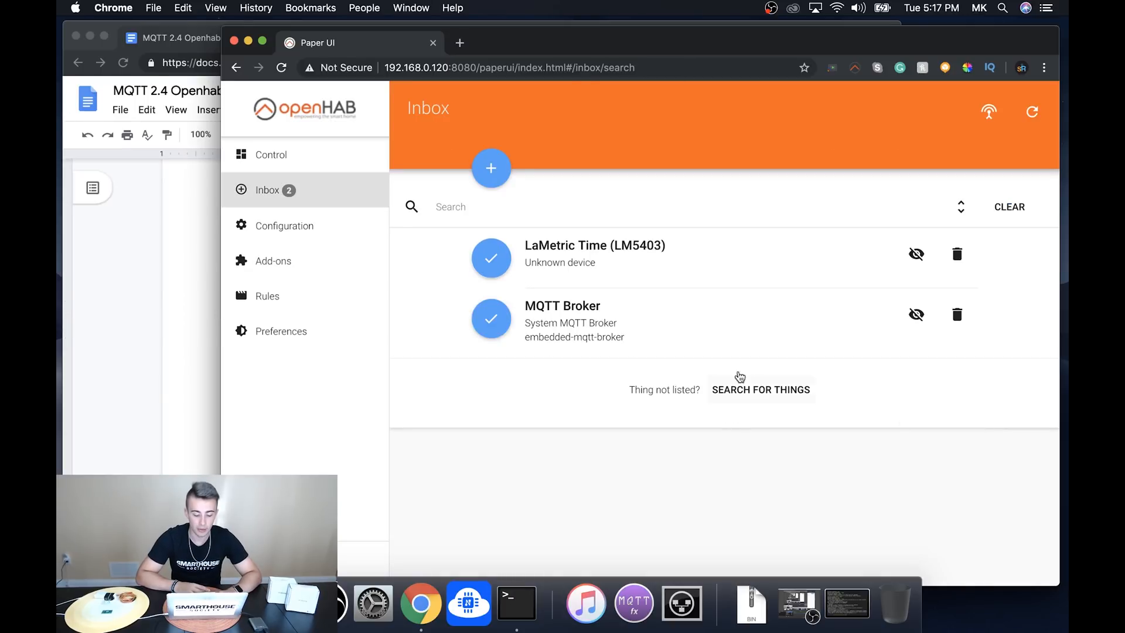
Browse the manual MQTT Broker form with Show More expanded, then close it unsaved
click(491, 169)
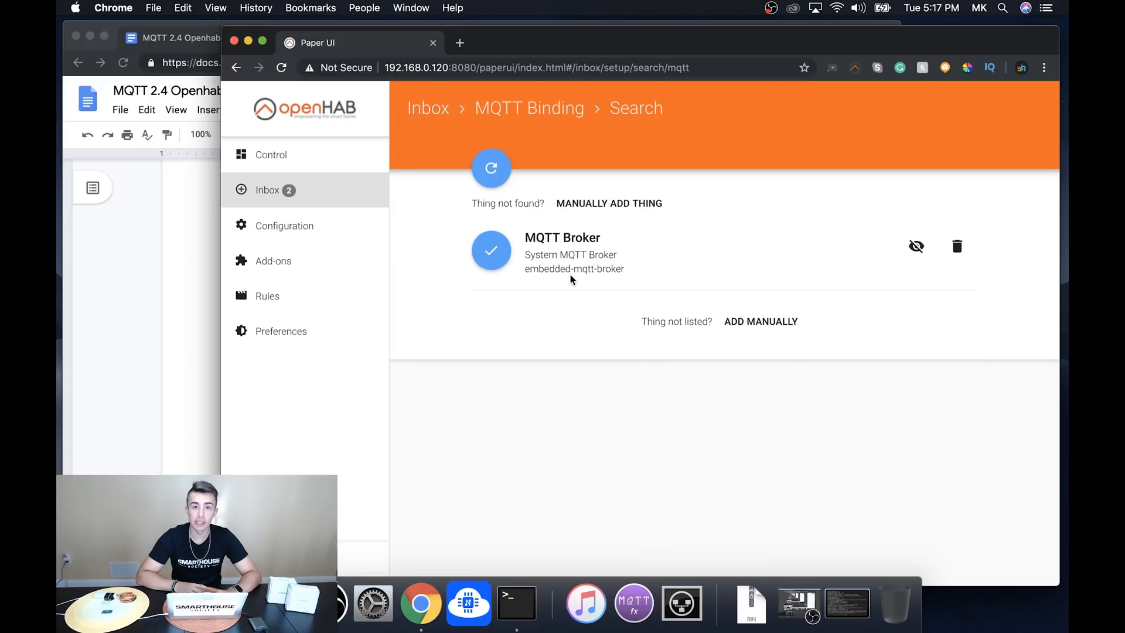
mouse_move(492, 252)
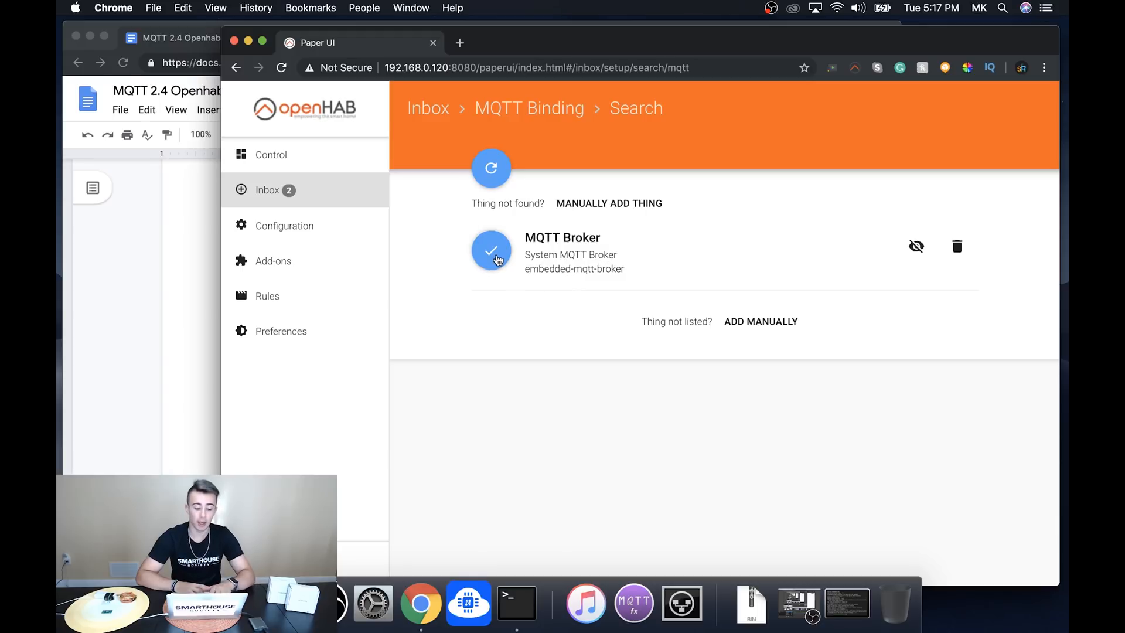
mouse_move(492, 254)
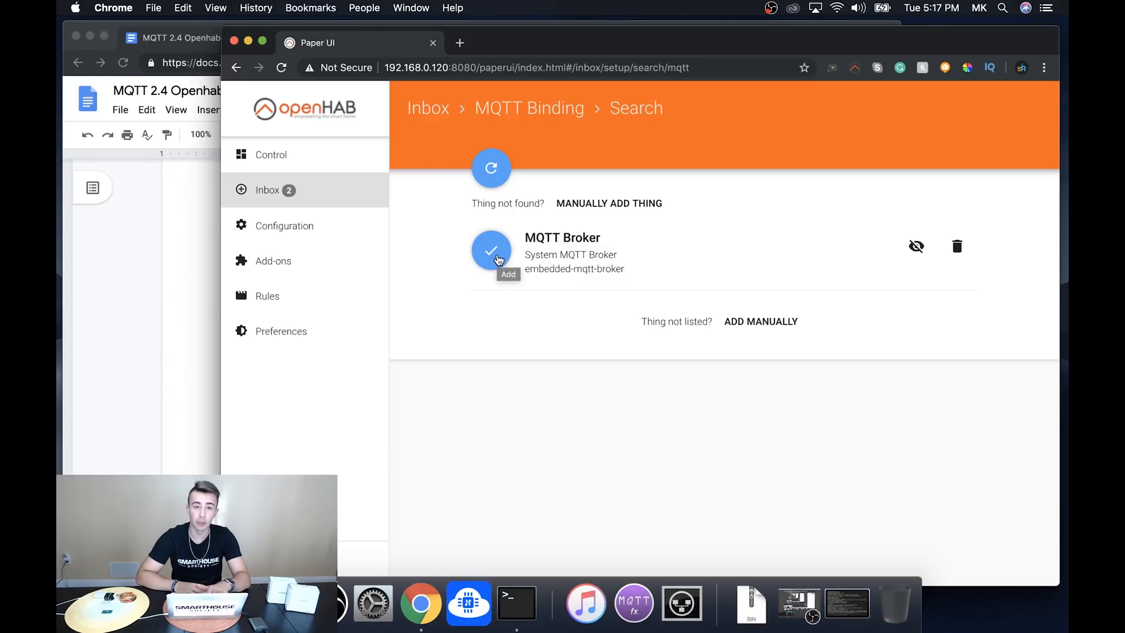
mouse_move(689, 294)
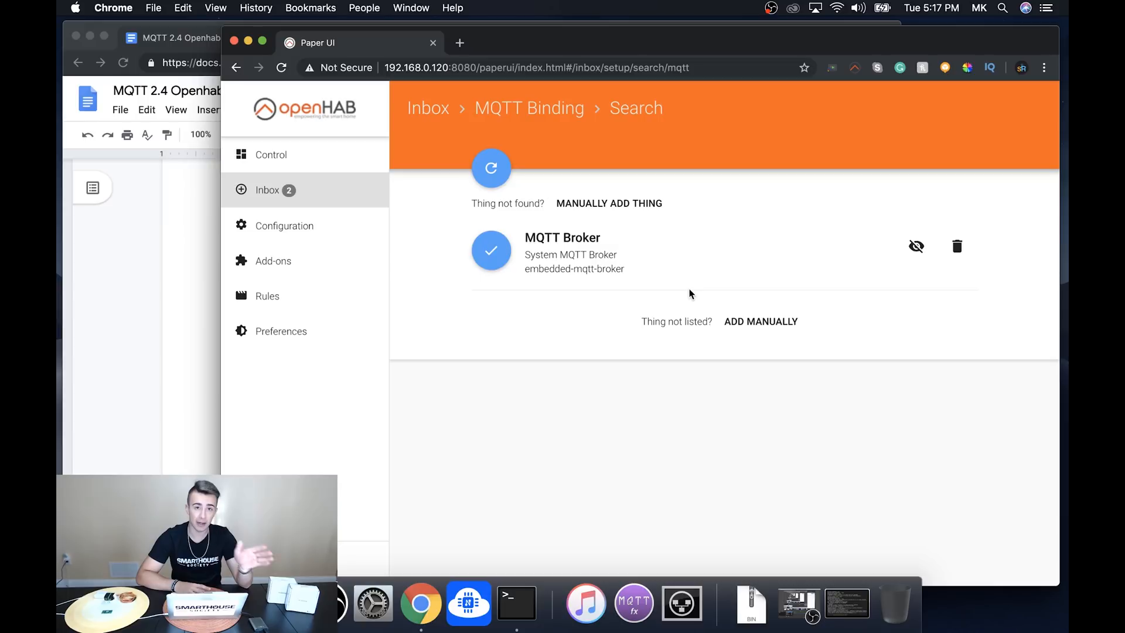
mouse_move(761, 321)
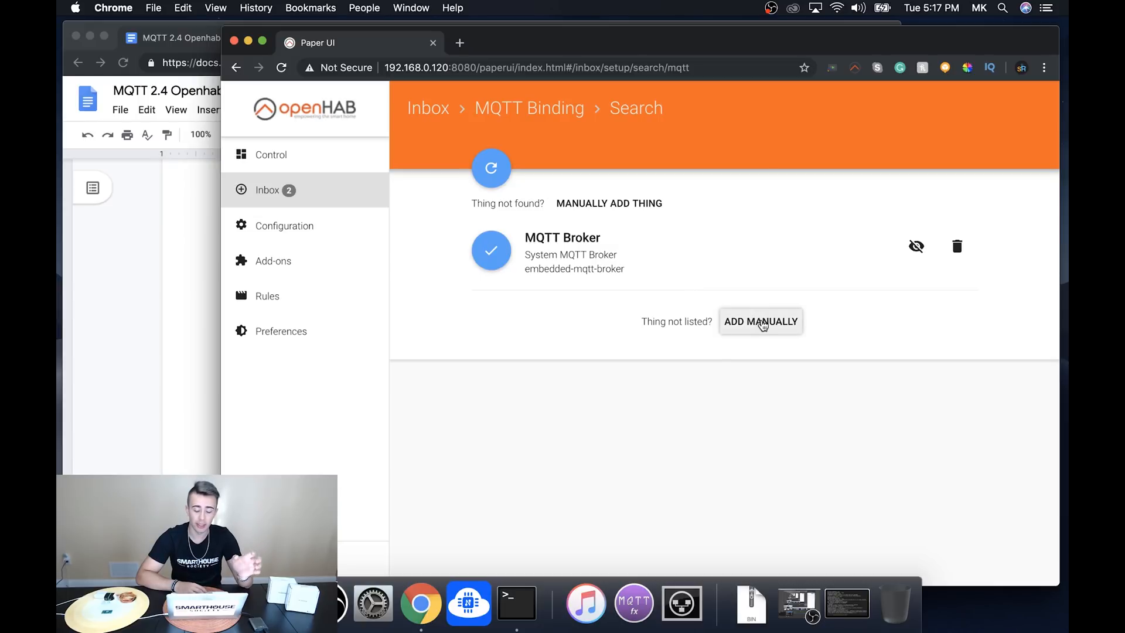
click(760, 321)
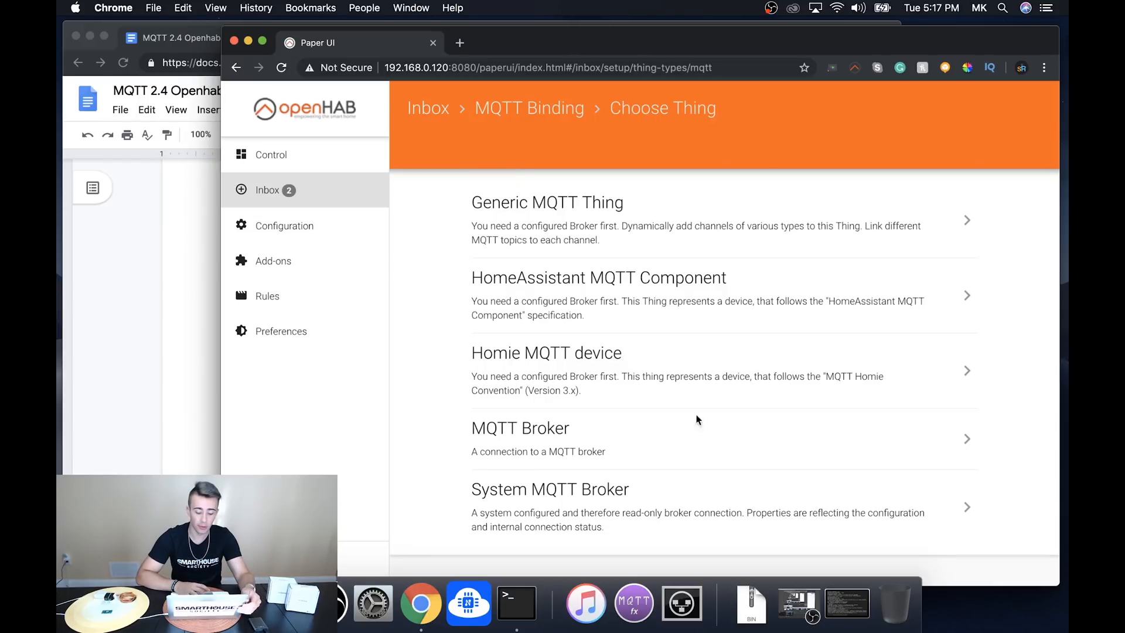
click(520, 428)
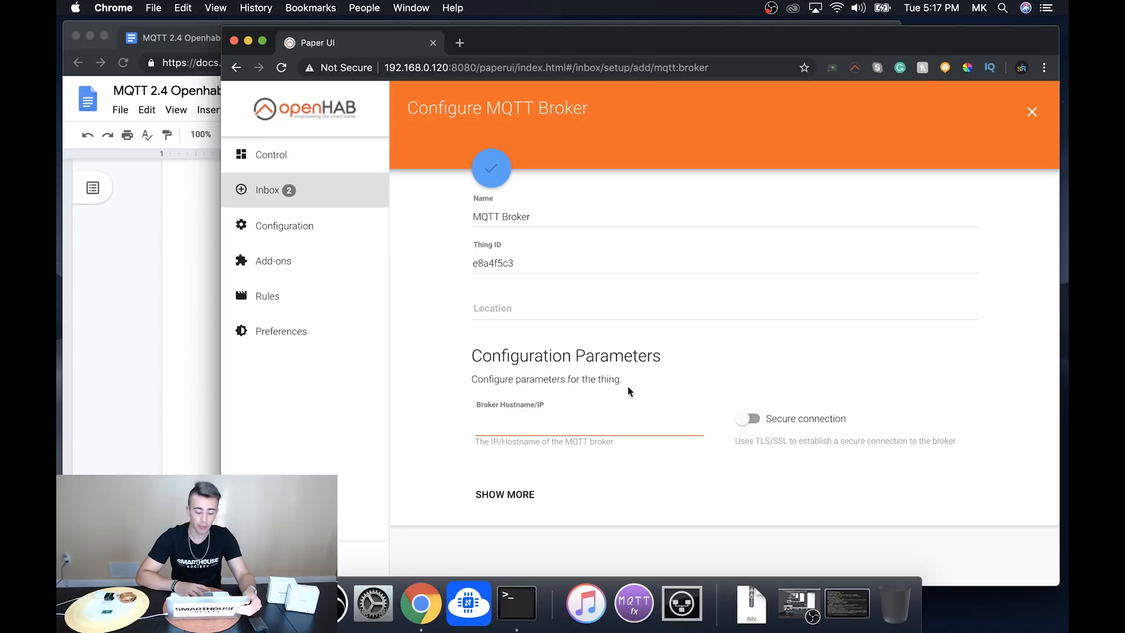
click(588, 423)
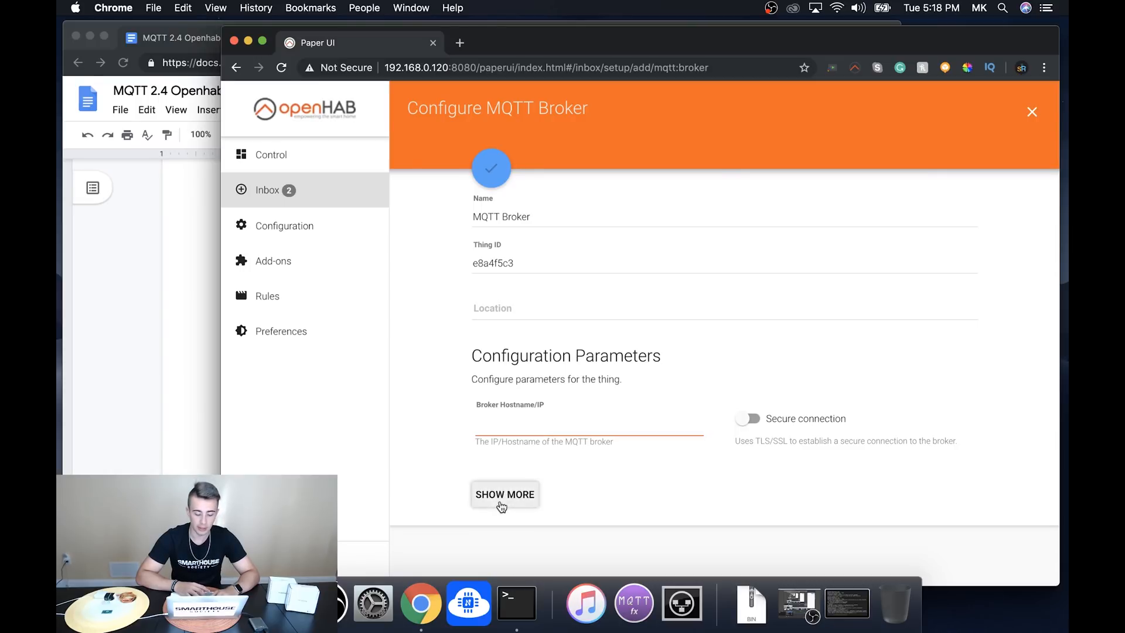
click(505, 494)
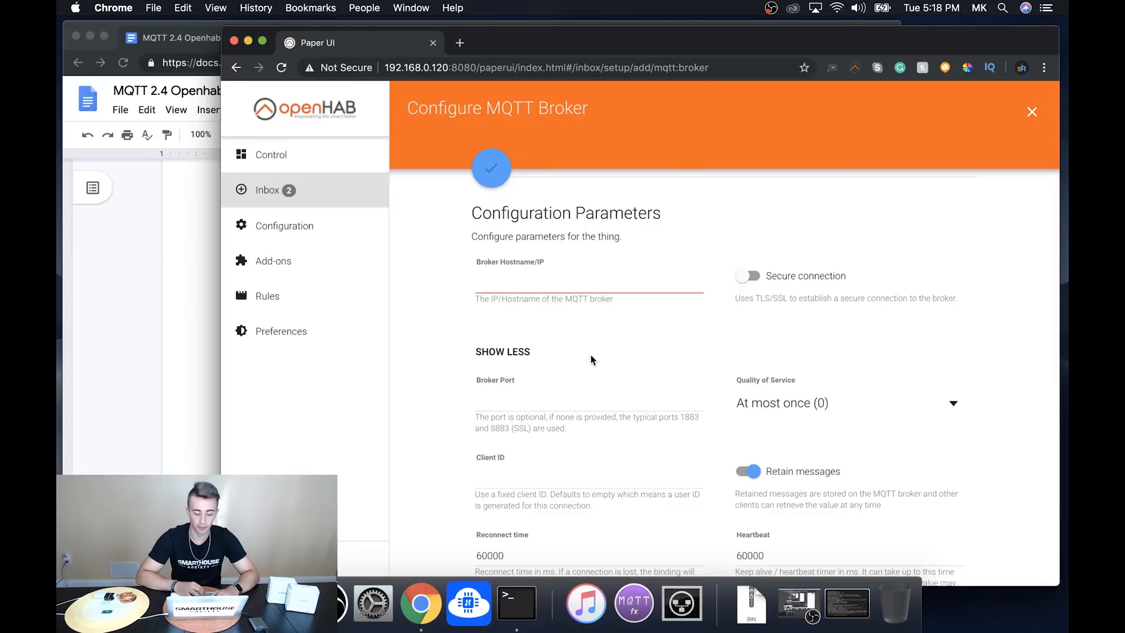
scroll(down, 3)
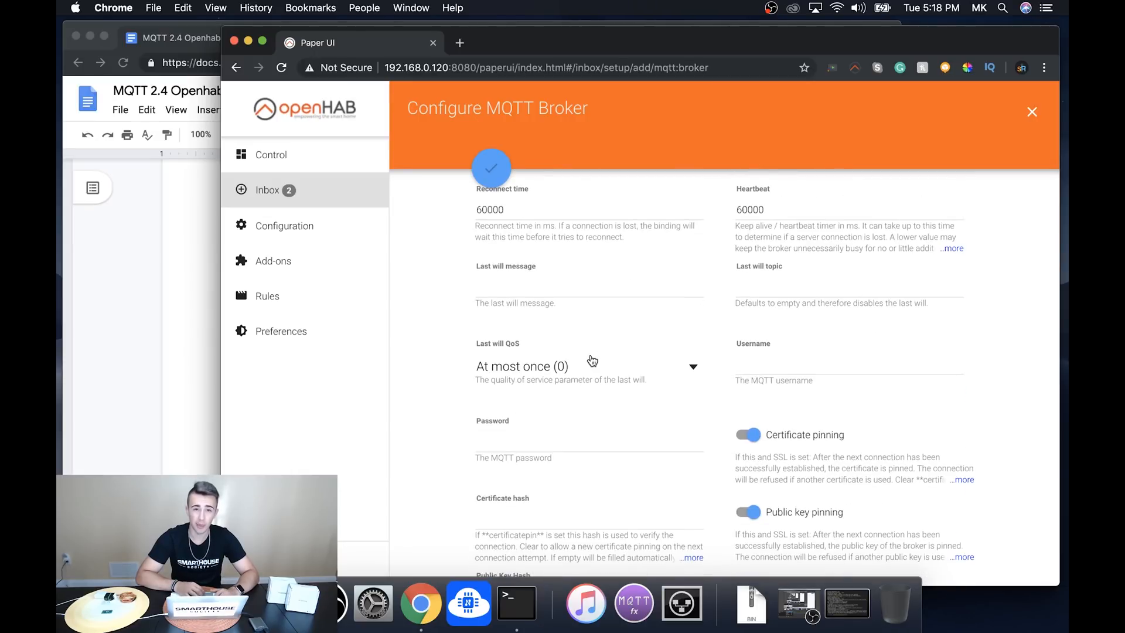
scroll(up, 3)
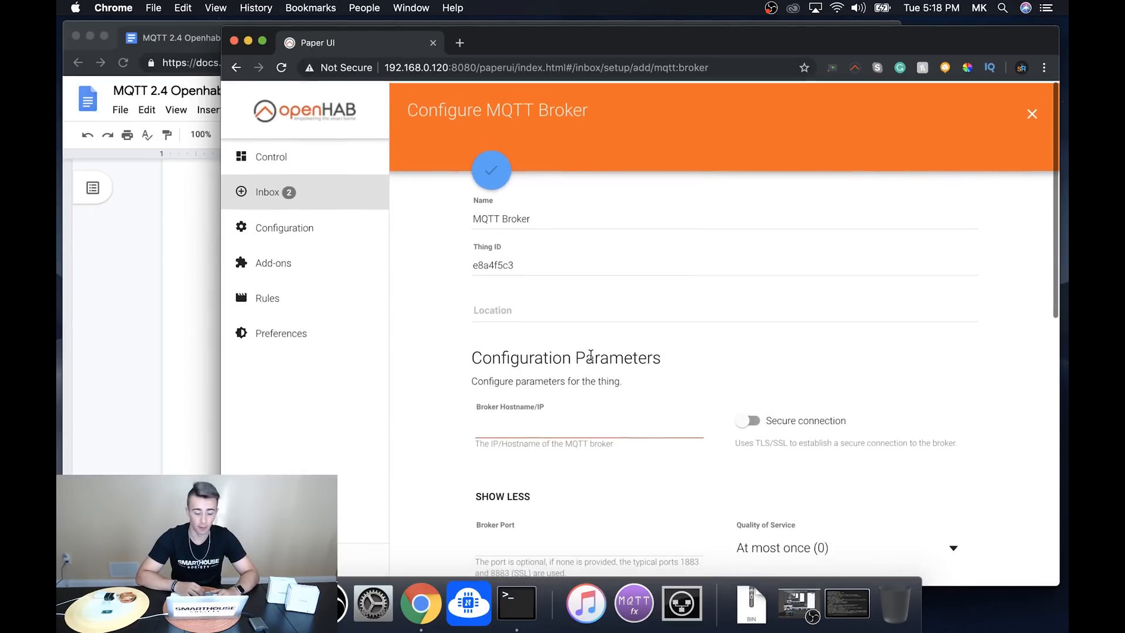
click(1032, 113)
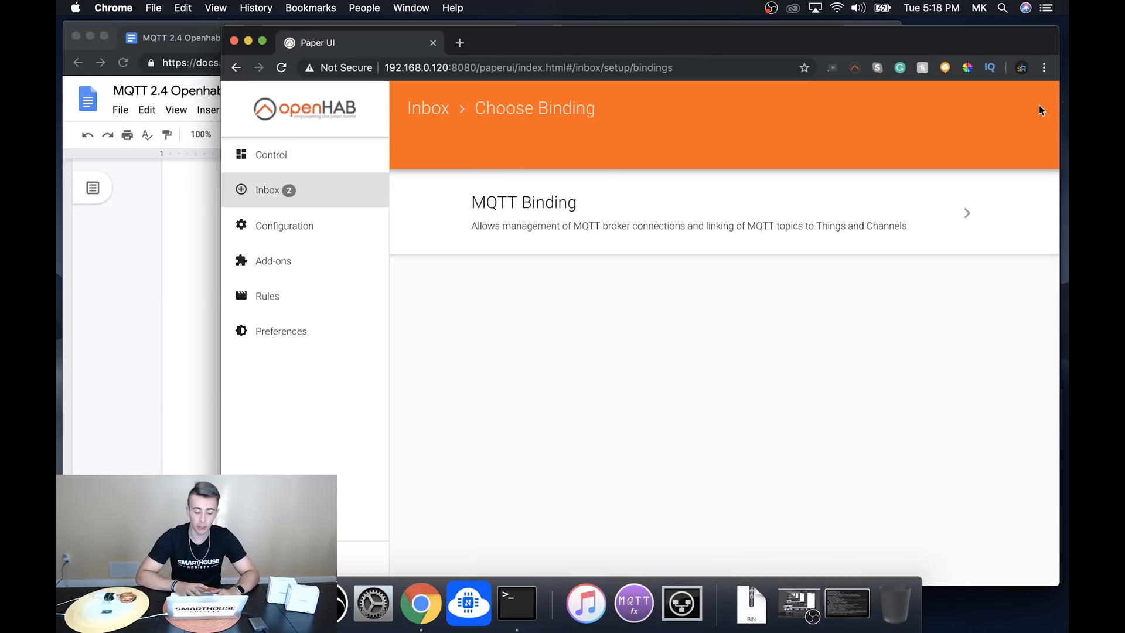
Approve the discovered System MQTT Broker in the Inbox and add it as a thing
click(267, 189)
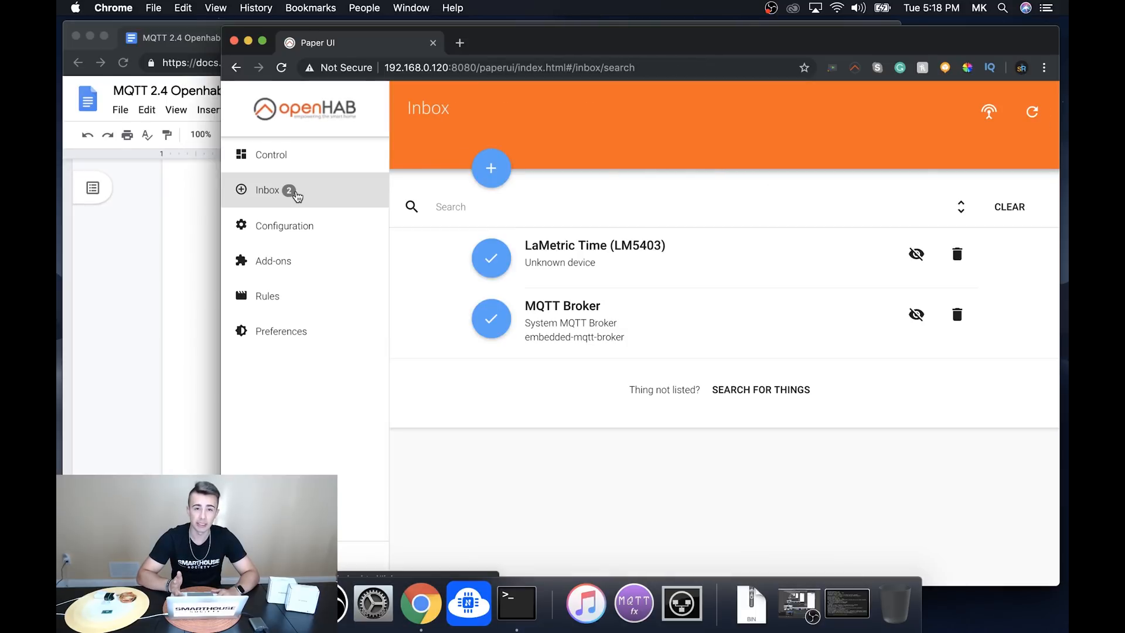
mouse_move(572, 289)
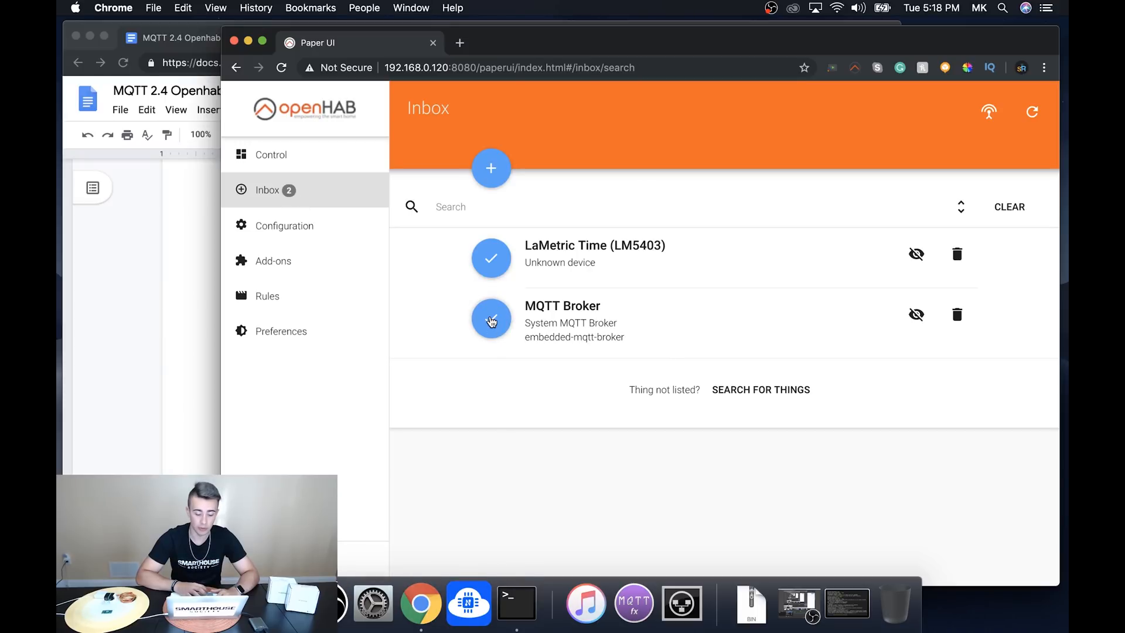
click(492, 319)
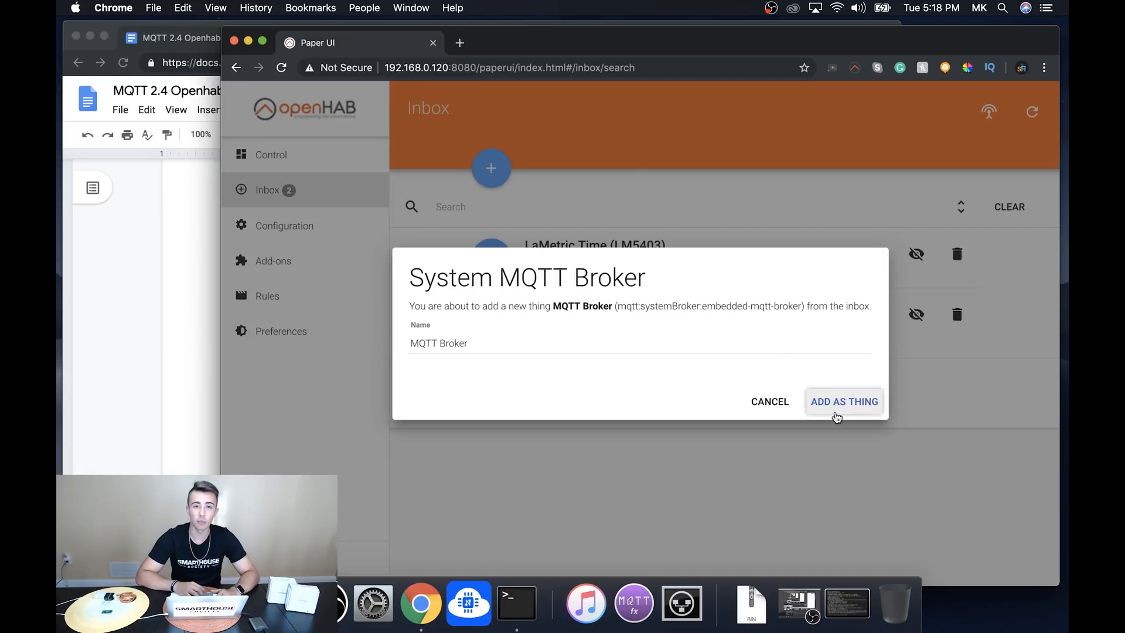
click(843, 401)
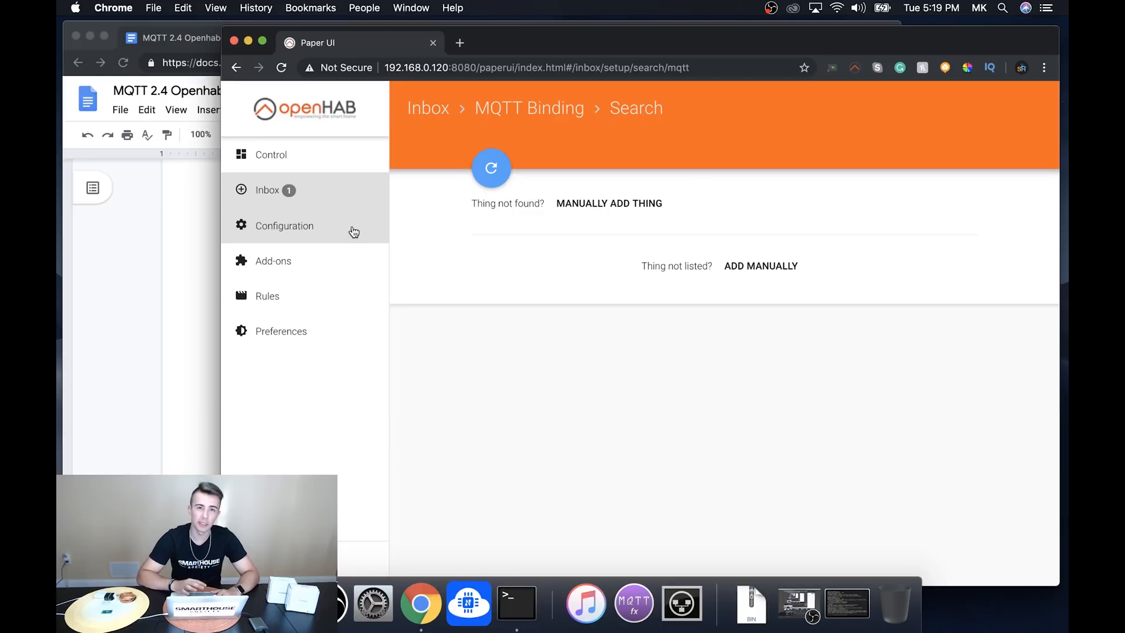
Open MQTT Embedded Broker in Configuration > Services, toggle Expert Mode off again, and save
click(284, 225)
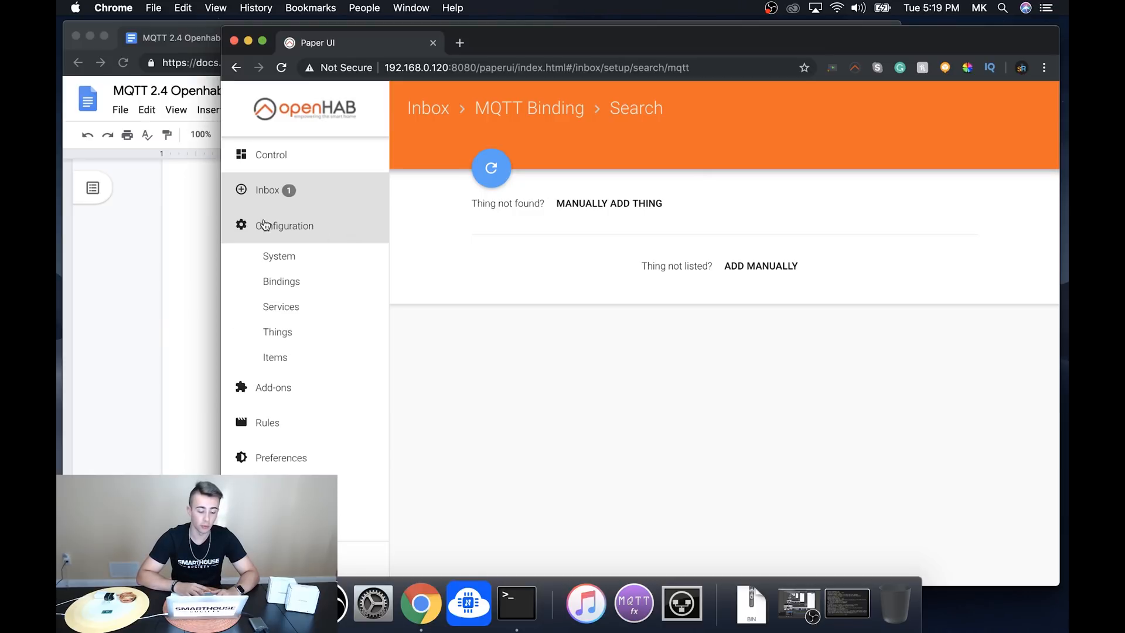
mouse_move(308, 307)
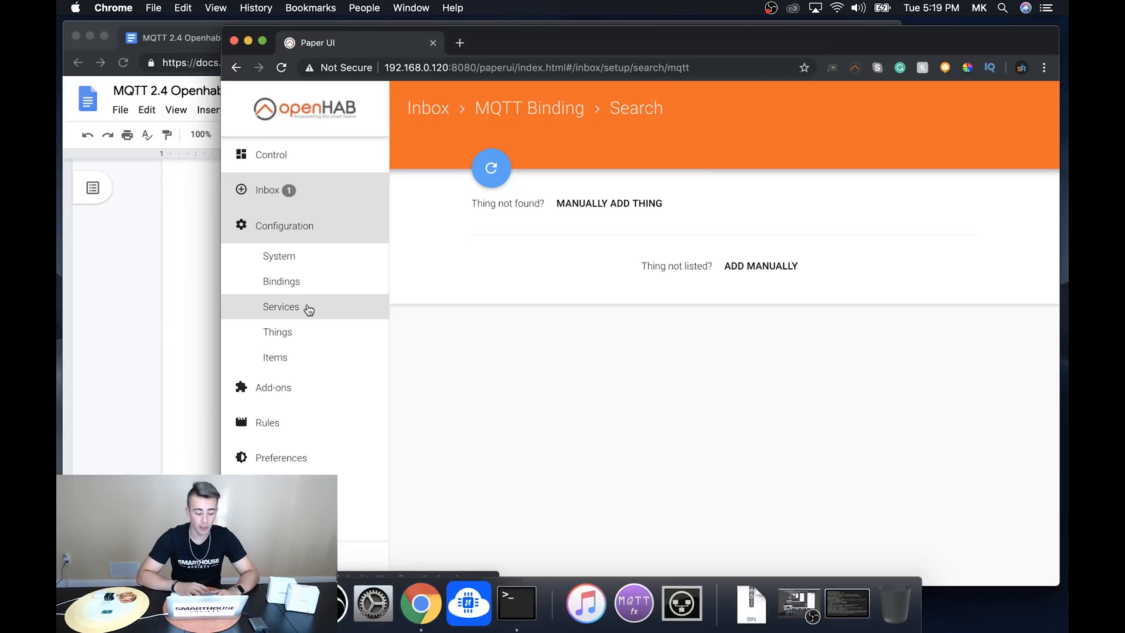
click(281, 307)
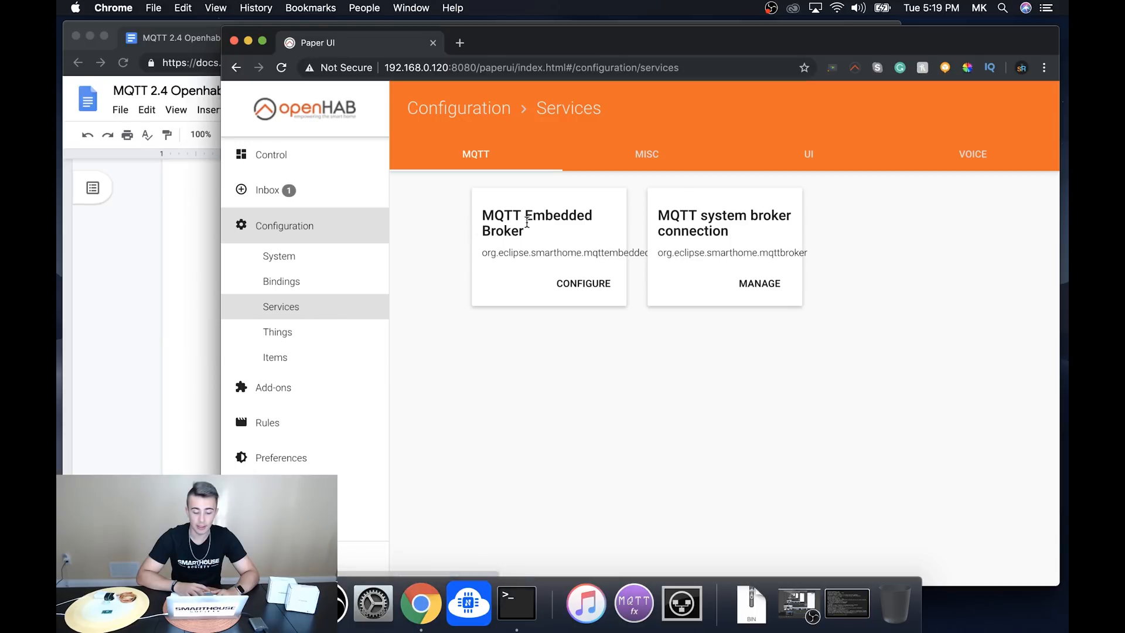
double_click(536, 223)
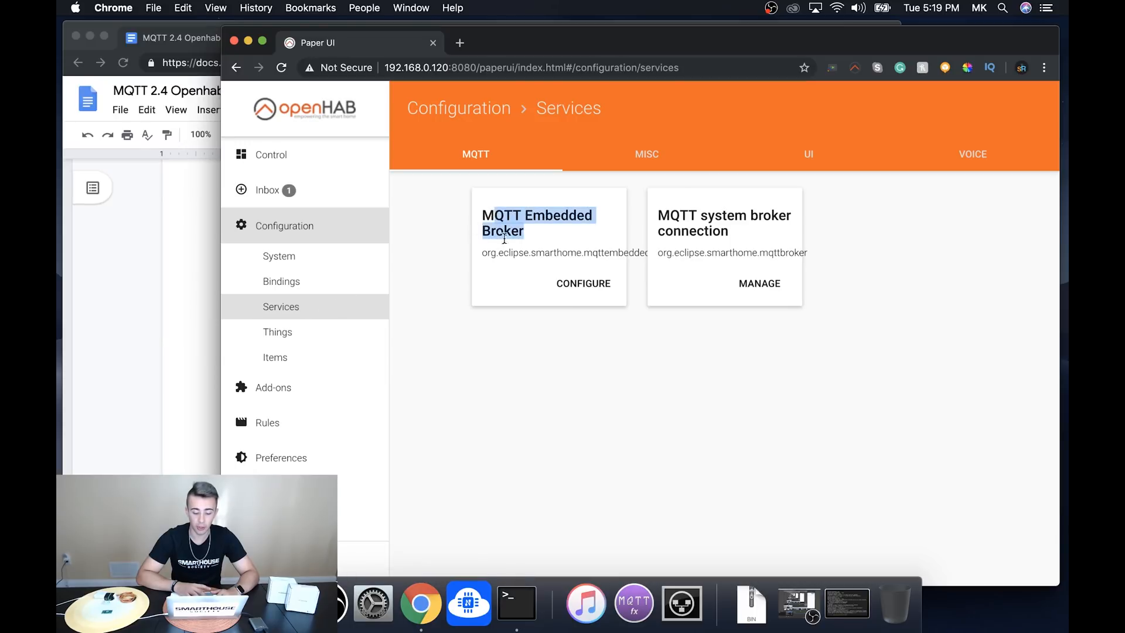
click(583, 282)
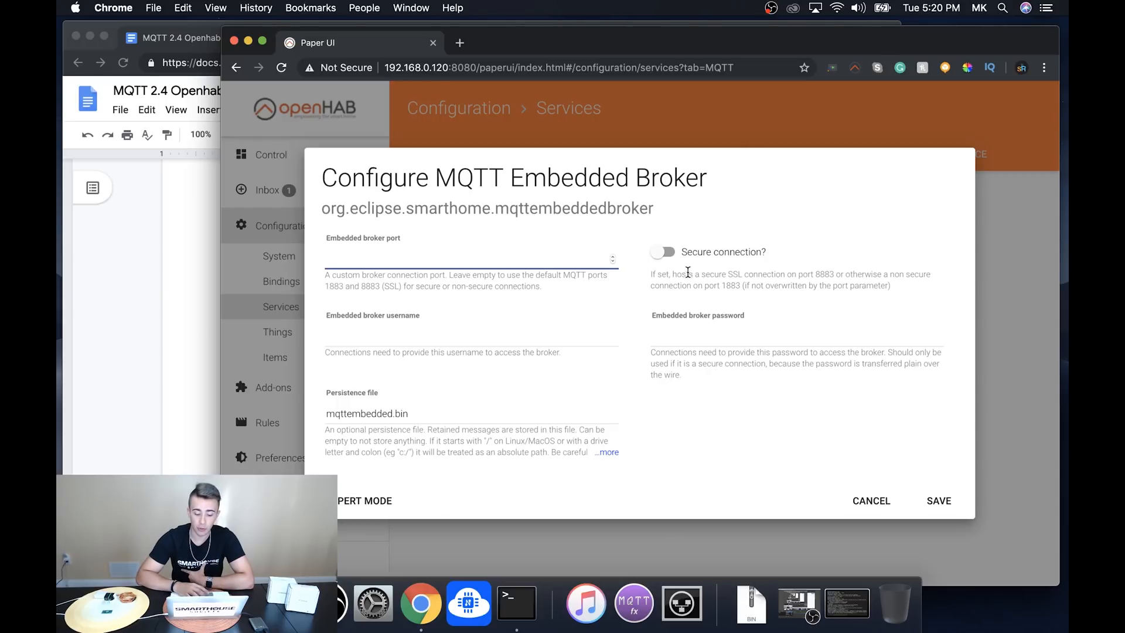
mouse_move(694, 300)
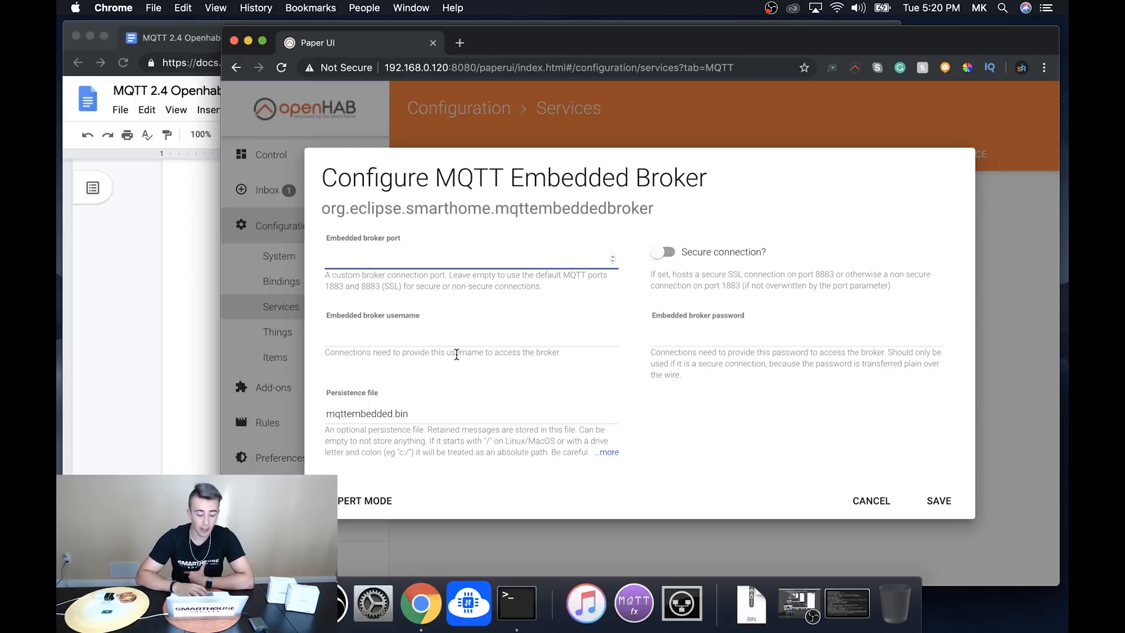
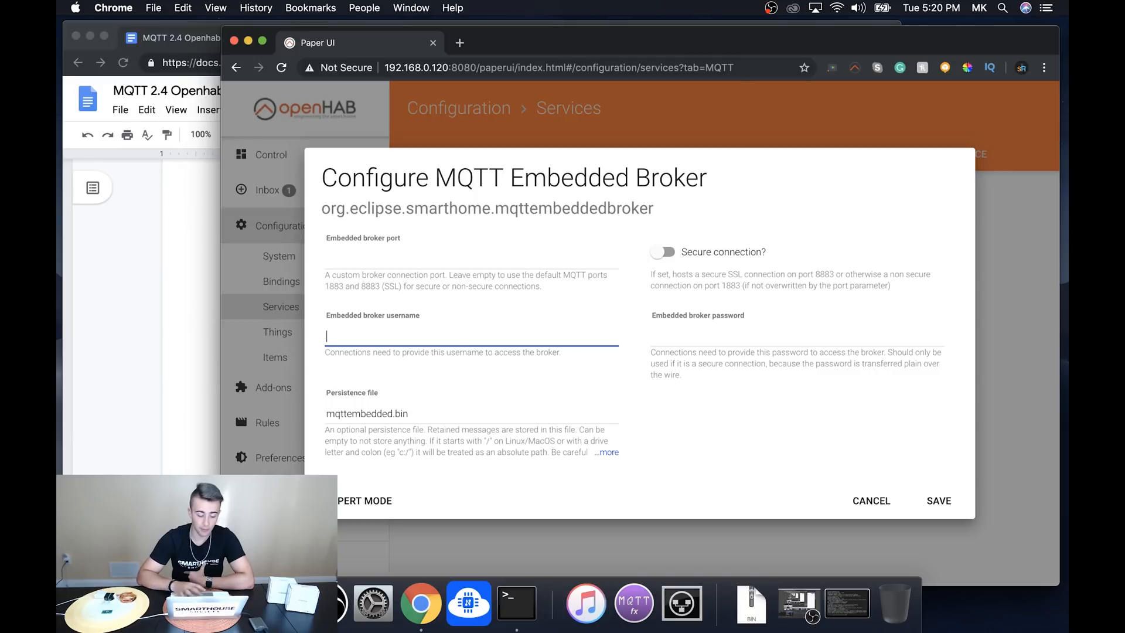
mouse_move(713, 381)
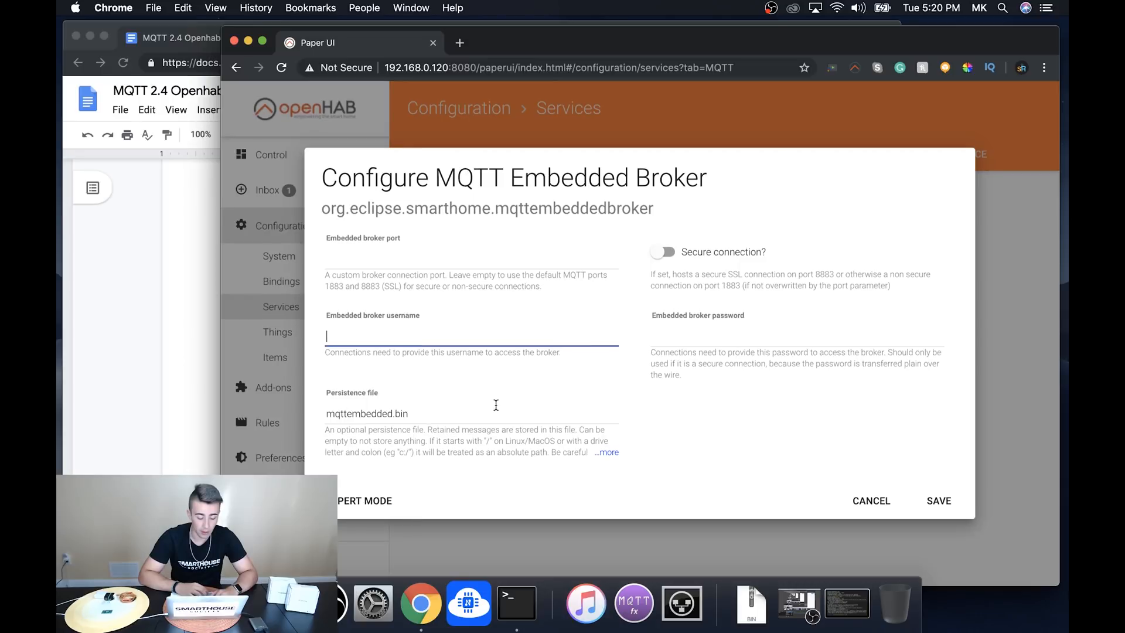
click(365, 500)
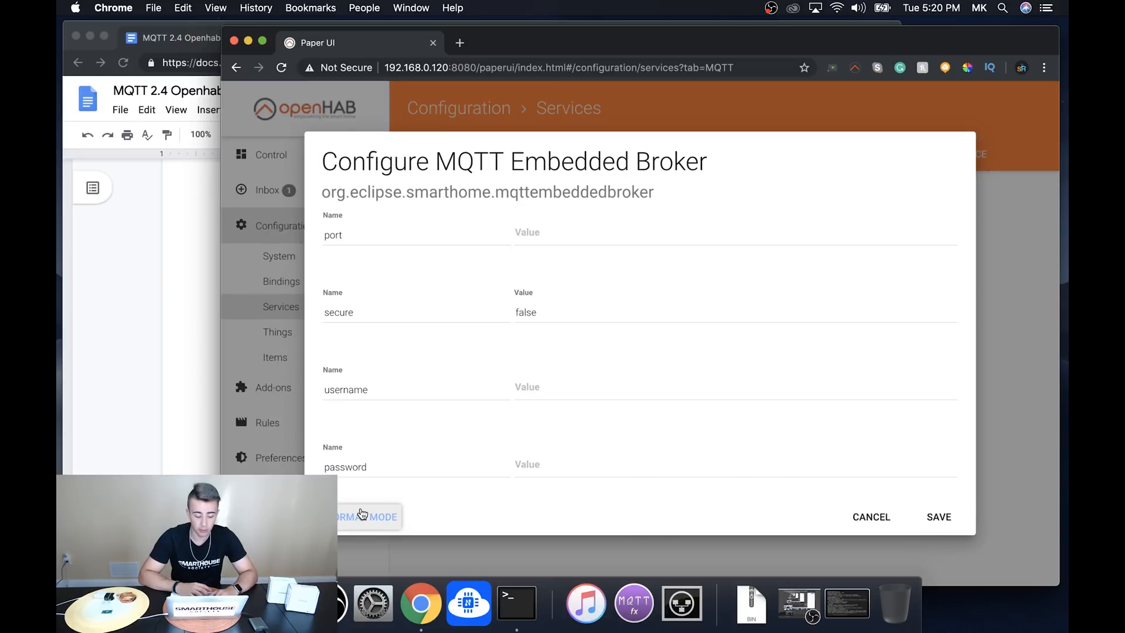
click(366, 516)
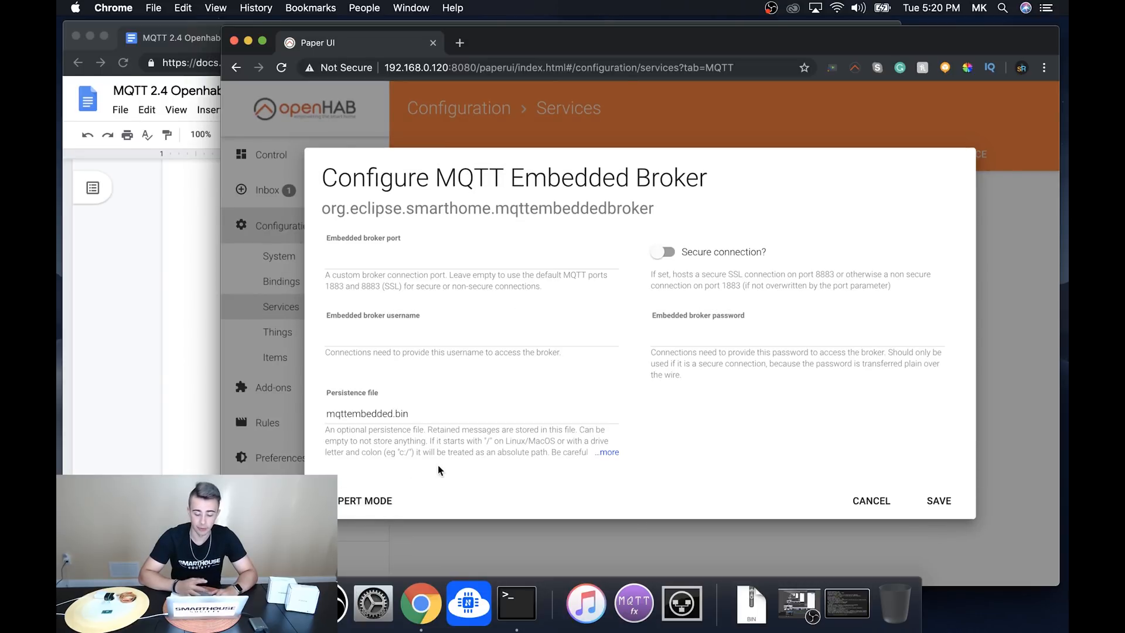
mouse_move(703, 428)
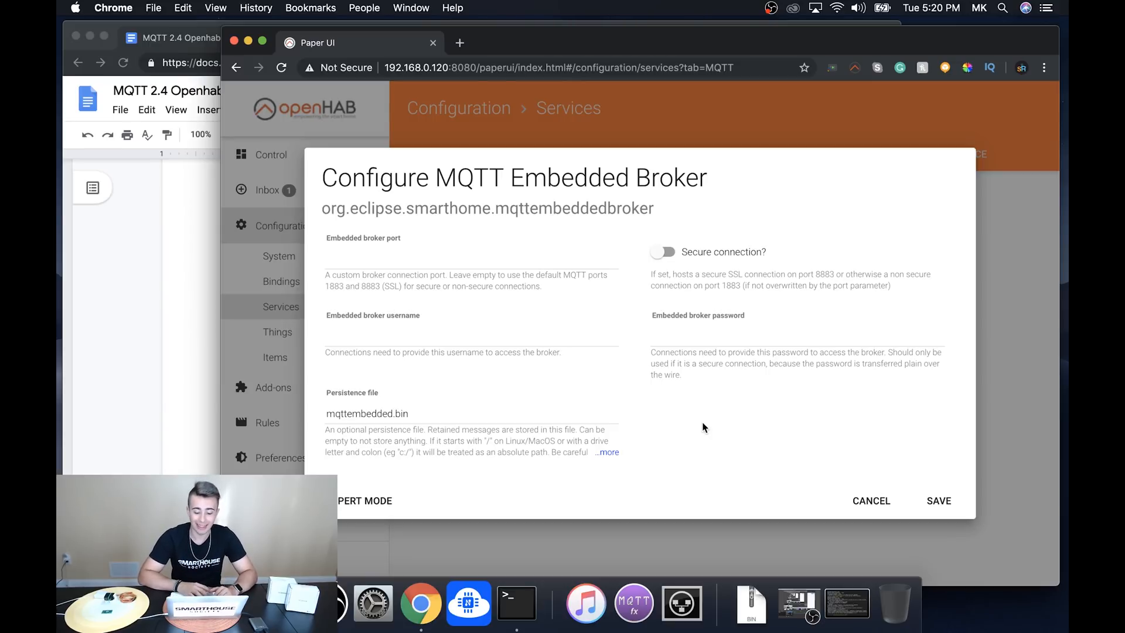
click(937, 500)
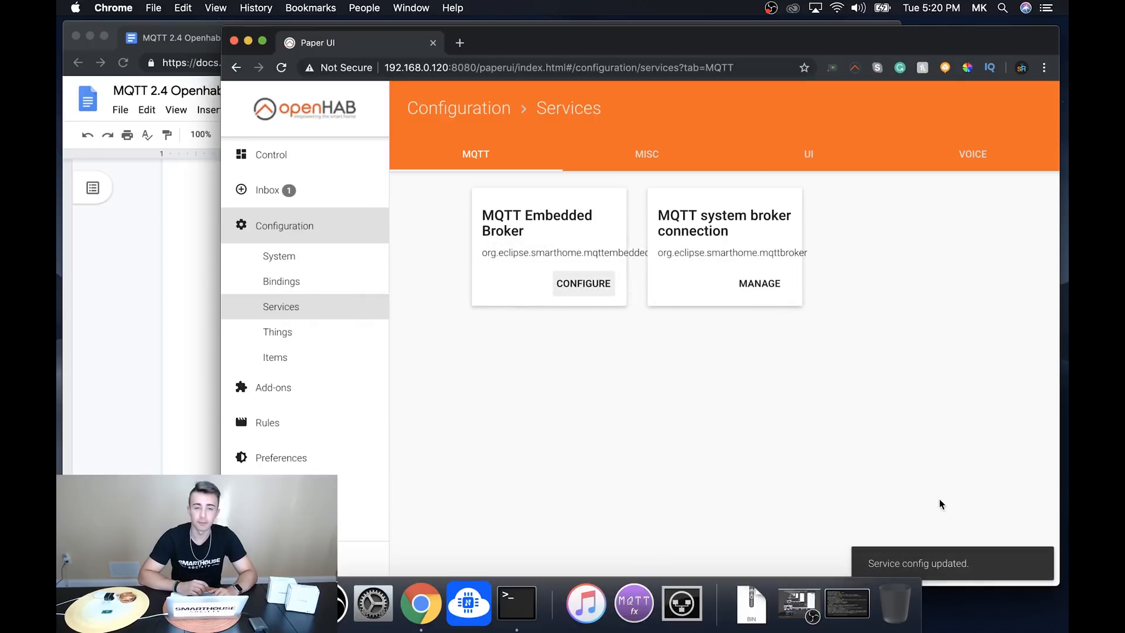
mouse_move(1003, 359)
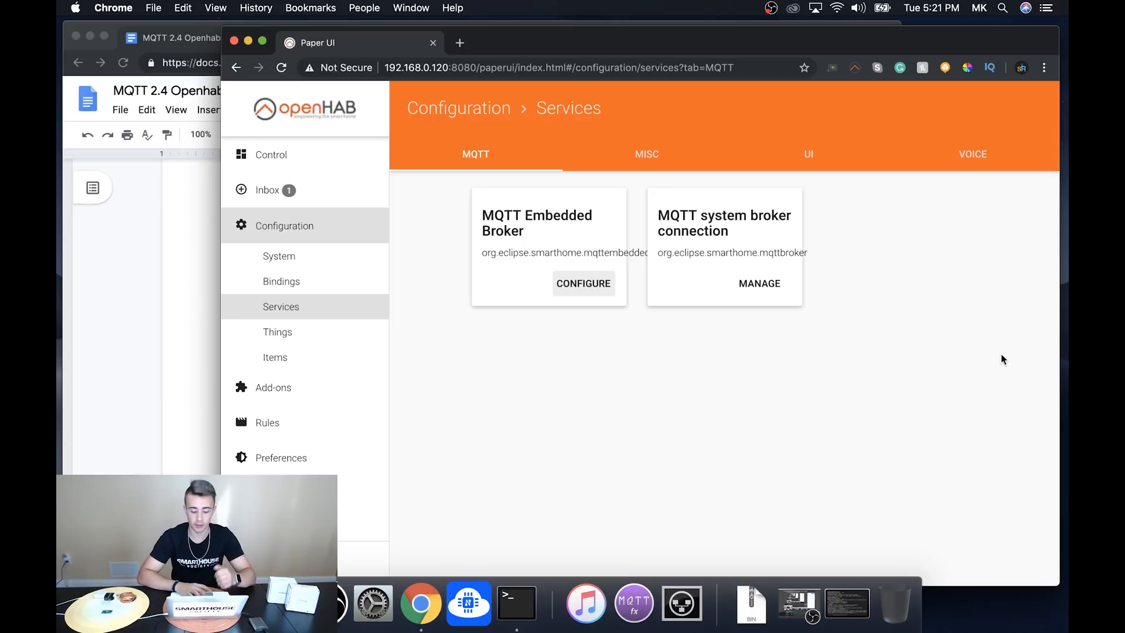
mouse_move(633, 603)
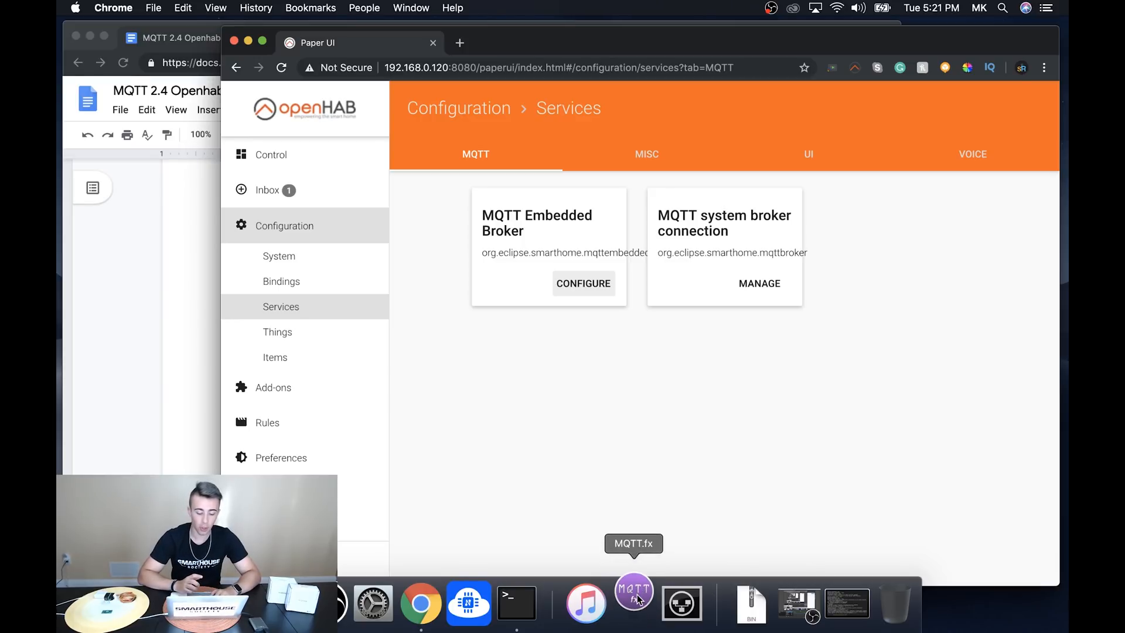
Launch MQTT.fx from the Dock until its Publish window with the mosquitto profile appears
click(633, 601)
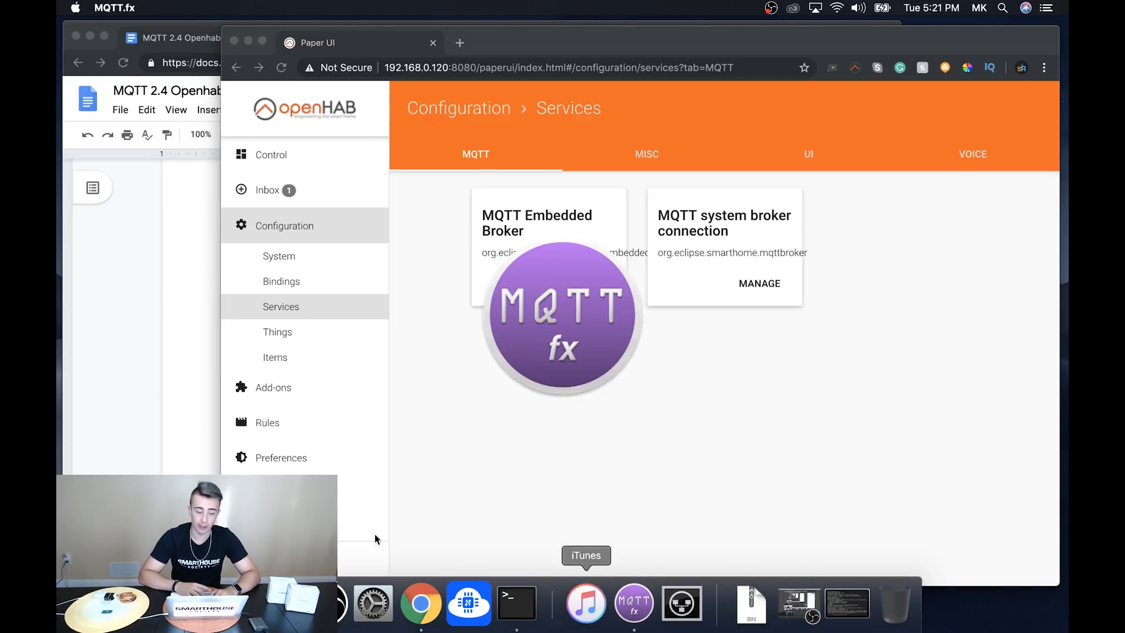
click(172, 37)
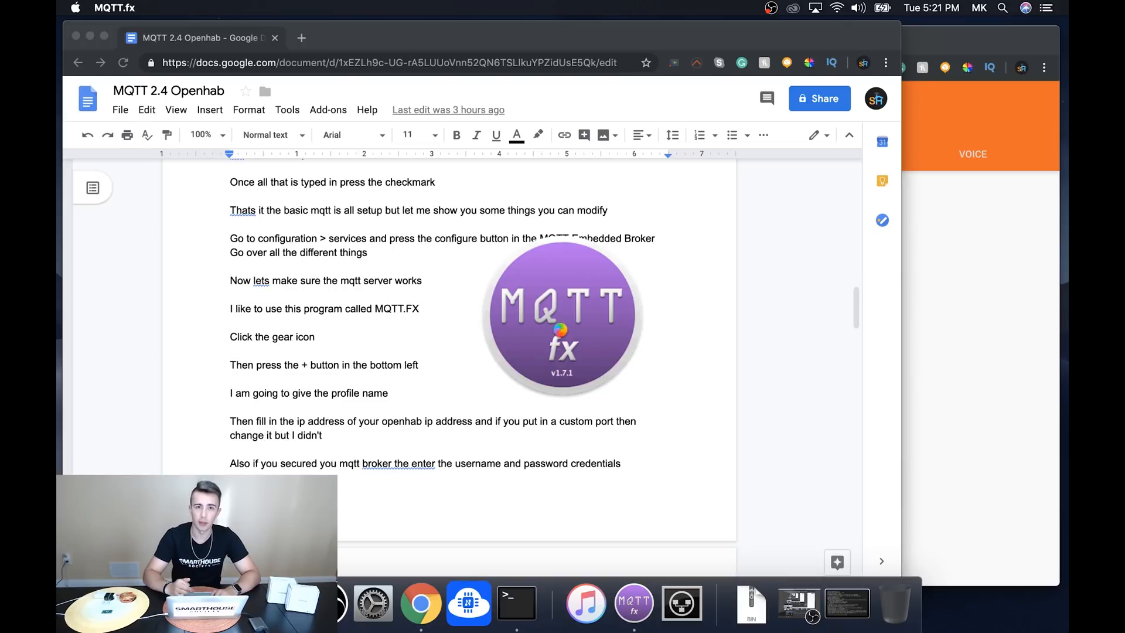
click(633, 603)
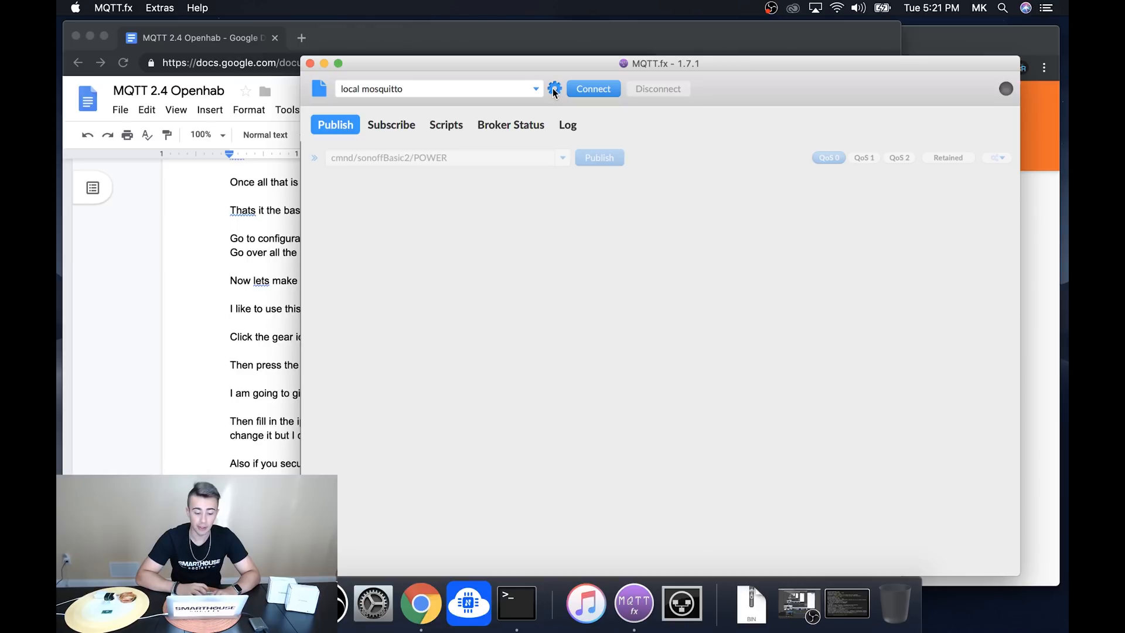
Add connection profile 'OpeHAB Embedde Broker' pointing at broker 192.168.0.120, port 1883
click(554, 88)
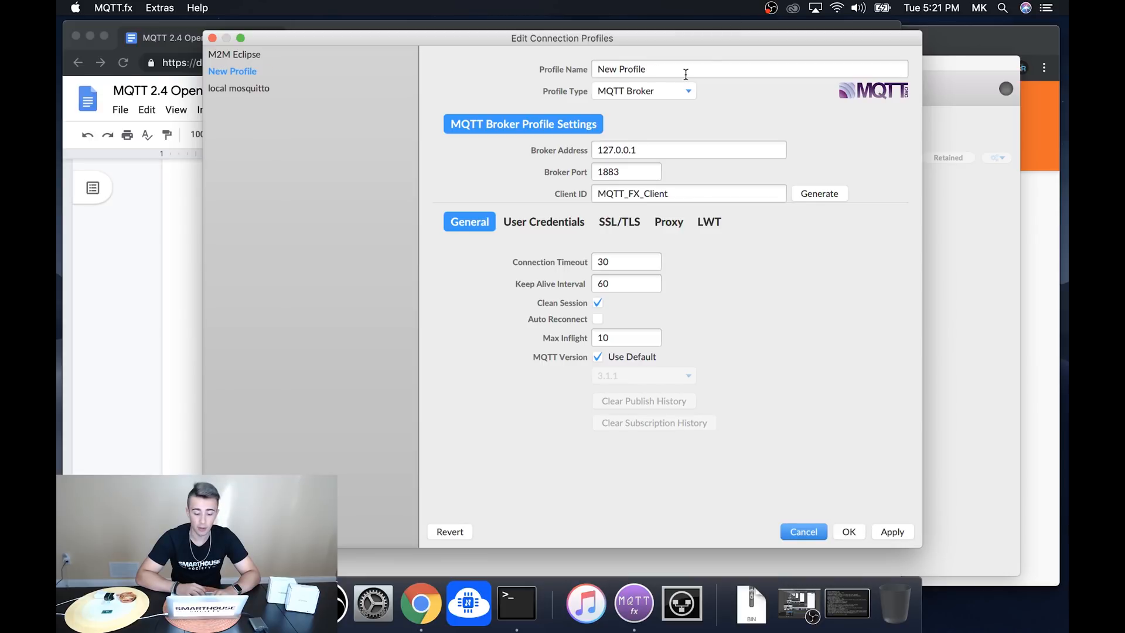
text(Ope)
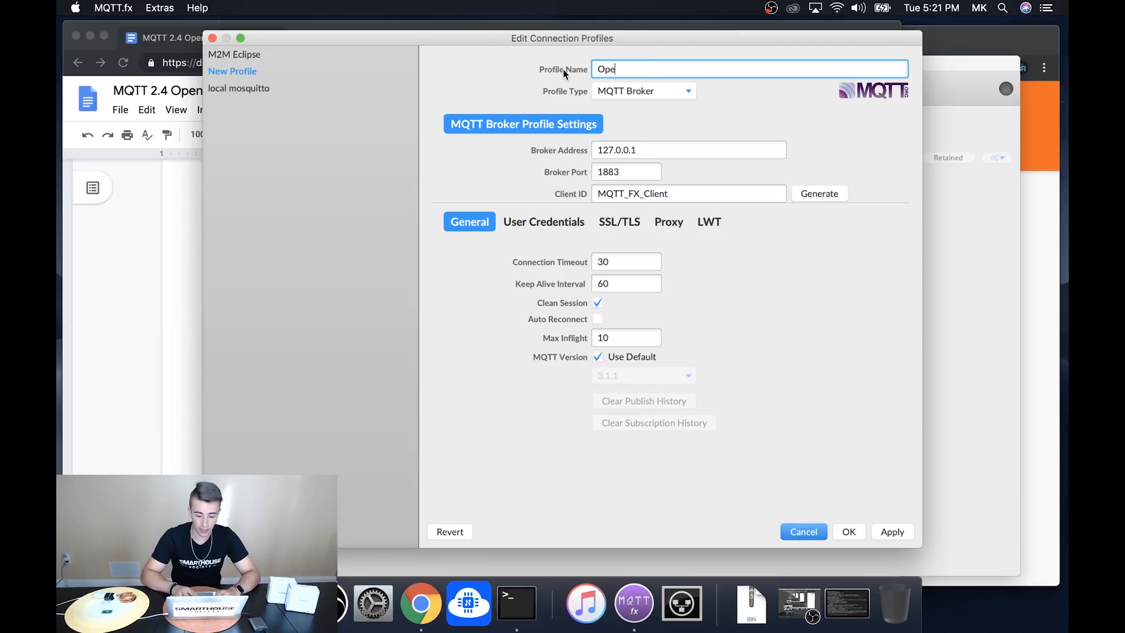
text(HAB)
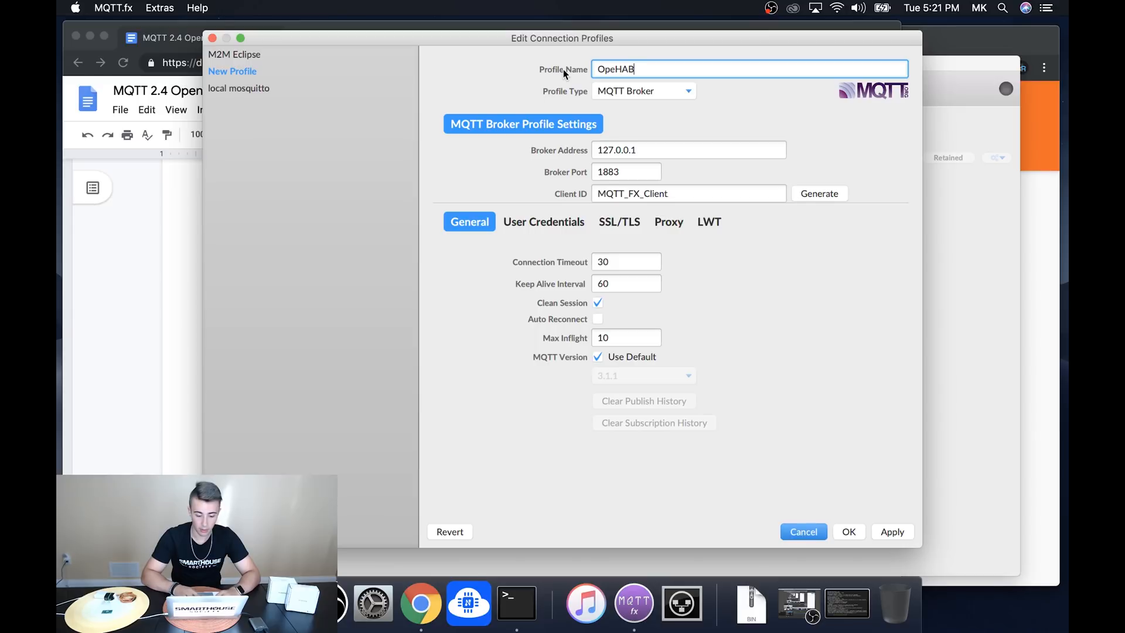
text(Embedde Broker)
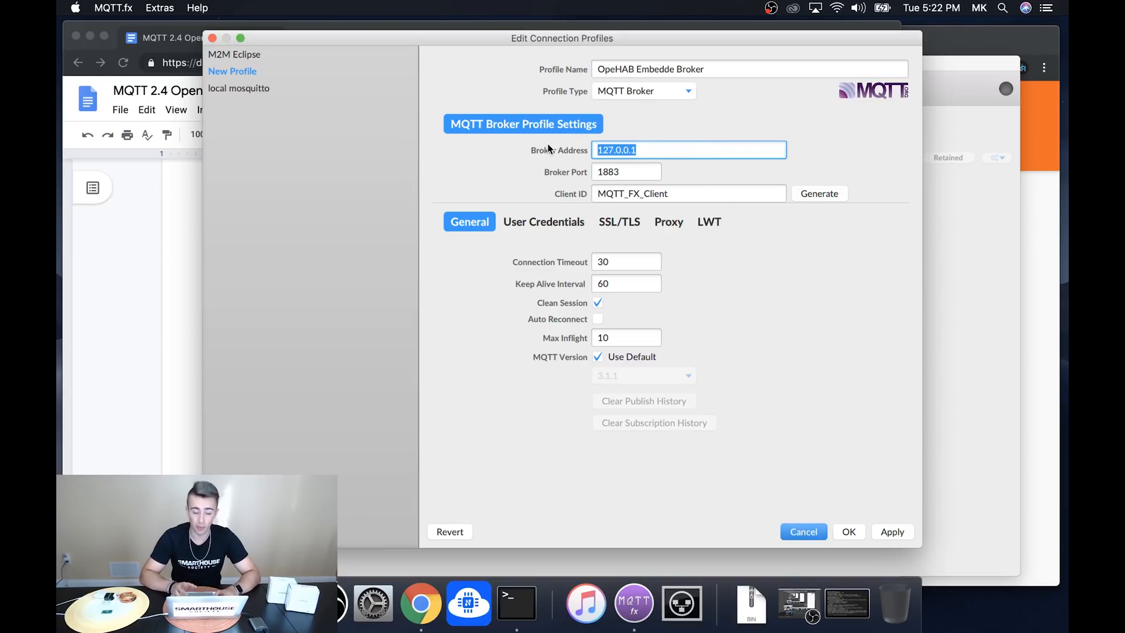
text(192.168)
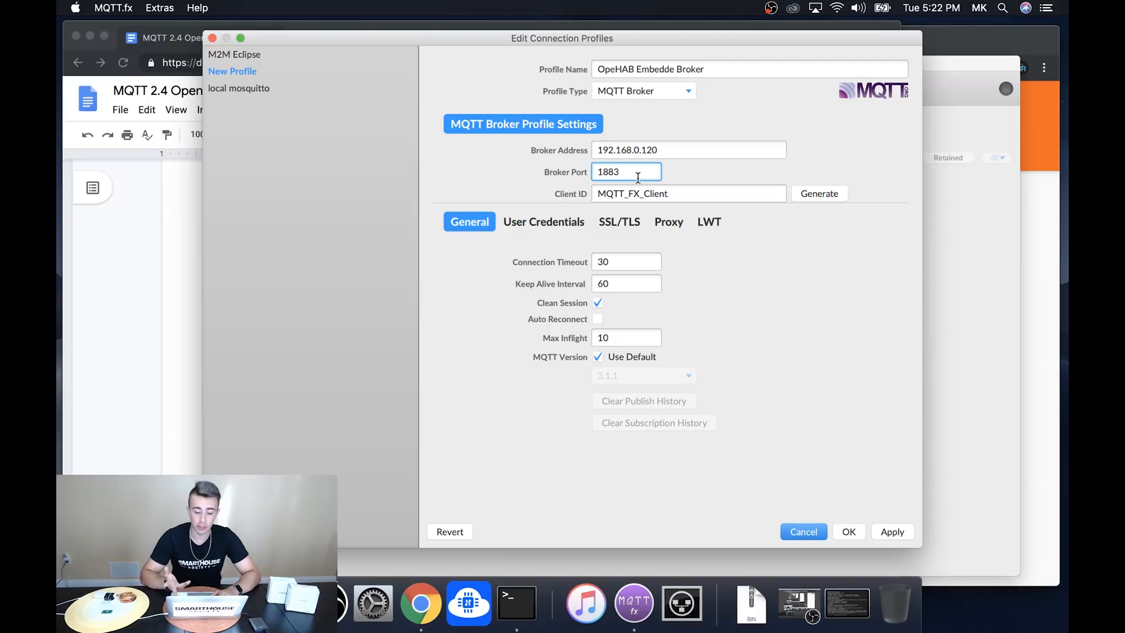
mouse_move(563, 228)
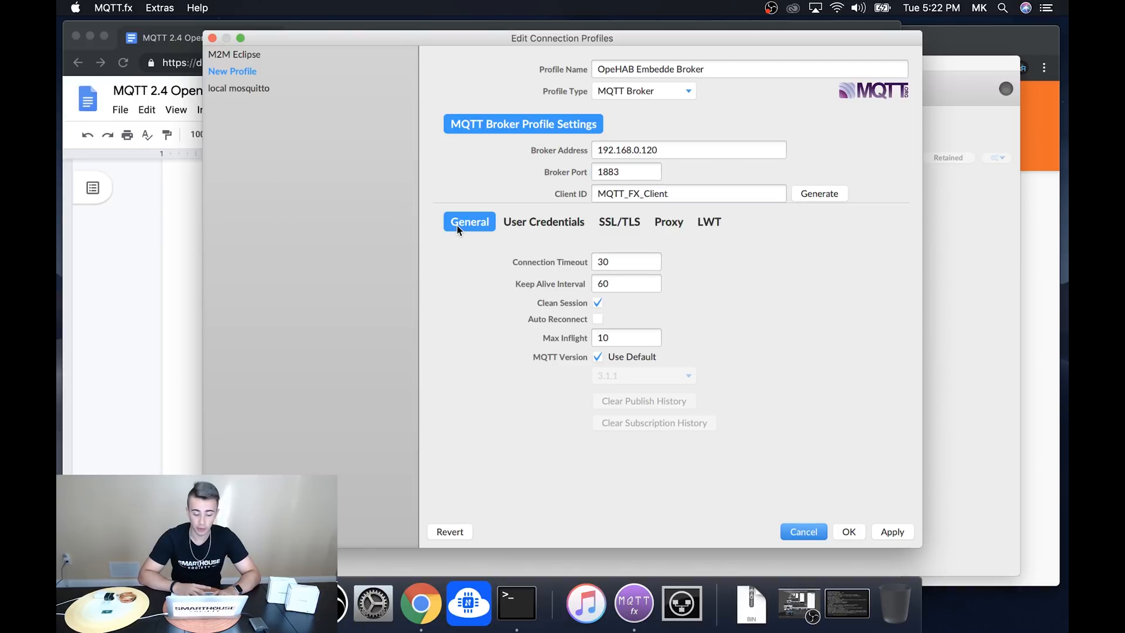
mouse_move(681, 472)
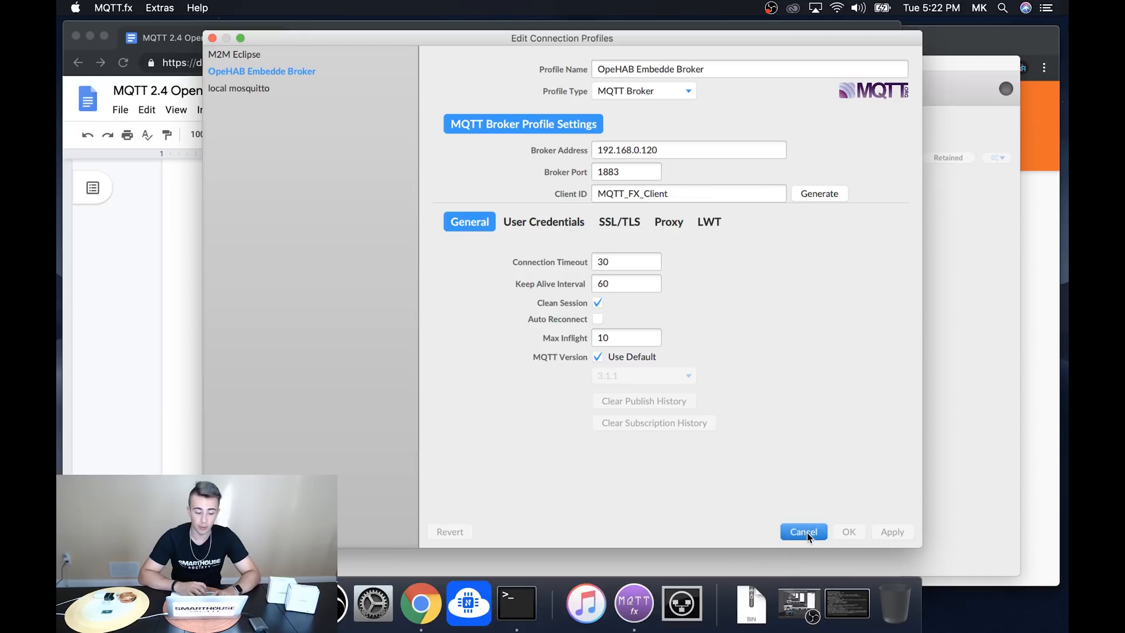
Connect to the embedded broker and subscribe to all topics with #
click(803, 531)
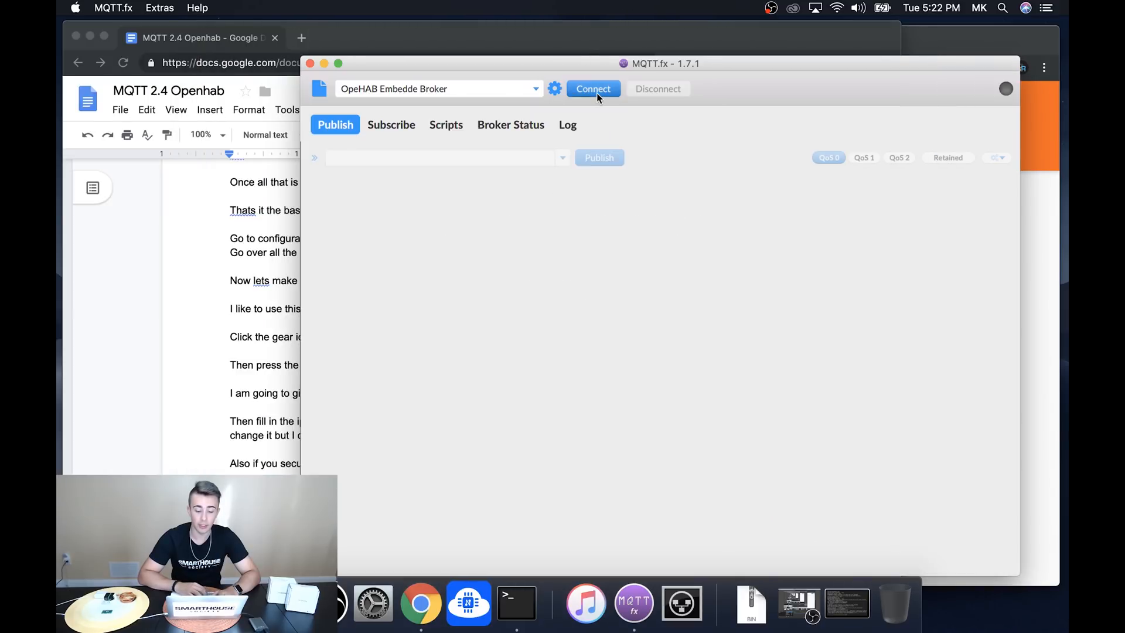
click(593, 89)
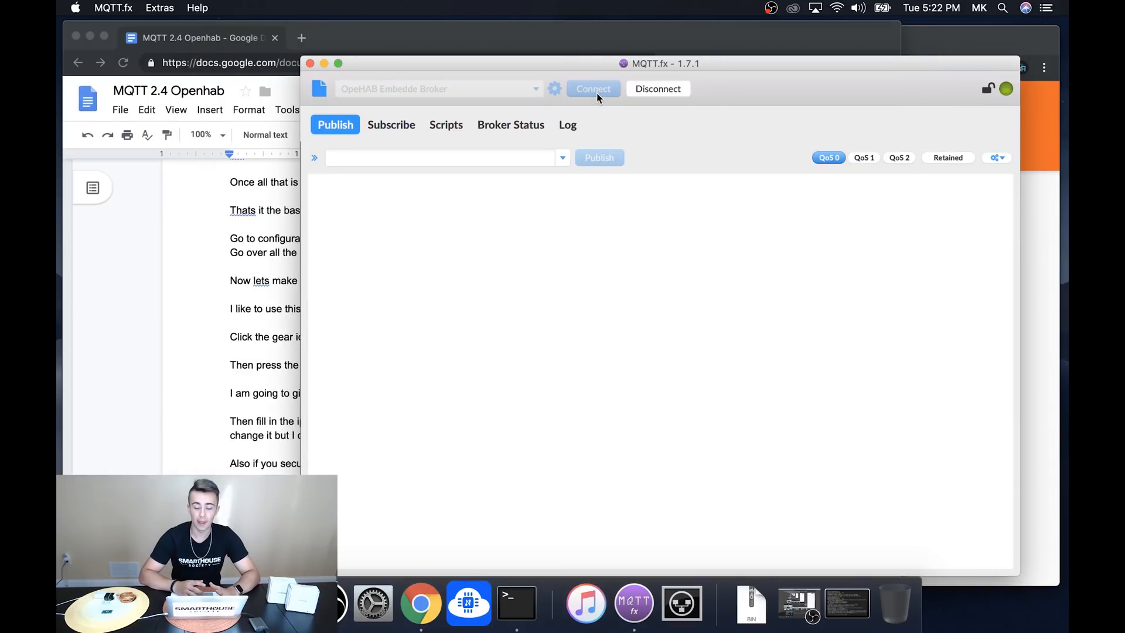
mouse_move(1025, 65)
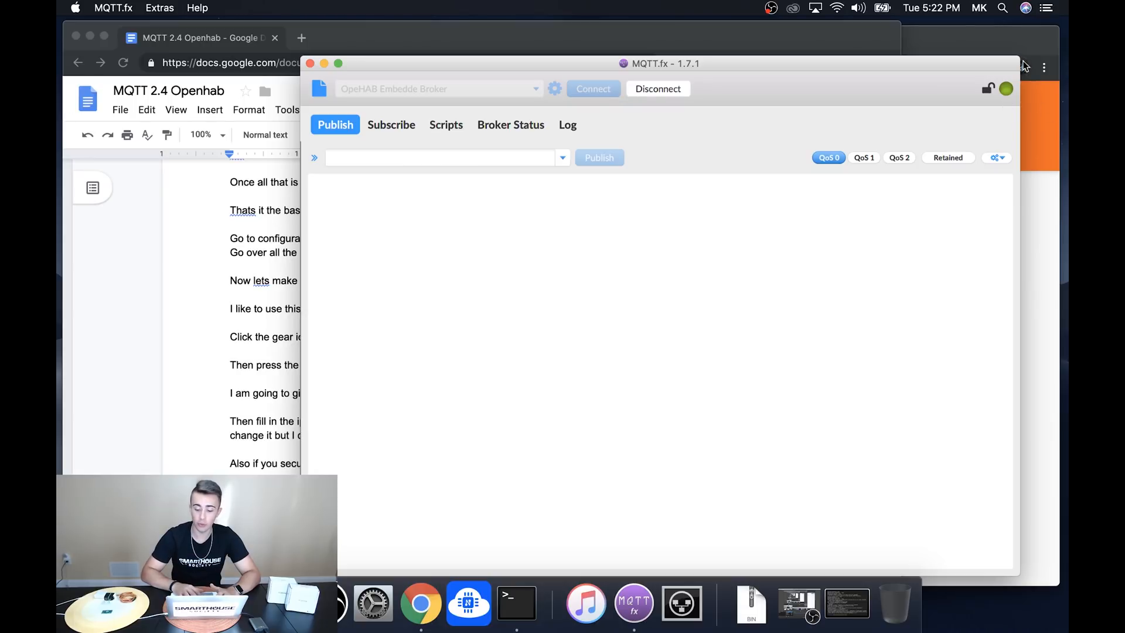
mouse_move(991, 96)
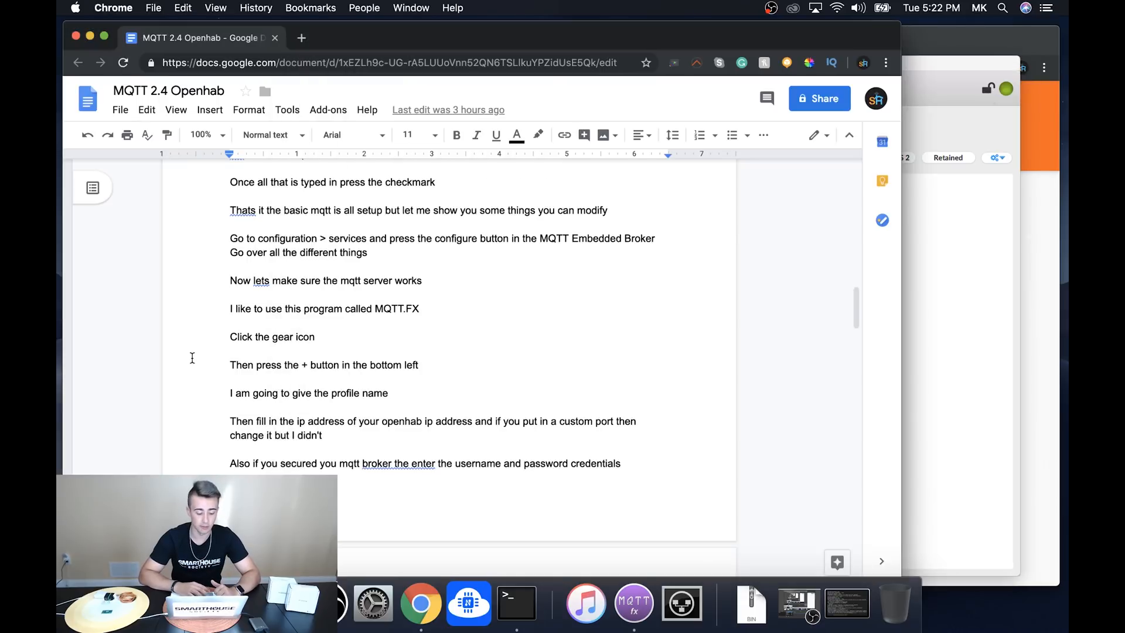
click(633, 603)
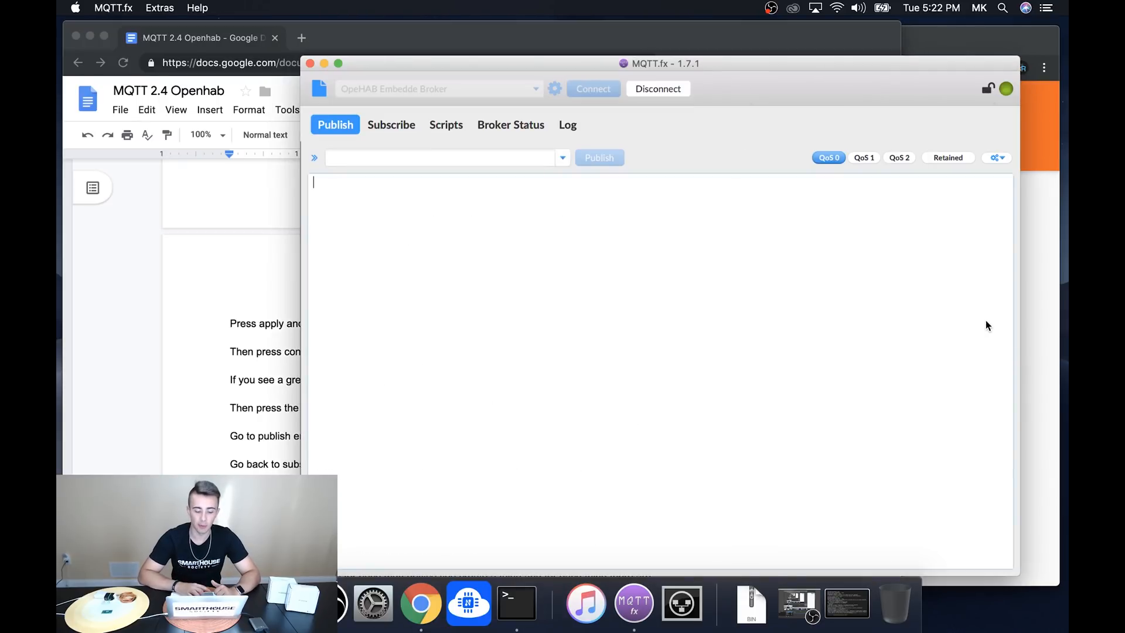
click(391, 124)
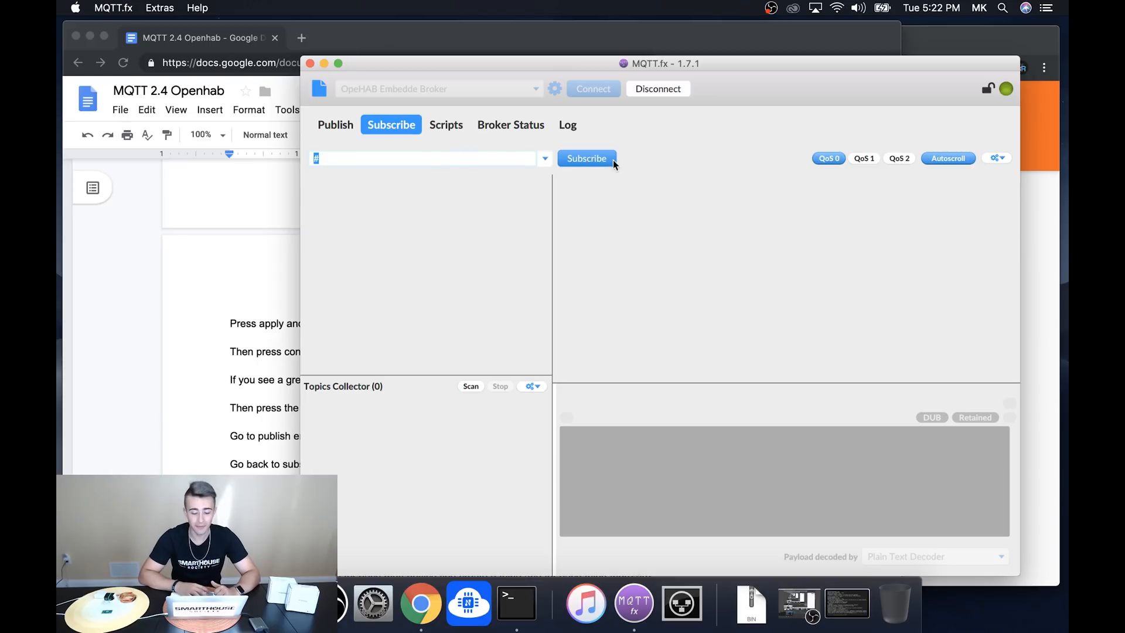
click(586, 159)
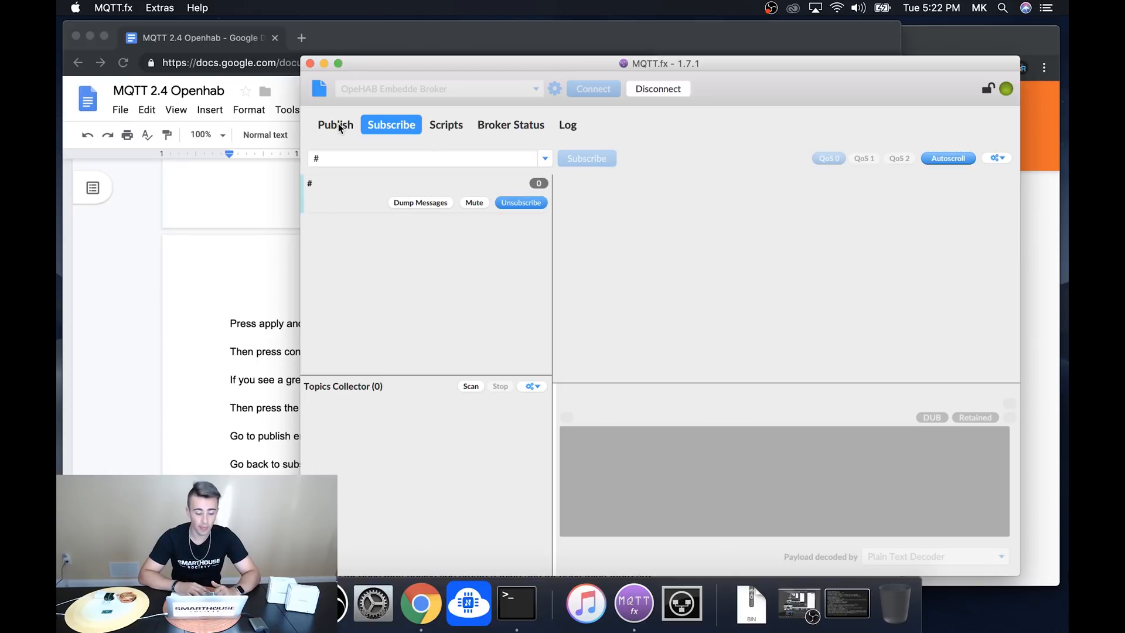
Publish 'hello world' on topic hi and watch it arrive in Subscribe
click(336, 124)
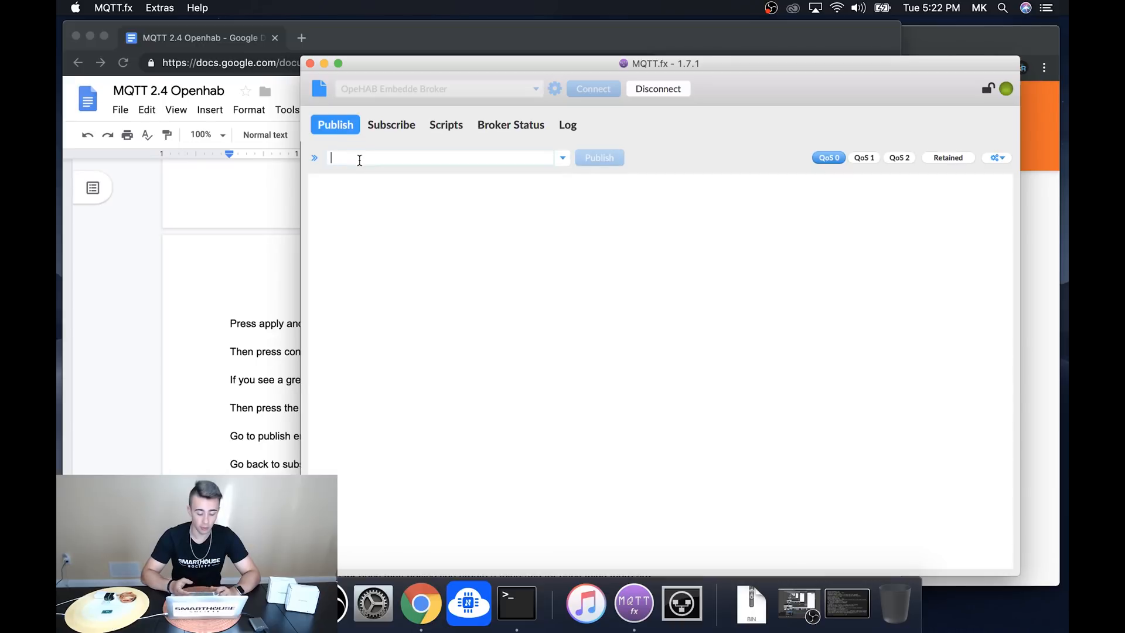
text(hu)
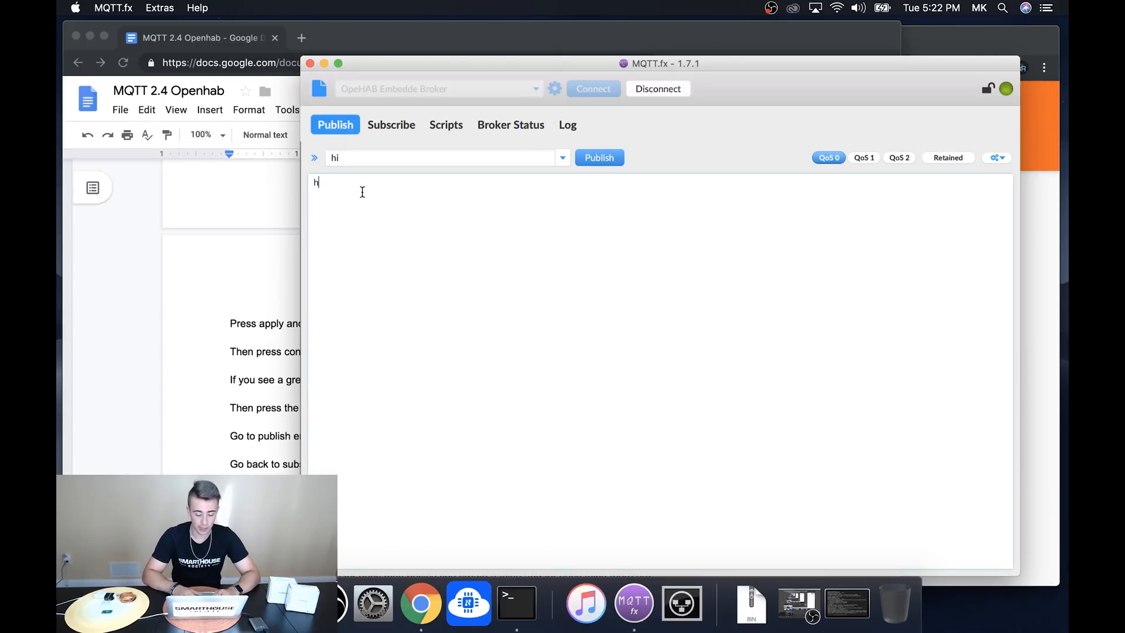
text(ello wor)
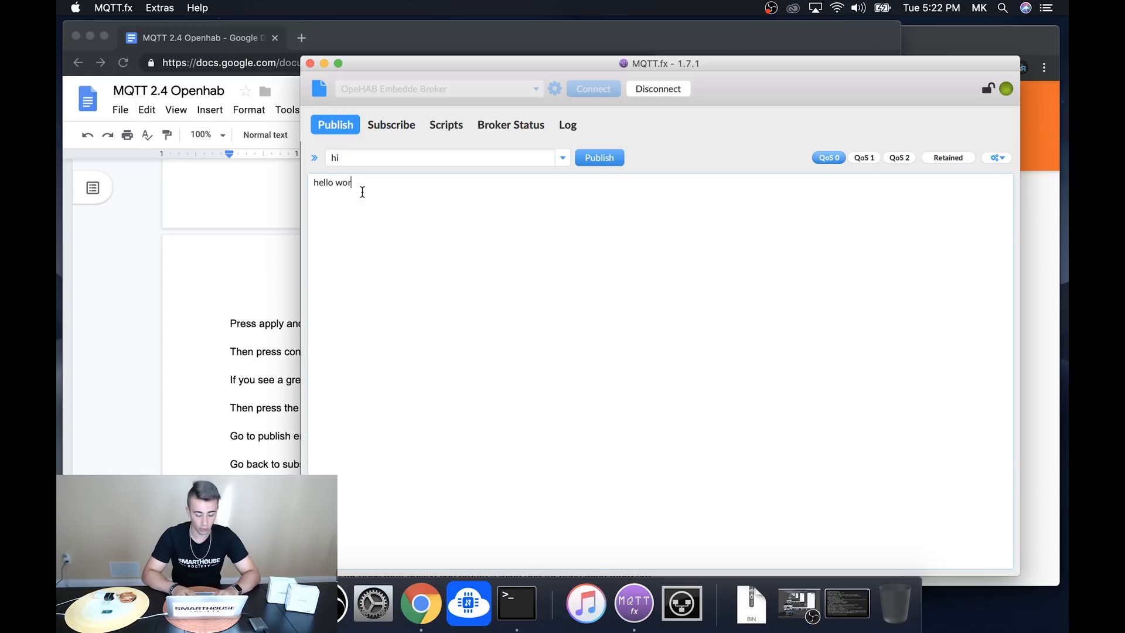
text(ld)
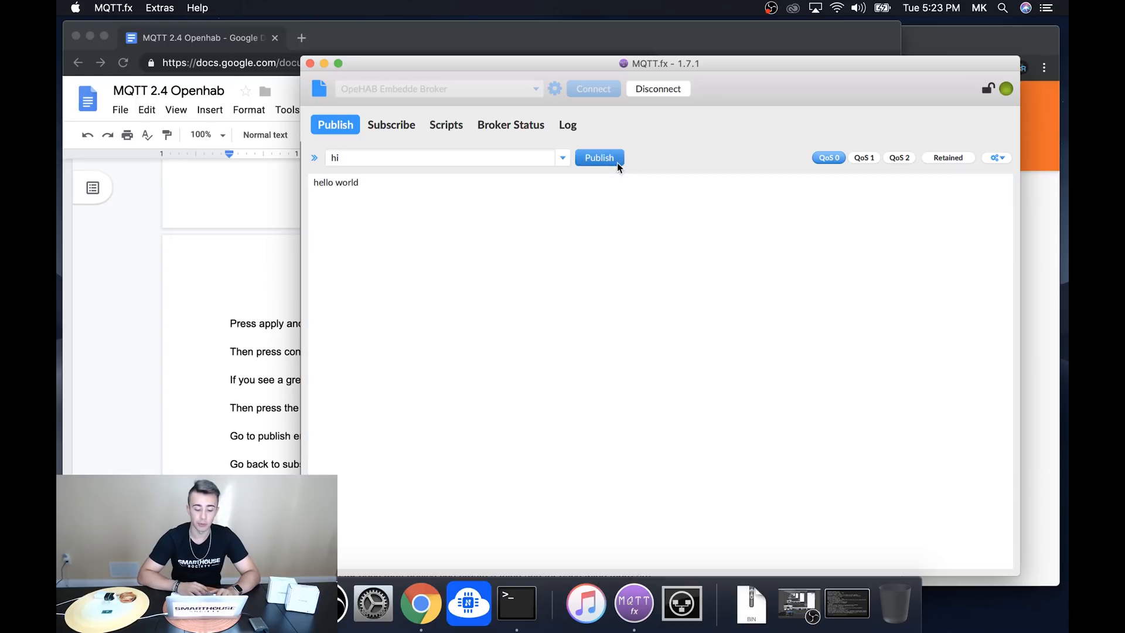
click(391, 125)
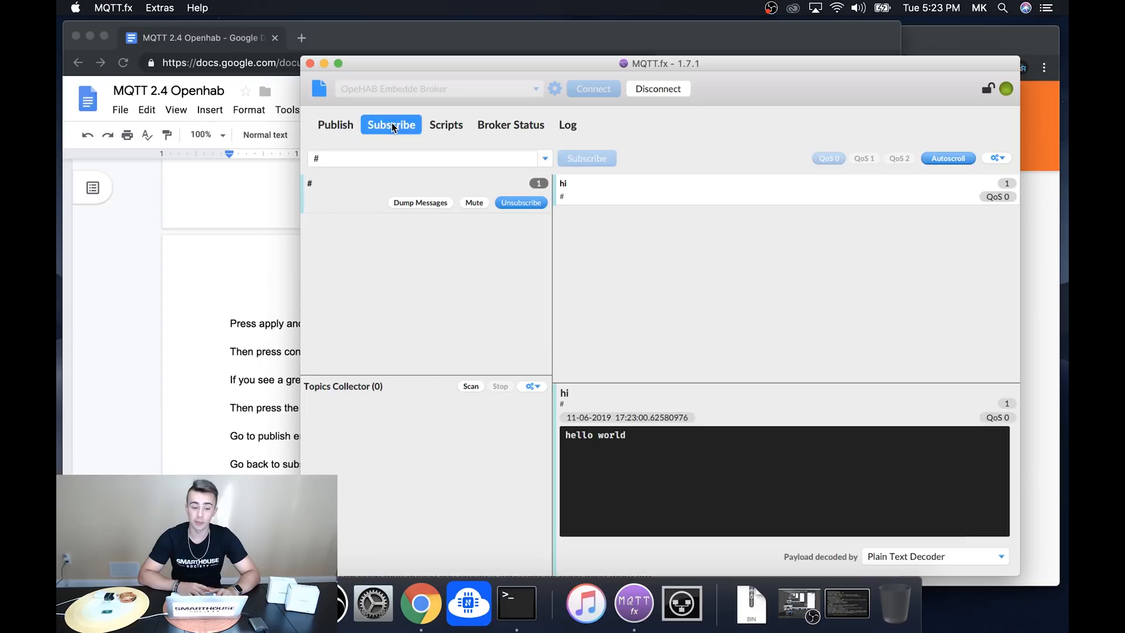
mouse_move(639, 189)
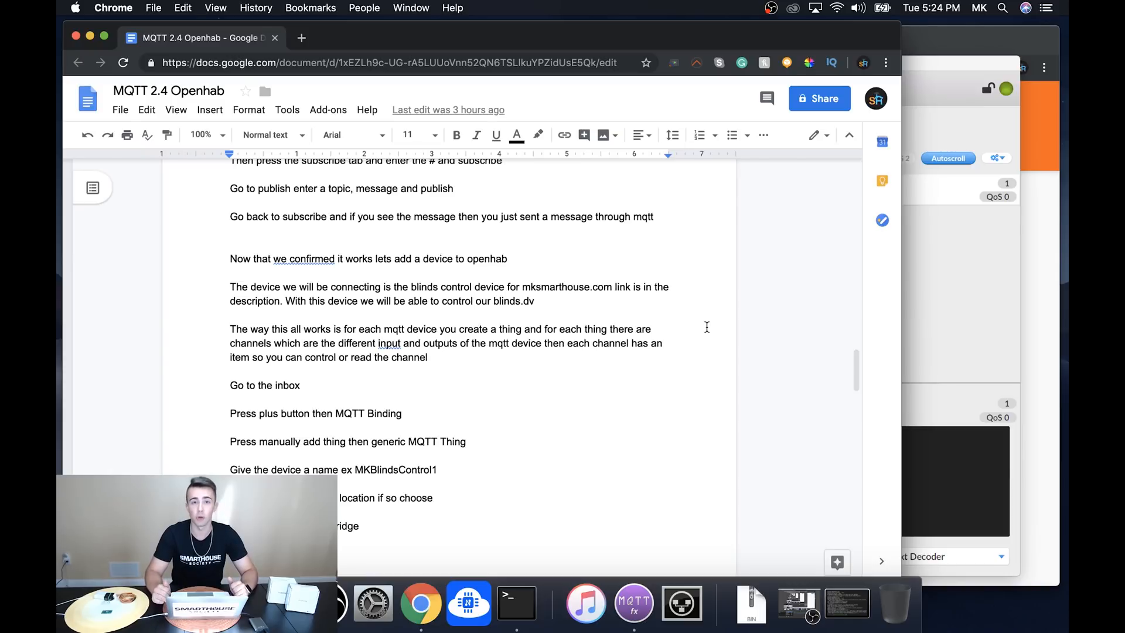
Scroll the notes down to the section on adding the blinds device to openHAB
scroll(down, 3)
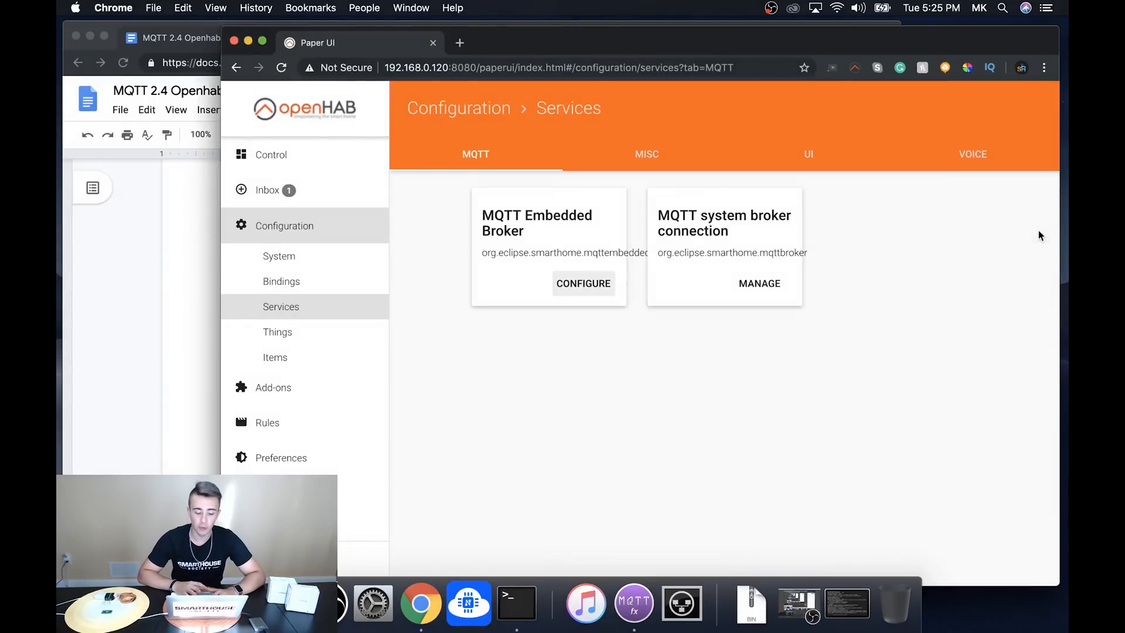
mouse_move(326, 116)
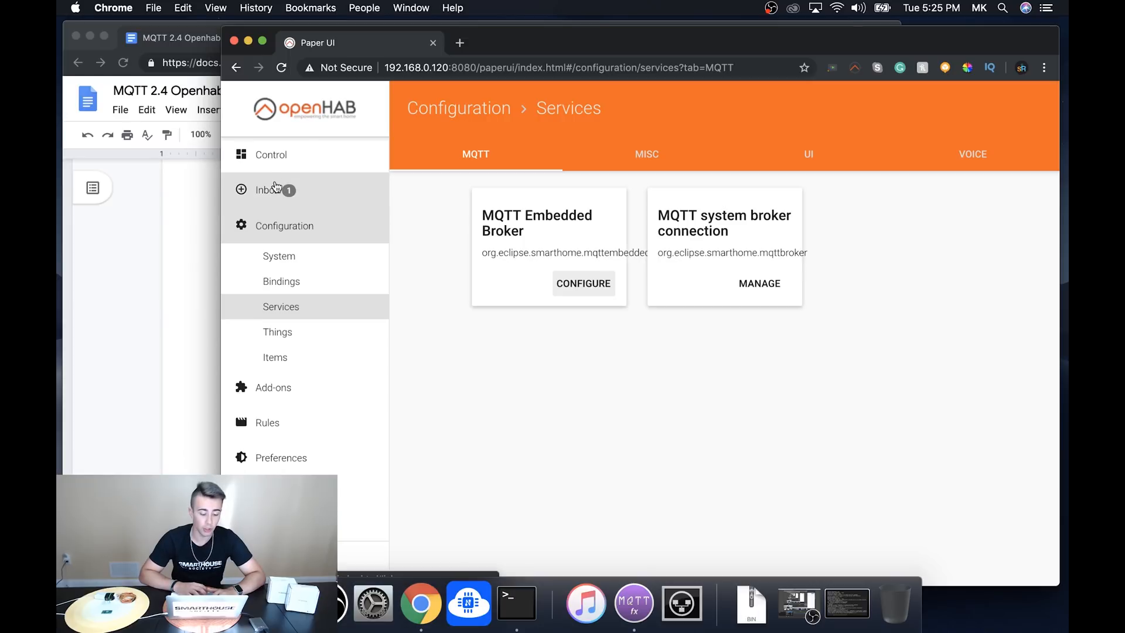
Manually add Generic MQTT Thing MKBlindsControl1, bridged to the embedded MQTT broker
click(267, 189)
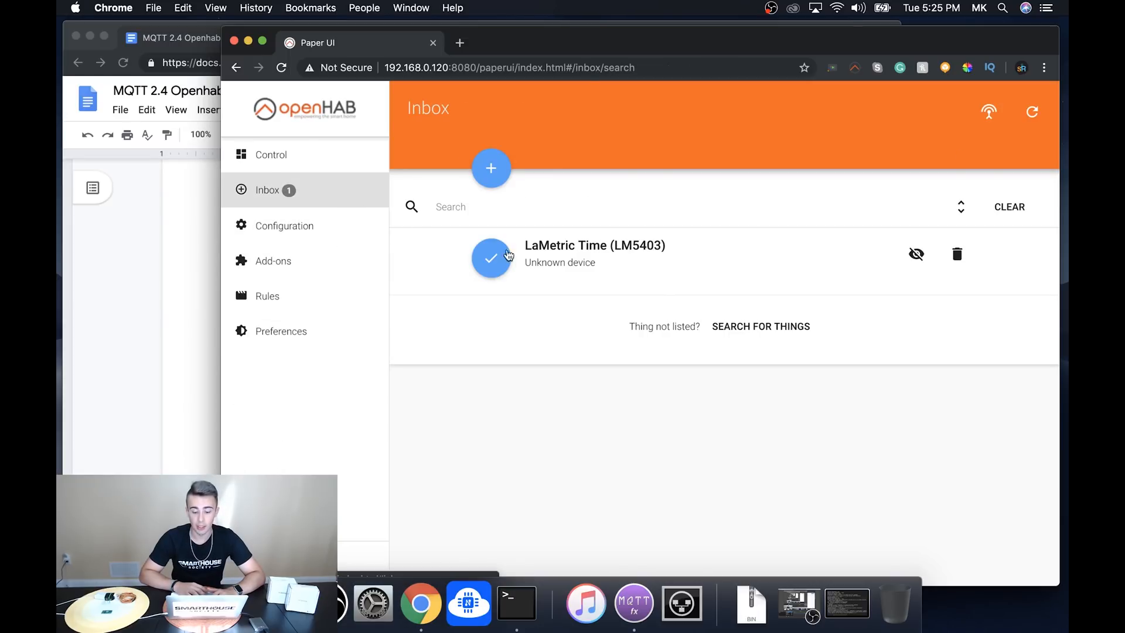
click(491, 168)
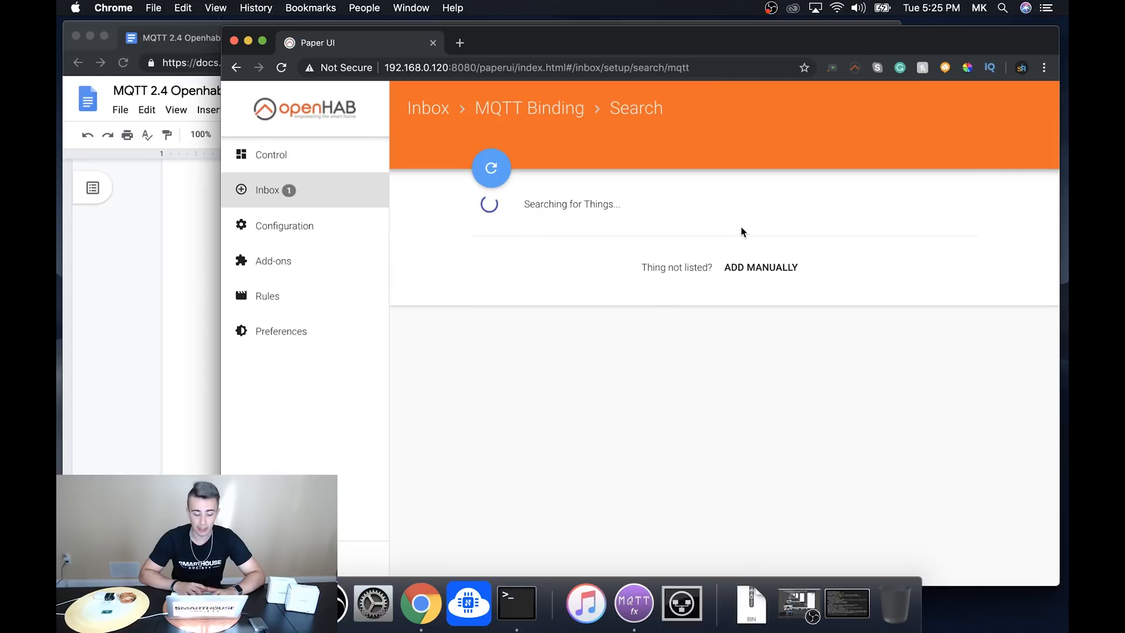
click(760, 268)
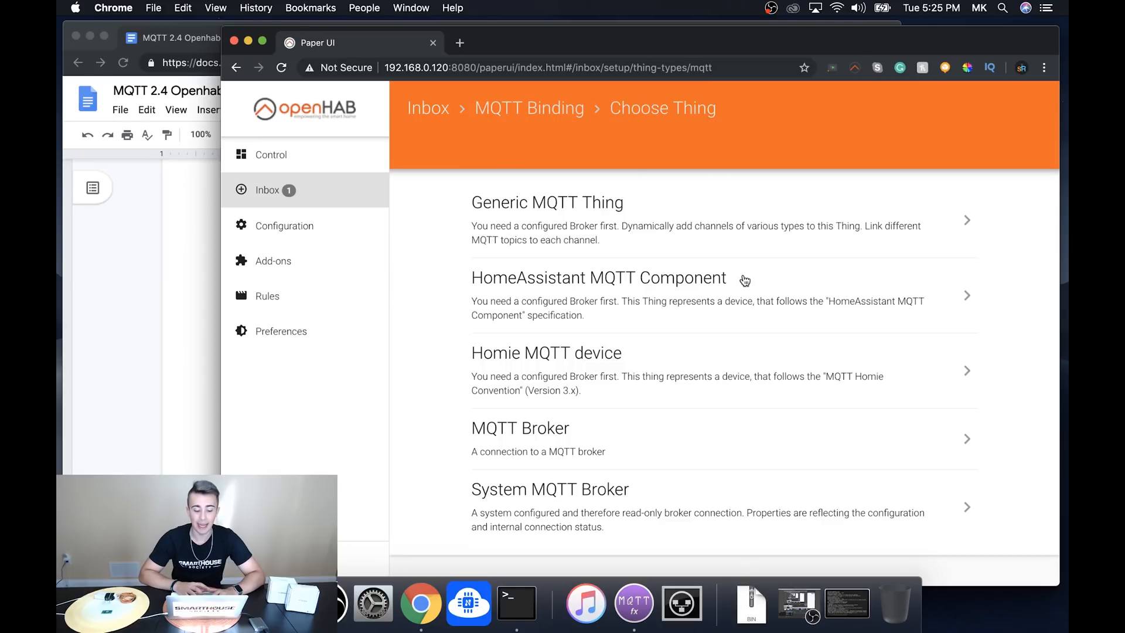
mouse_move(595, 219)
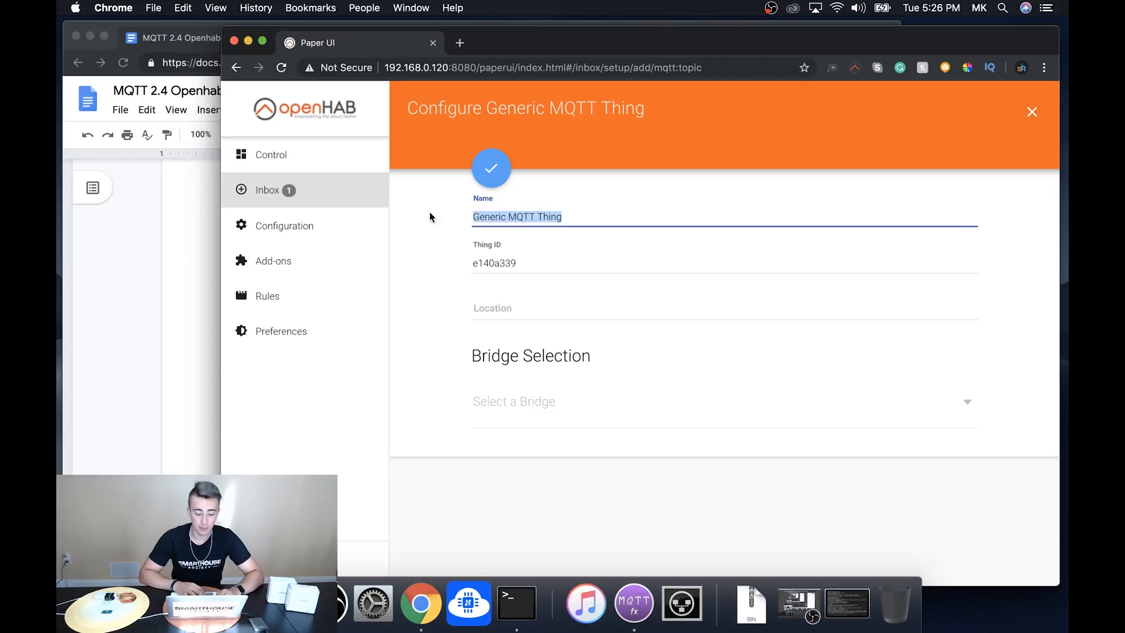
text(MKBlin)
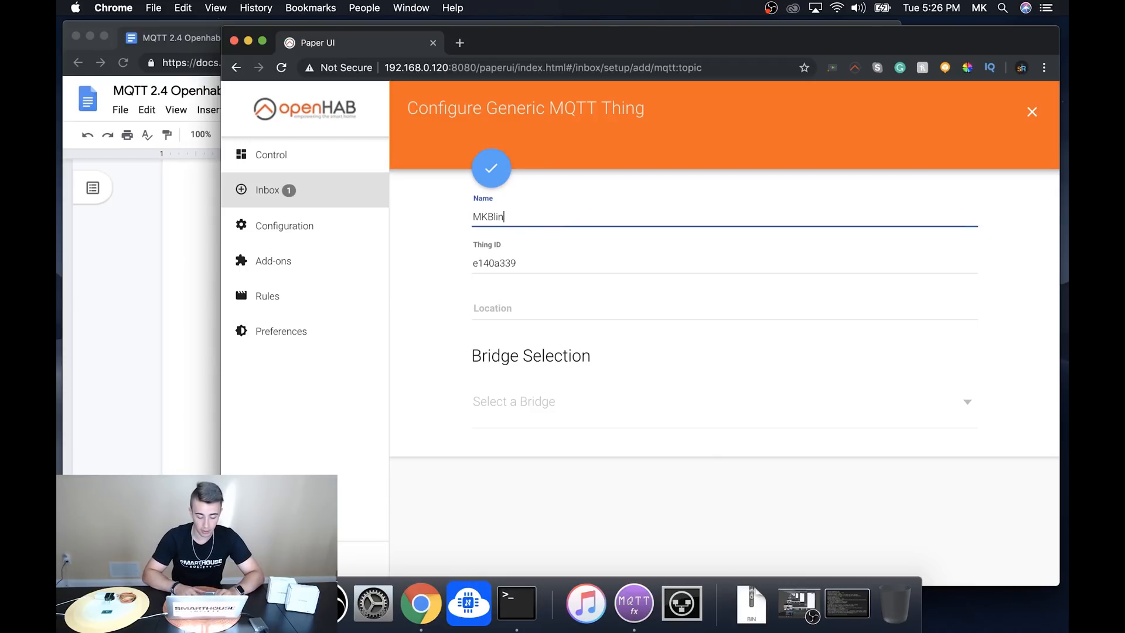
text(dsControl)
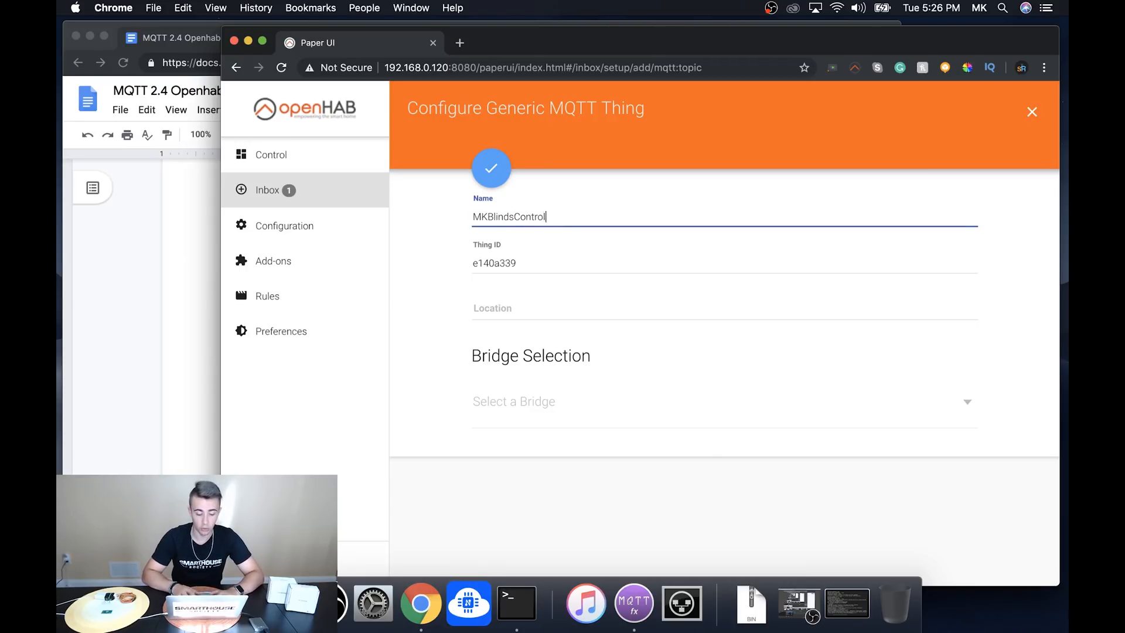
text(1)
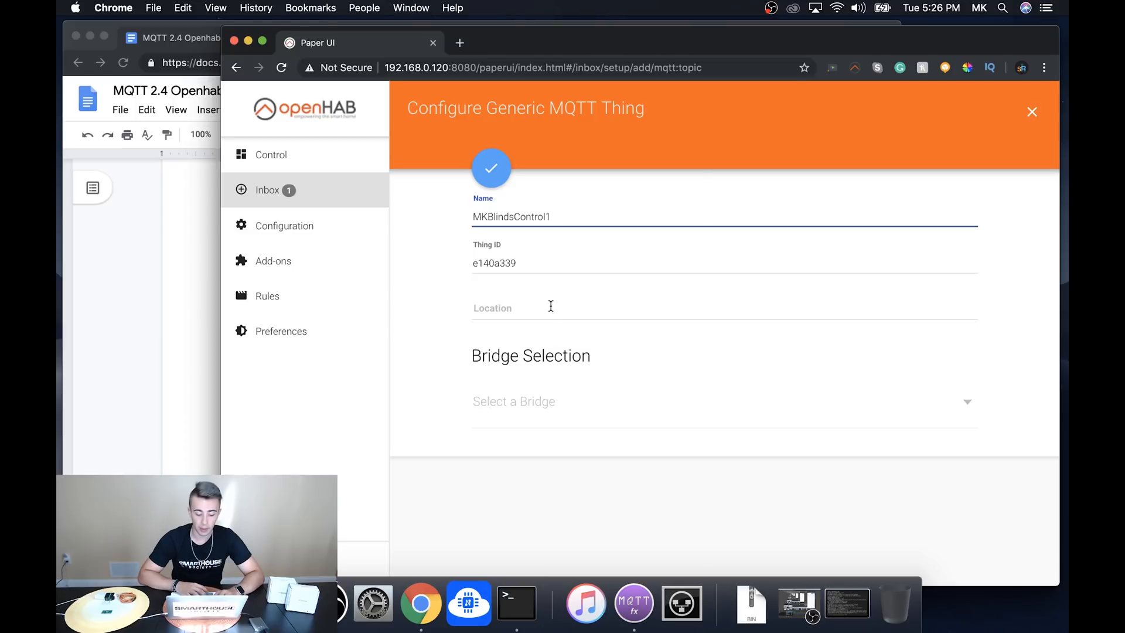
mouse_move(554, 386)
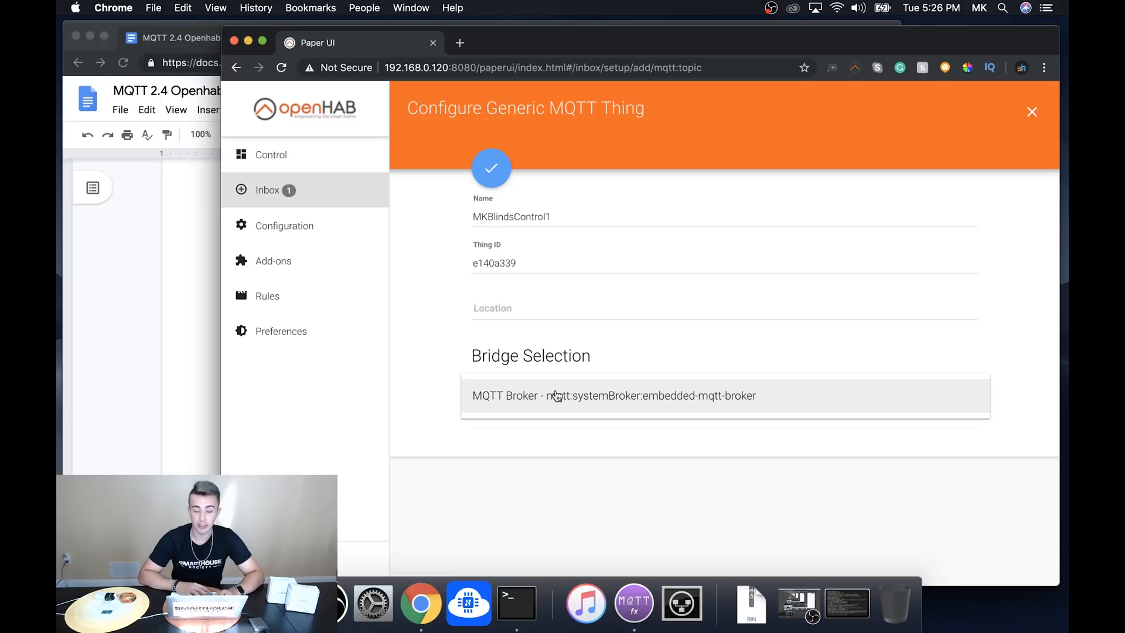
mouse_move(579, 399)
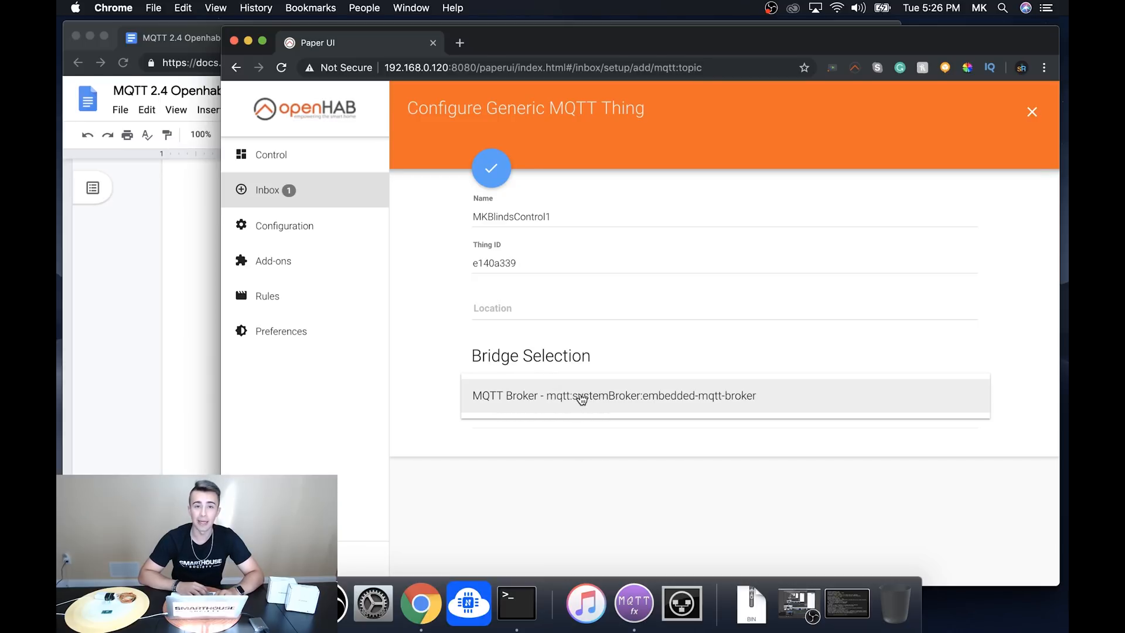
click(613, 395)
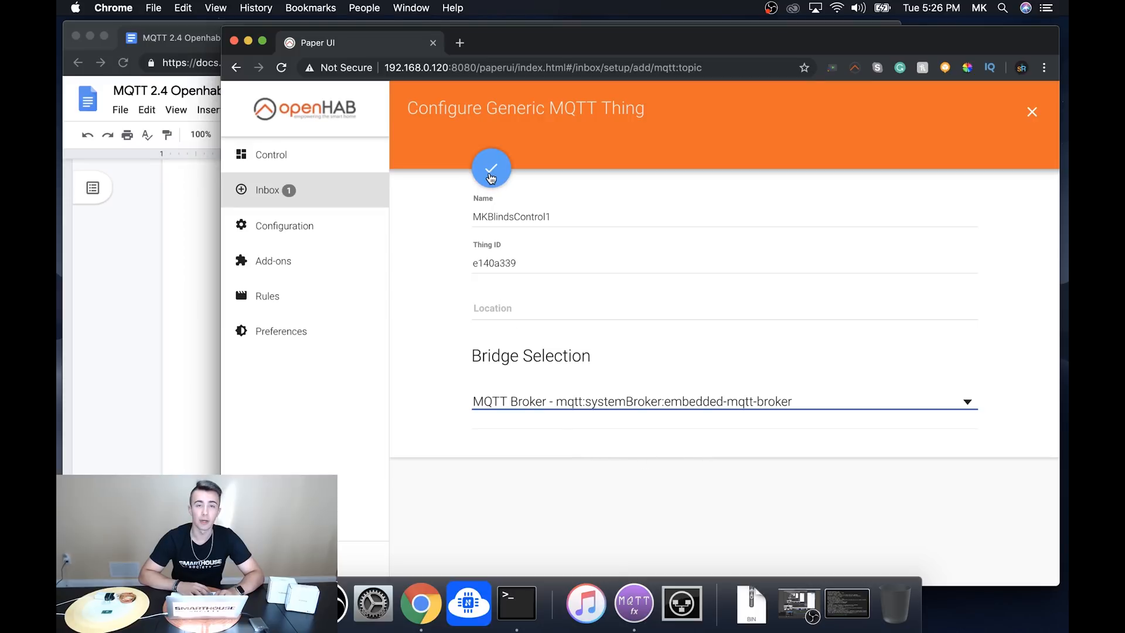
click(491, 169)
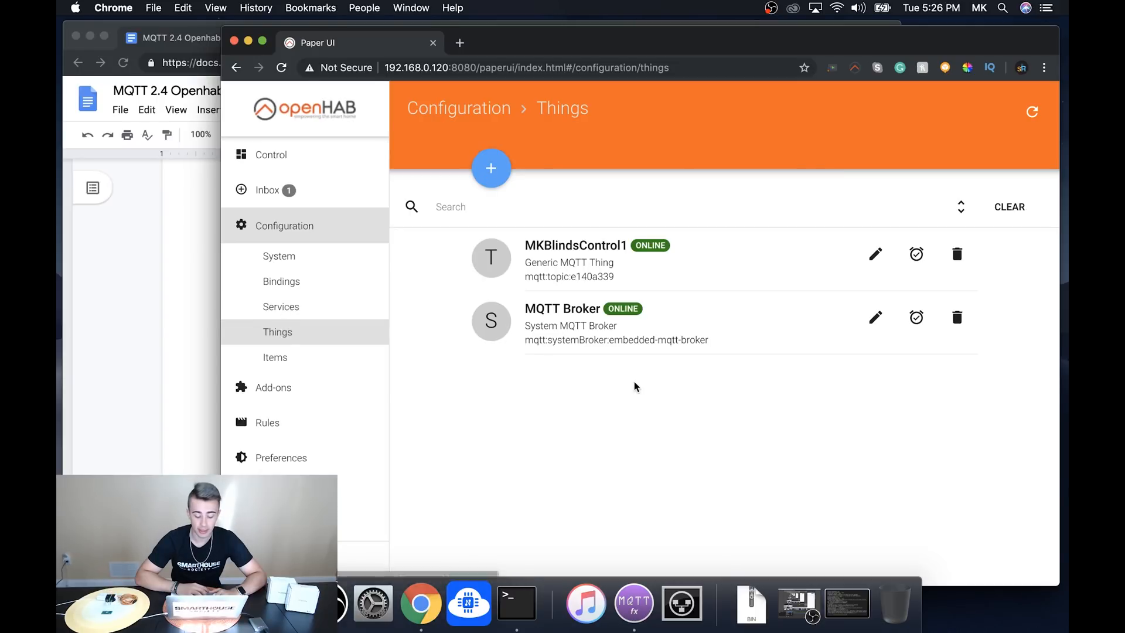
mouse_move(634, 260)
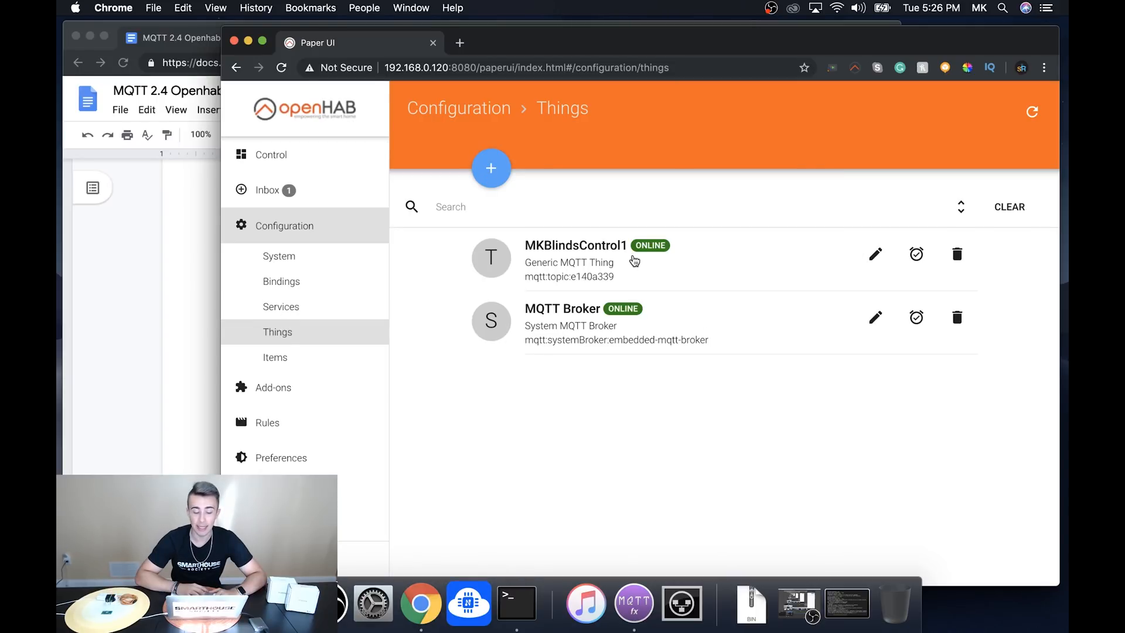
mouse_move(860, 241)
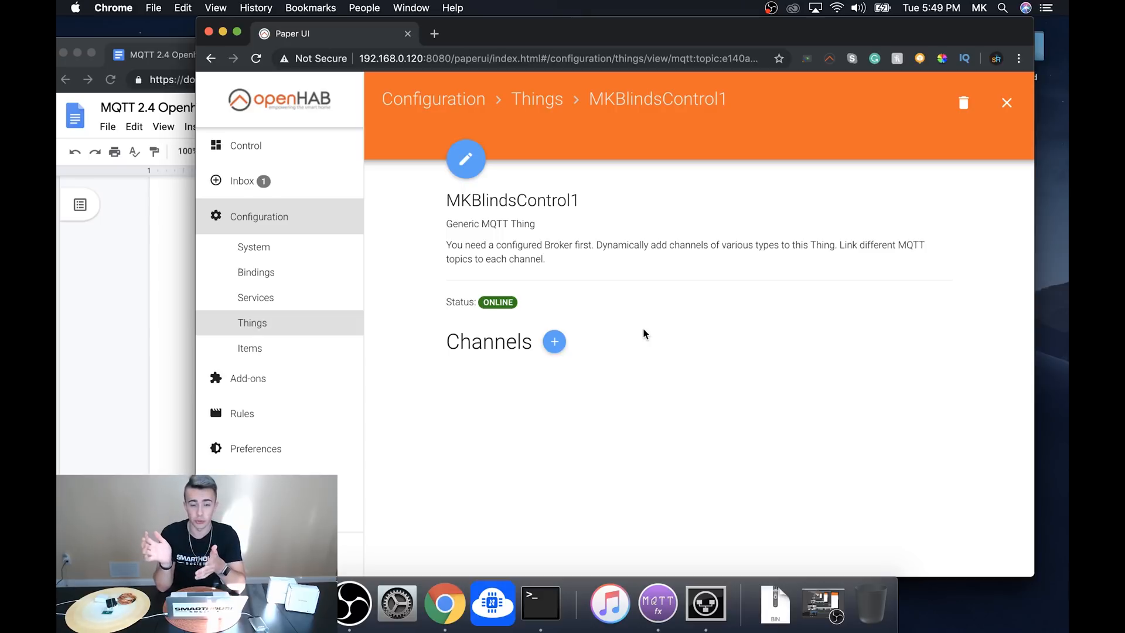
Add a Number value channel with id MKBlindsControl1_Dimmer
click(554, 342)
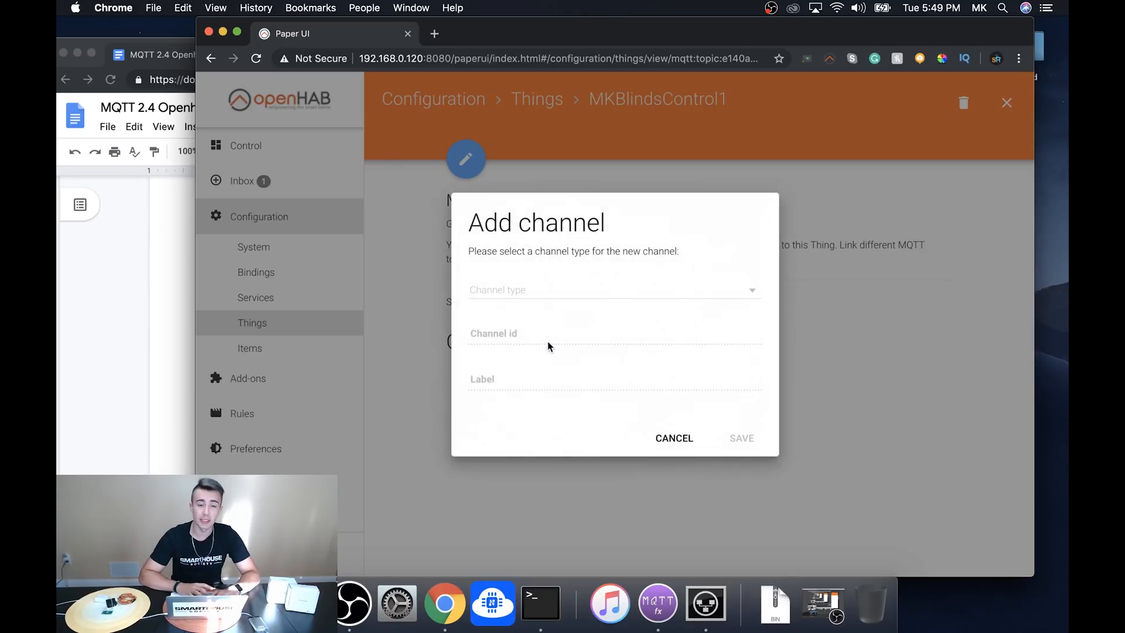
click(610, 290)
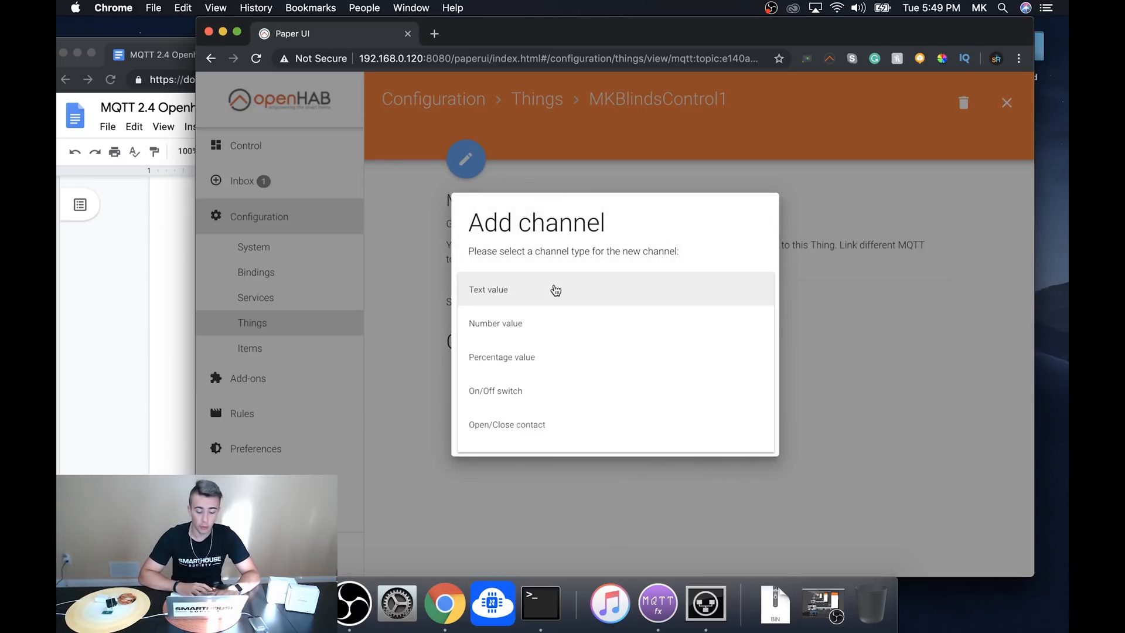
click(495, 323)
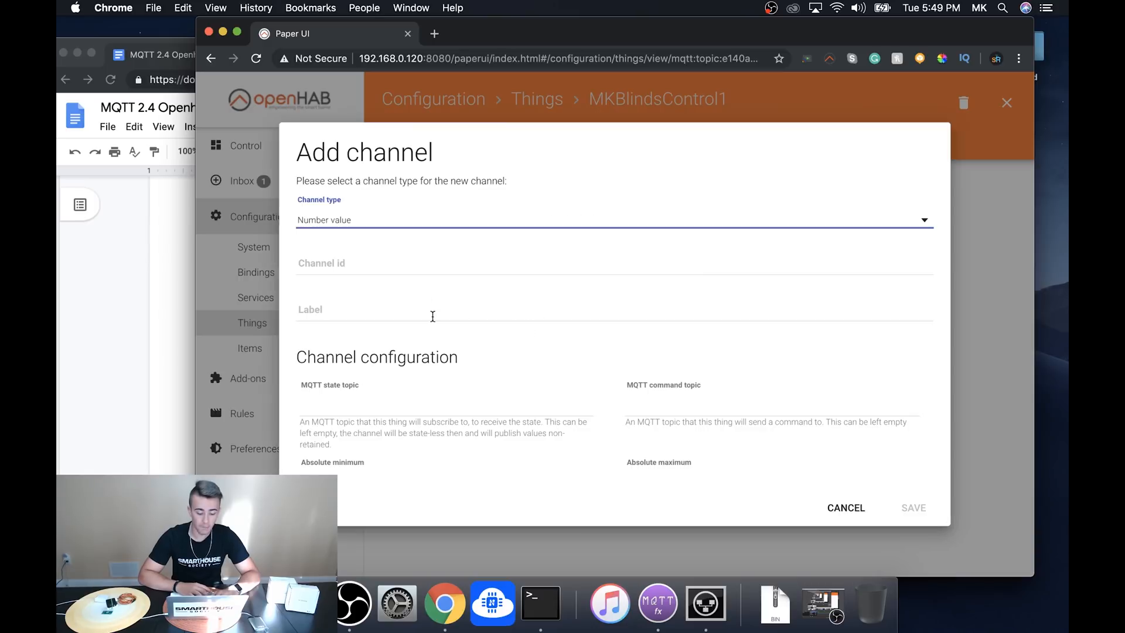
text(M)
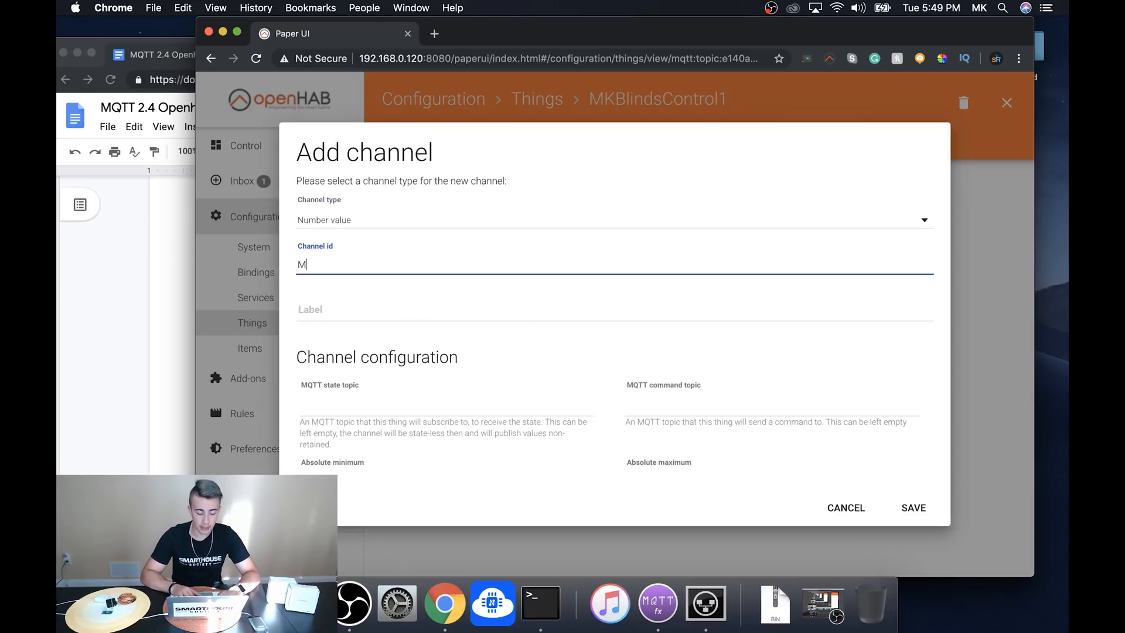
text(KBl)
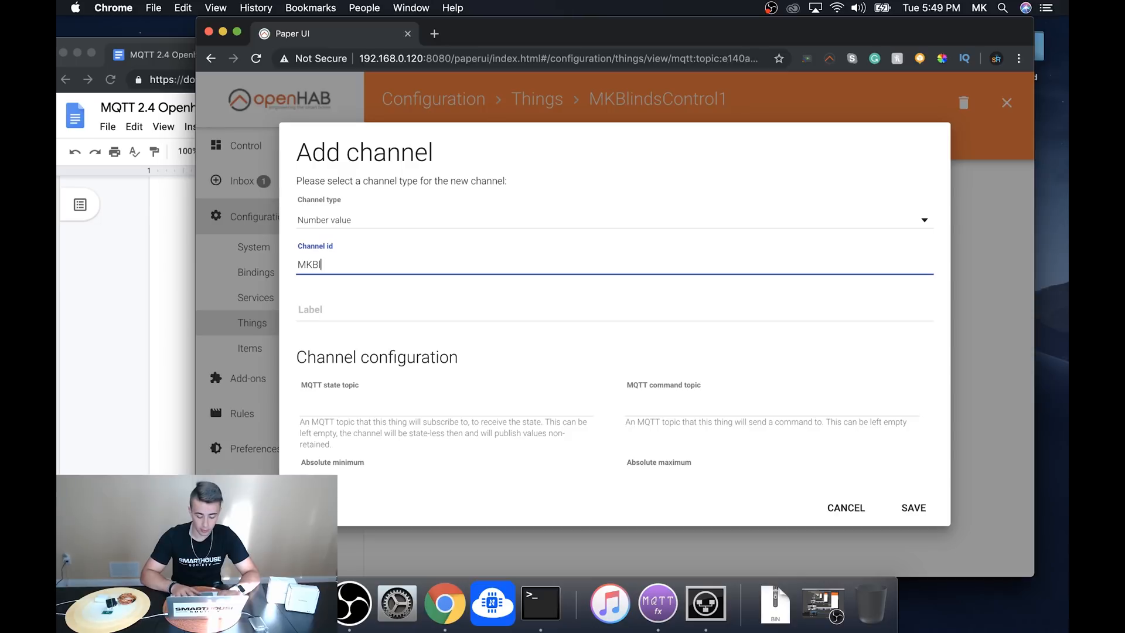
text(indsContr)
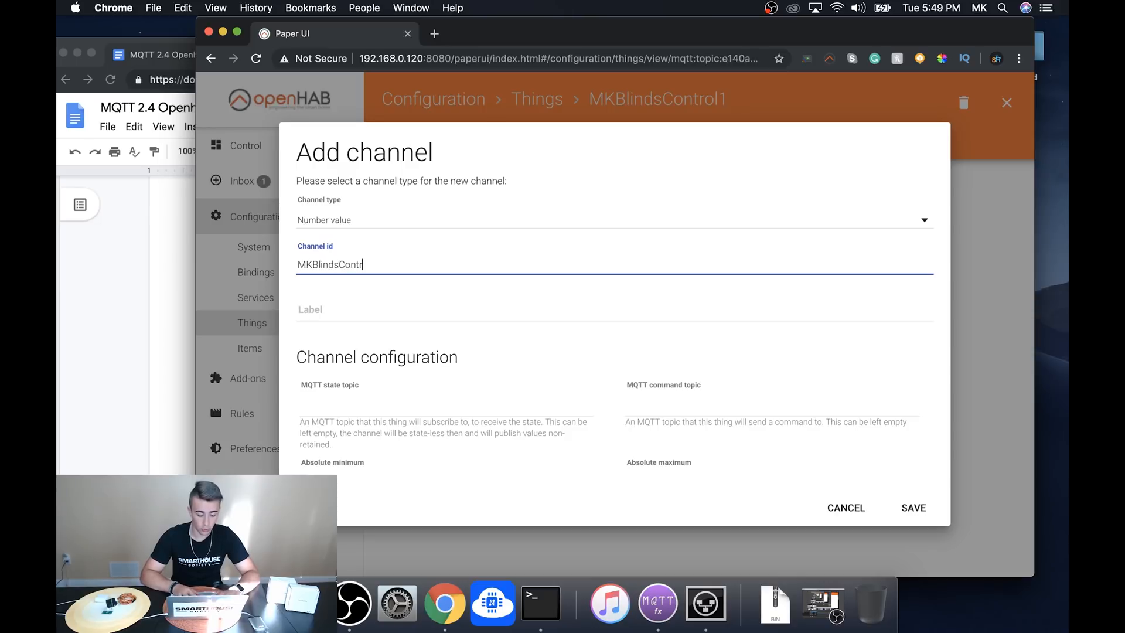
text(ol1)
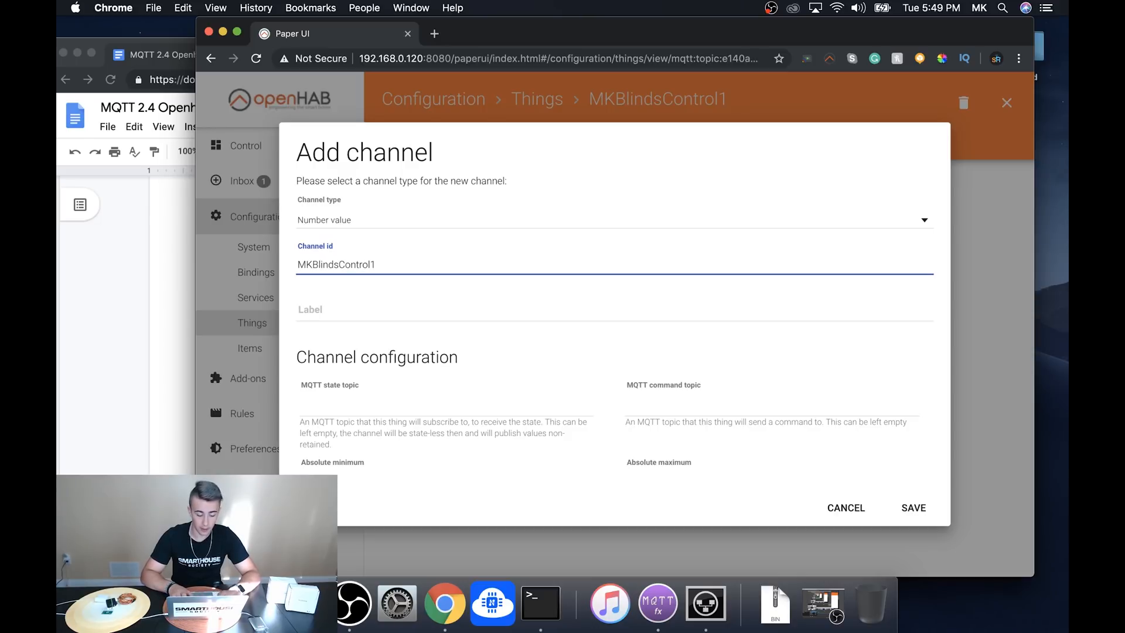
text(_Dimmer)
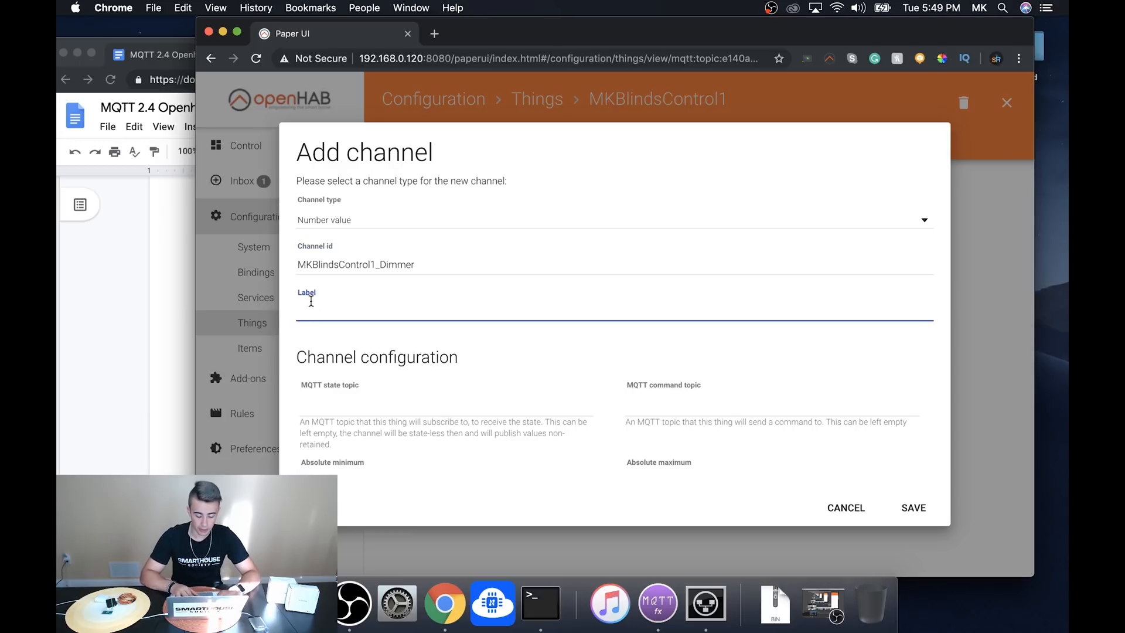
Label the channel 'MK Blinds Dimmer' and bring up the notes document
text(MK Blinds)
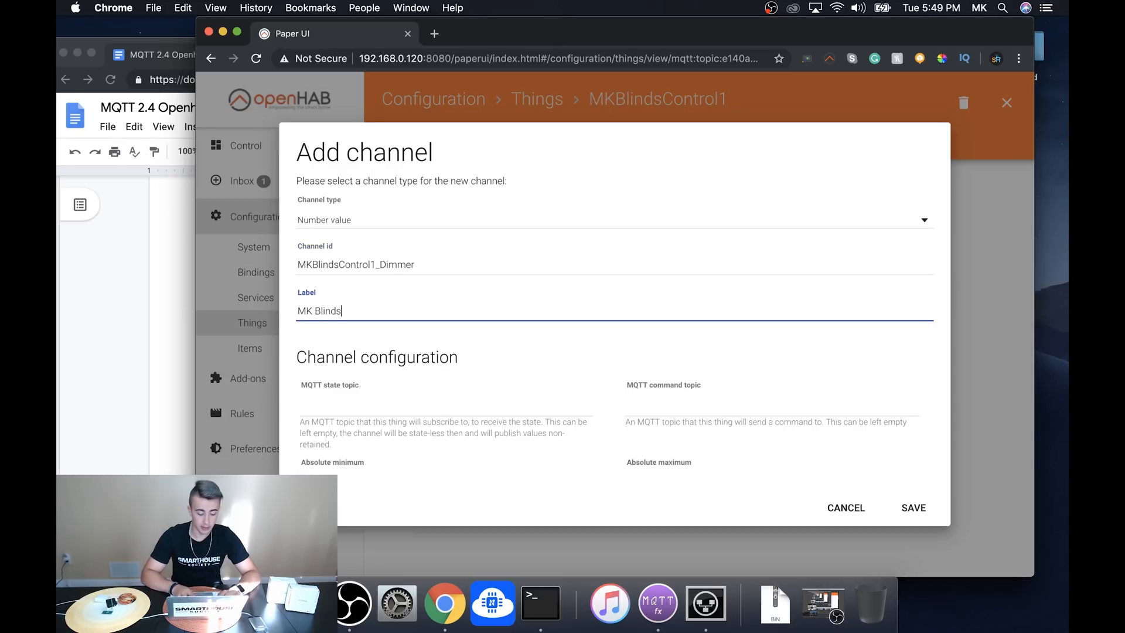
text(Dimmer)
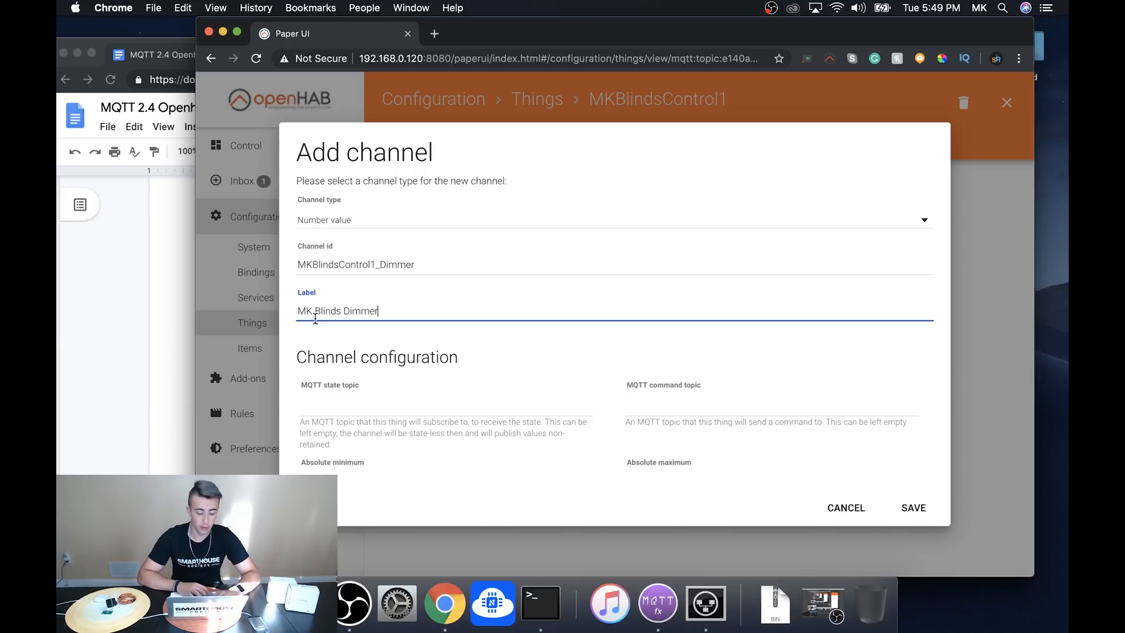
click(413, 264)
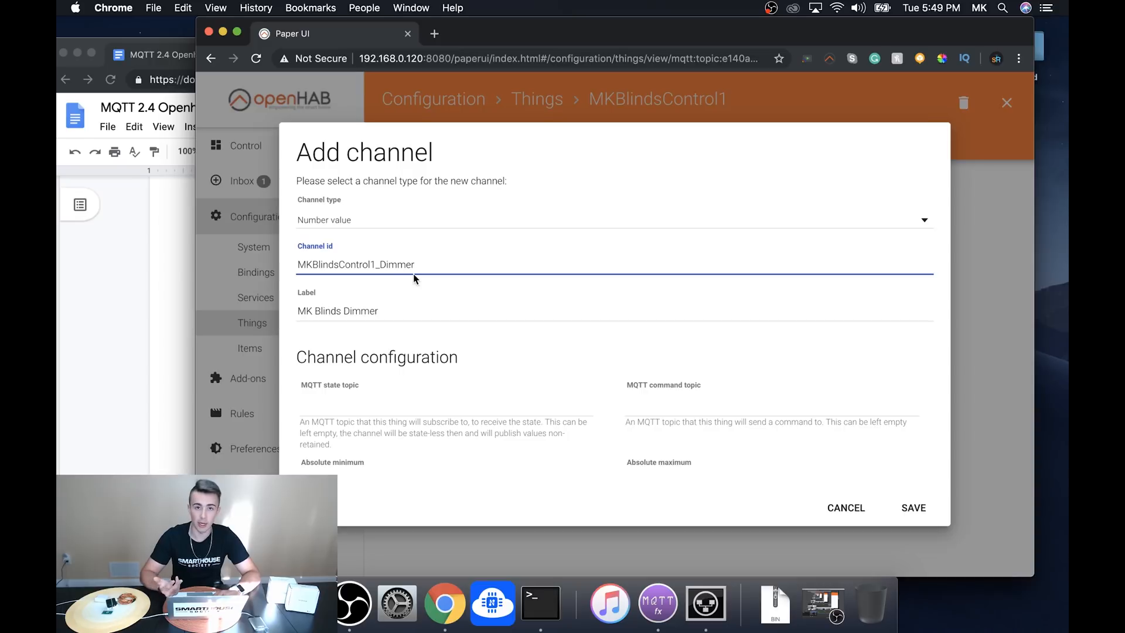
click(402, 310)
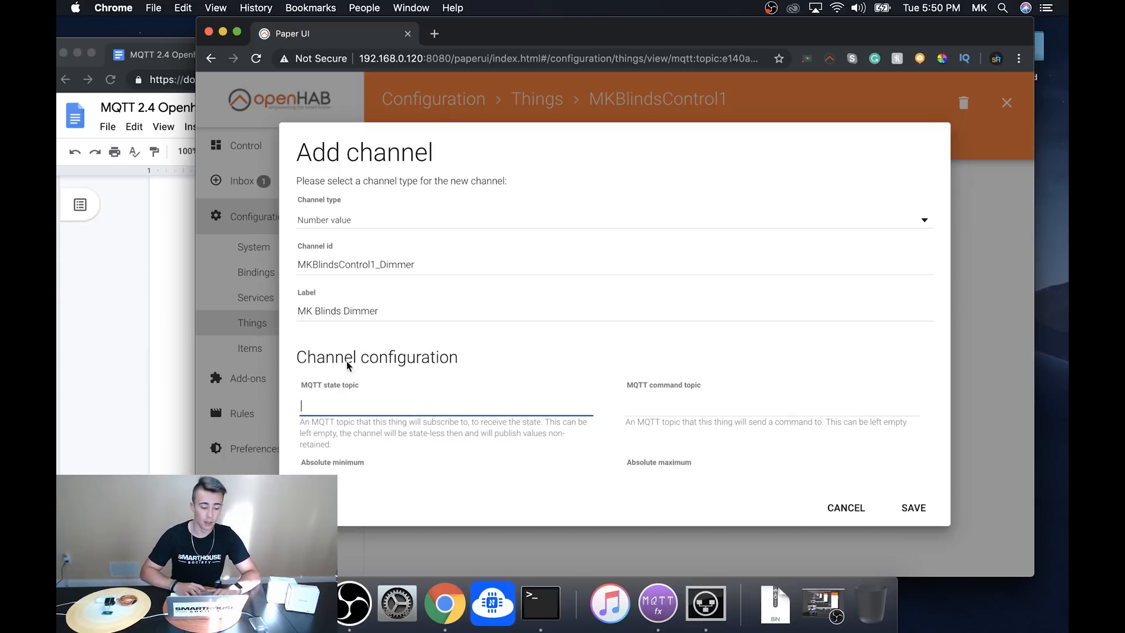
click(158, 55)
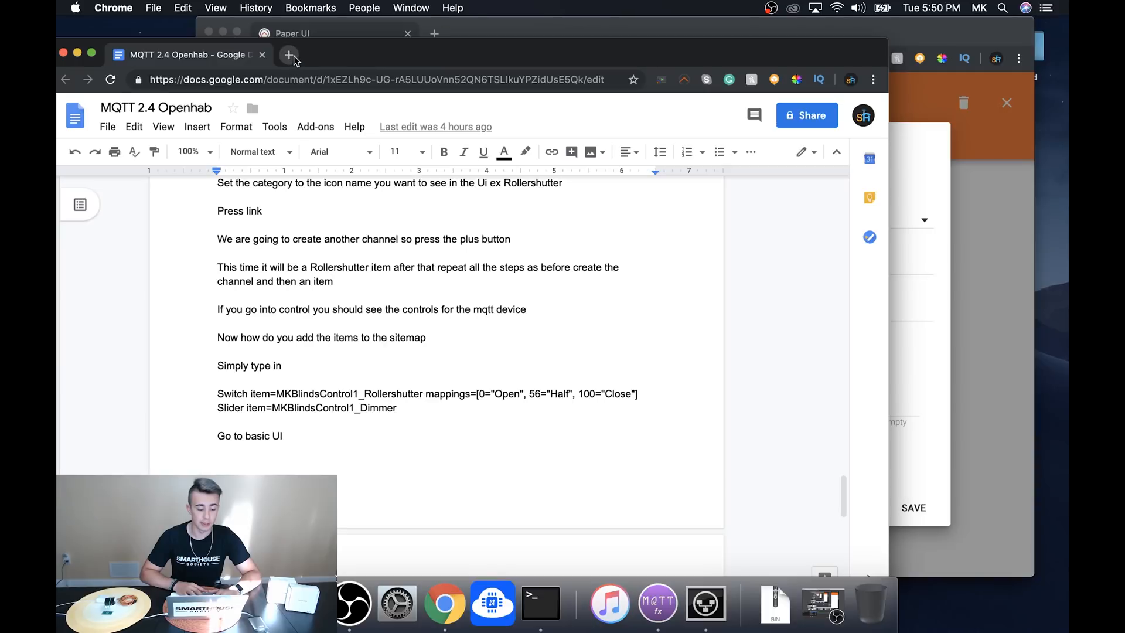
Look up the MQTT command topic MKBlindsControl1 on test.local, then return to Paper UI
click(289, 55)
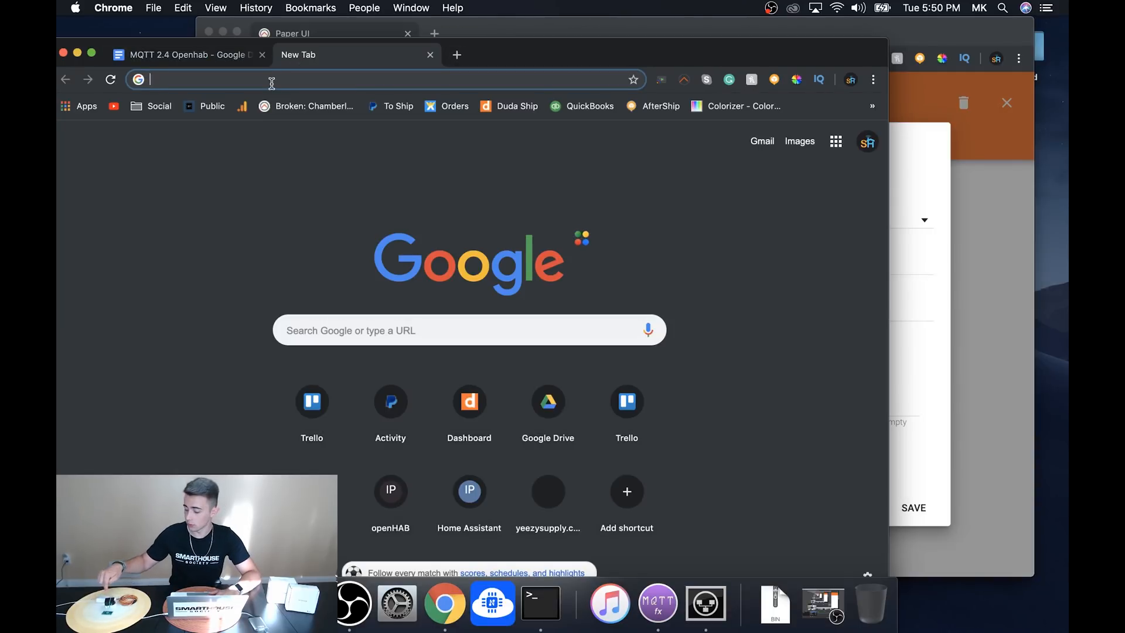
text(test.local/)
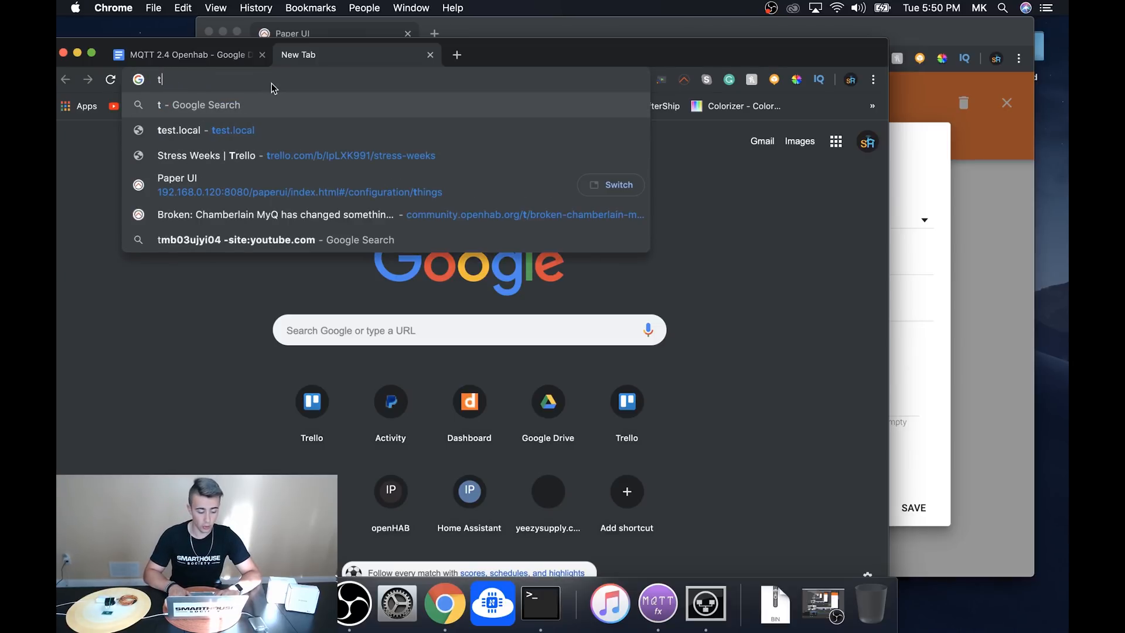
text(tt)
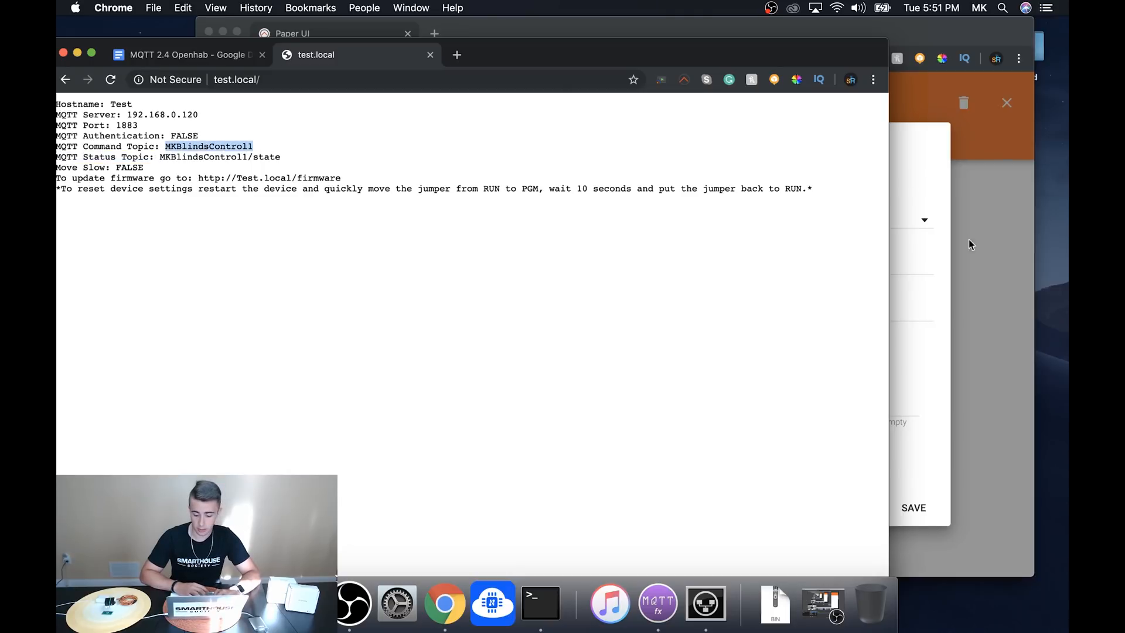
click(291, 32)
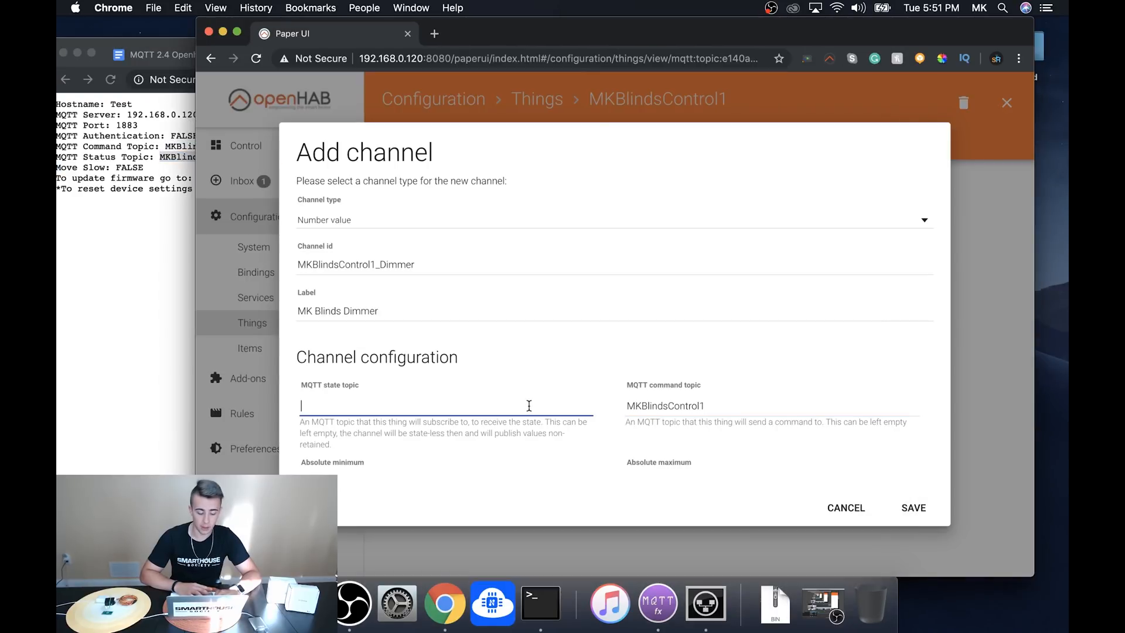
Set state topic MKBlindsControl1/state and range 0–100, then save the Dimmer channel
text(MKBlindsControl1/state)
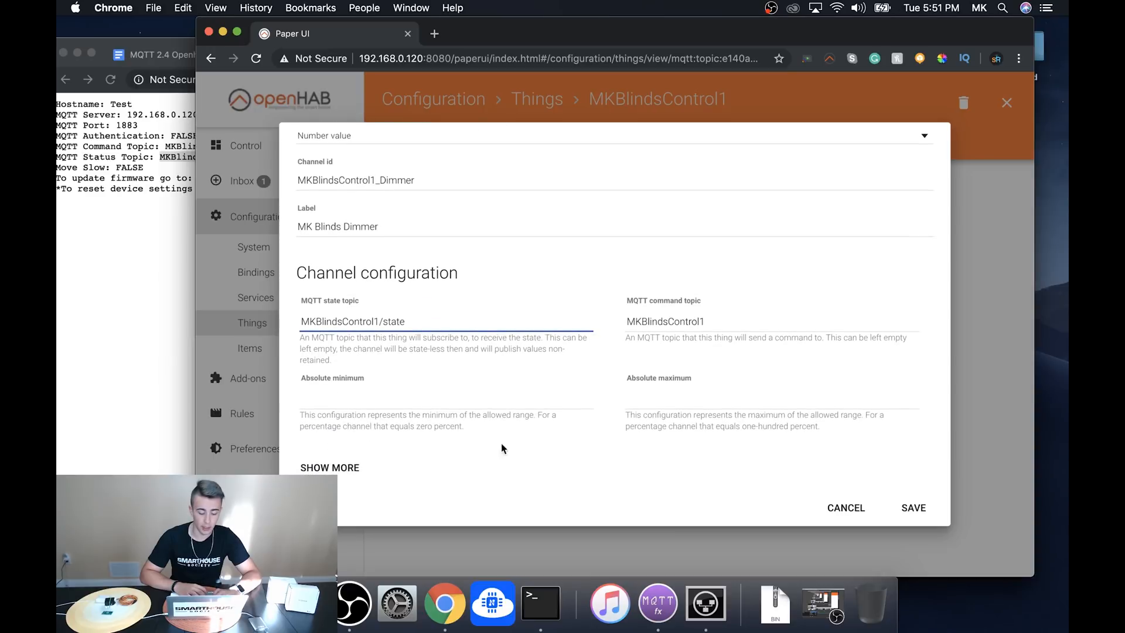
text(0)
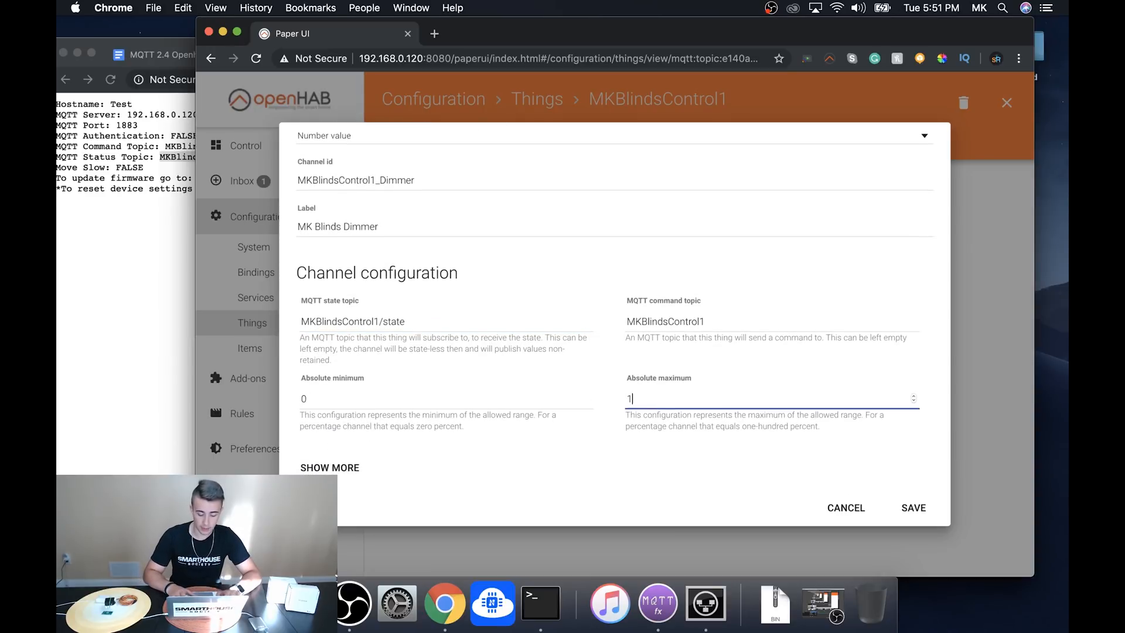
text(00)
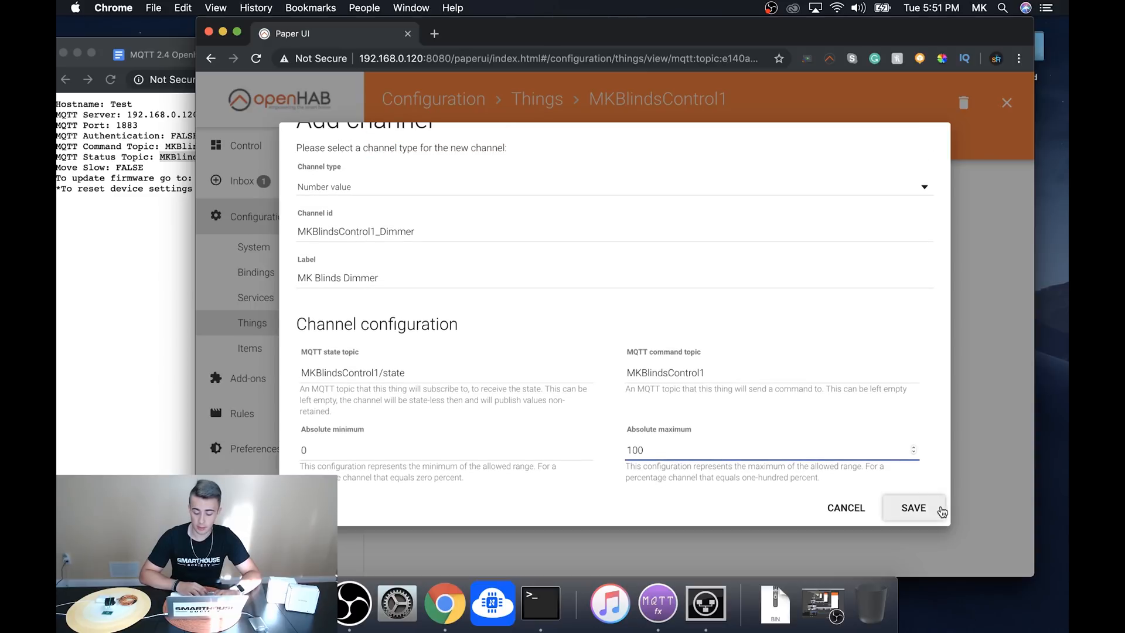
mouse_move(929, 515)
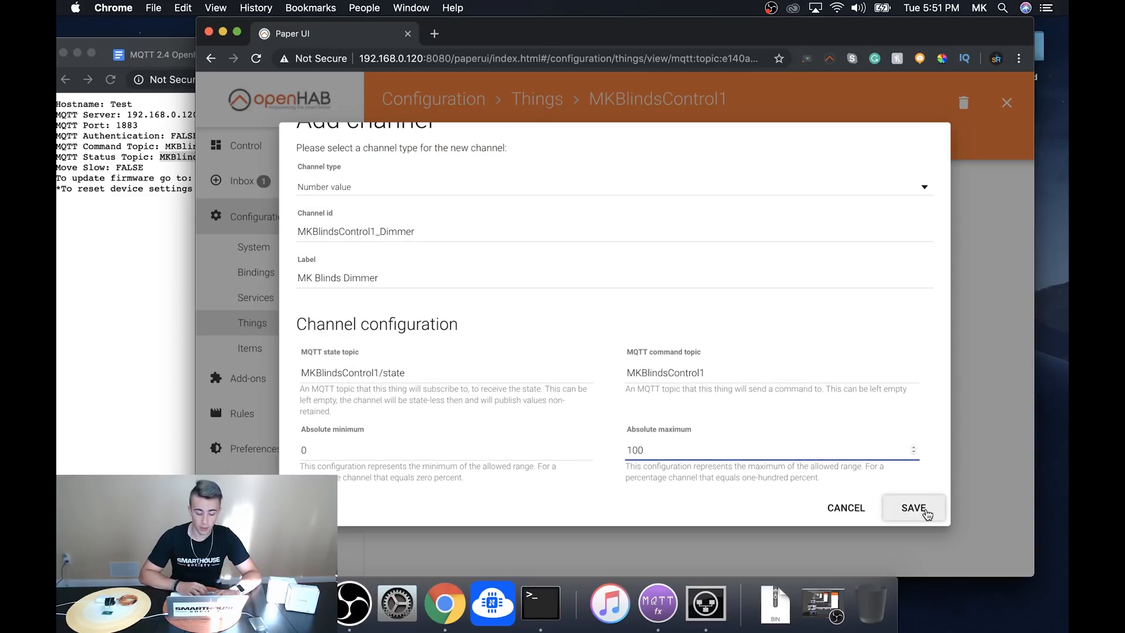
mouse_move(457, 506)
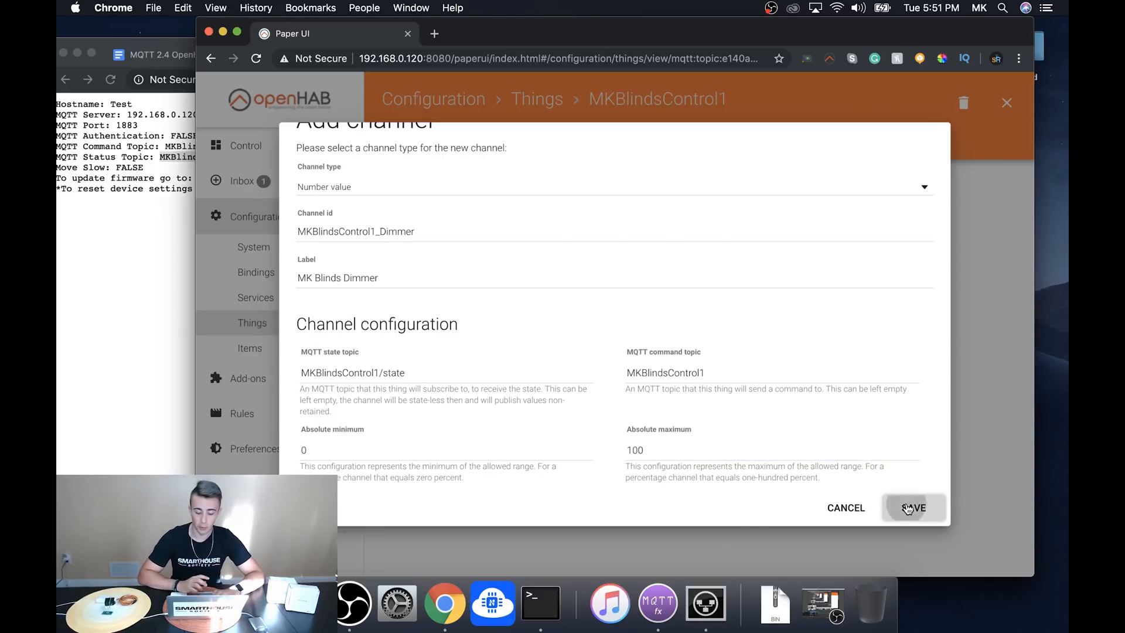
click(913, 508)
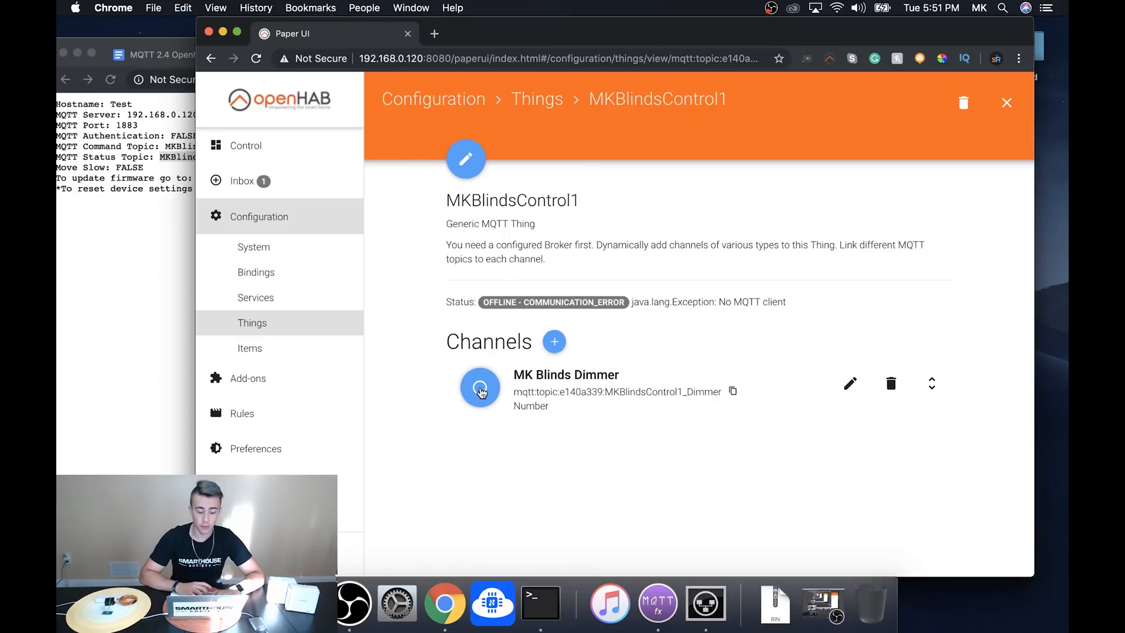
Link the Dimmer channel to new item MKBlindsControl1_Dimmer with category Dimmer
click(480, 388)
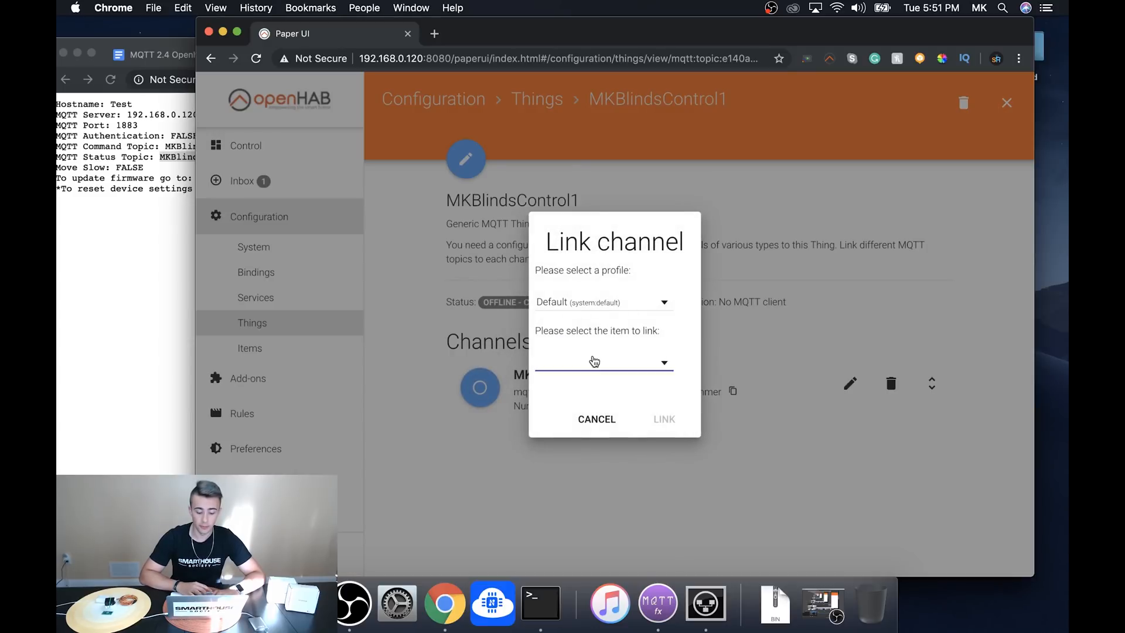
click(601, 361)
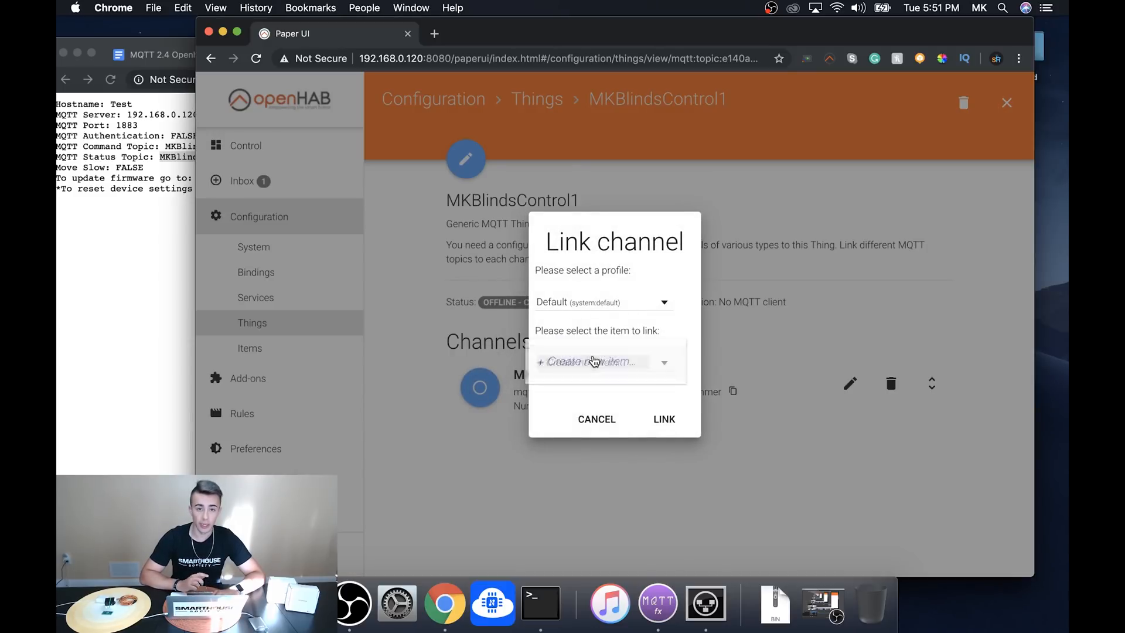
click(595, 362)
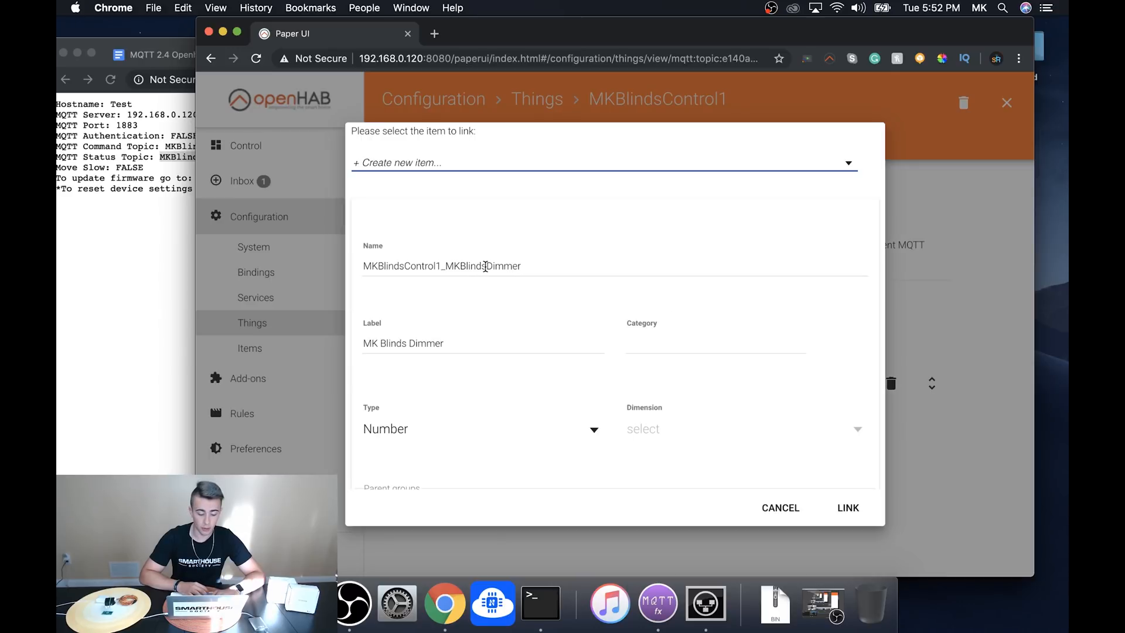
double_click(467, 266)
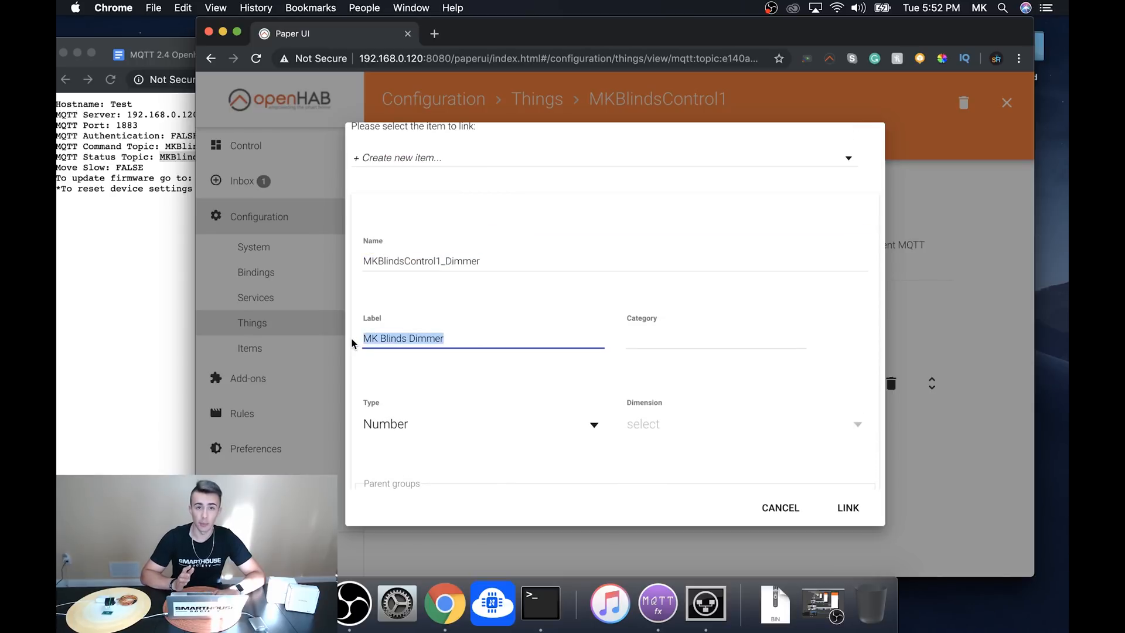
click(715, 338)
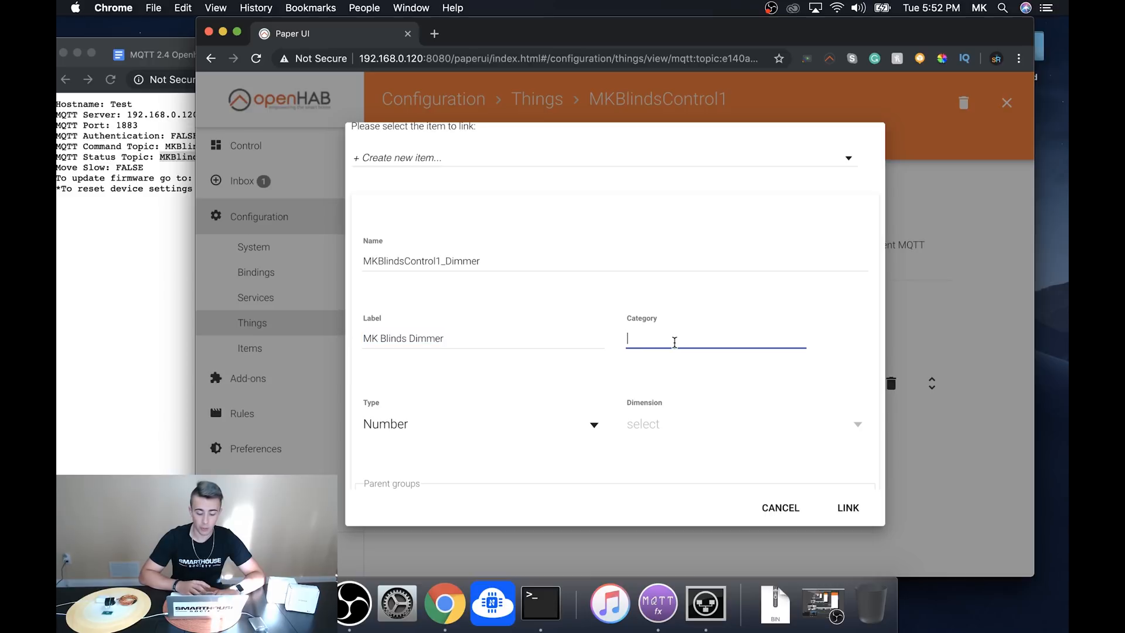
text(D)
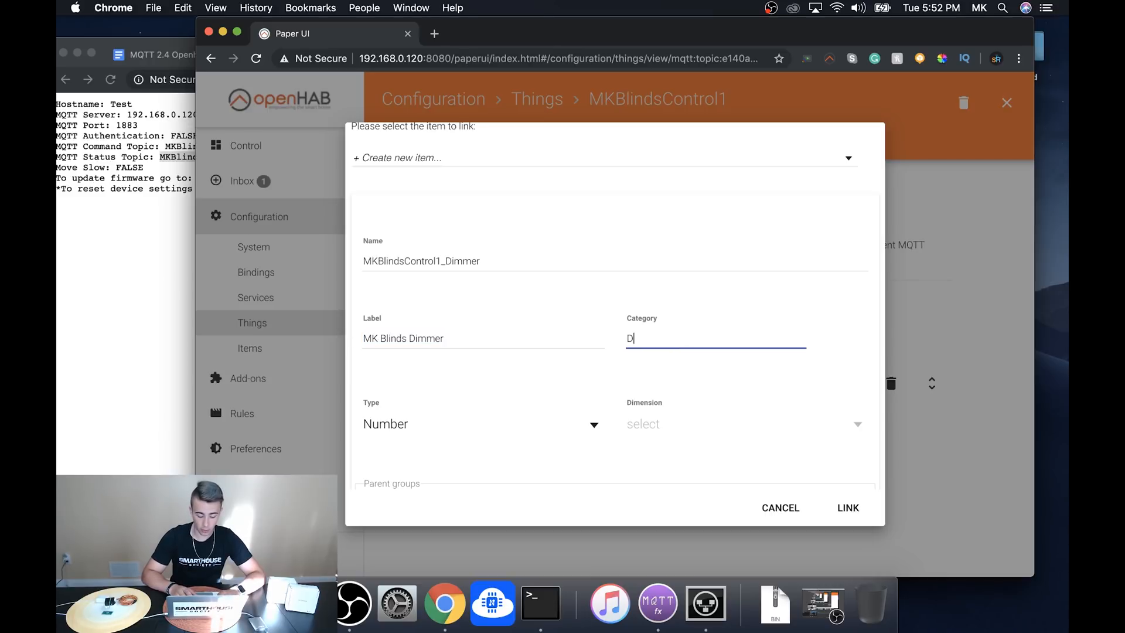
text(immer)
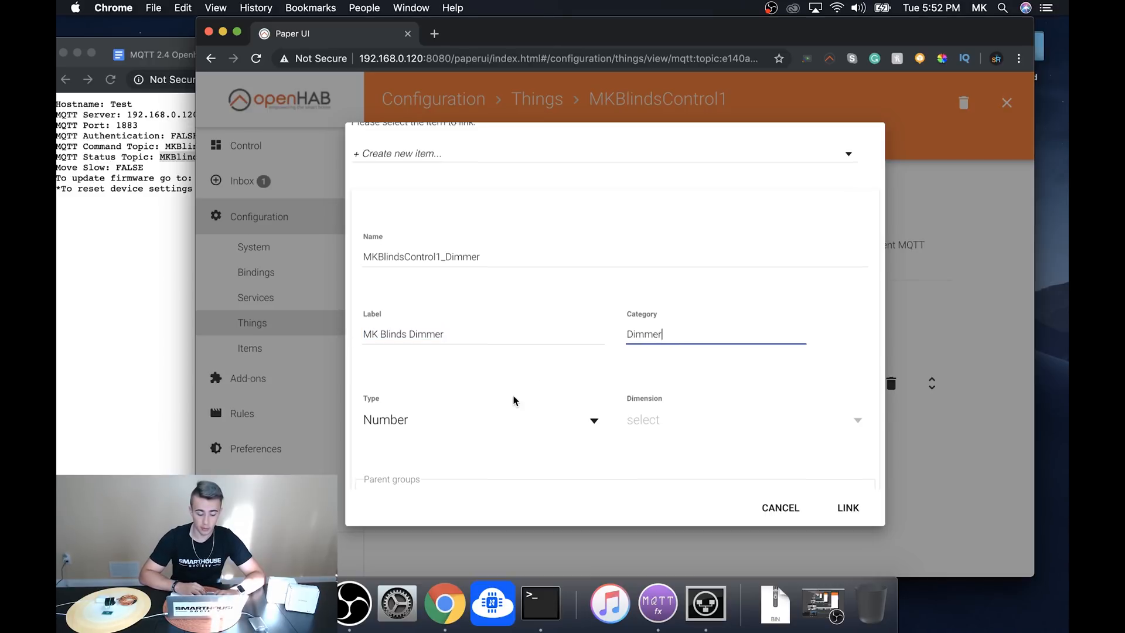
scroll(down, 3)
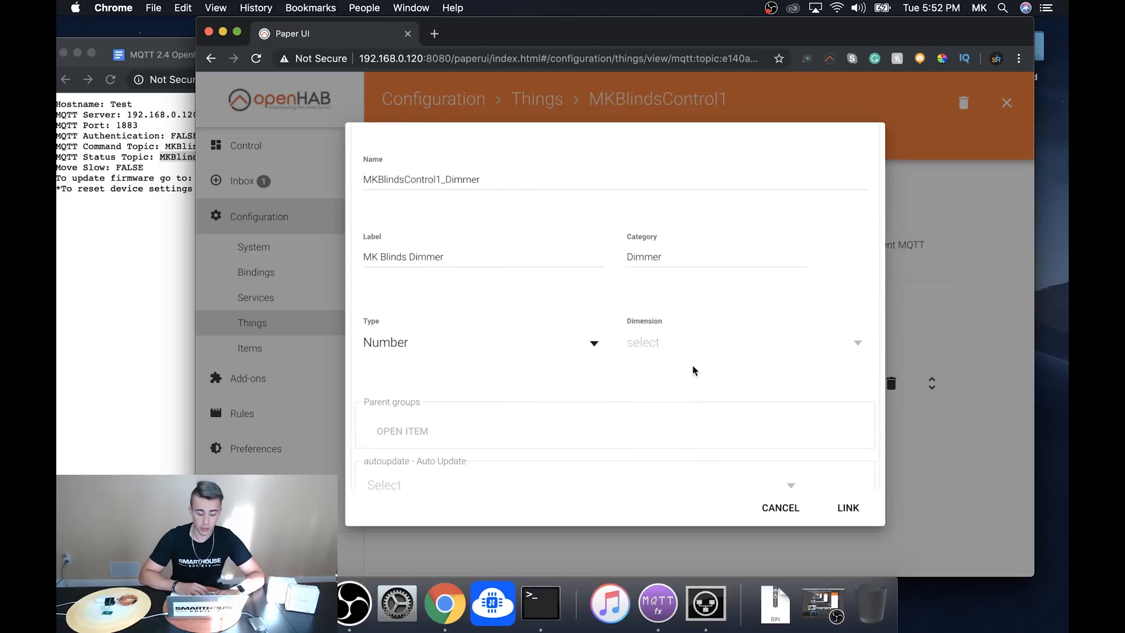
scroll(down, 3)
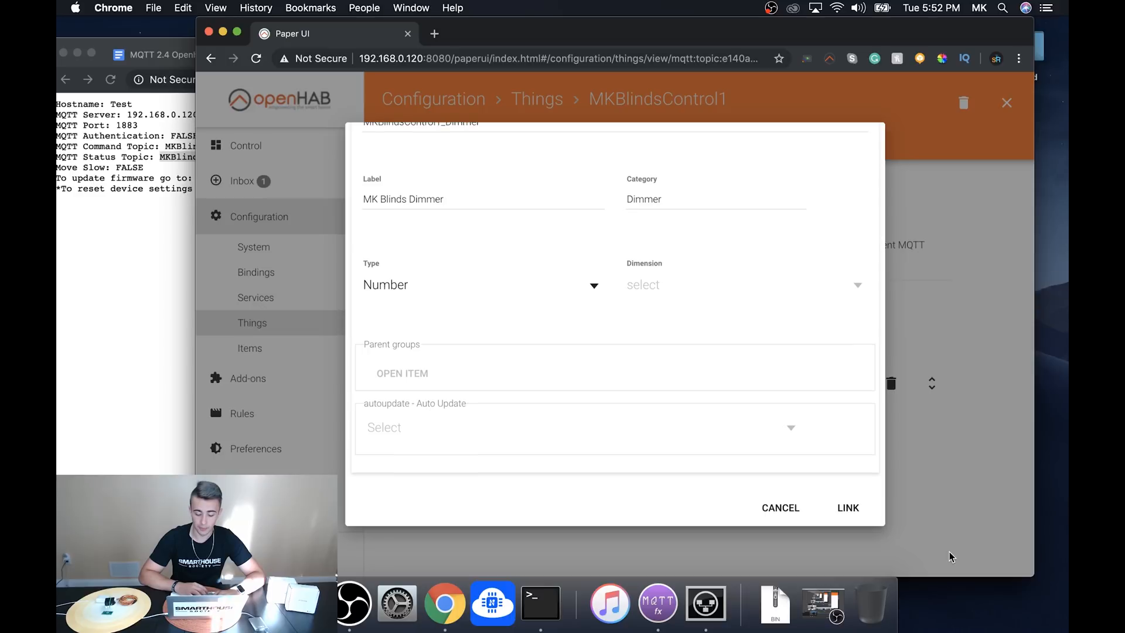
click(848, 507)
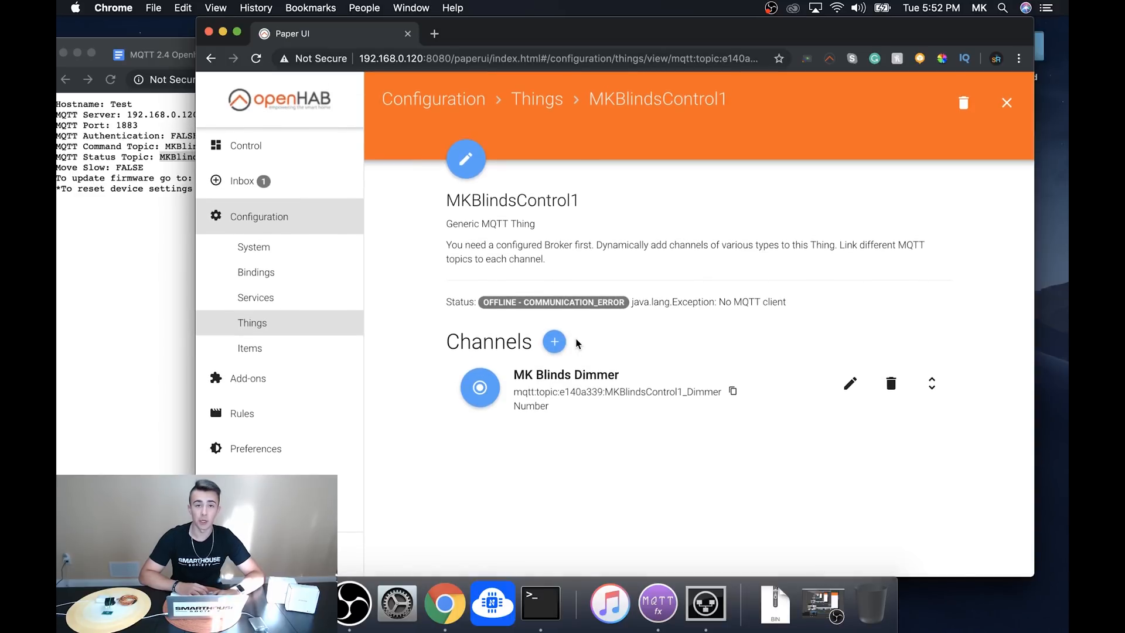
click(553, 342)
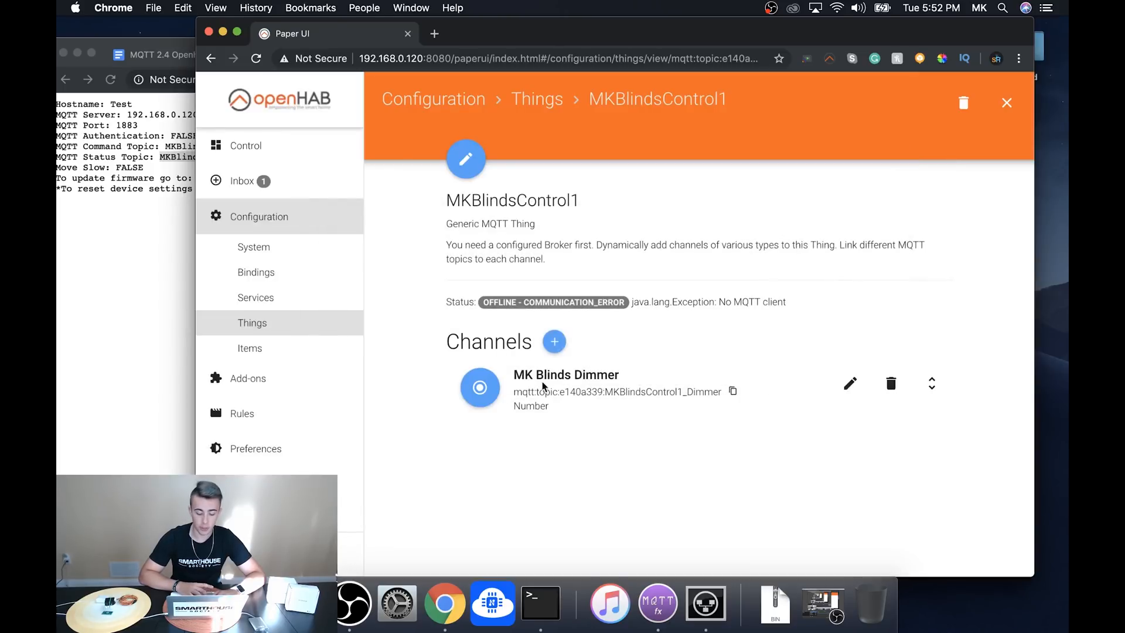
Add another channel to MKBlindsControl1 with the Rollershutter type
click(553, 342)
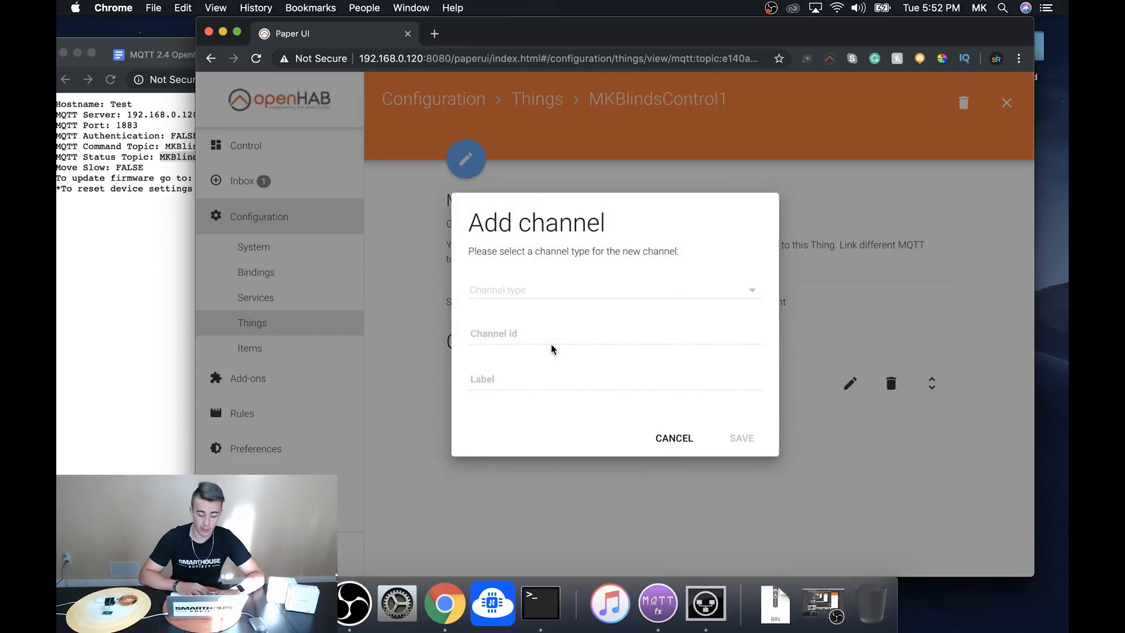
click(613, 290)
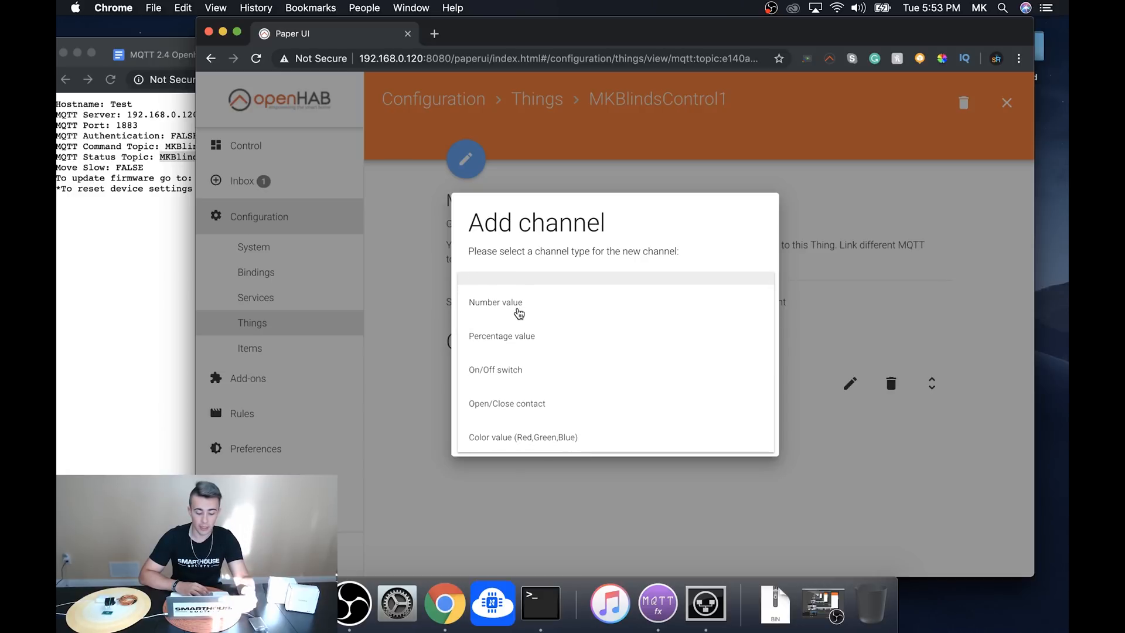
mouse_move(526, 345)
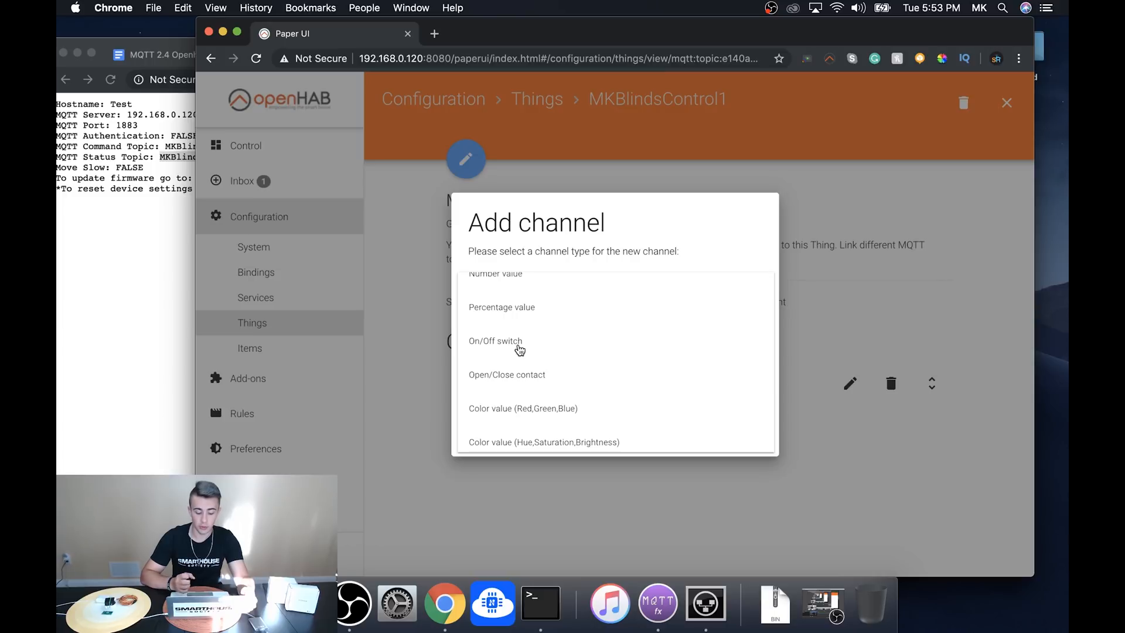
scroll(down, 3)
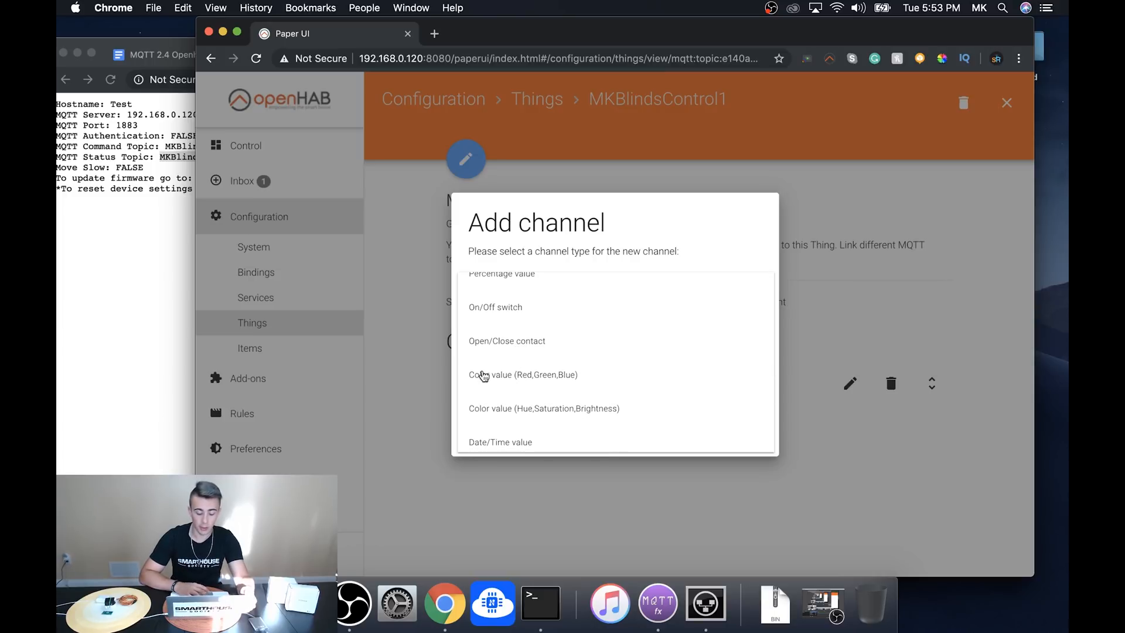
mouse_move(543, 419)
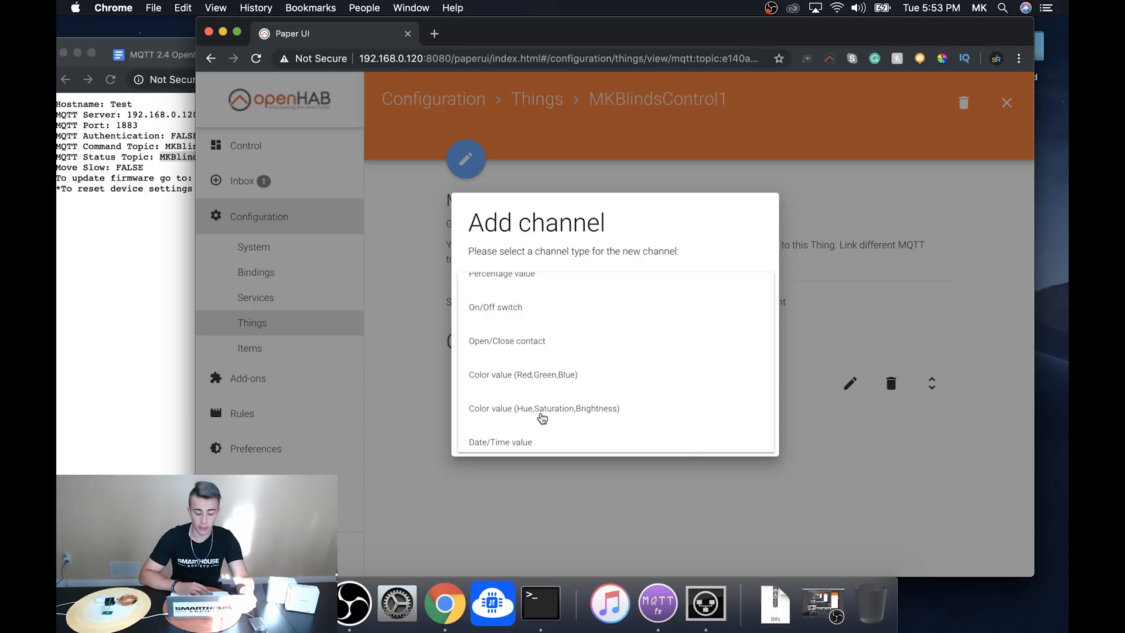
scroll(down, 3)
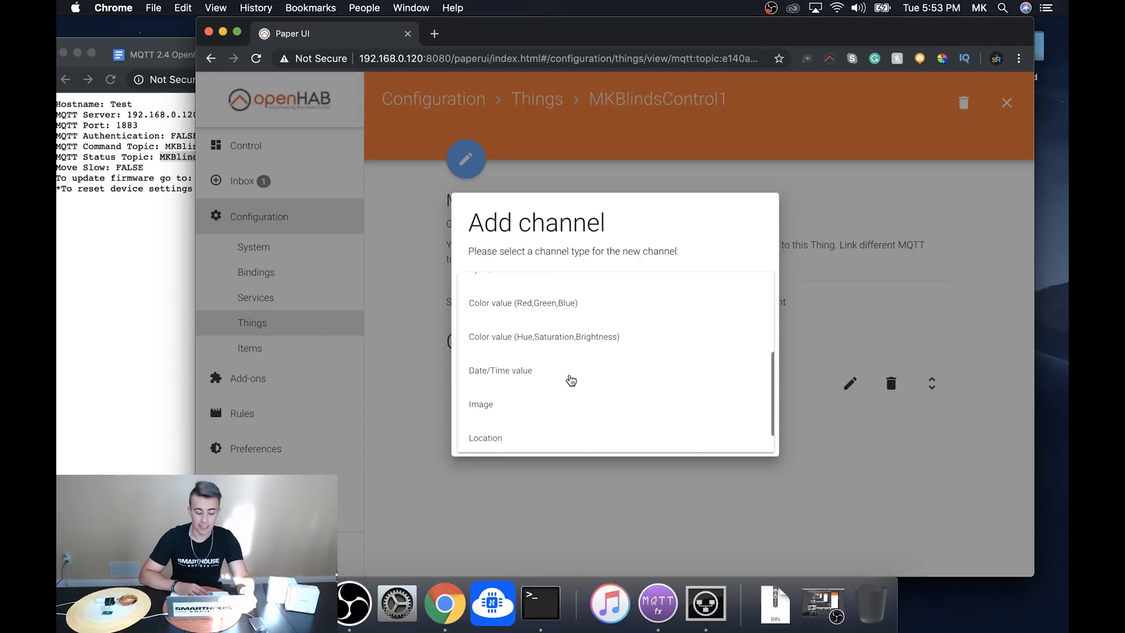
scroll(down, 3)
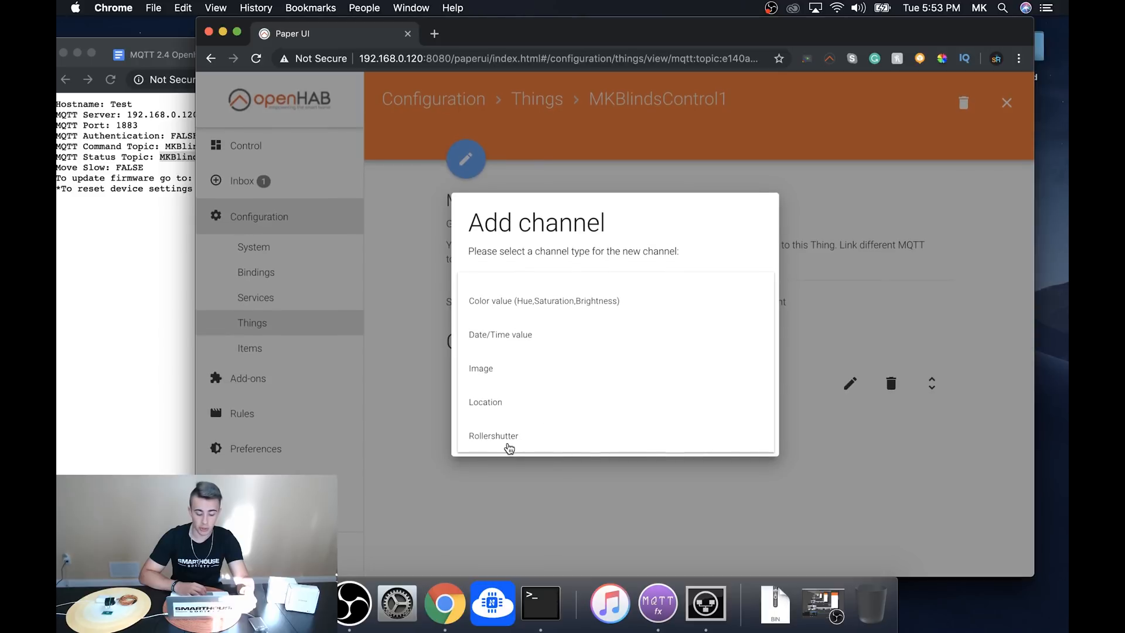
click(493, 435)
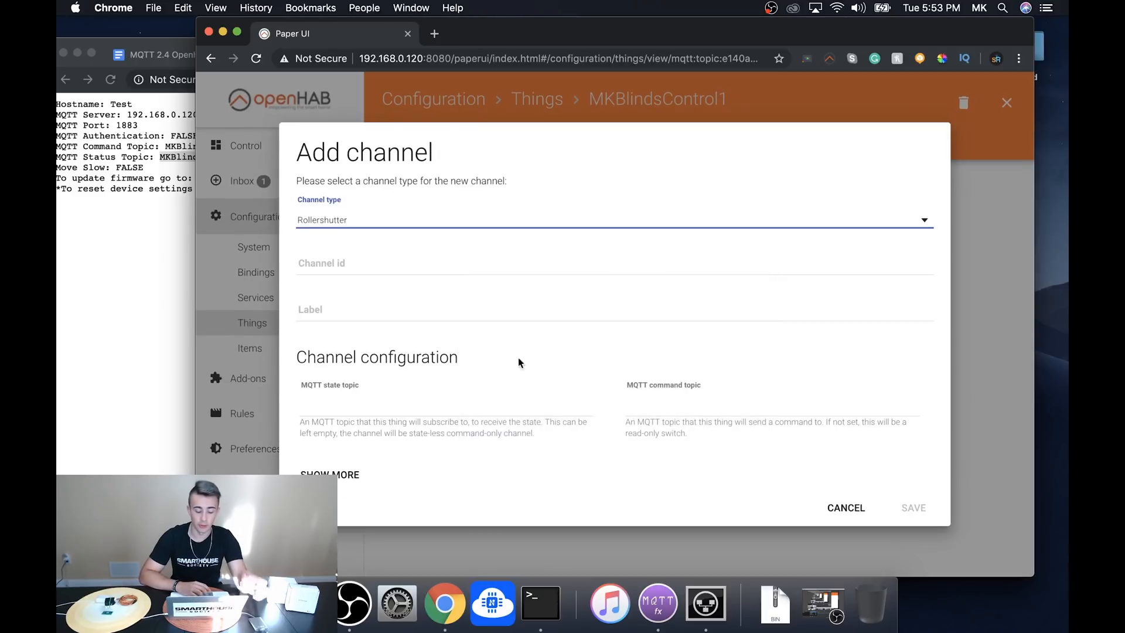
Give it id MKBlindsControl1_Rollershutter, copy the device topic, and save the channel
click(412, 263)
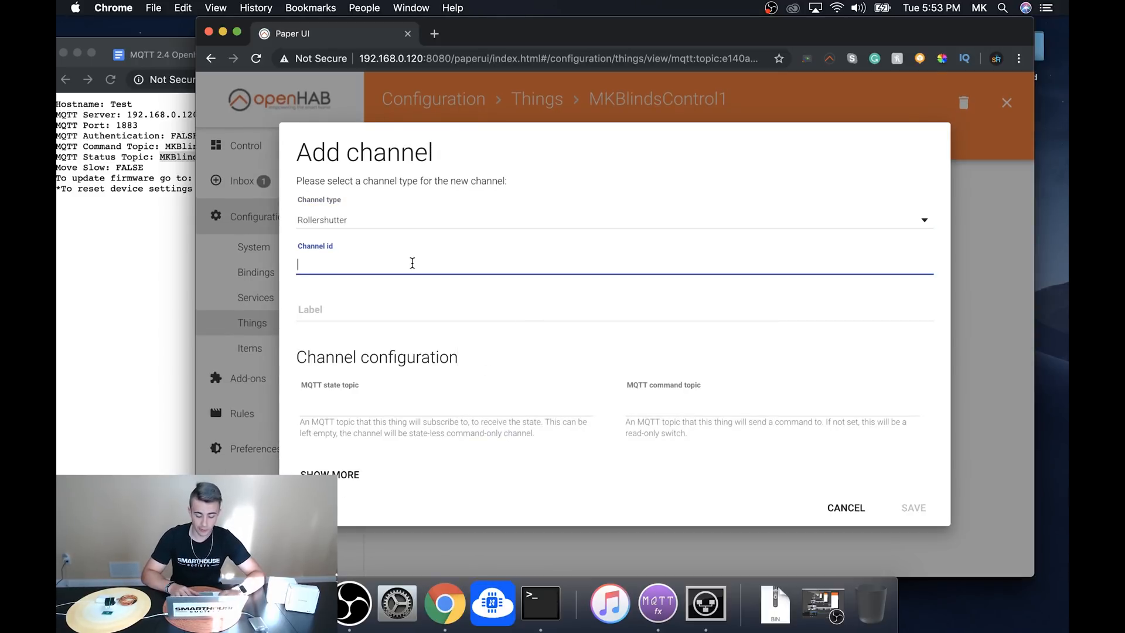
text(MKBlindsControl1_Rollershutter)
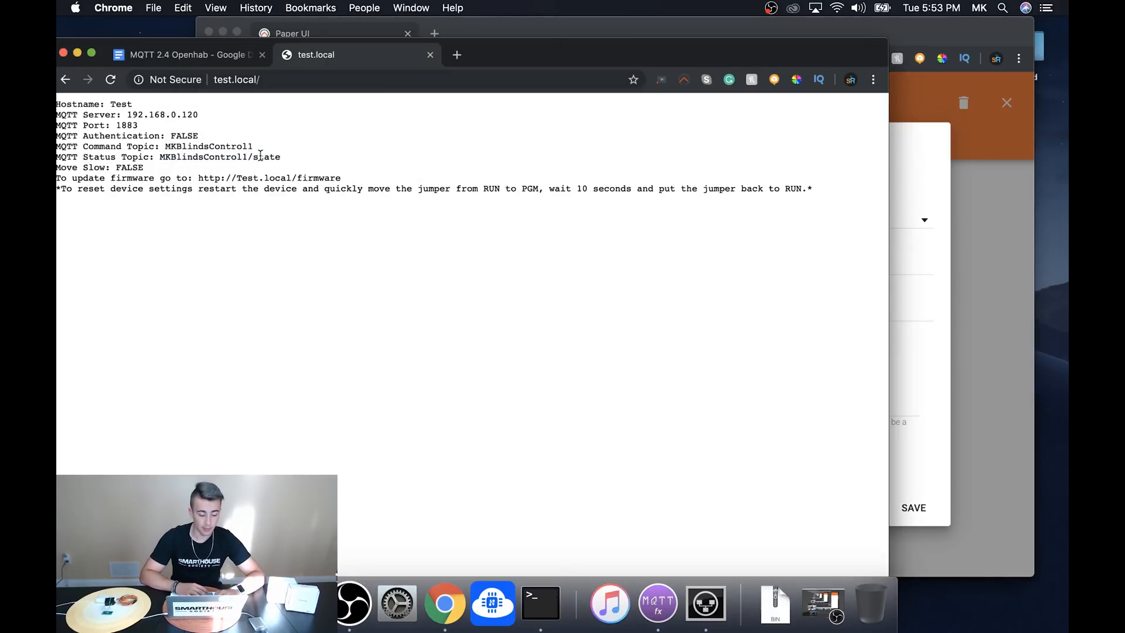
double_click(219, 157)
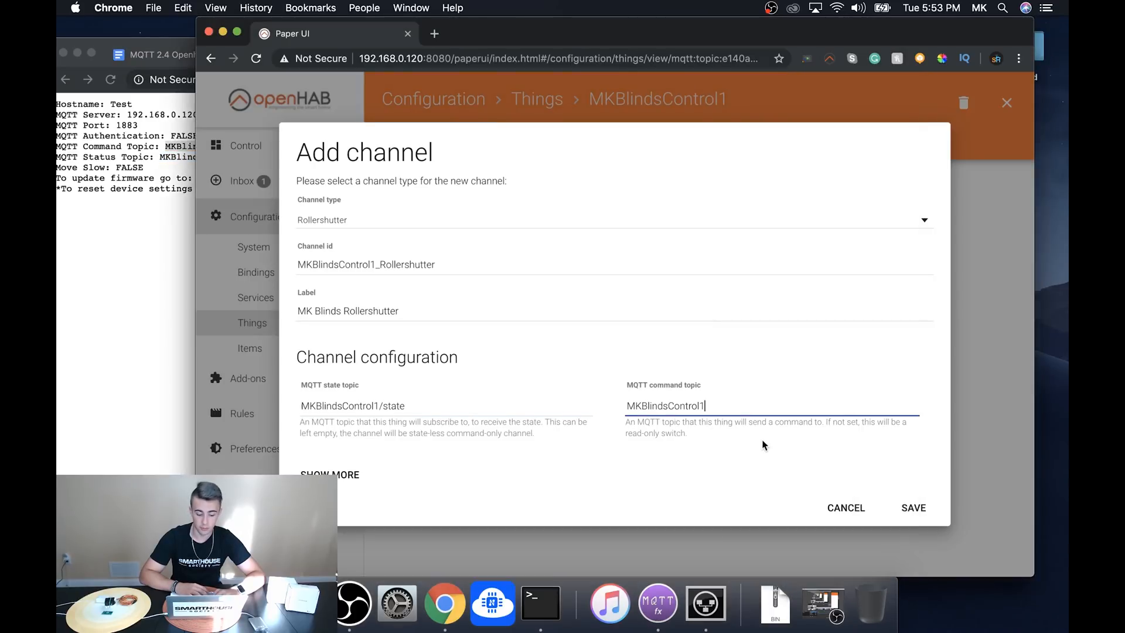
click(913, 507)
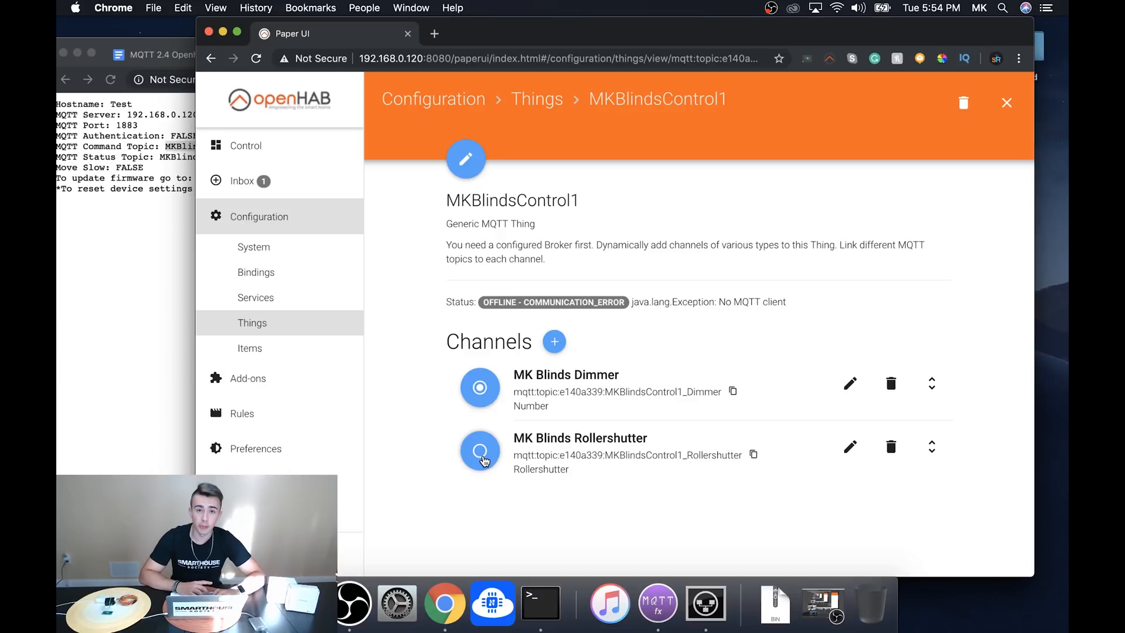
Link the Rollershutter channel to new item MKBlindsControl1_Rollershutter with category Rollershutter
click(480, 451)
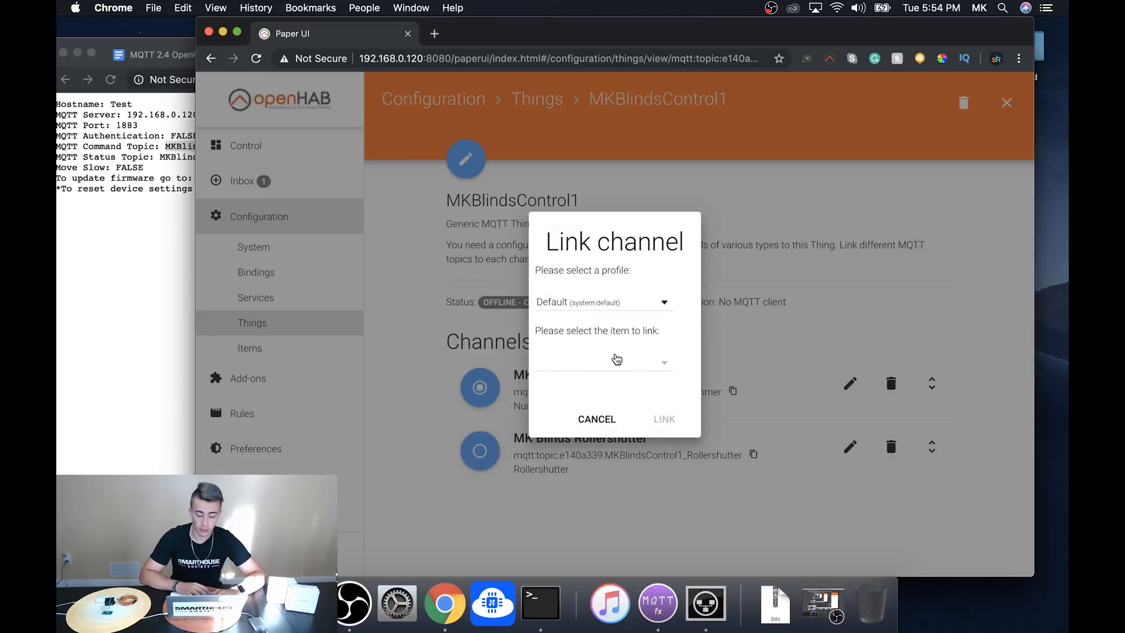
click(603, 361)
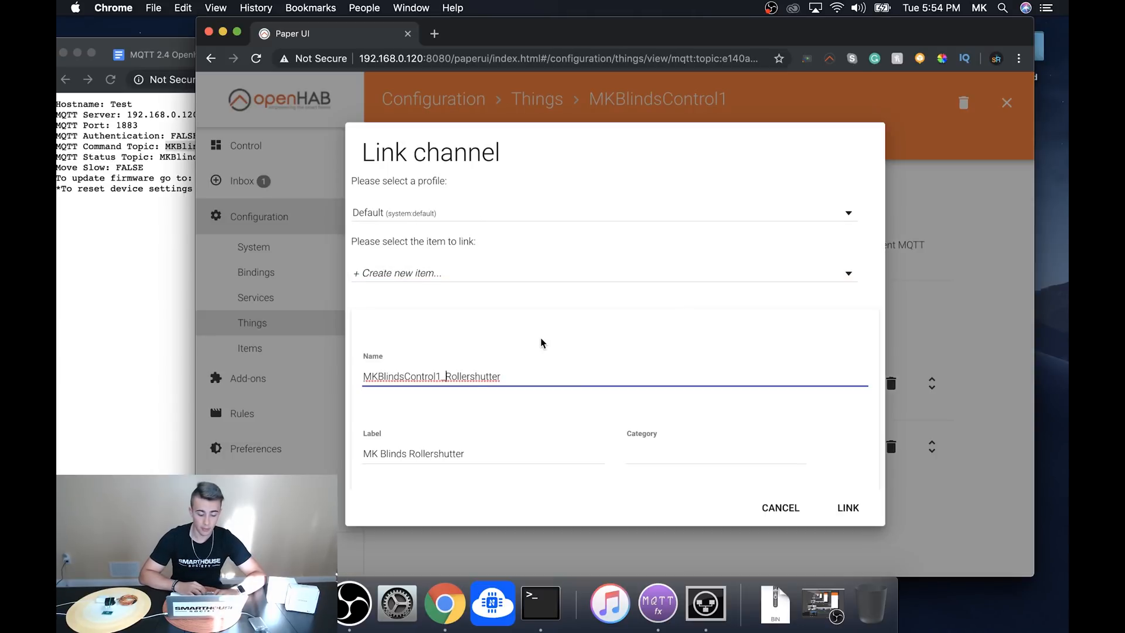
scroll(down, 3)
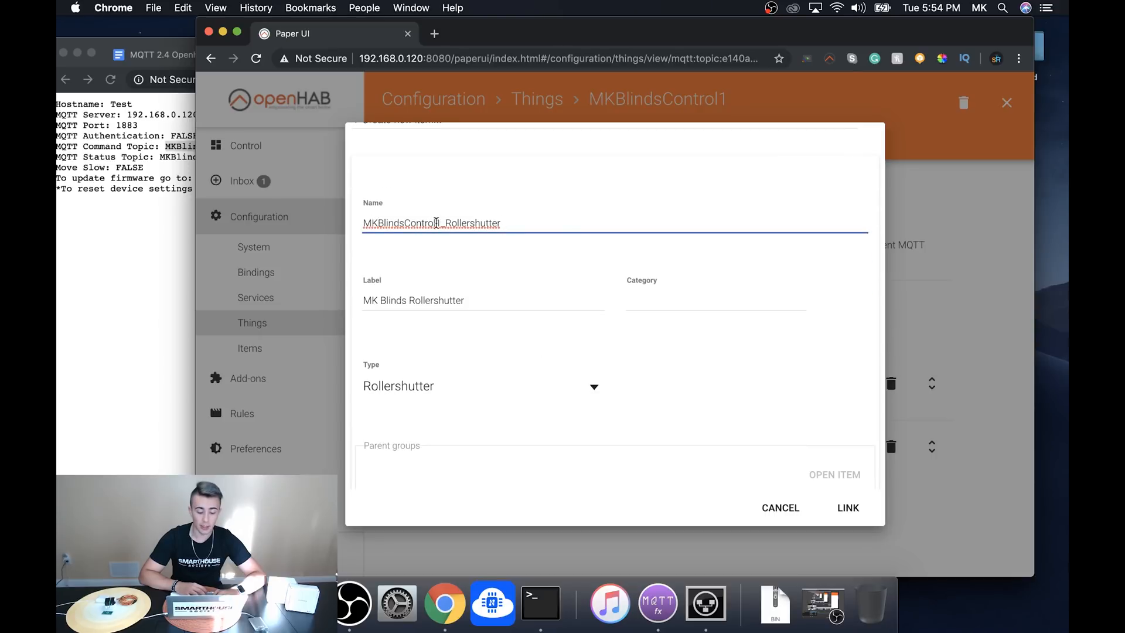
double_click(400, 223)
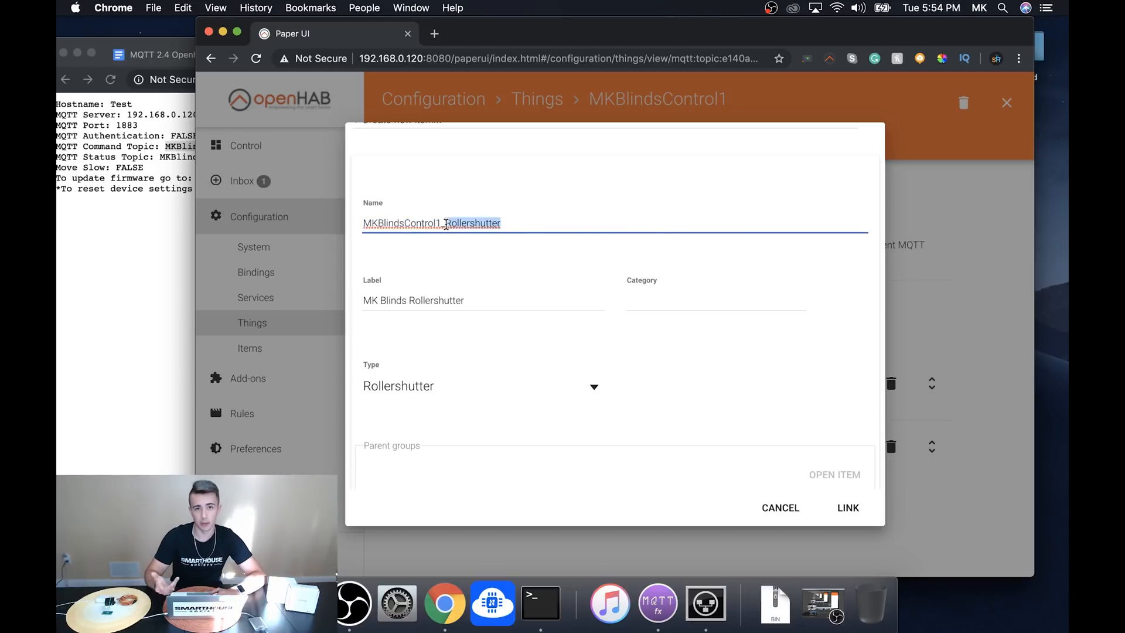
click(483, 300)
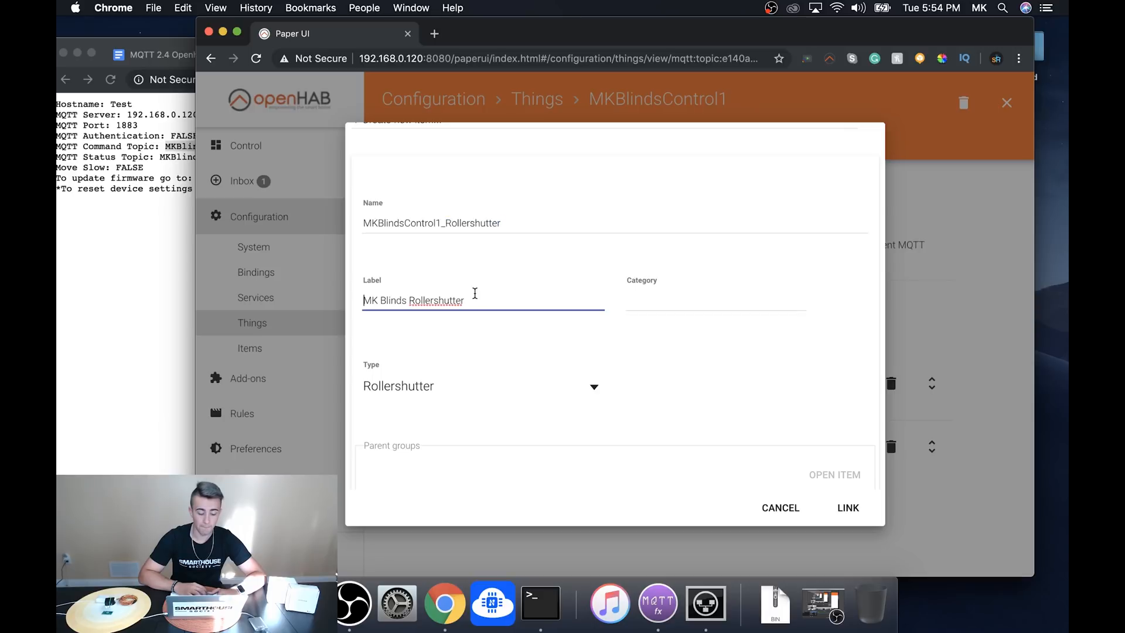
click(713, 300)
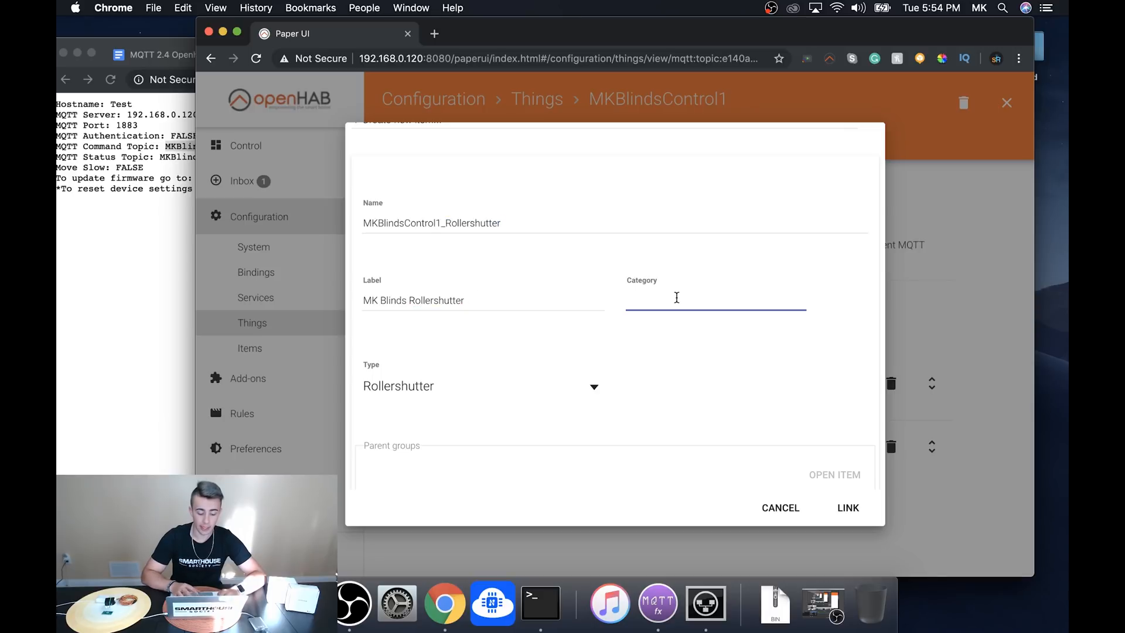
text(Rollershutter)
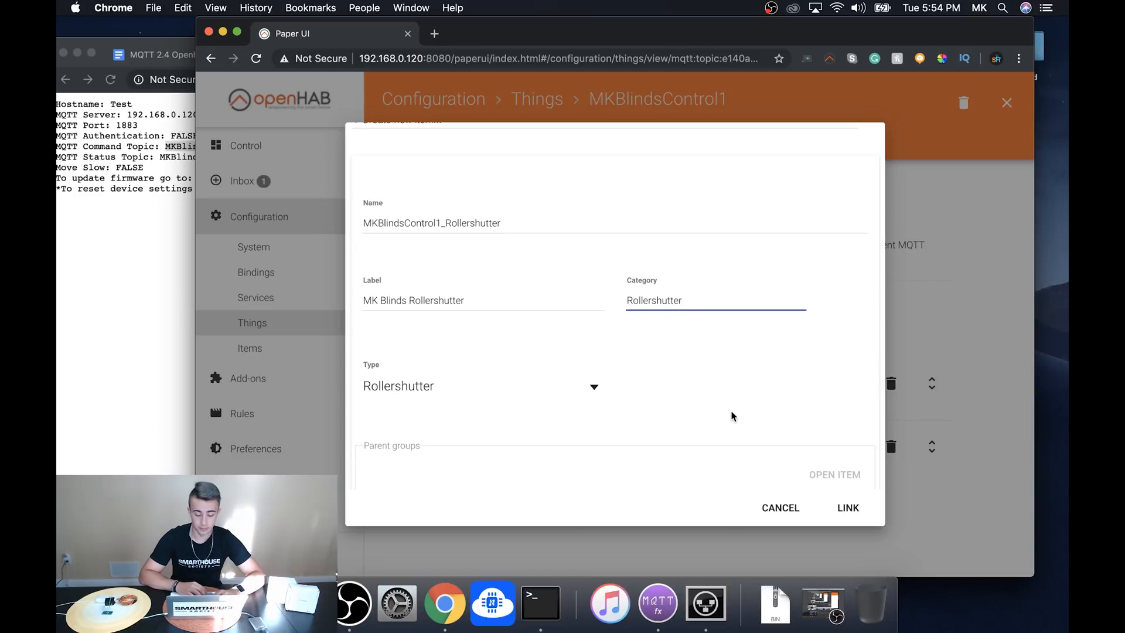
scroll(down, 3)
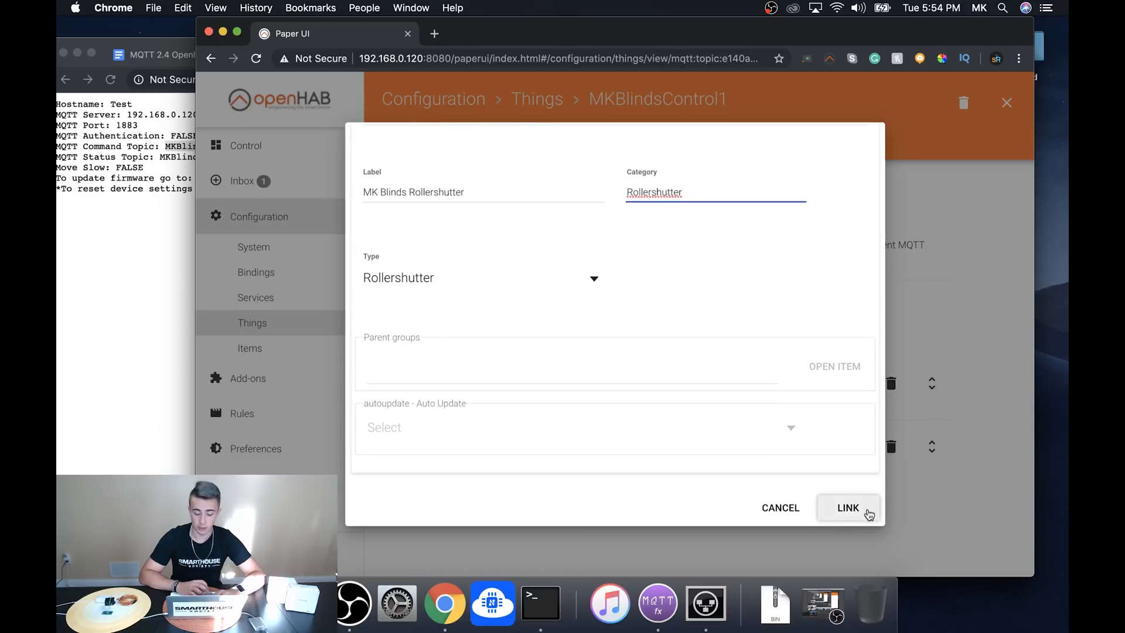
click(848, 507)
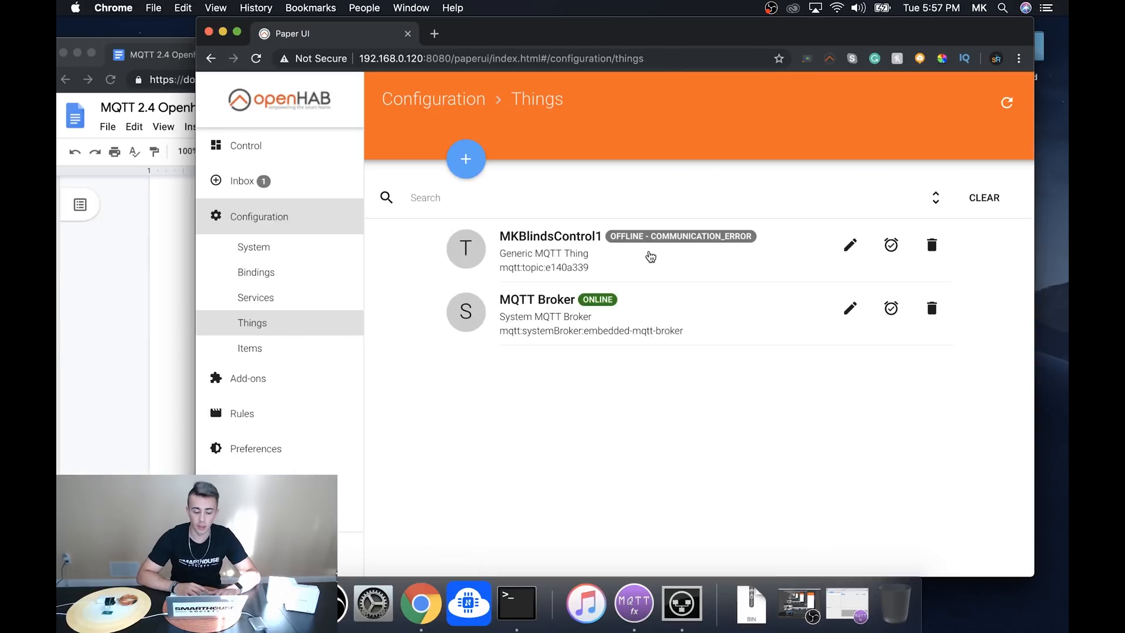
Run 'sudo systemctl restart openhab2.service' over SSH on the Pi and record it in the notes
click(550, 236)
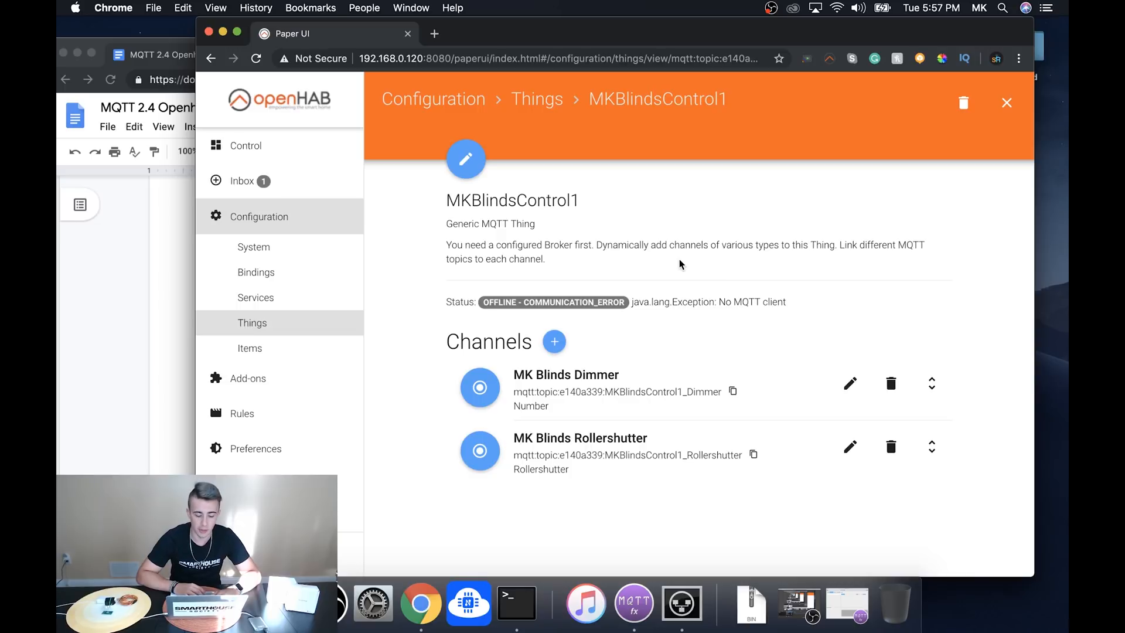
click(515, 603)
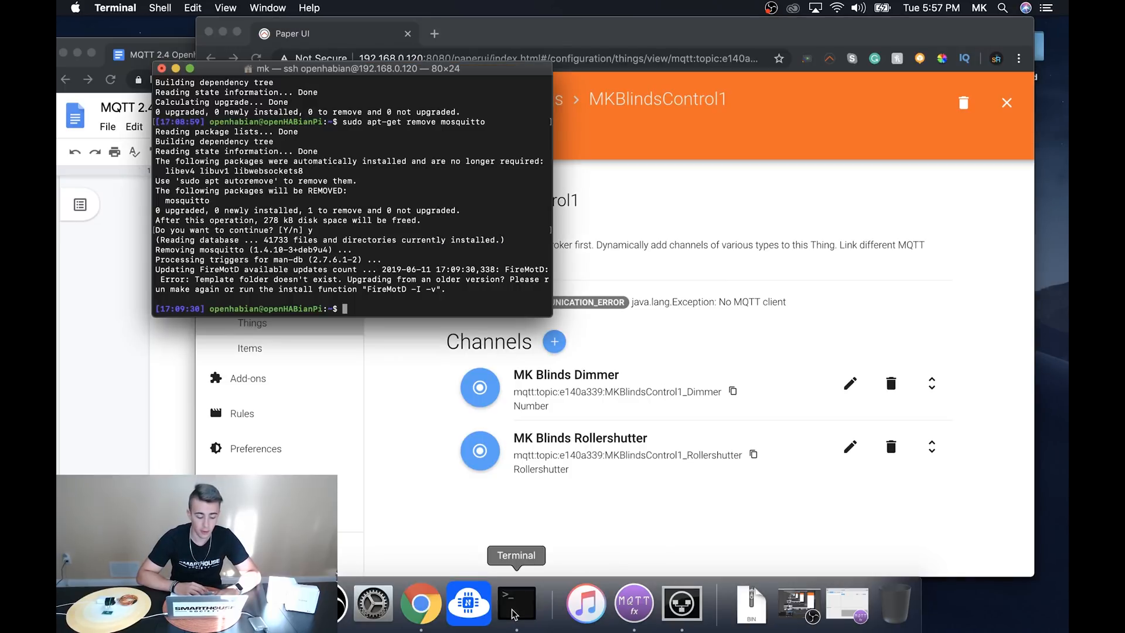
mouse_move(418, 288)
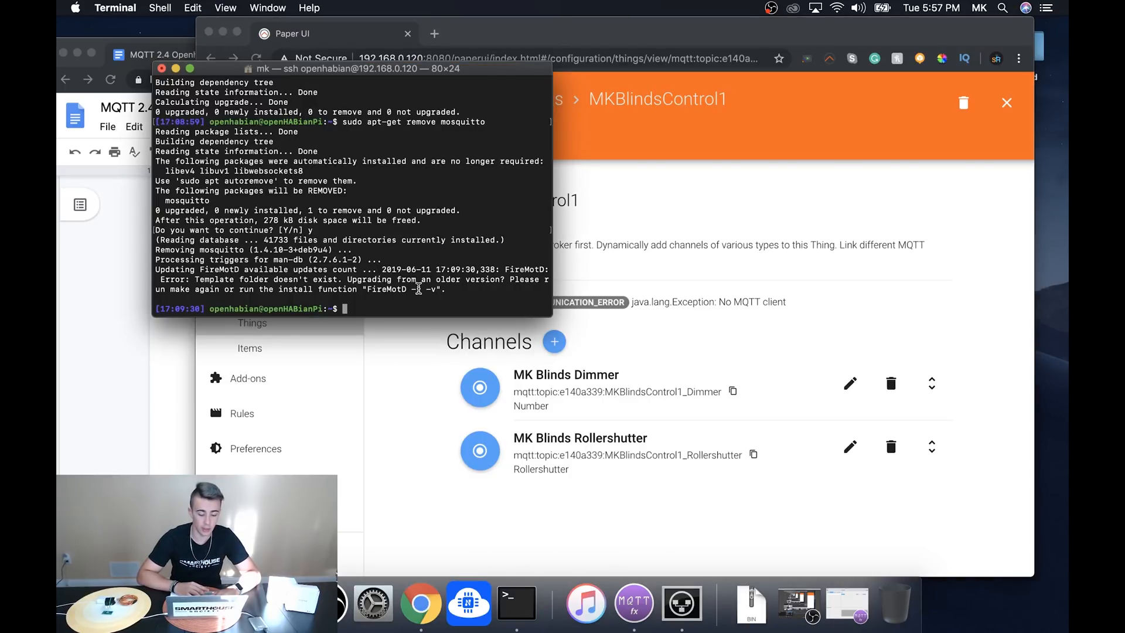
text(sudo reboot)
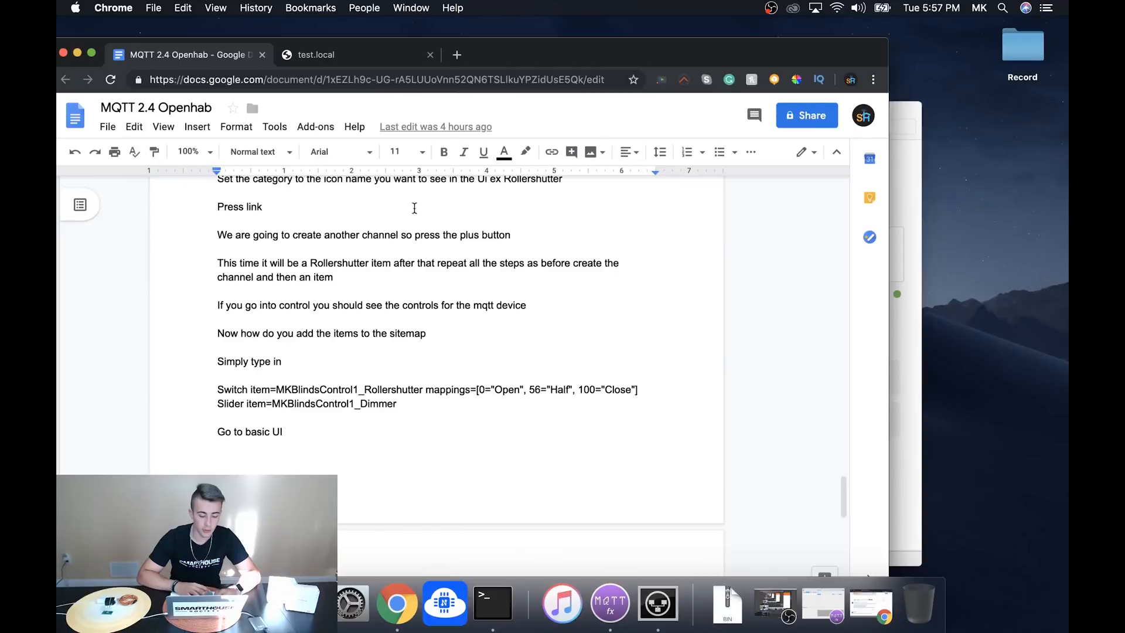
click(492, 603)
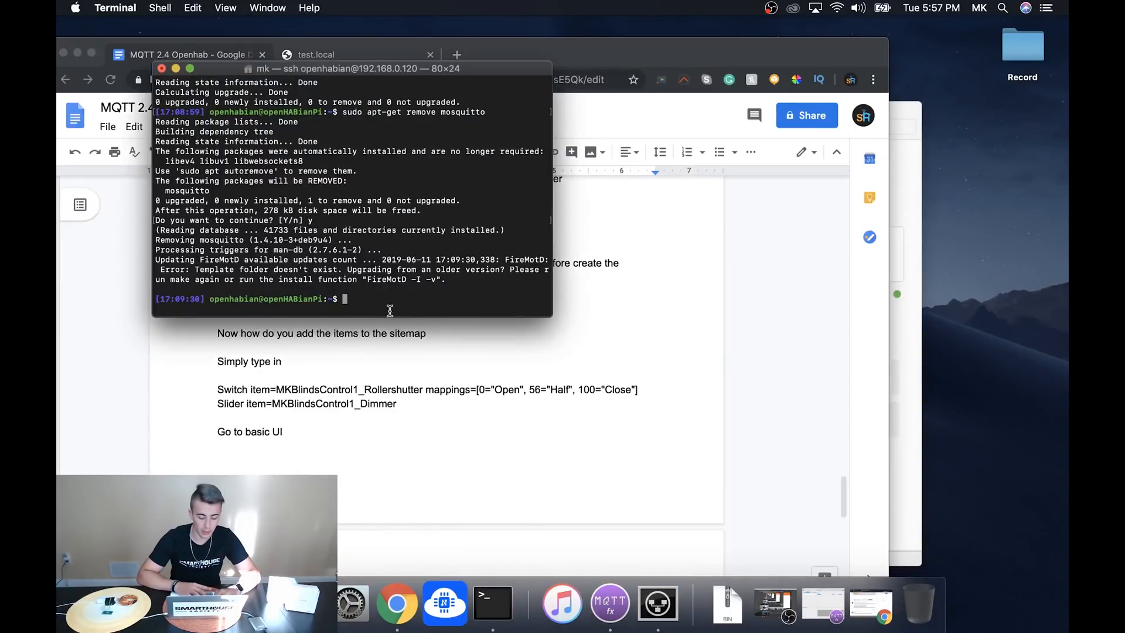
text(sudo systemctl restart openhab2.service)
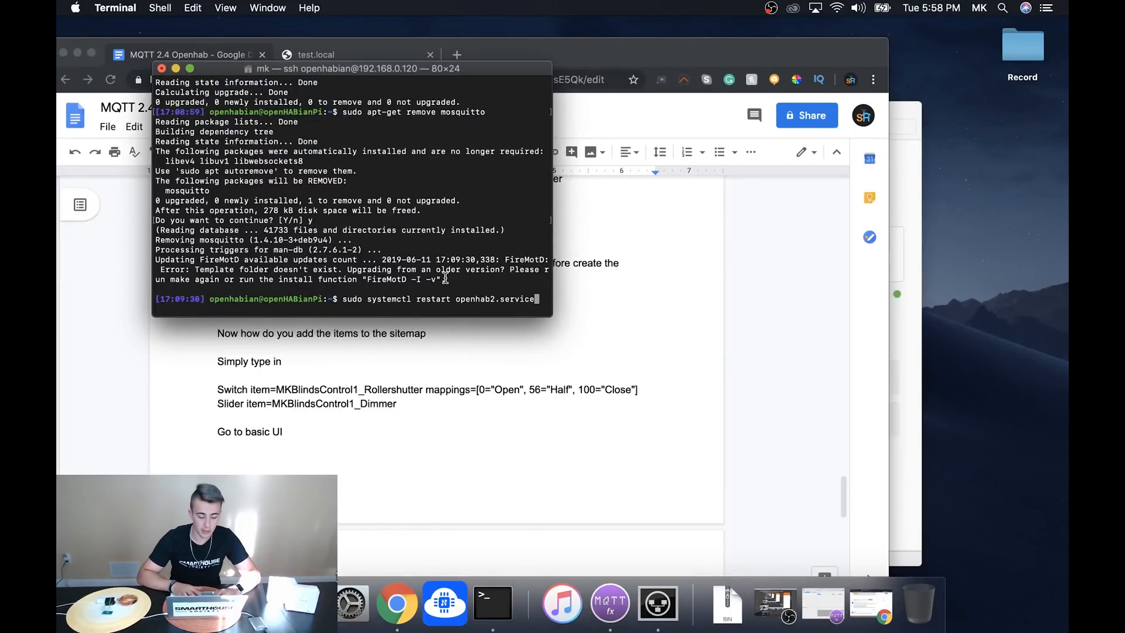
key(Return)
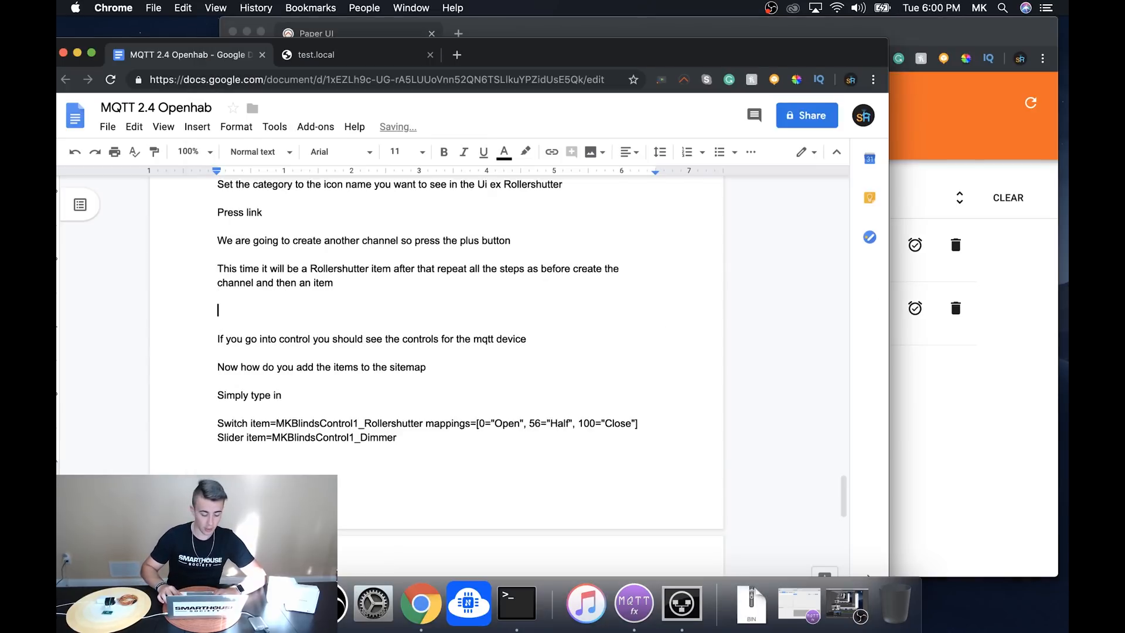
text(sudo systemctl restart openhab2.service)
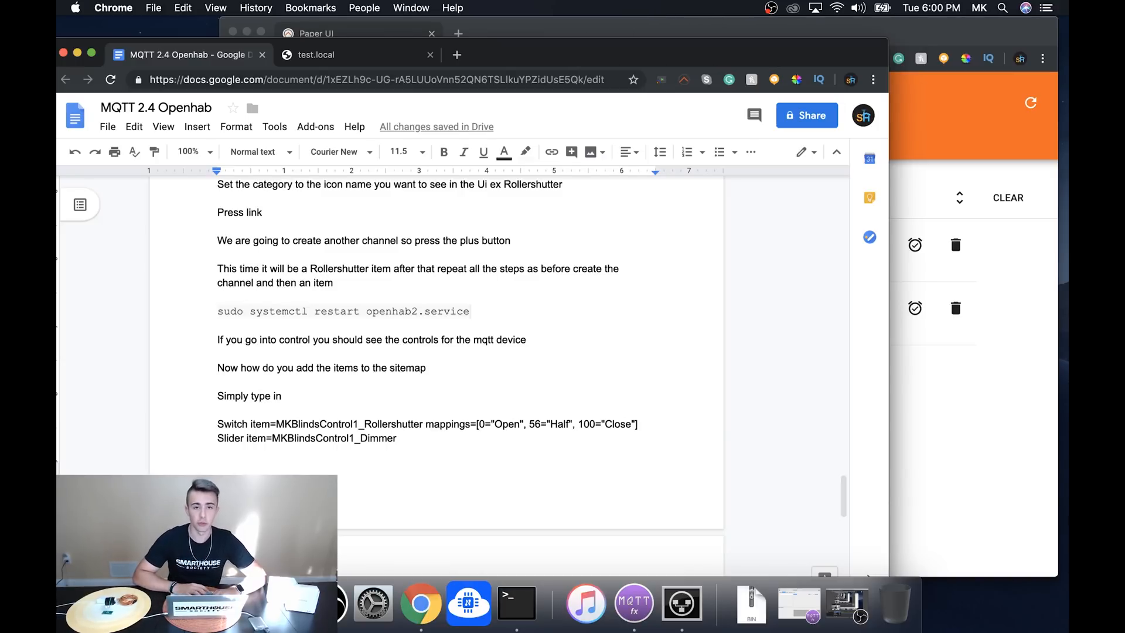
Drive the MKBlindsControl1 blinds to 100 and 0, then set the Dimmer to 52
click(323, 32)
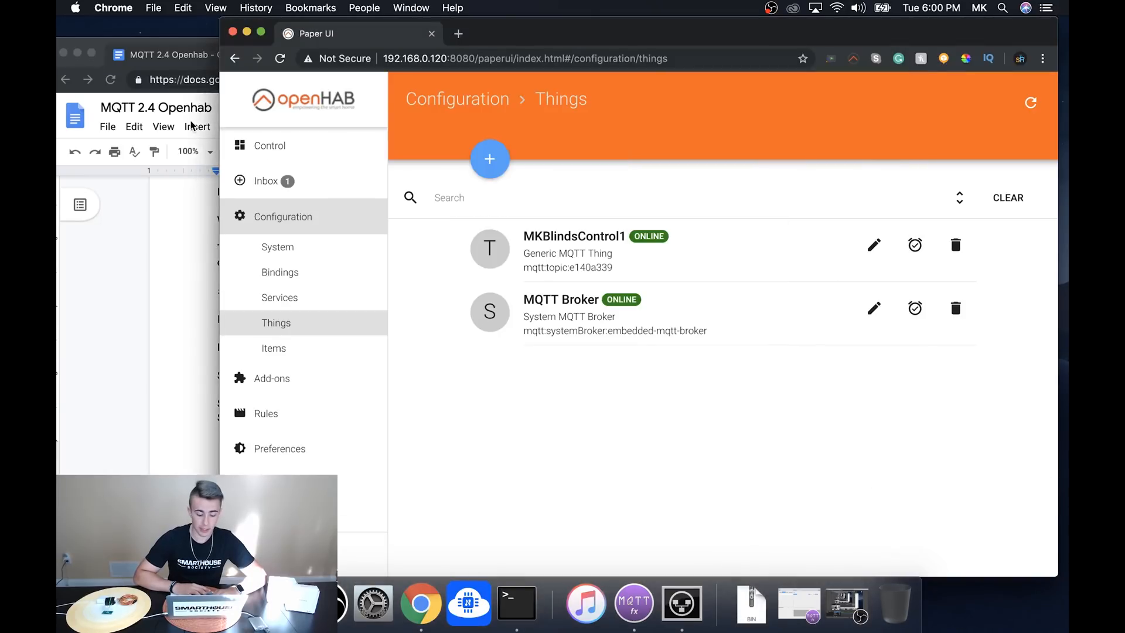
click(269, 144)
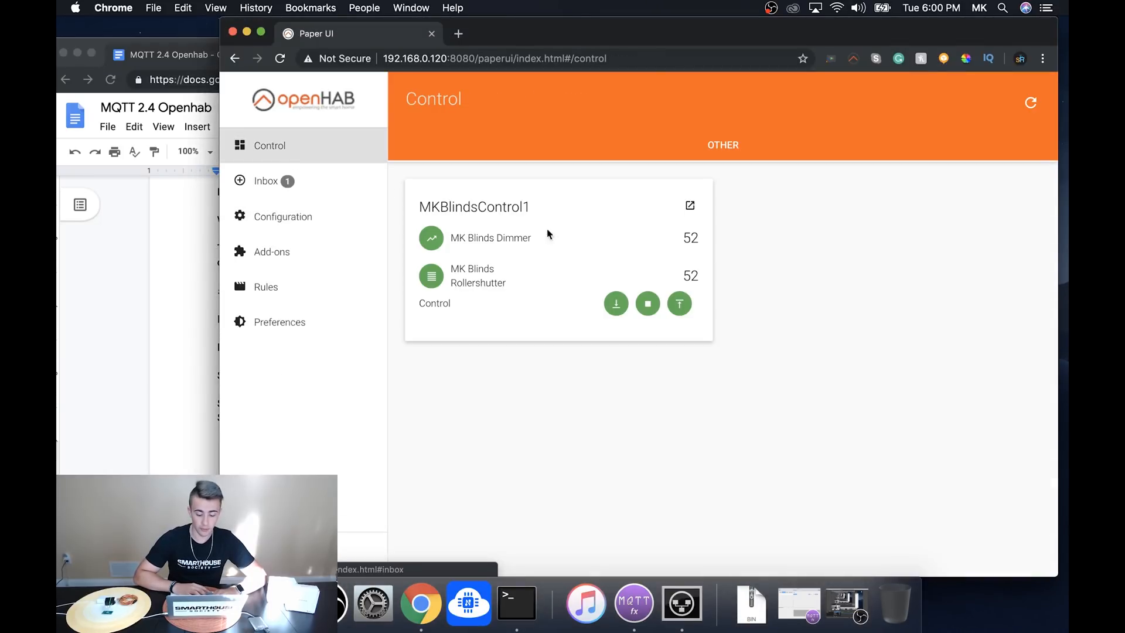
mouse_move(534, 289)
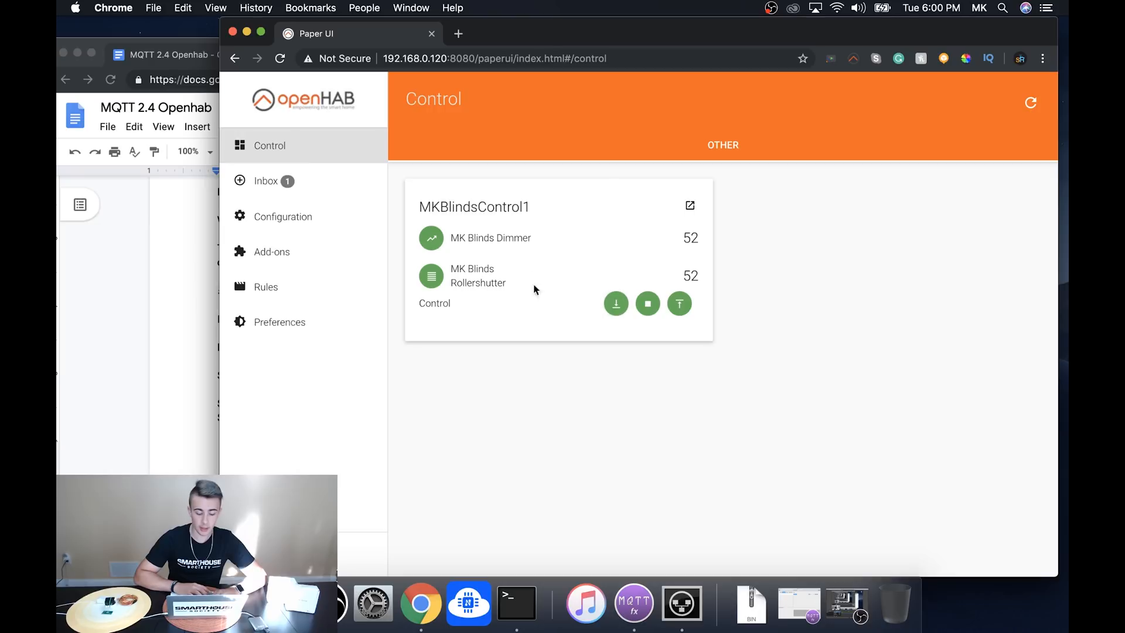
mouse_move(522, 273)
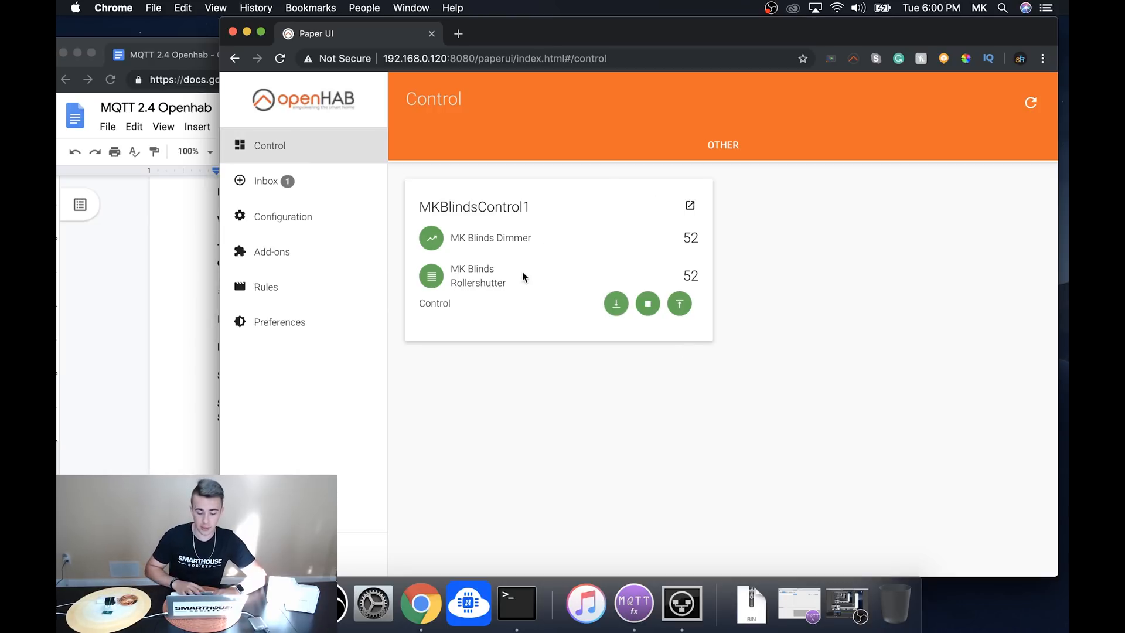
click(614, 303)
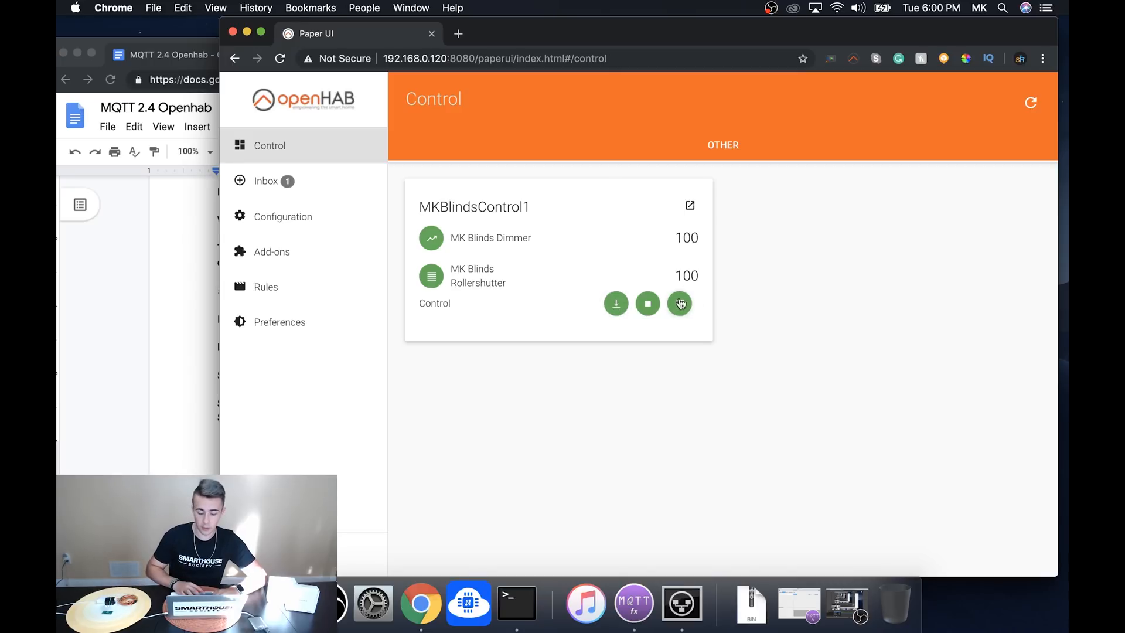
click(679, 304)
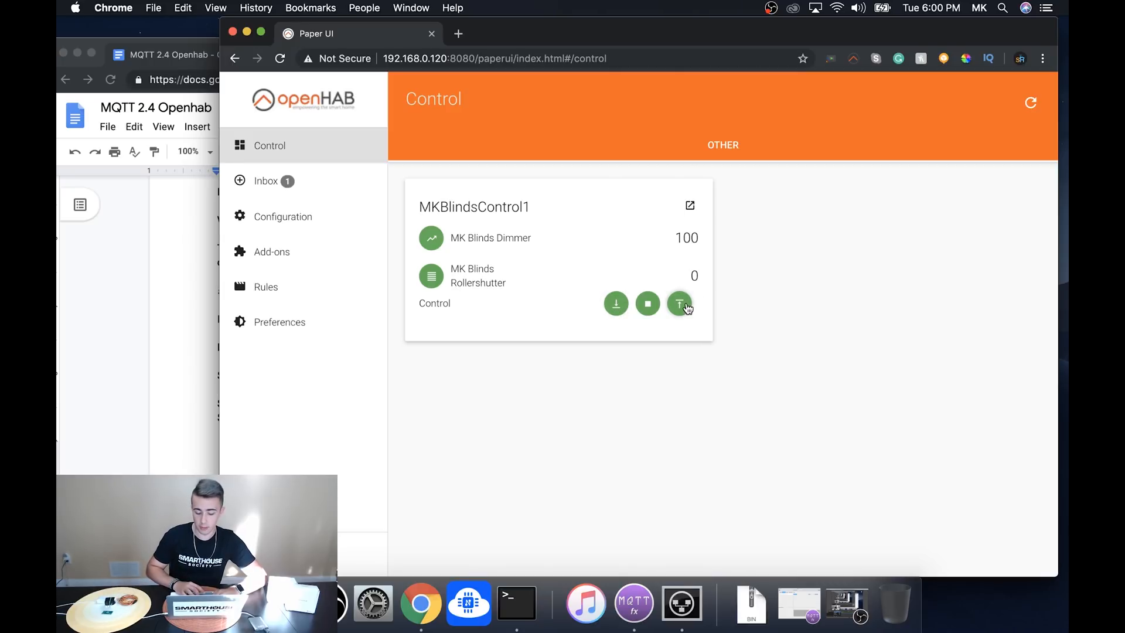
click(678, 303)
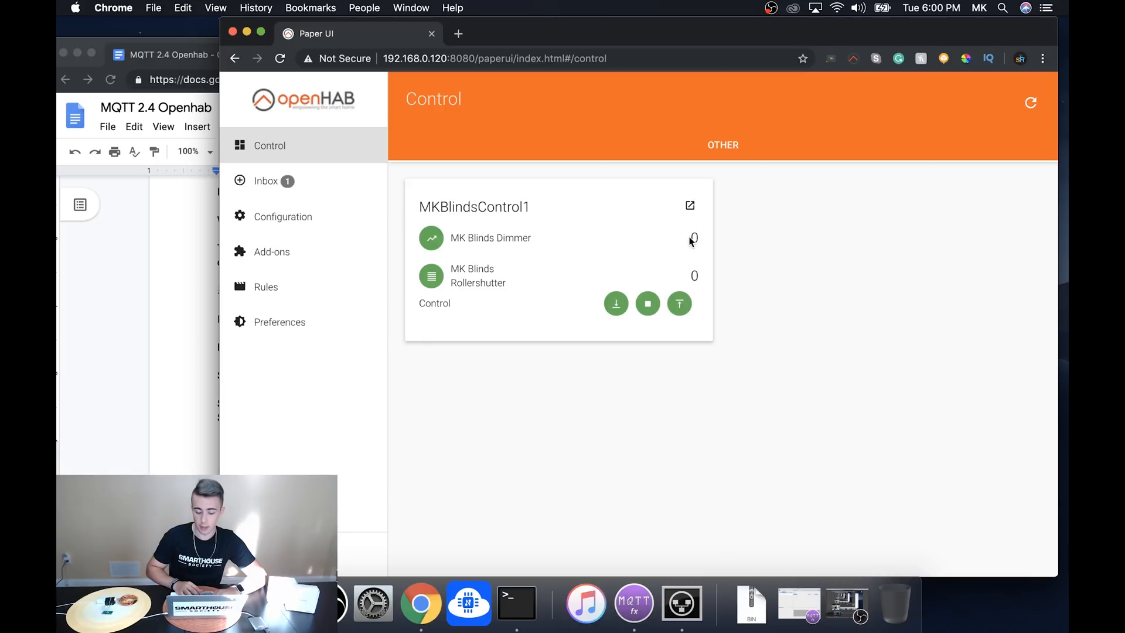
click(694, 237)
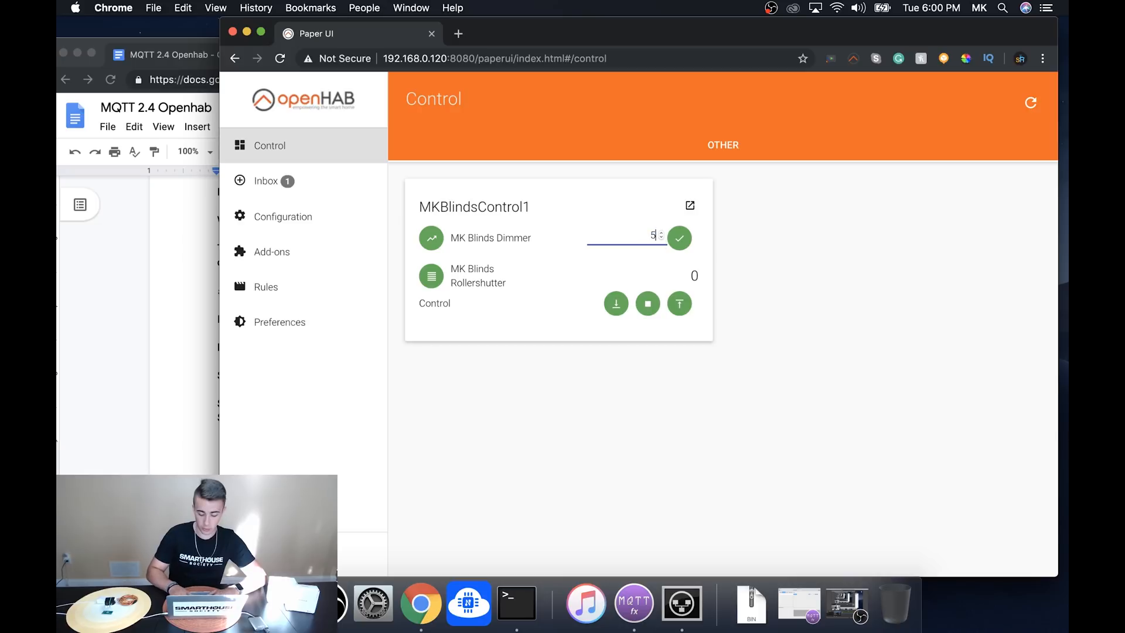
click(679, 237)
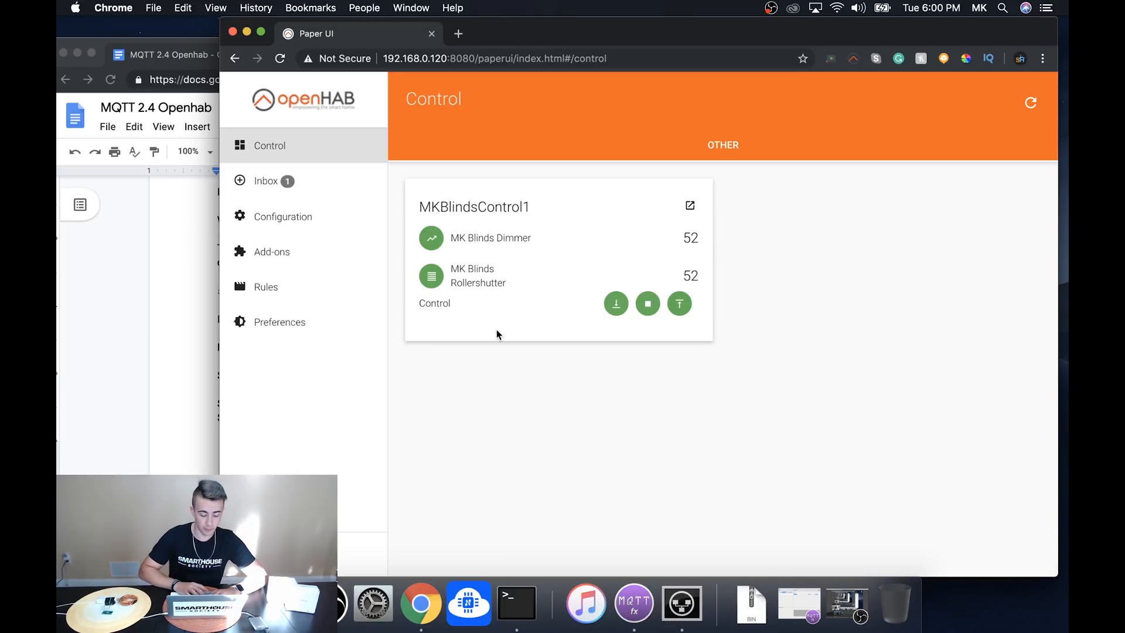
click(515, 603)
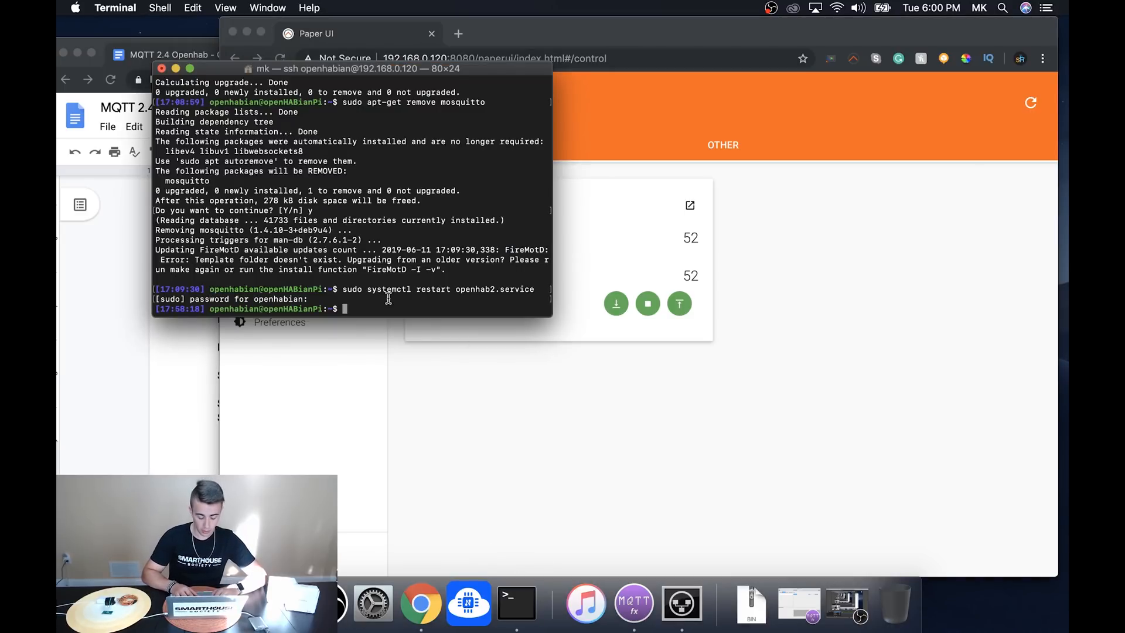
Open /etc/openhab2/sitemaps/home.sitemap in nano and start the Rollershutter Switch line with Open/Half/Close mappings
text(sudo nano)
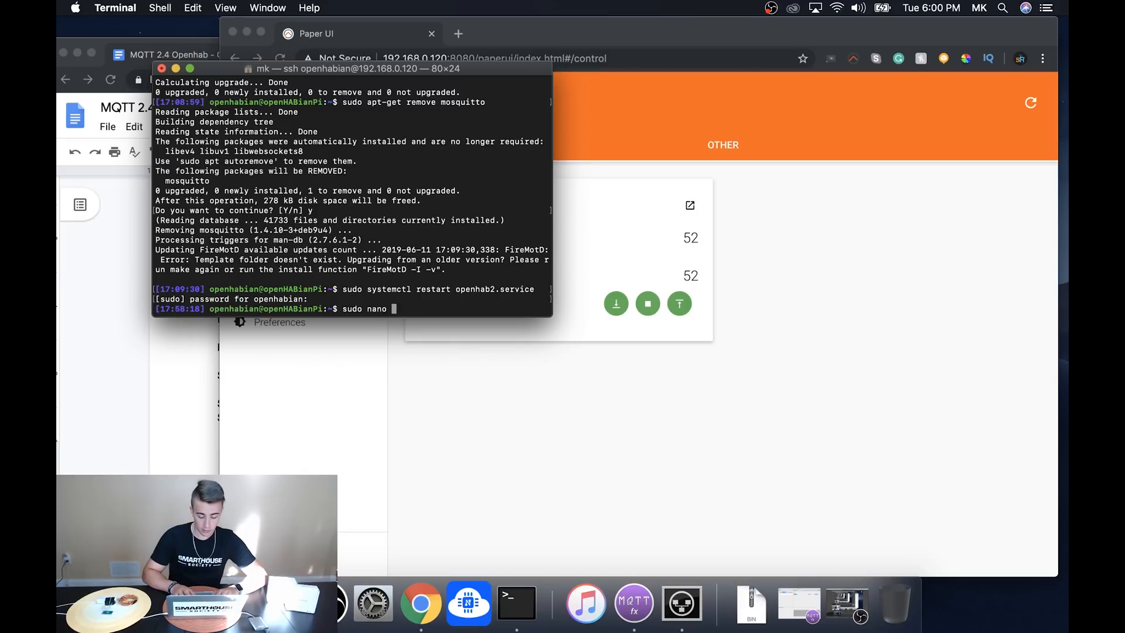
text(/etc/ope)
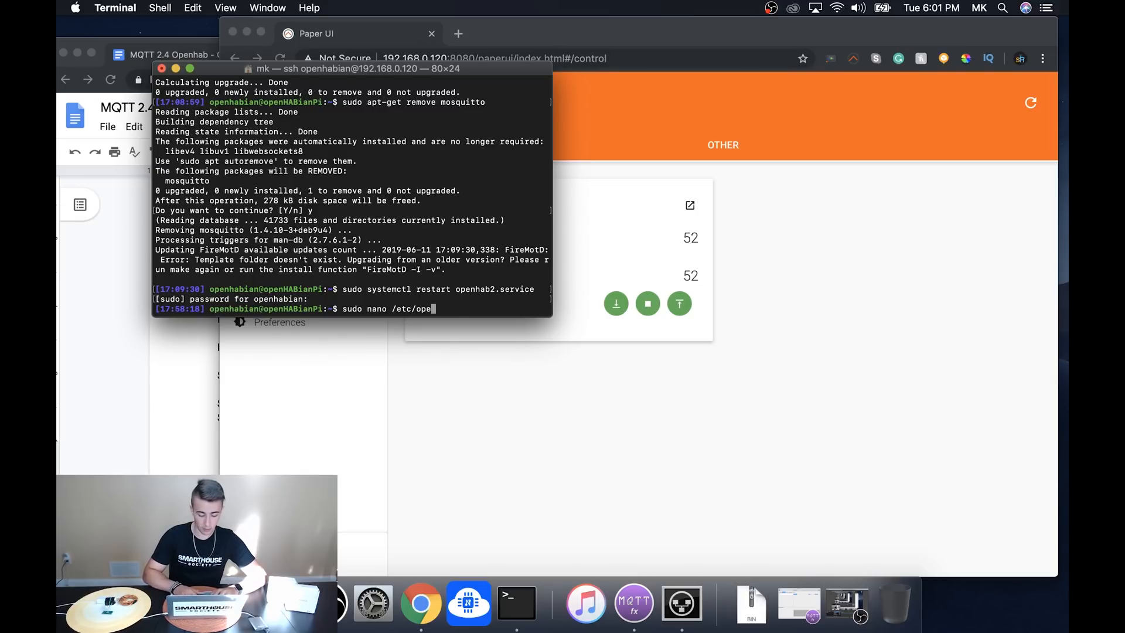
text(nhab2/sitem)
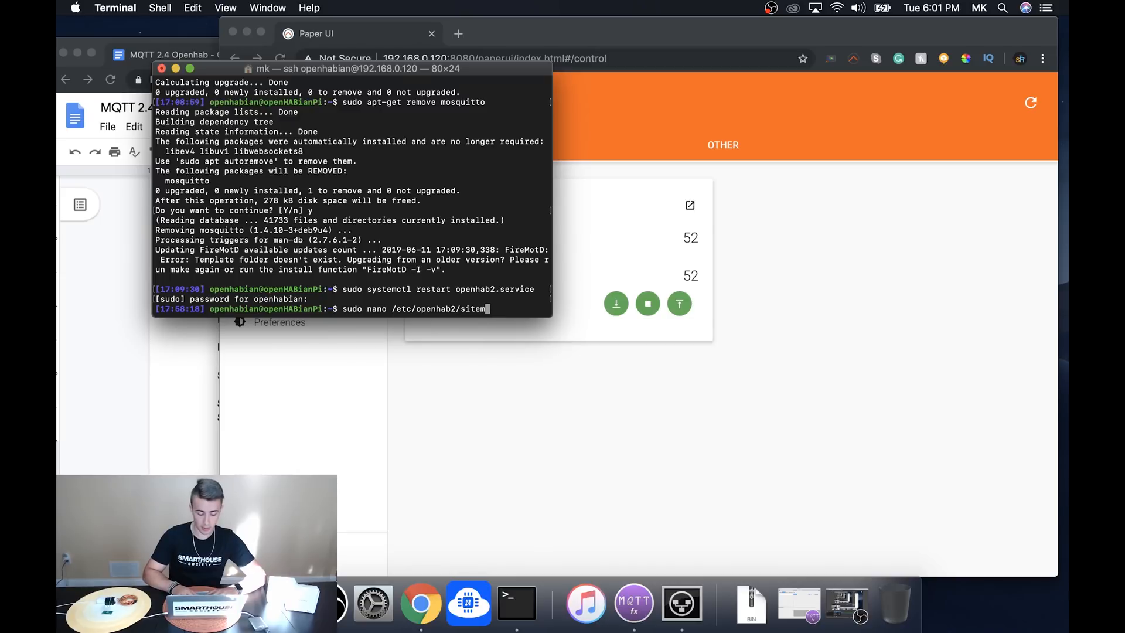
text(aps/home.s)
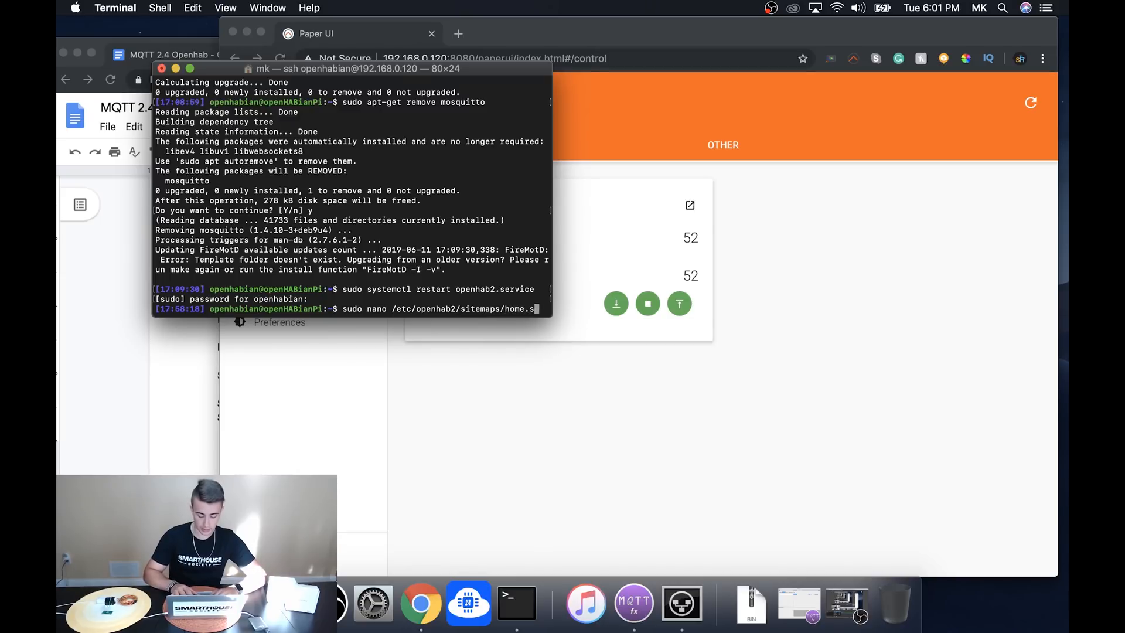
key(Return)
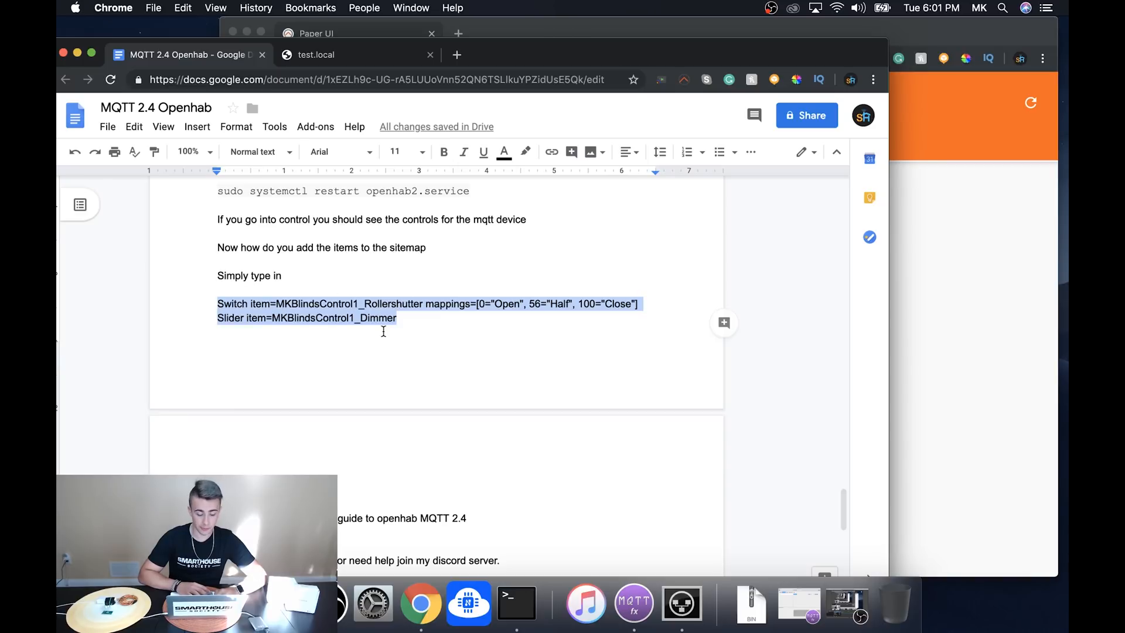
click(515, 603)
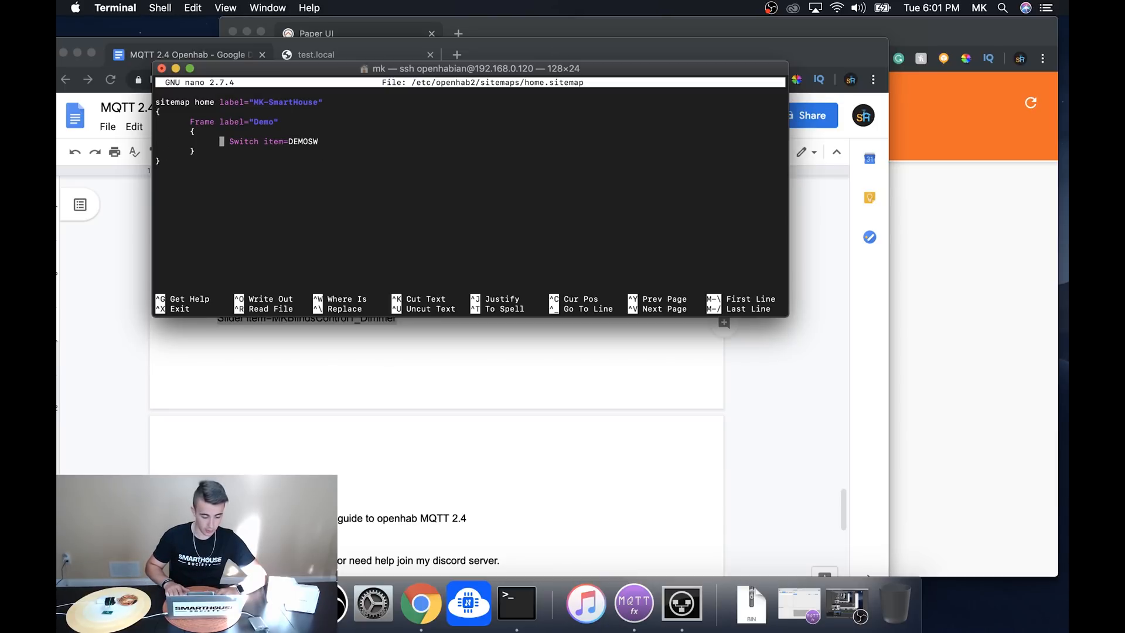
text(Switch item=MKBlindsControl1_Rollershutter mappings=[0="Open", 56="Half", 100="Close"])
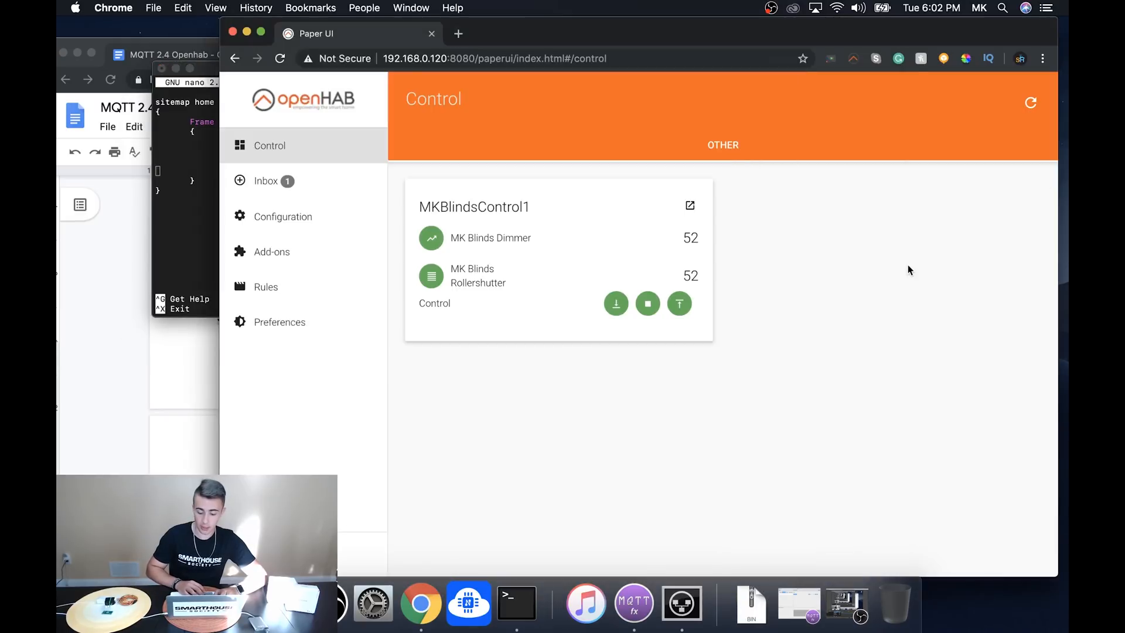
Check the MKBlindsControl1_Dimmer item name under Configuration > Items, then save home.sitemap
click(282, 216)
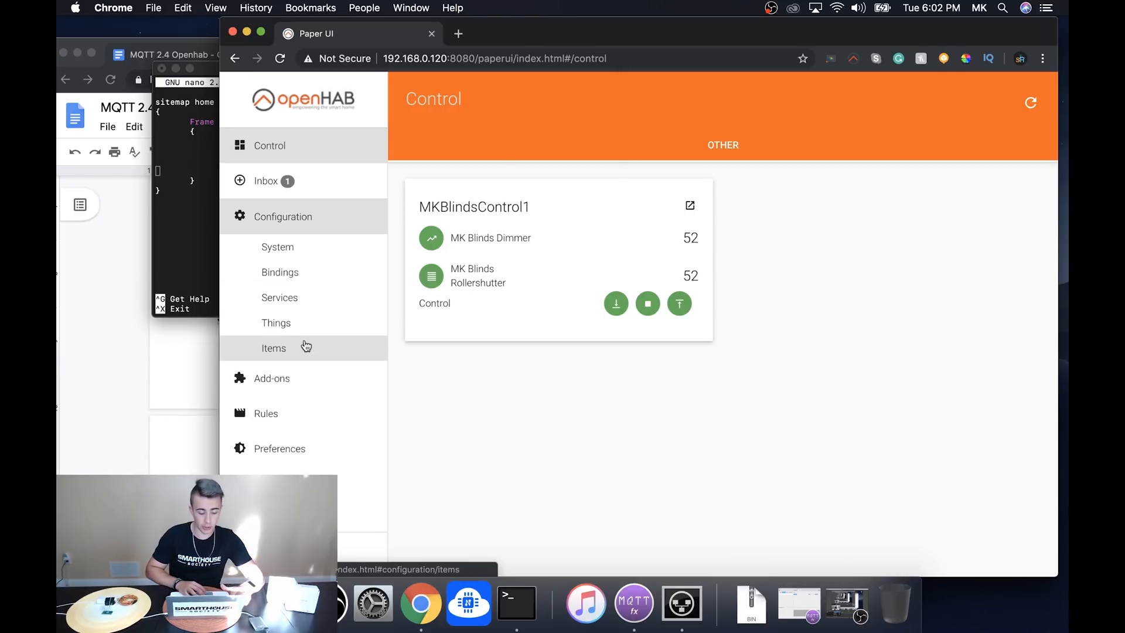
click(273, 348)
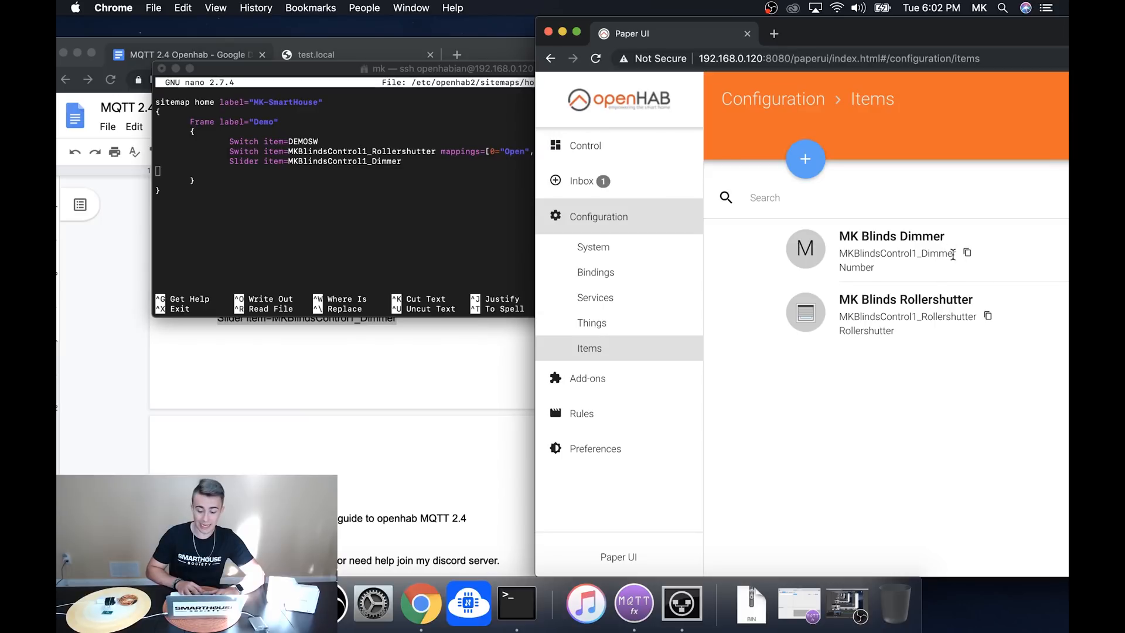
double_click(897, 253)
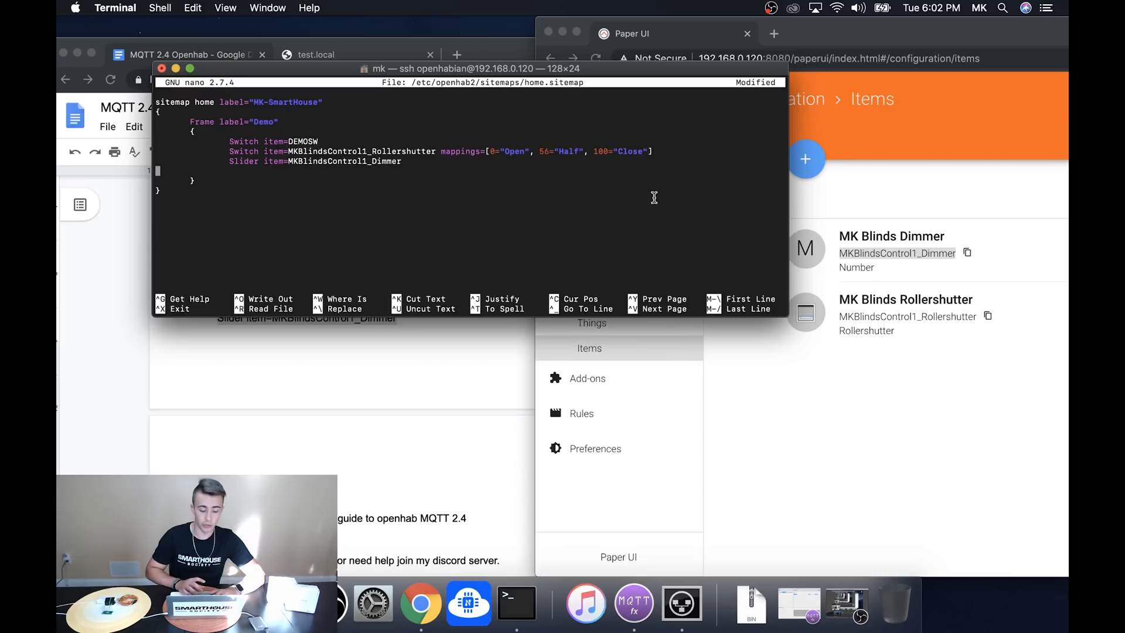
mouse_move(450, 201)
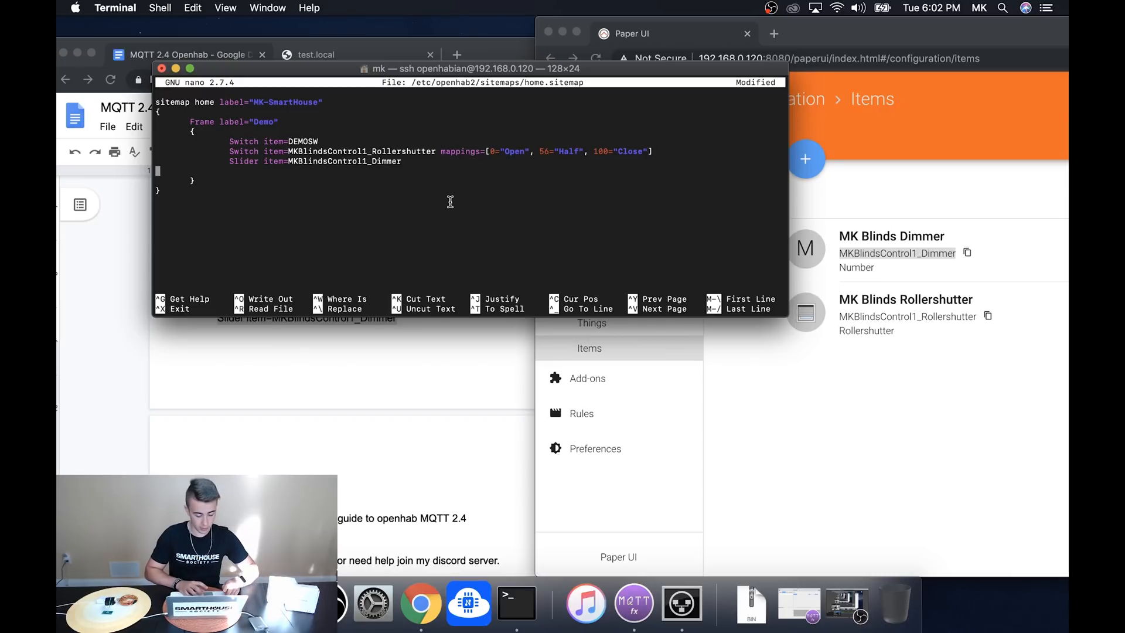
key(ctrl+o)
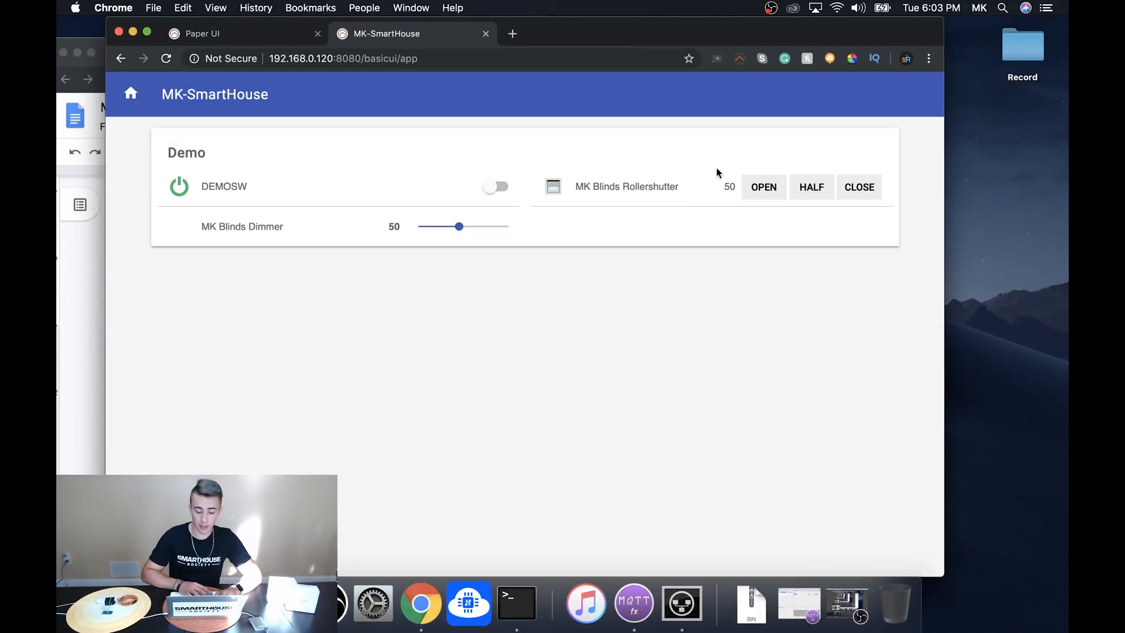
Press OPEN on MK Blinds Rollershutter so the position reads 0
click(763, 187)
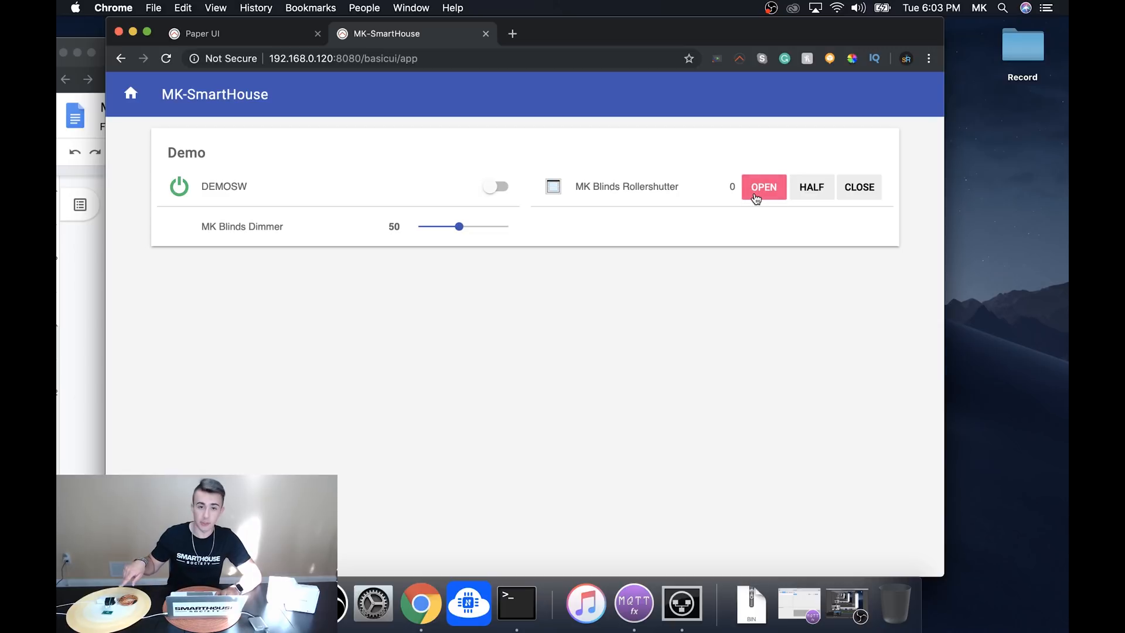